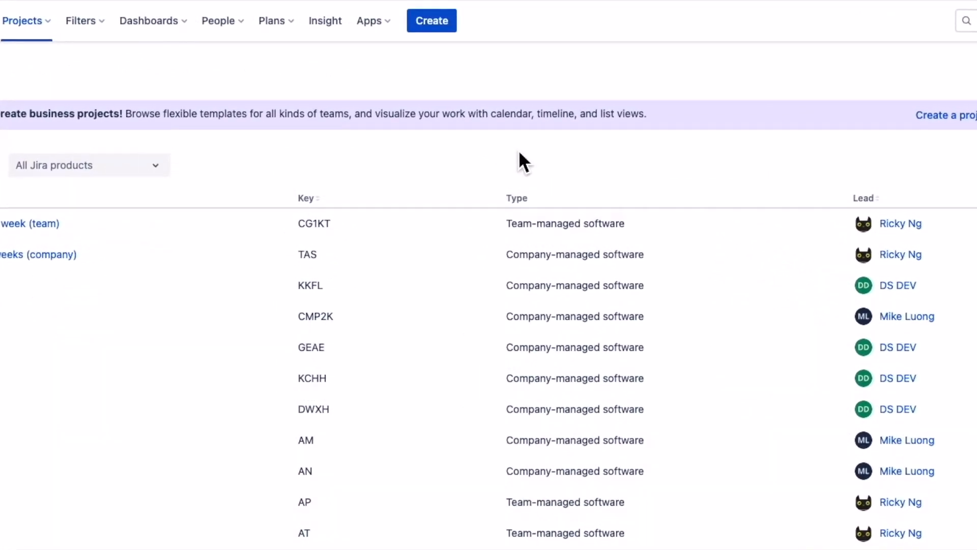
Open the E-commerce (Don't use it) project's story map from Story Mapping's Projects list.
{"action": "left_click", "coordinate": [369, 20]}
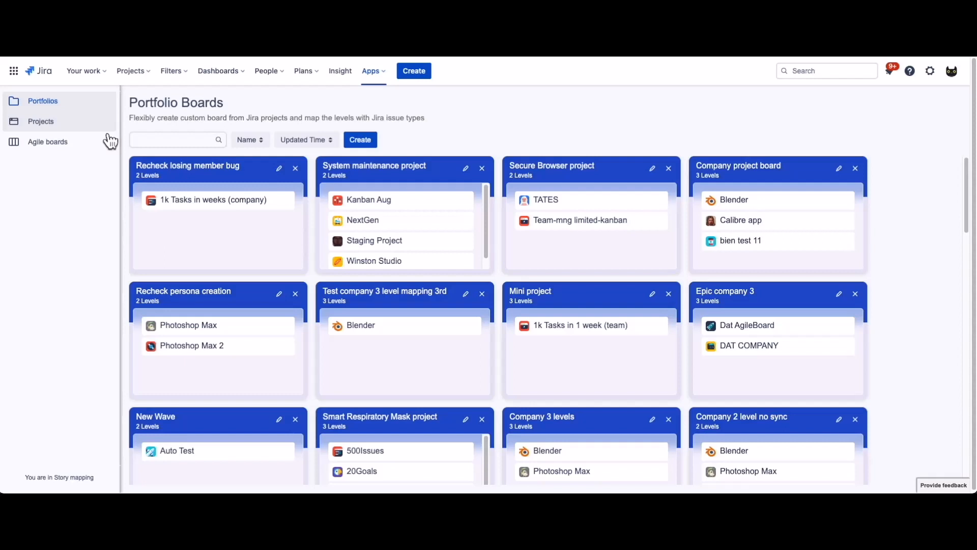
{"action": "left_click", "coordinate": [41, 121]}
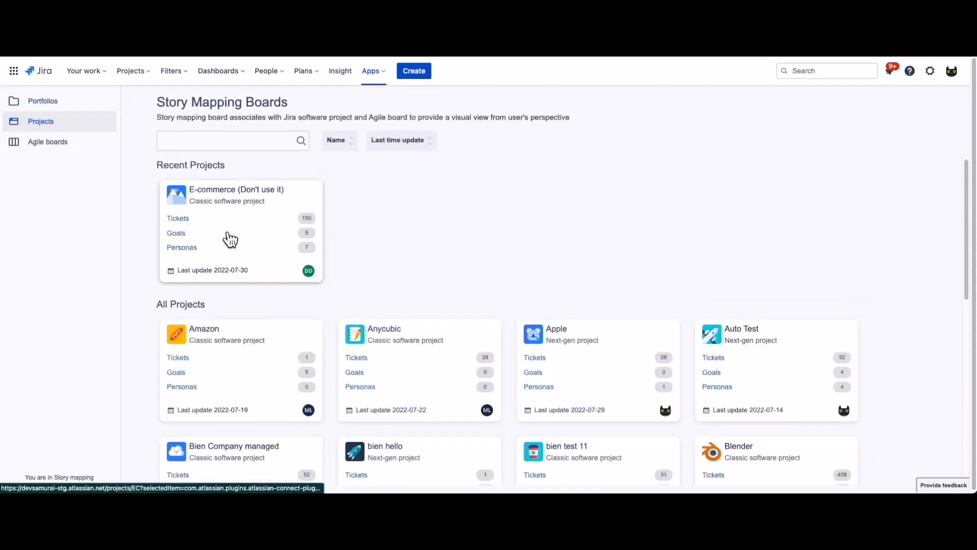
{"action": "left_click", "coordinate": [236, 195]}
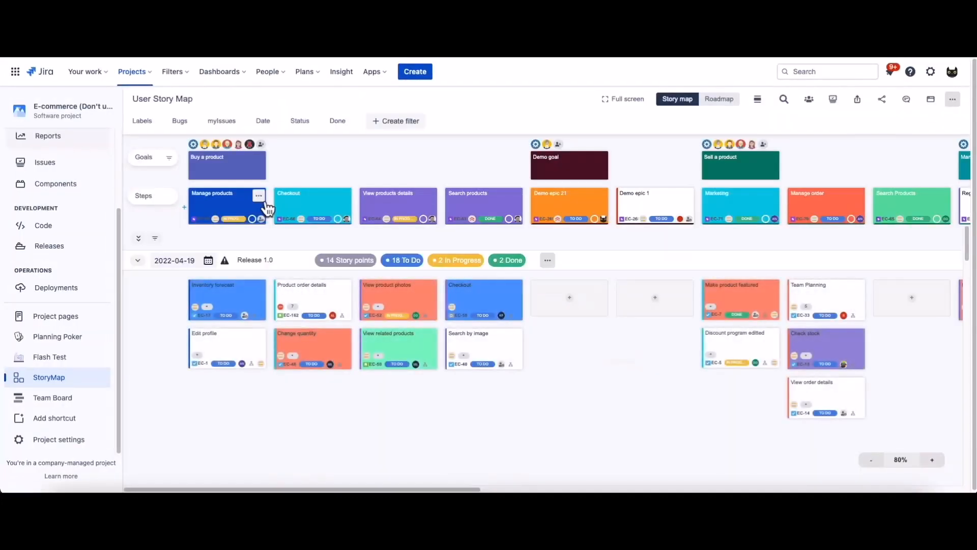
{"action": "left_click", "coordinate": [131, 72]}
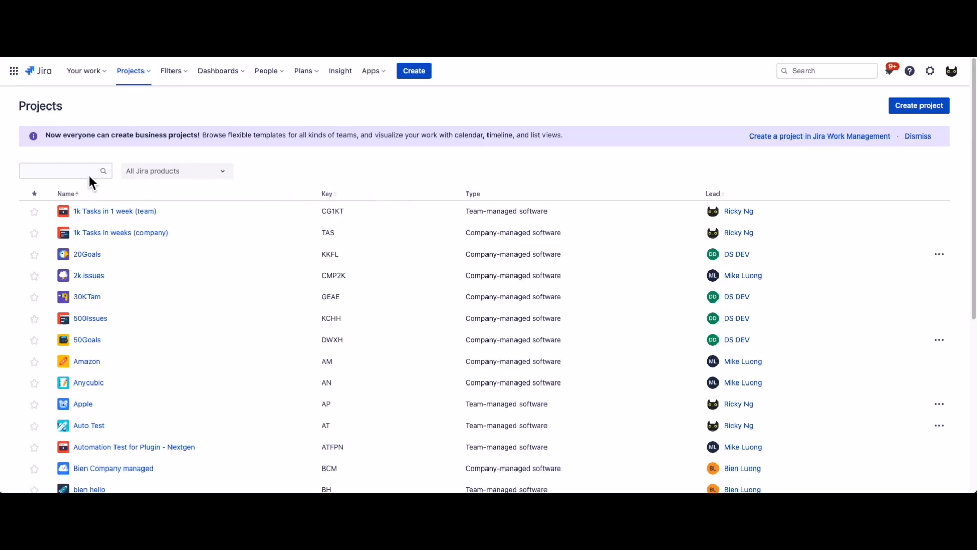
Search projects for 'e-commerce', open E-commerce (Don't use it) and show its StoryMap.
{"action": "type", "text": "e-commerce"}
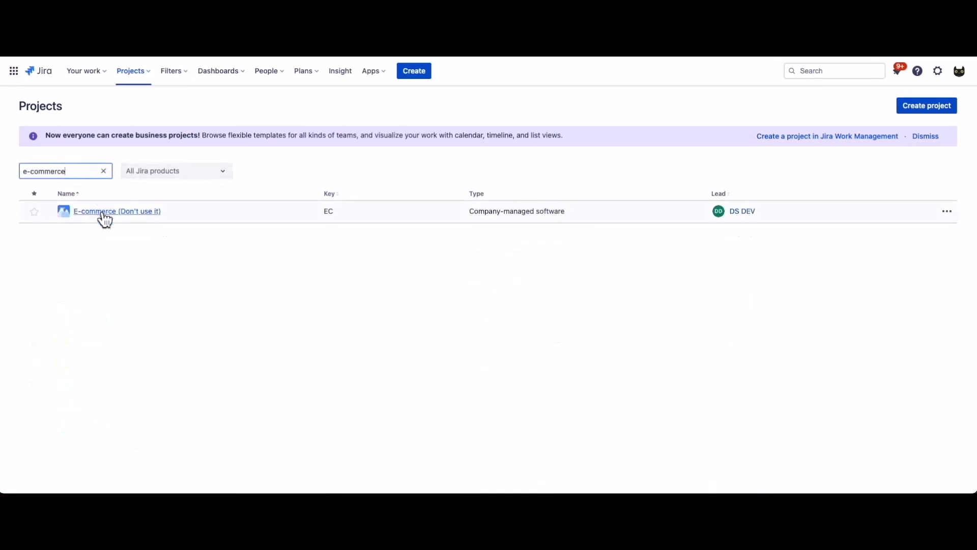
{"action": "left_click", "coordinate": [116, 211]}
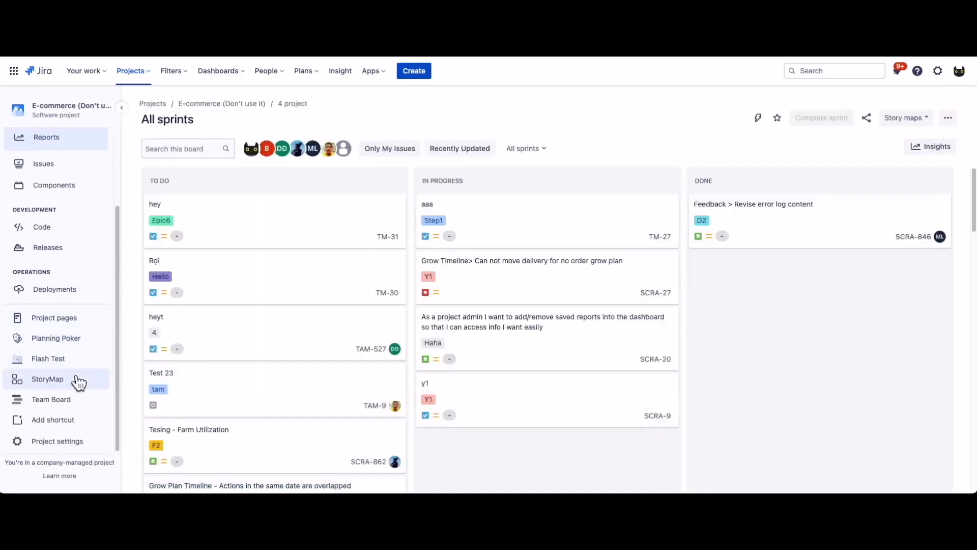
{"action": "left_click", "coordinate": [47, 379]}
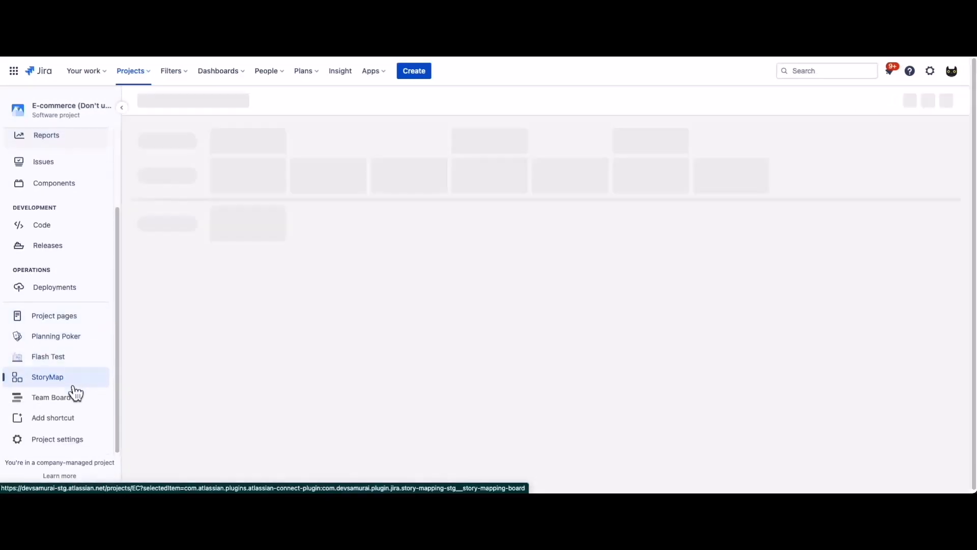
{"action": "left_click", "coordinate": [47, 376]}
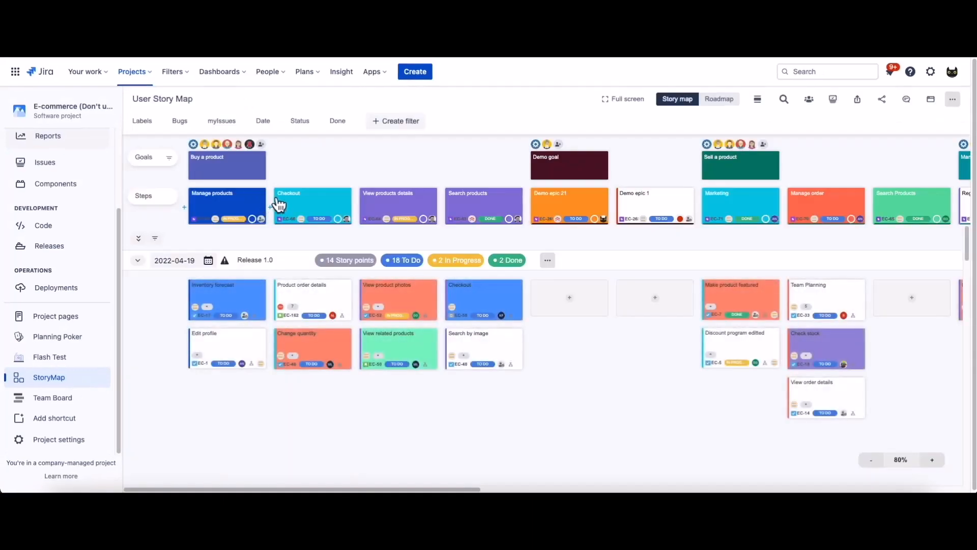
{"action": "mouse_move", "coordinate": [547, 91]}
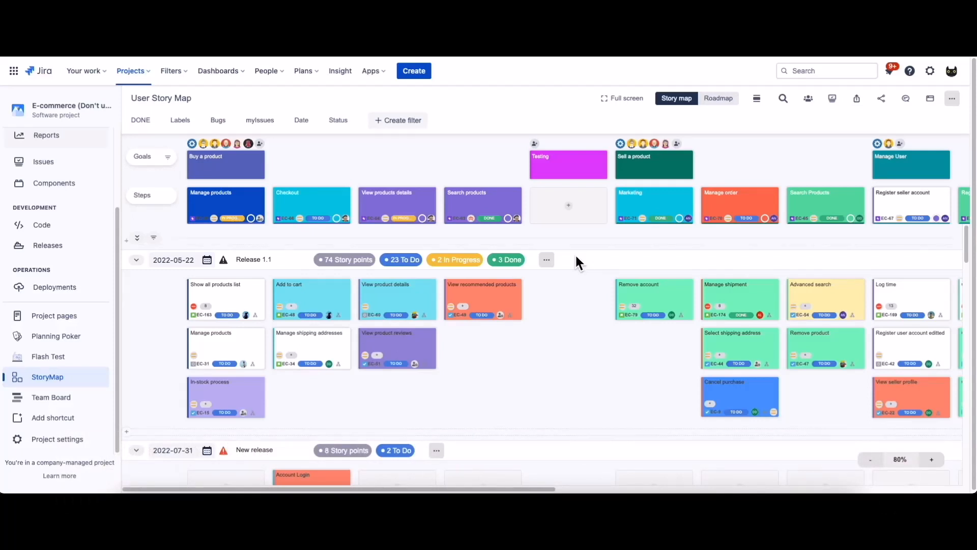
{"action": "mouse_move", "coordinate": [937, 127]}
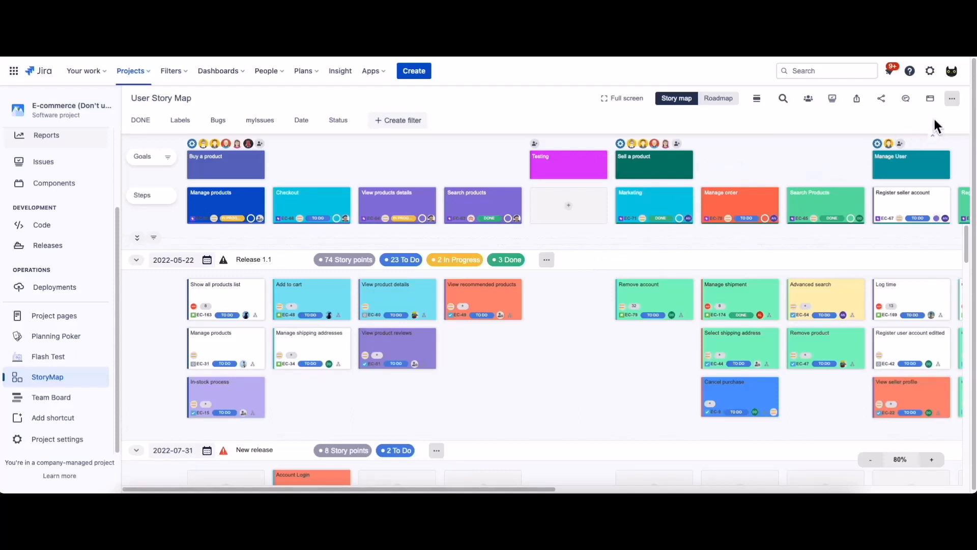
Change the story map's swimlane mode from Release to Sprint.
{"action": "left_click", "coordinate": [952, 99]}
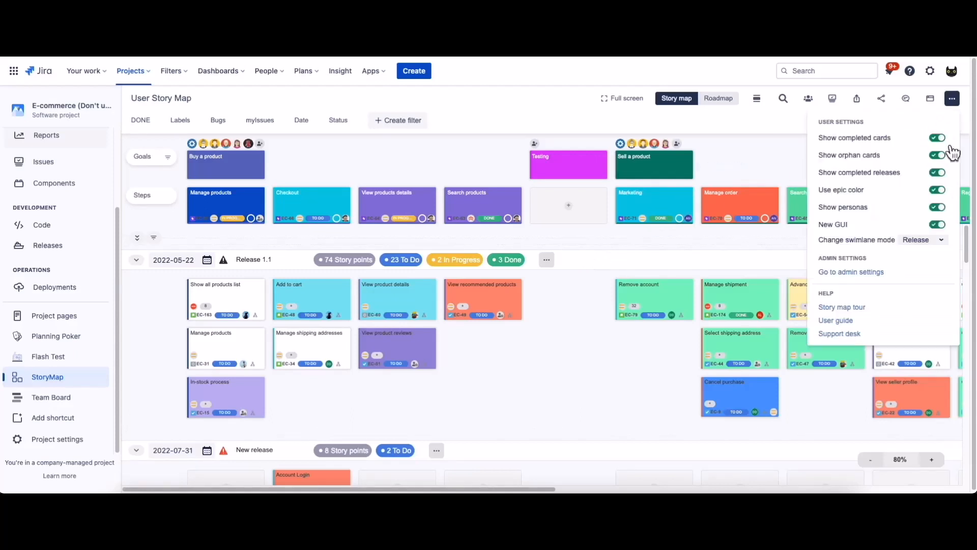
{"action": "left_click", "coordinate": [923, 240]}
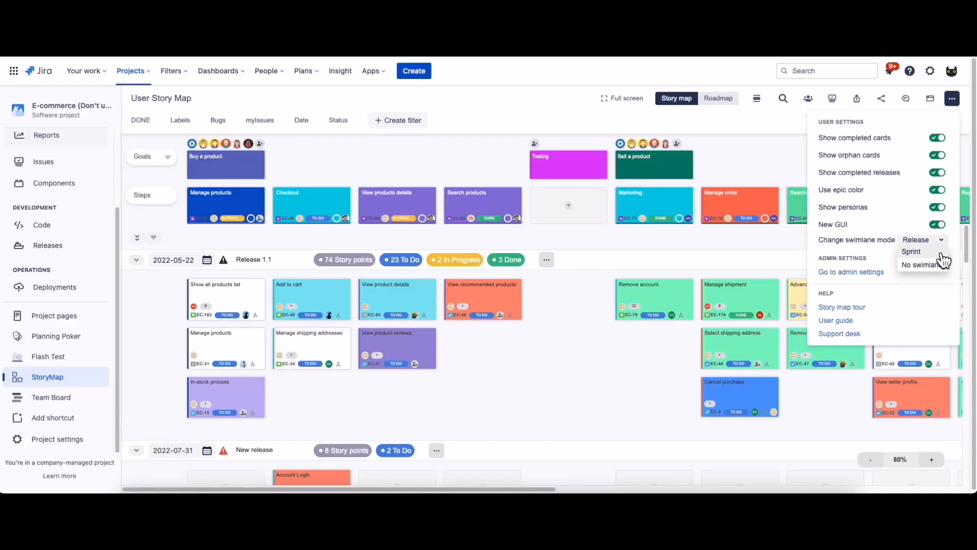
{"action": "left_click", "coordinate": [911, 252]}
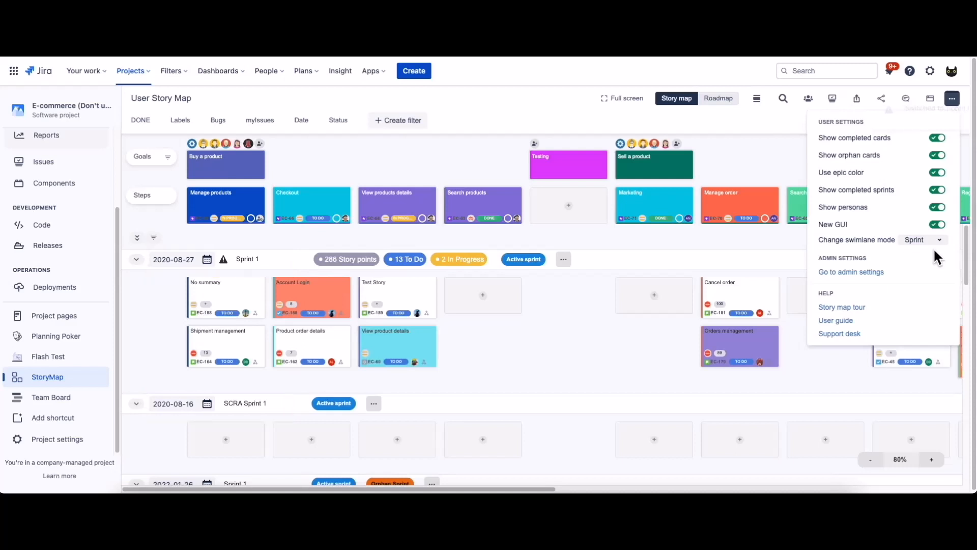
{"action": "mouse_move", "coordinate": [617, 129]}
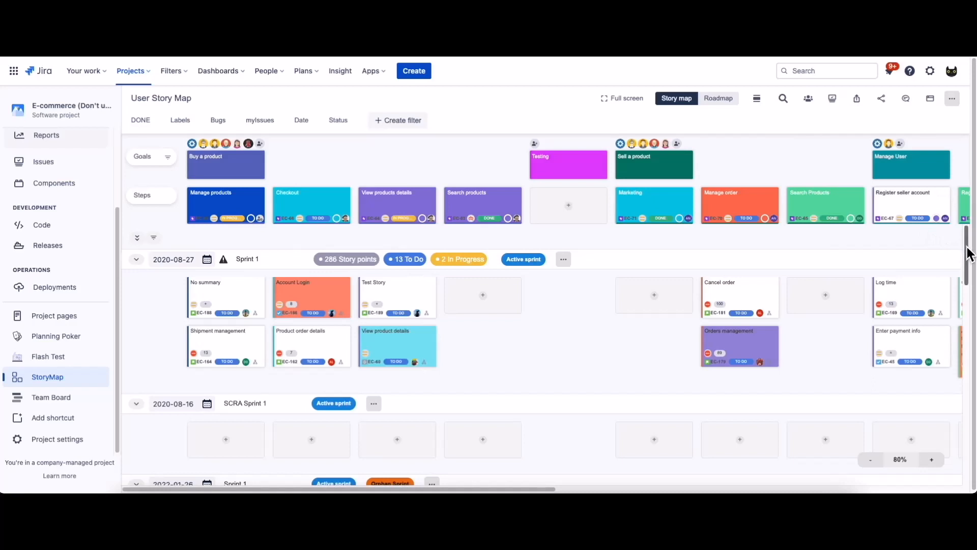
Set the swimlane mode to No swimlane so all stories show together.
{"action": "scroll", "scroll_direction": "down", "scroll_amount": 3}
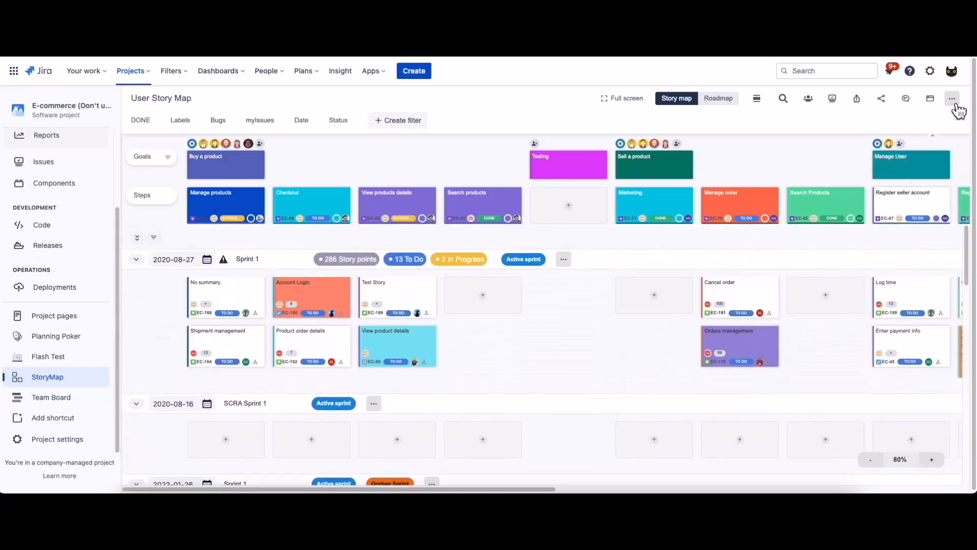
{"action": "left_click", "coordinate": [953, 98]}
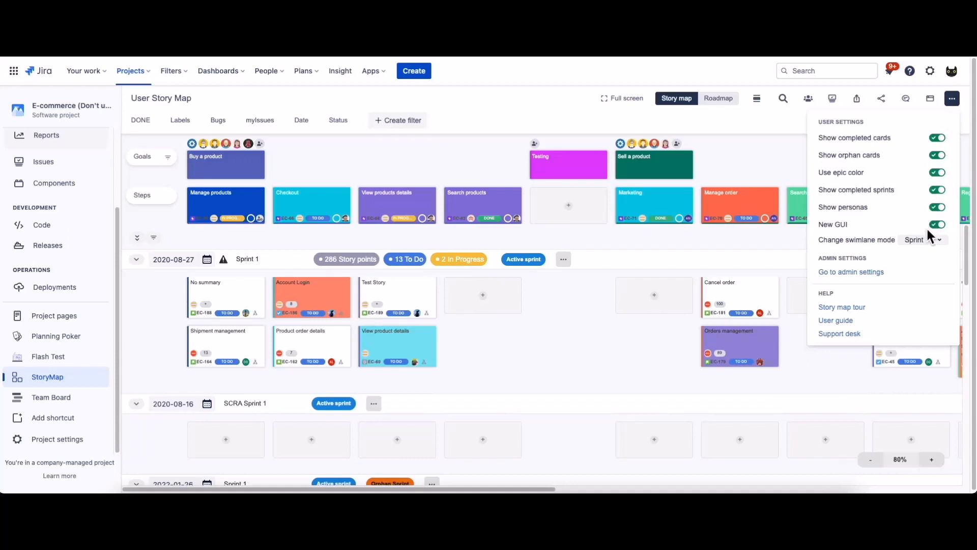
{"action": "left_click", "coordinate": [922, 240]}
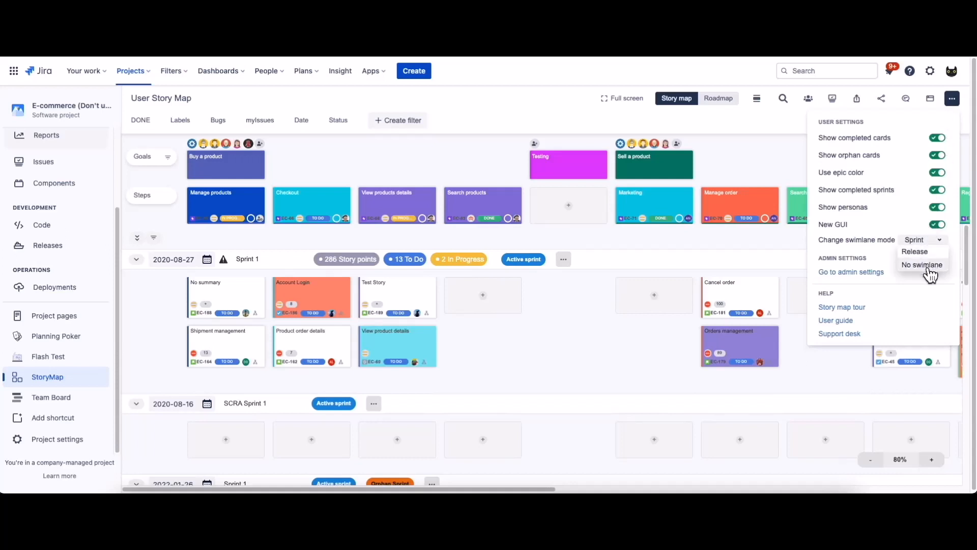
{"action": "left_click", "coordinate": [922, 264]}
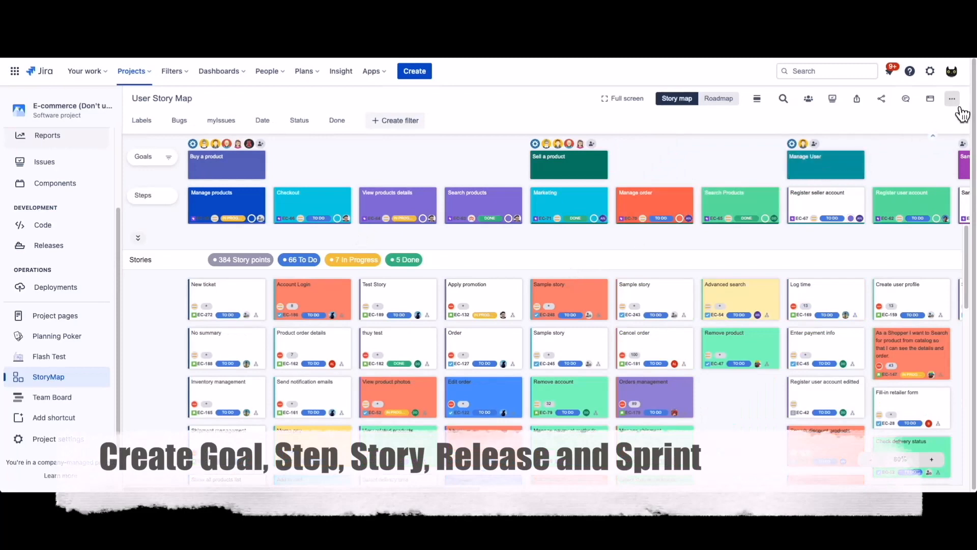
Switch the story map's swimlane mode back to Release.
{"action": "left_click", "coordinate": [954, 98]}
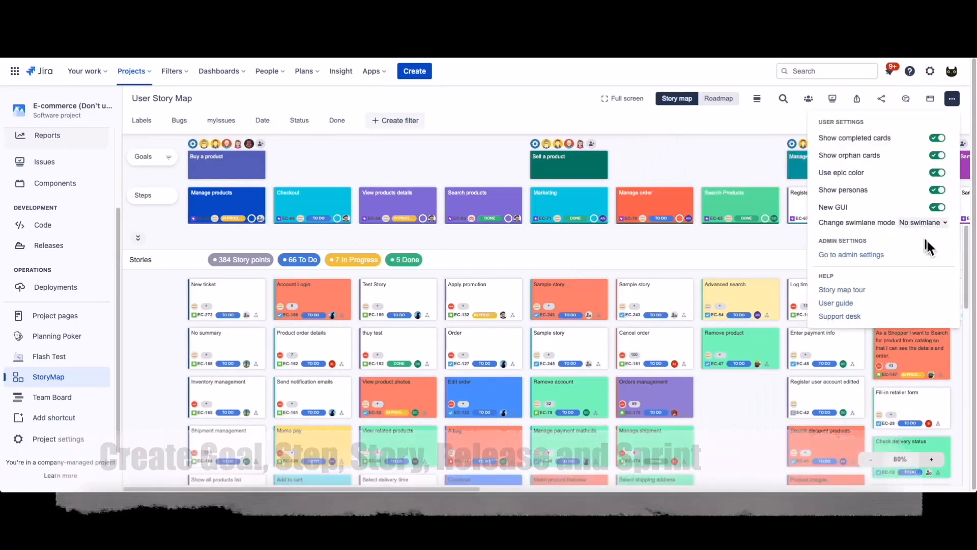
{"action": "left_click", "coordinate": [923, 222]}
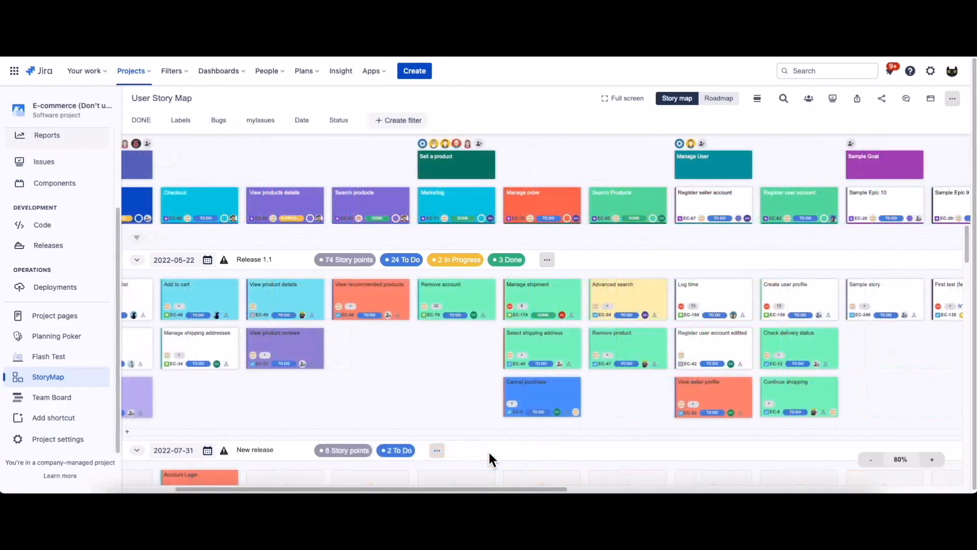
{"action": "mouse_move", "coordinate": [386, 181]}
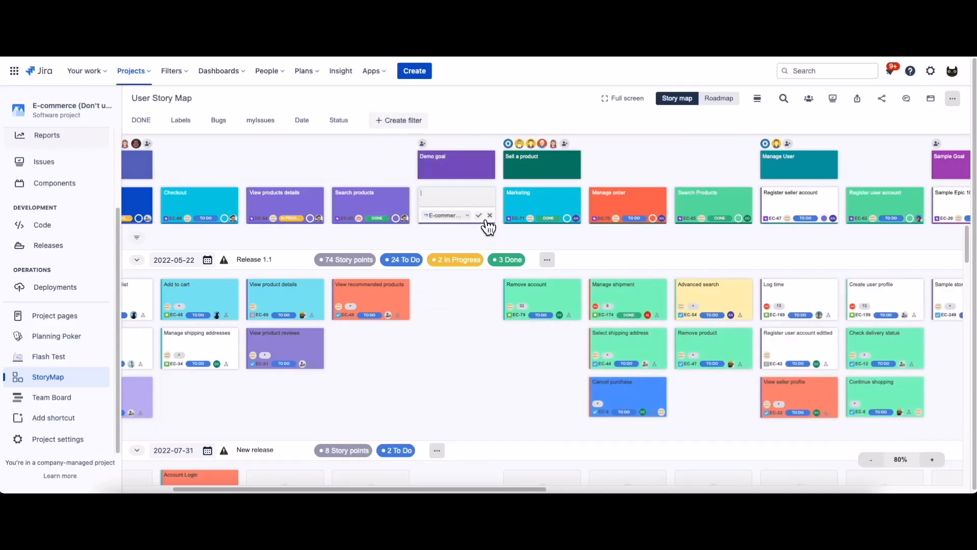
Add the Demo epic 2 step and a Demo task story under Demo epic 1.
{"action": "type", "text": "Demo epic 1"}
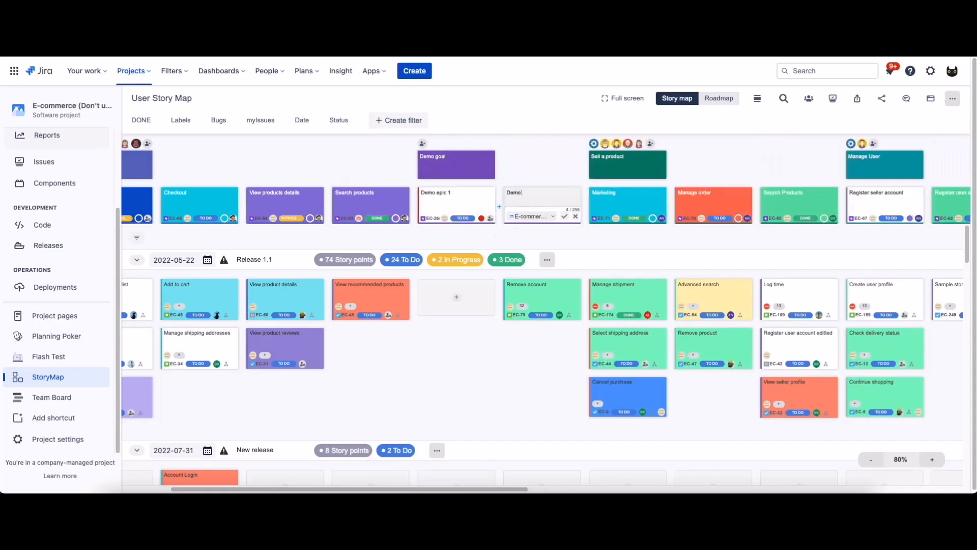
{"action": "left_click", "coordinate": [564, 216]}
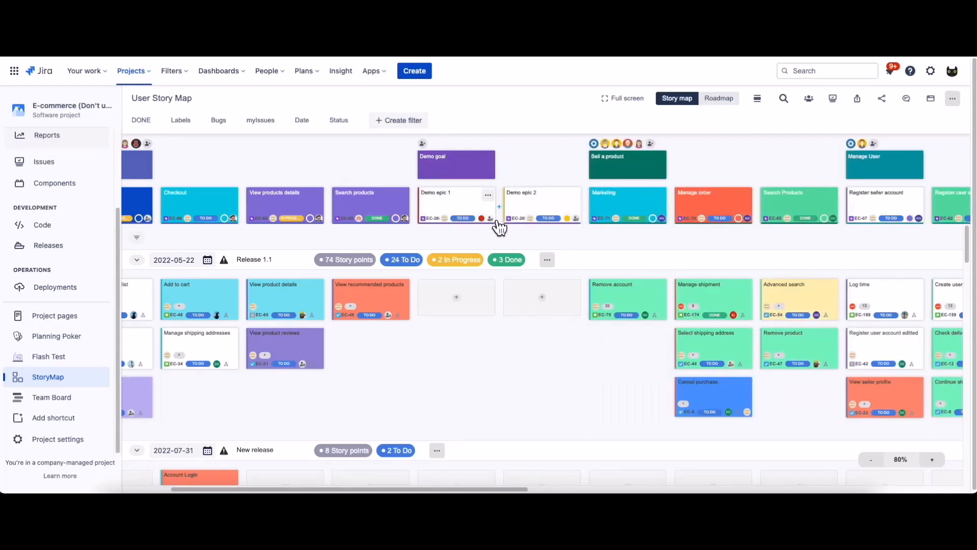
{"action": "left_click", "coordinate": [456, 297]}
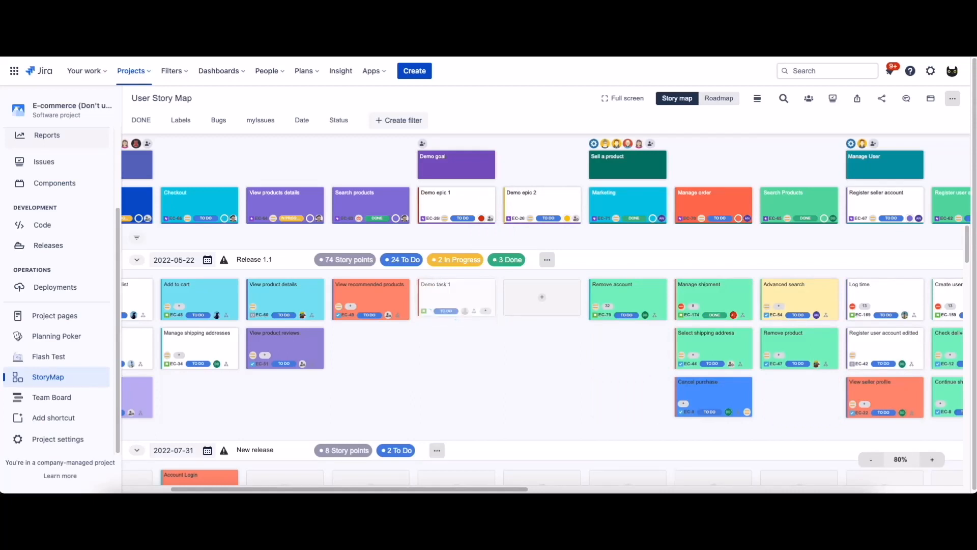
{"action": "type", "text": "Demo task 2"}
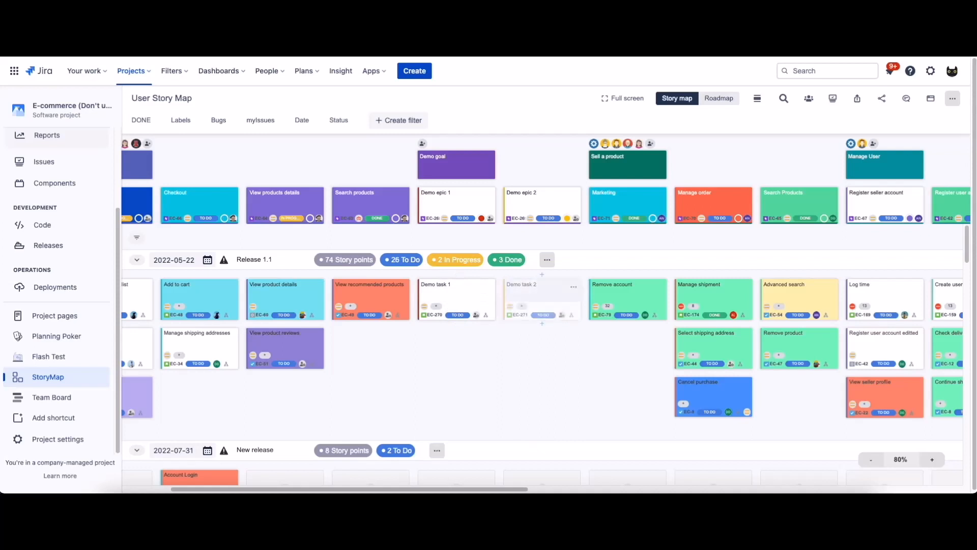
{"action": "mouse_move", "coordinate": [565, 347]}
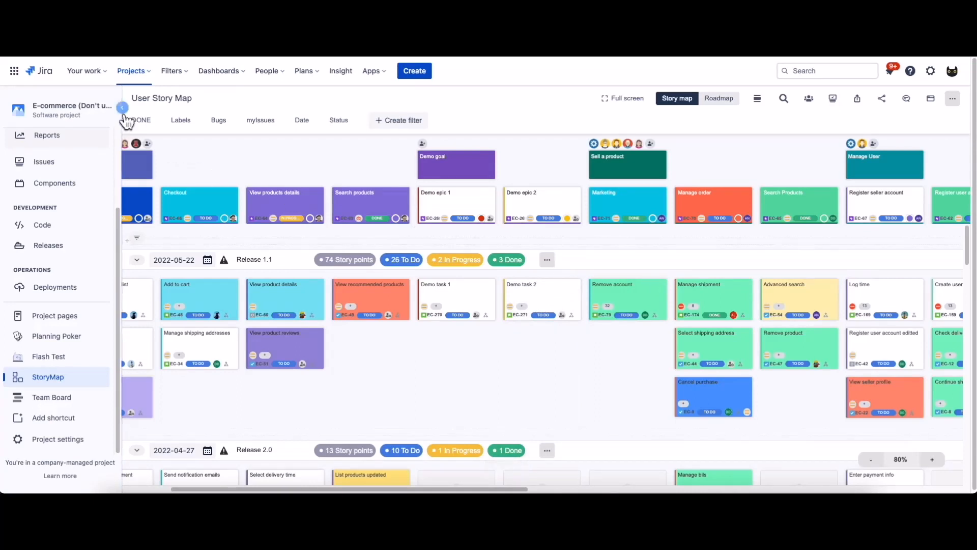
Create 'Demo release' running 2022-08-01 to 2022-08-03 with a description.
{"action": "left_click", "coordinate": [123, 108]}
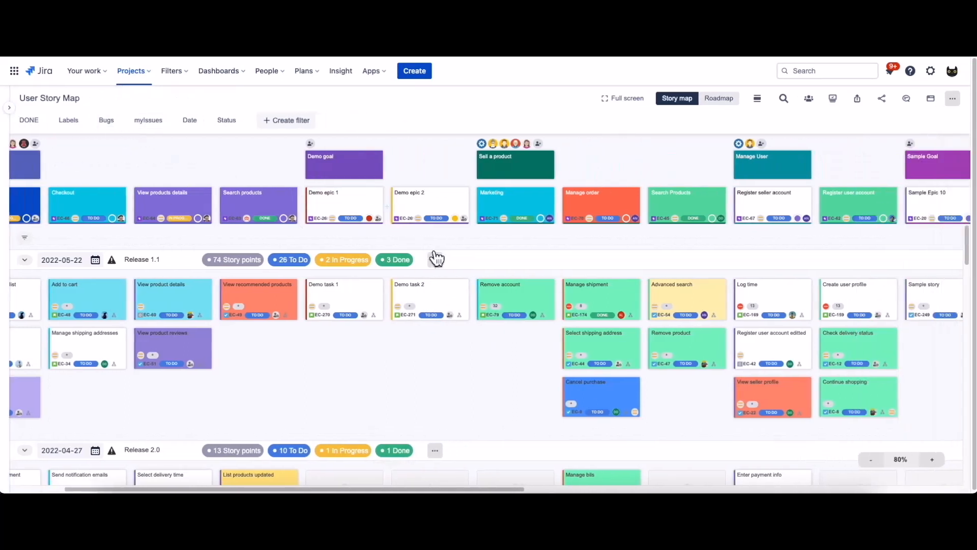
{"action": "mouse_move", "coordinate": [471, 257]}
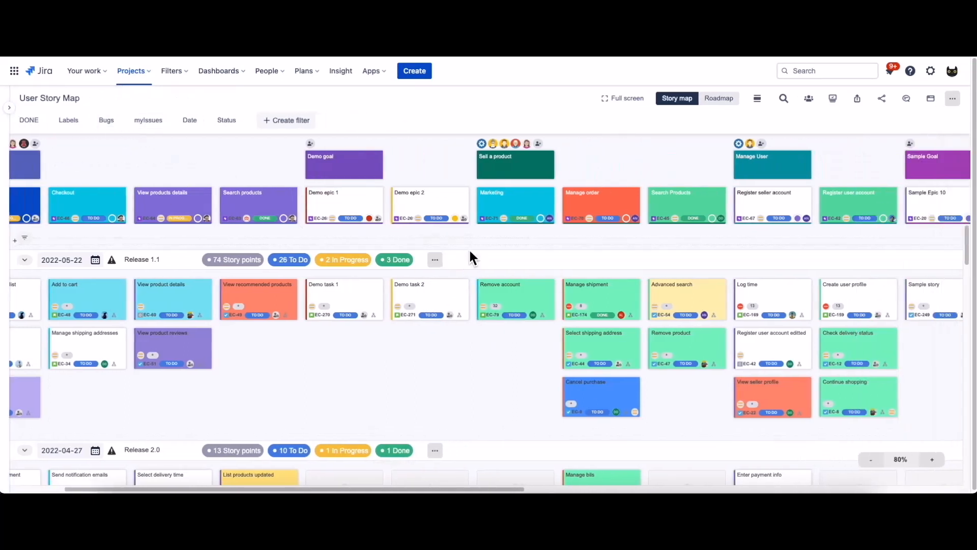
{"action": "mouse_move", "coordinate": [480, 257]}
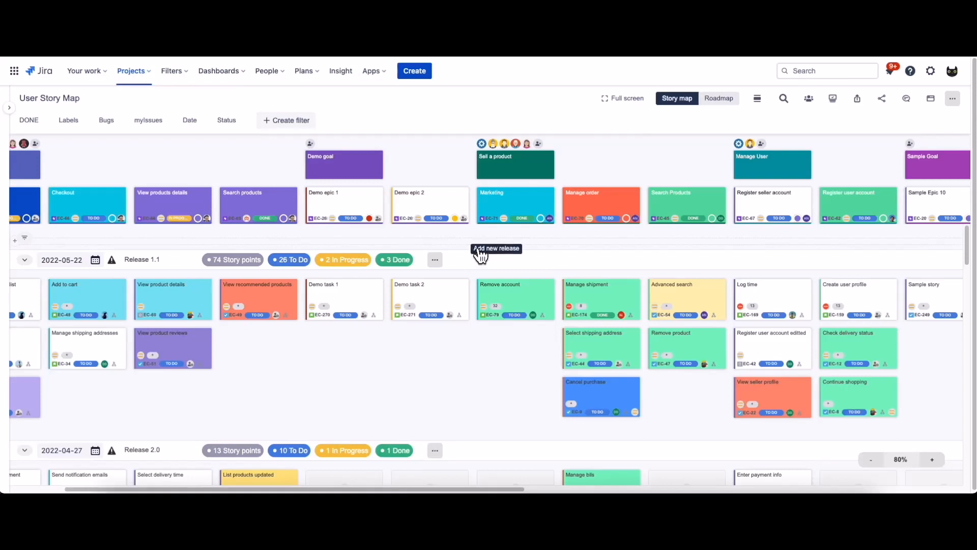
{"action": "mouse_move", "coordinate": [477, 251]}
{"action": "type", "text": "D"}
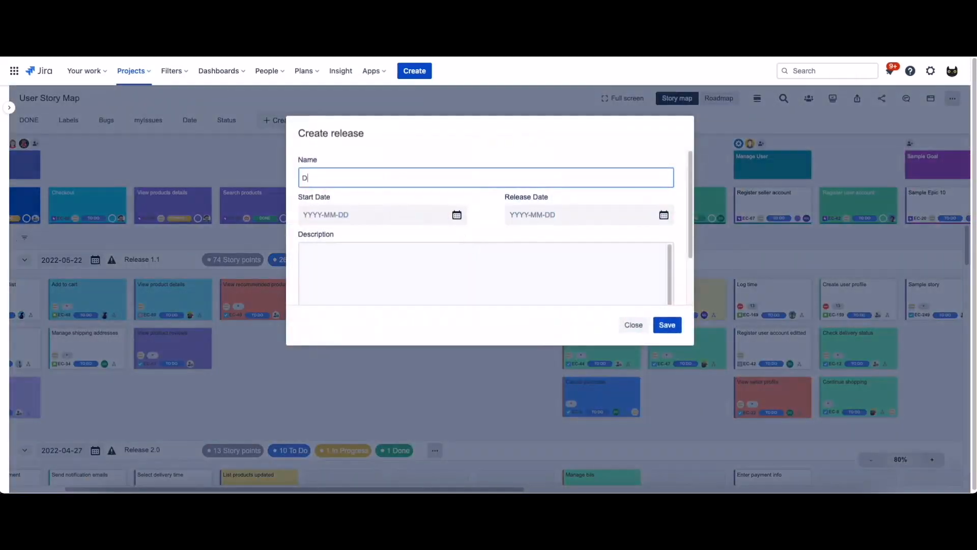
{"action": "type", "text": "emo re"}
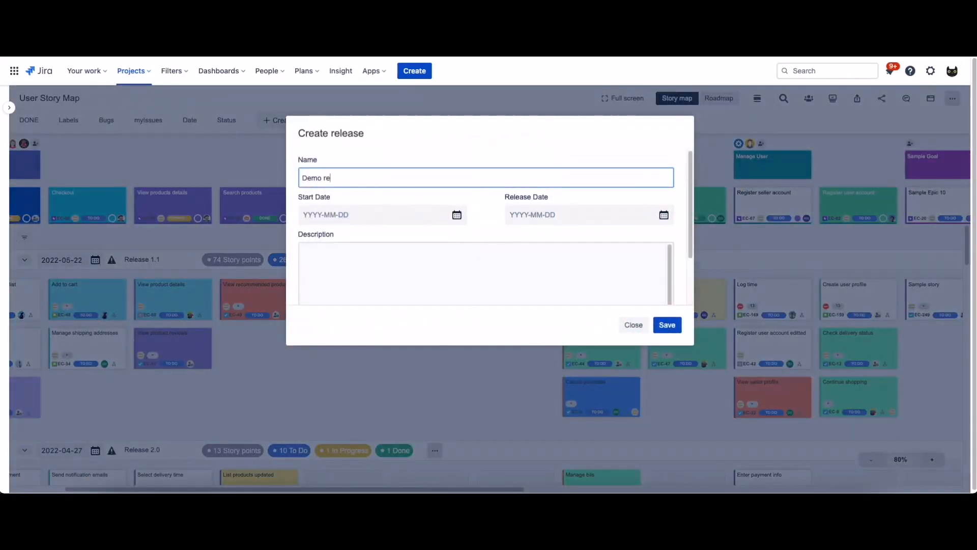
{"action": "left_click", "coordinate": [373, 215]}
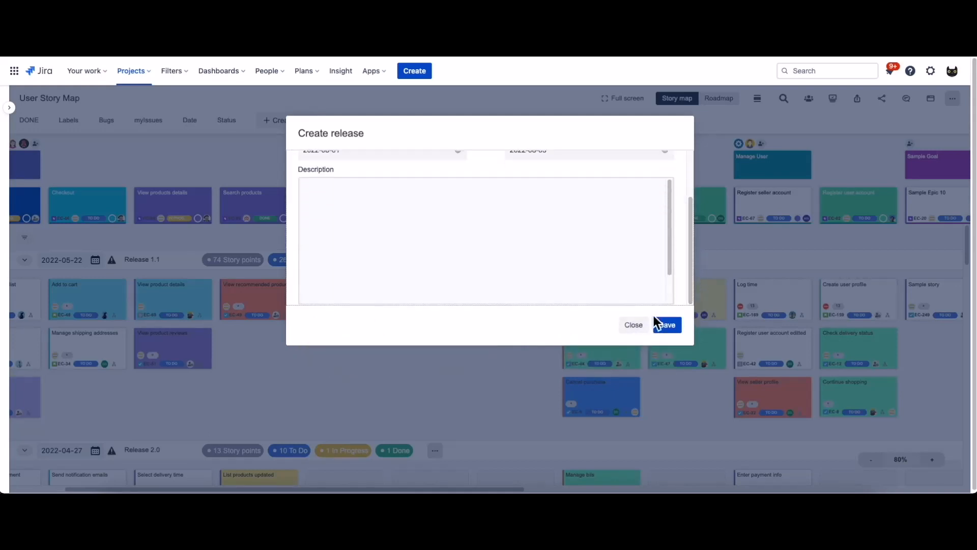
{"action": "type", "text": "Demo release"}
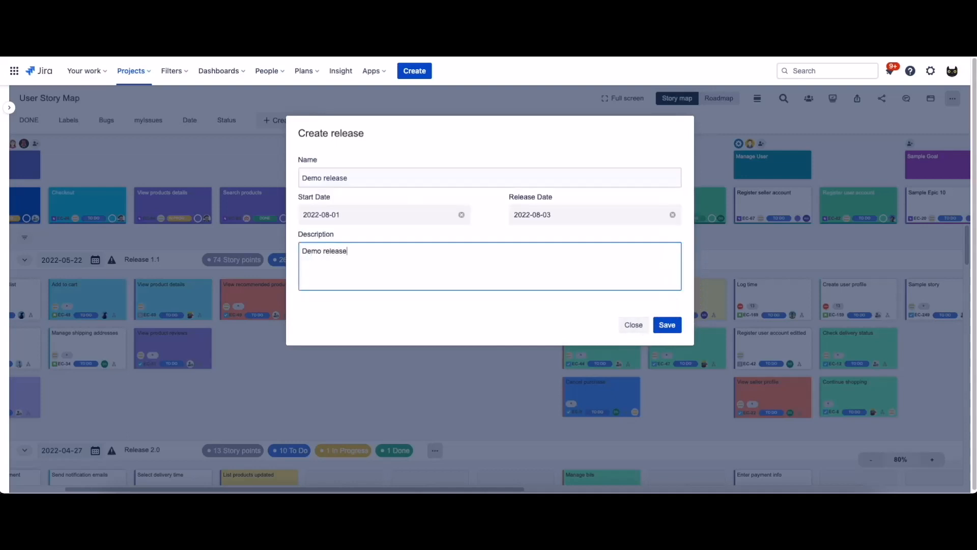
{"action": "left_click", "coordinate": [667, 325]}
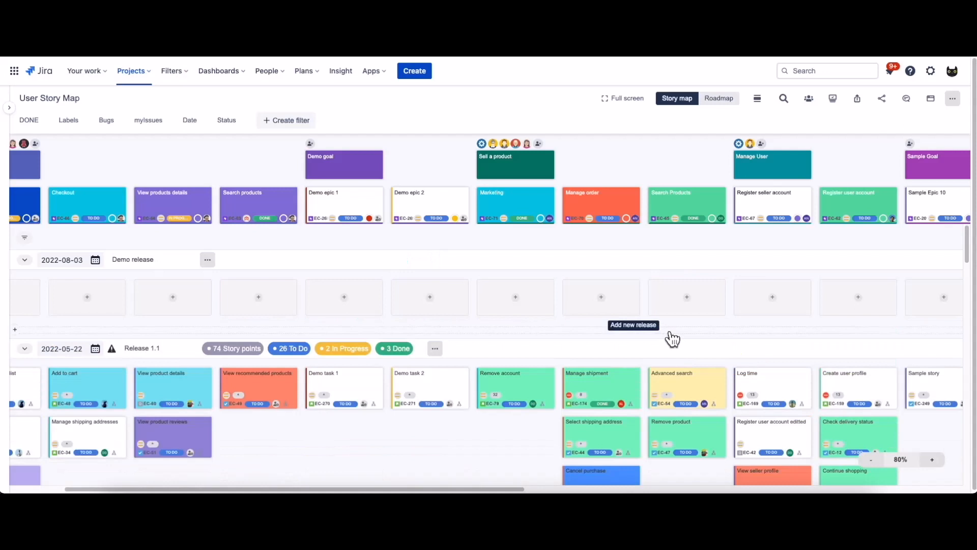
{"action": "mouse_move", "coordinate": [664, 342]}
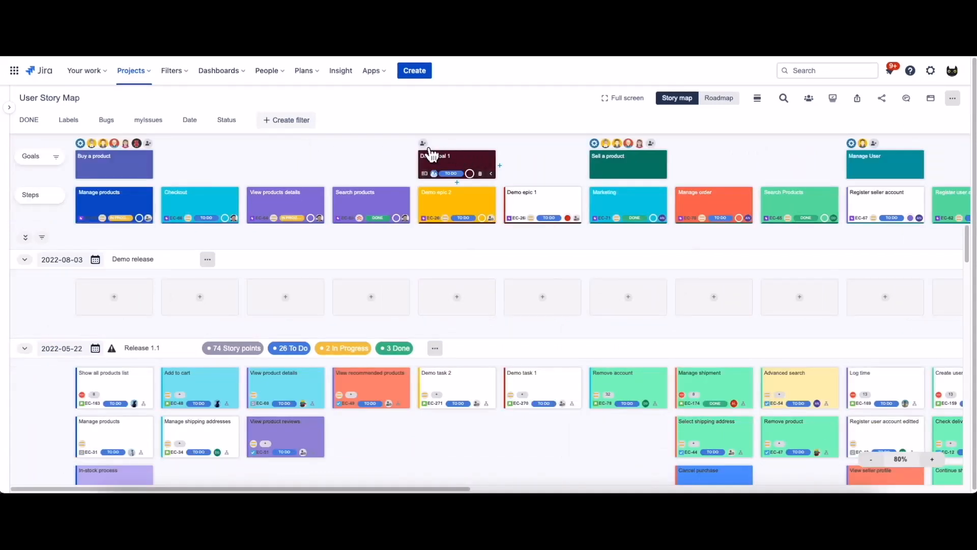
Change Demo goal 1's status to In Progress.
{"action": "left_click", "coordinate": [423, 143]}
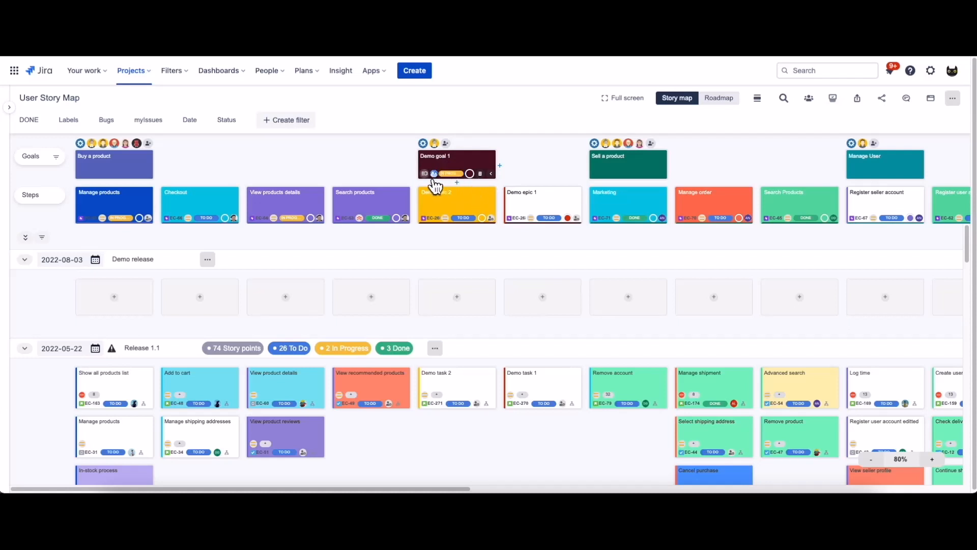
Rename Demo goal 1 to 'Demo goal' and set its status to To Do.
{"action": "left_click", "coordinate": [435, 164]}
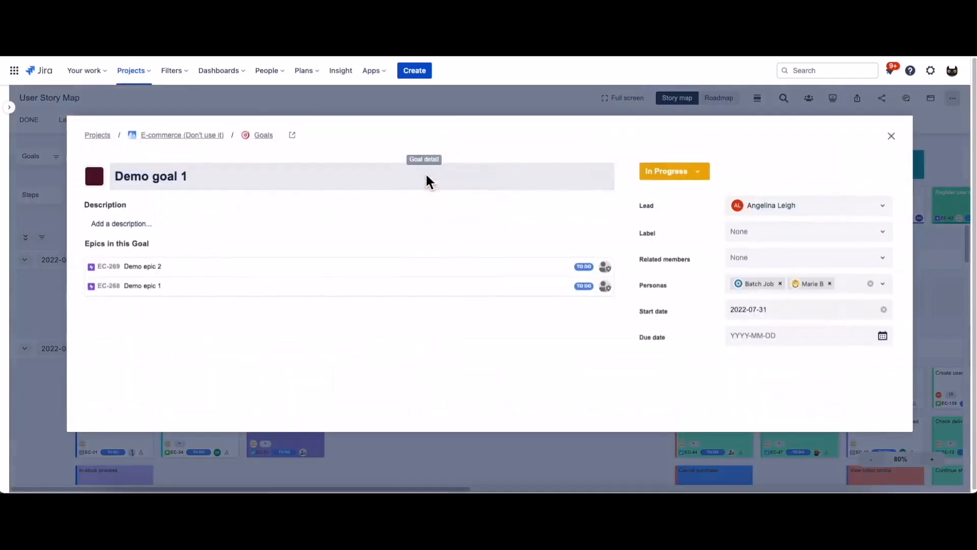
{"action": "mouse_move", "coordinate": [499, 338]}
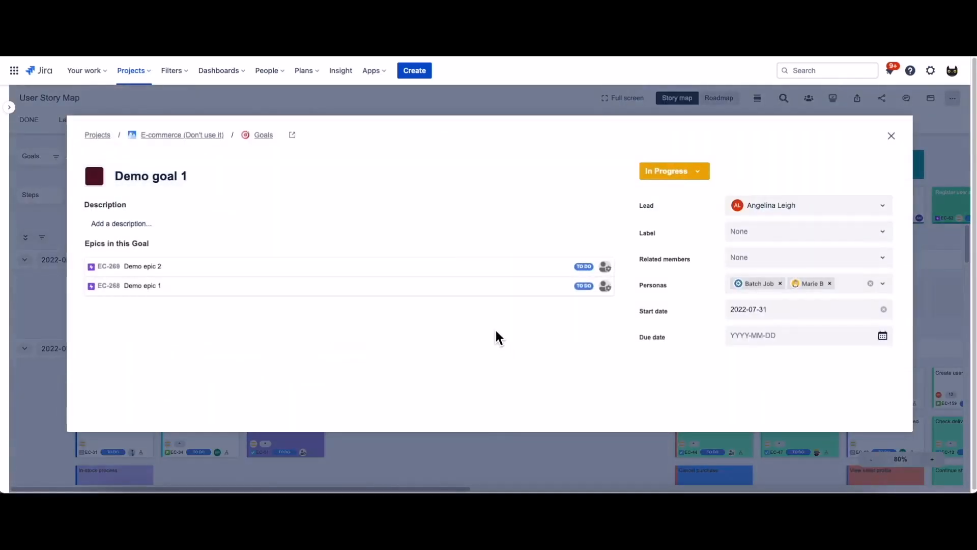
{"action": "left_click", "coordinate": [150, 175]}
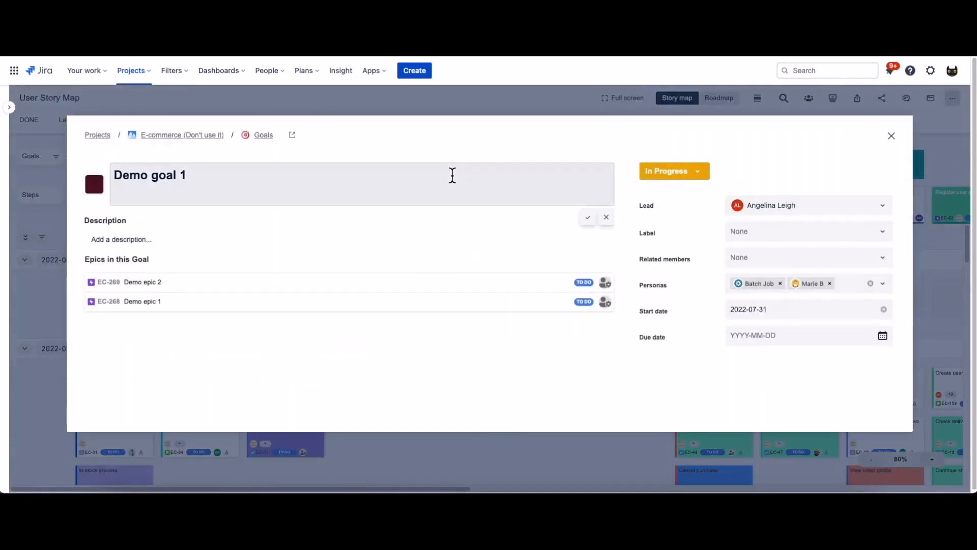
{"action": "key", "text": "Backspace"}
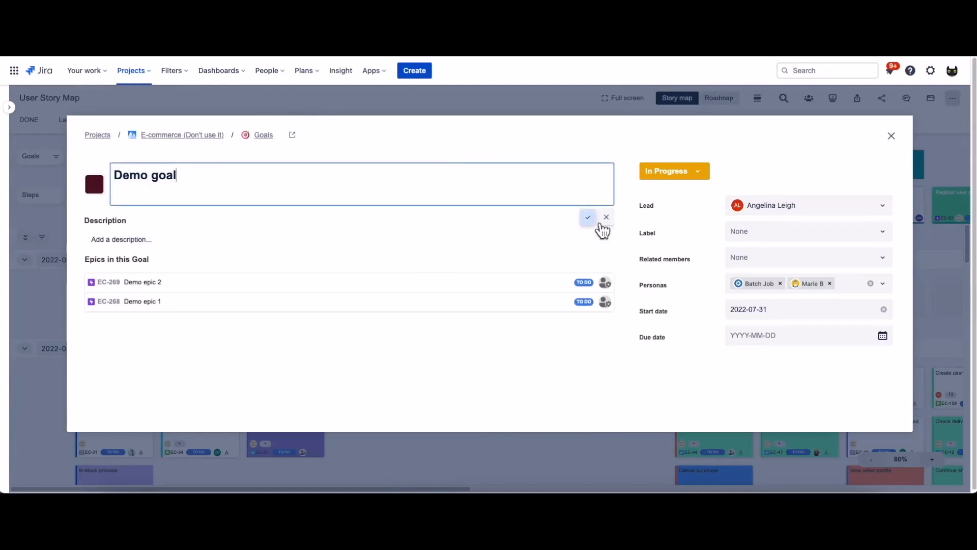
{"action": "left_click", "coordinate": [674, 171]}
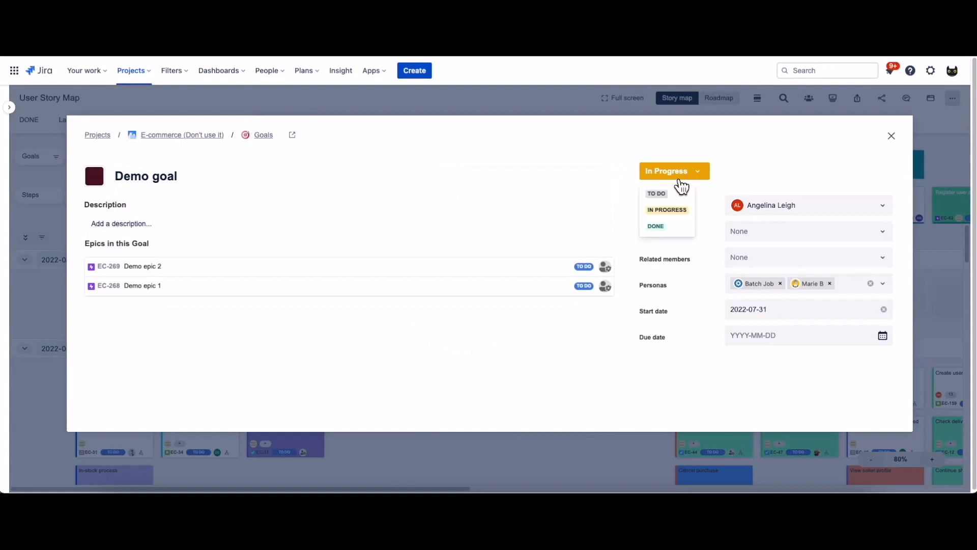
{"action": "left_click", "coordinate": [656, 194]}
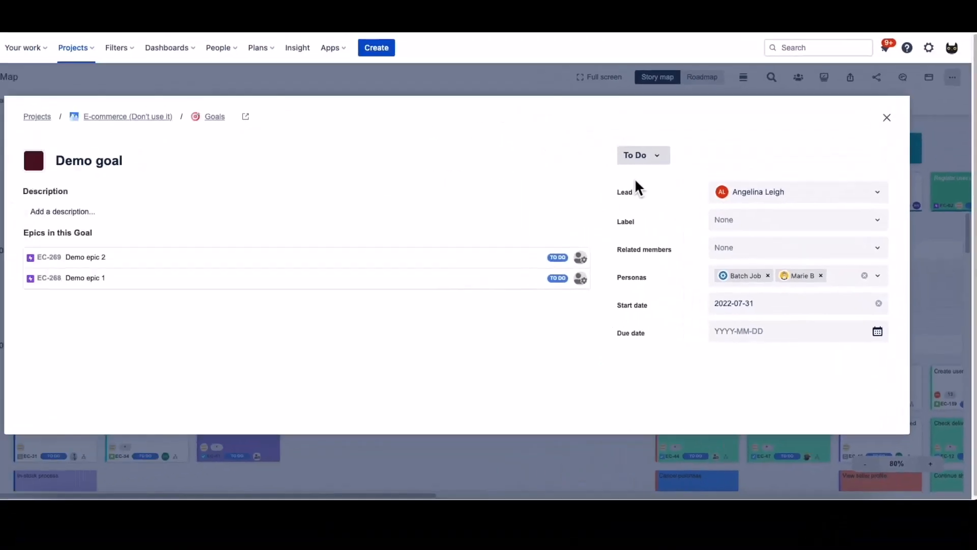
{"action": "left_click", "coordinate": [886, 117]}
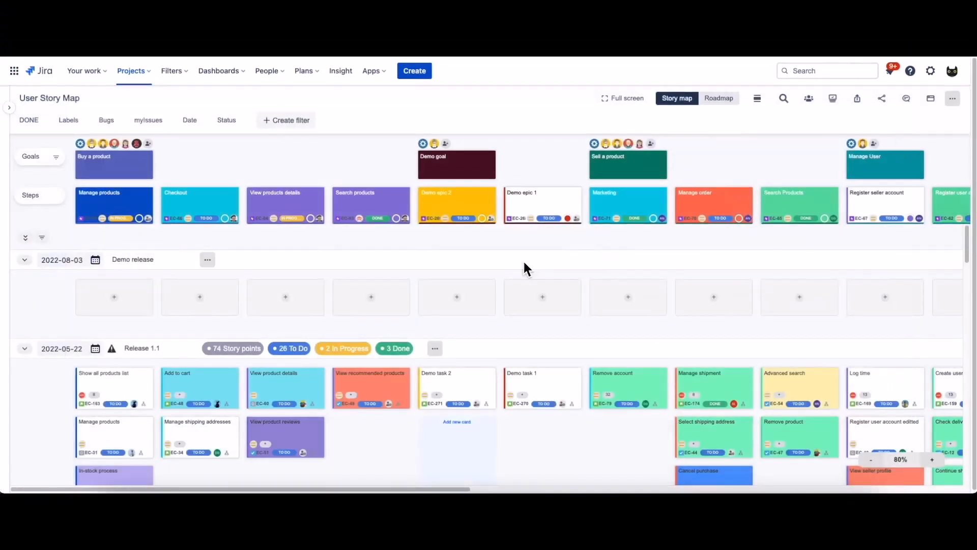
{"action": "mouse_move", "coordinate": [454, 219]}
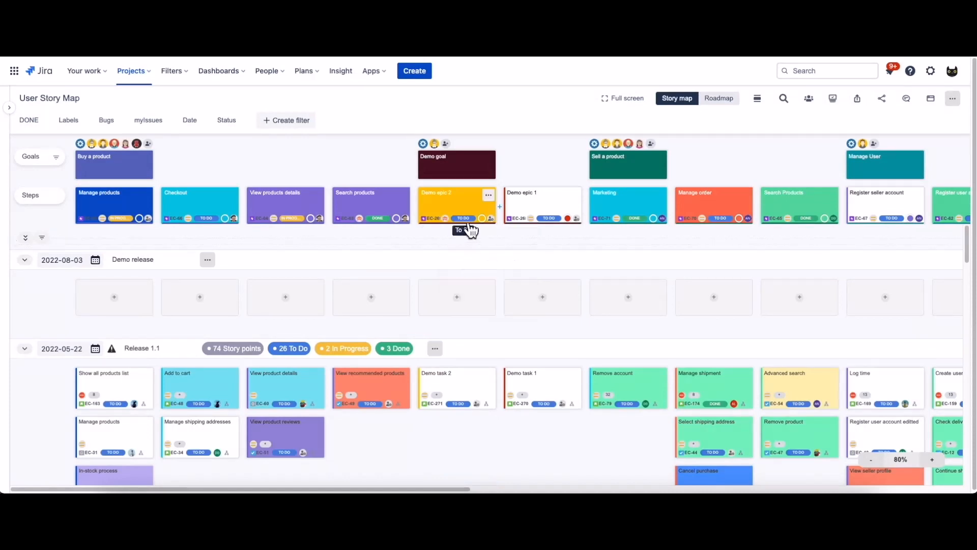
{"action": "mouse_move", "coordinate": [467, 232]}
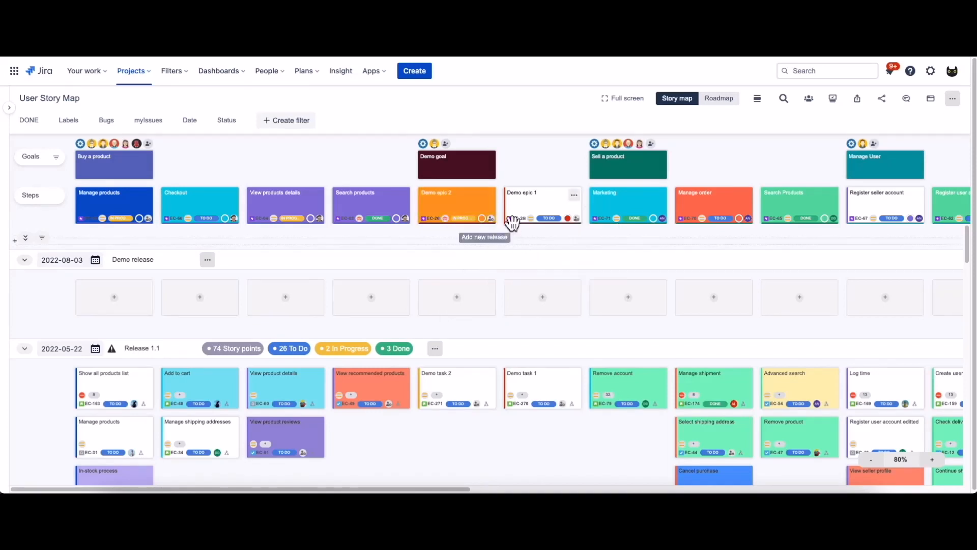
Dismiss Demo epic 2's assignee list and turn its orange fill colour back on.
{"action": "left_click", "coordinate": [491, 219]}
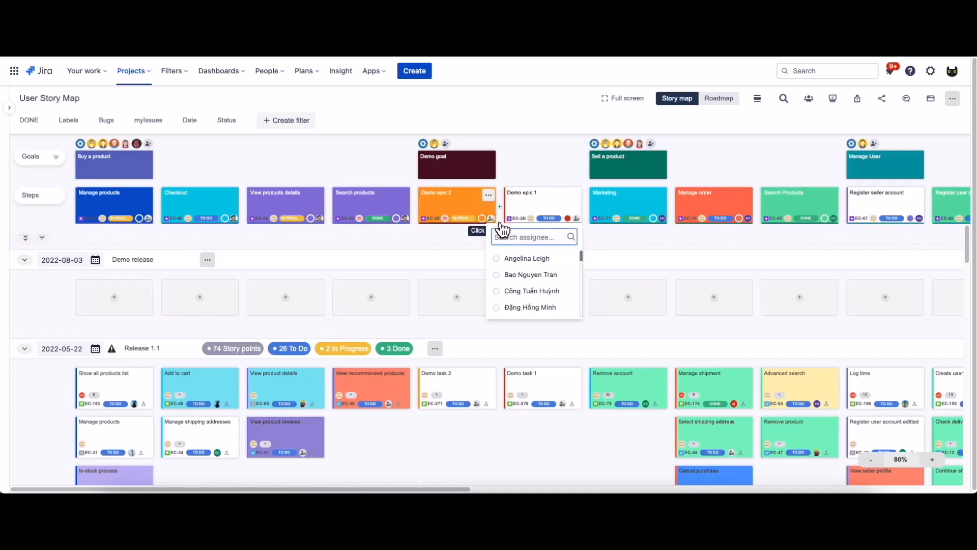
{"action": "left_click", "coordinate": [525, 261]}
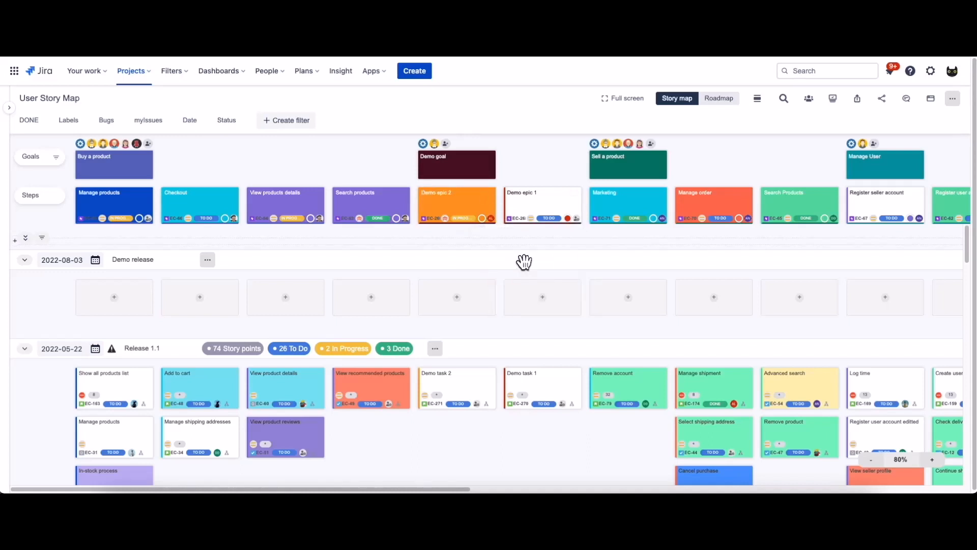
{"action": "mouse_move", "coordinate": [484, 221]}
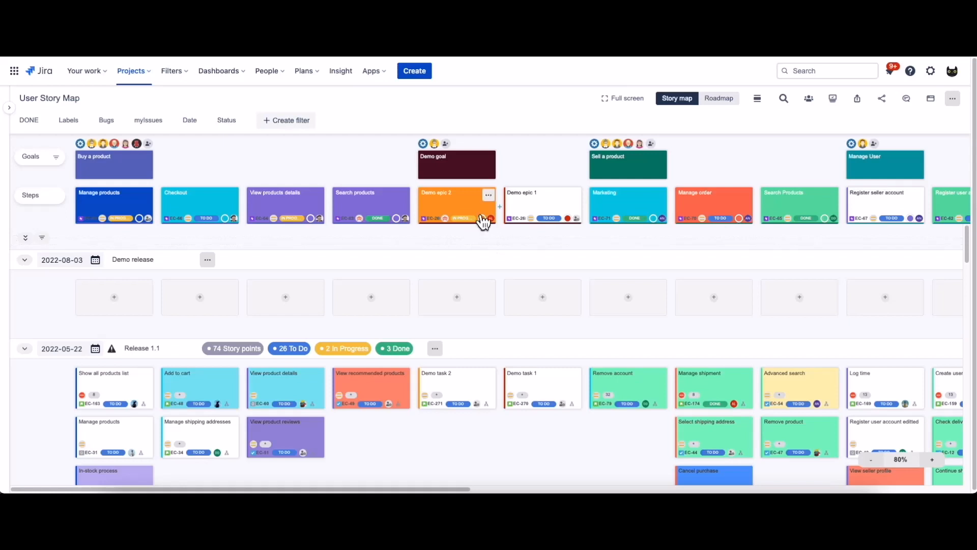
{"action": "left_click", "coordinate": [488, 194]}
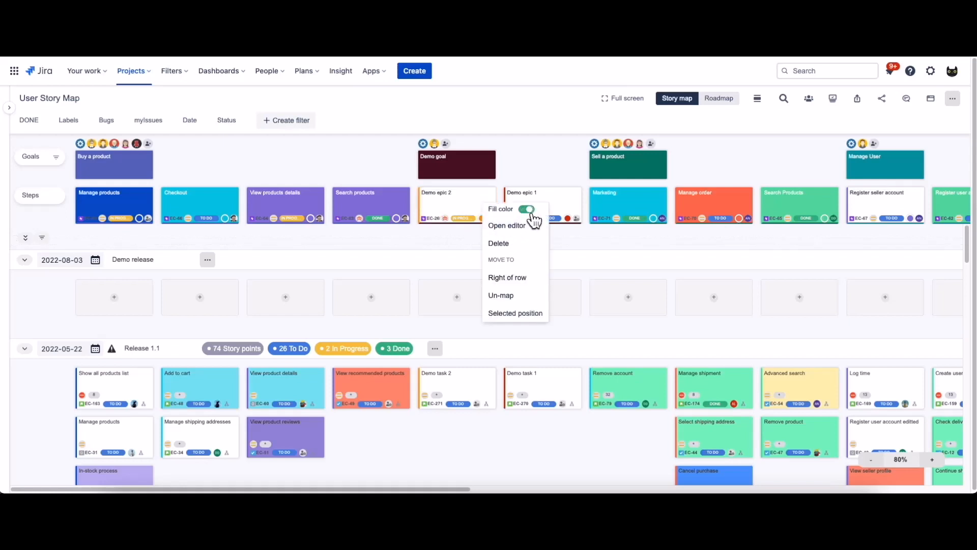
{"action": "left_click", "coordinate": [524, 209]}
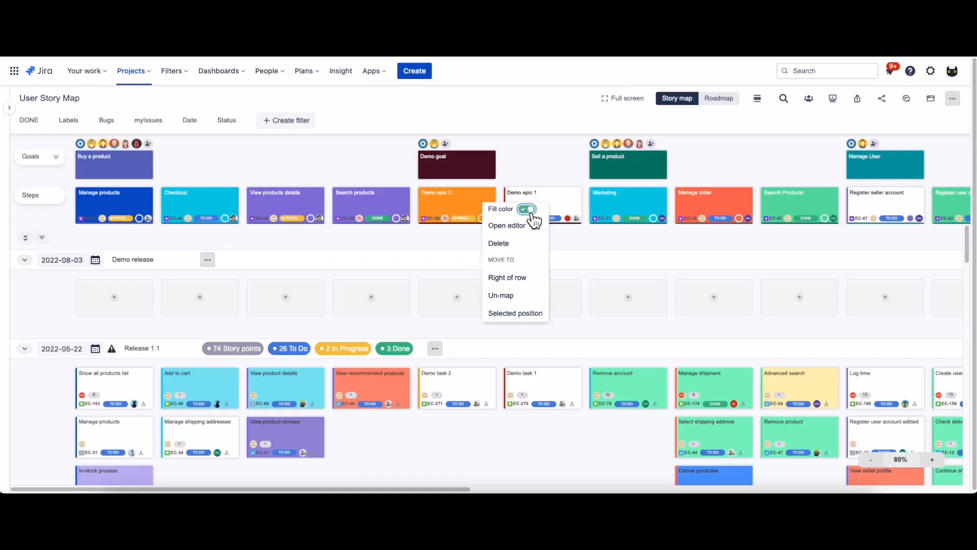
Rename Demo epic 2 to 'Demo epic 21' and post the comment 'This is a comment'.
{"action": "left_click", "coordinate": [507, 225]}
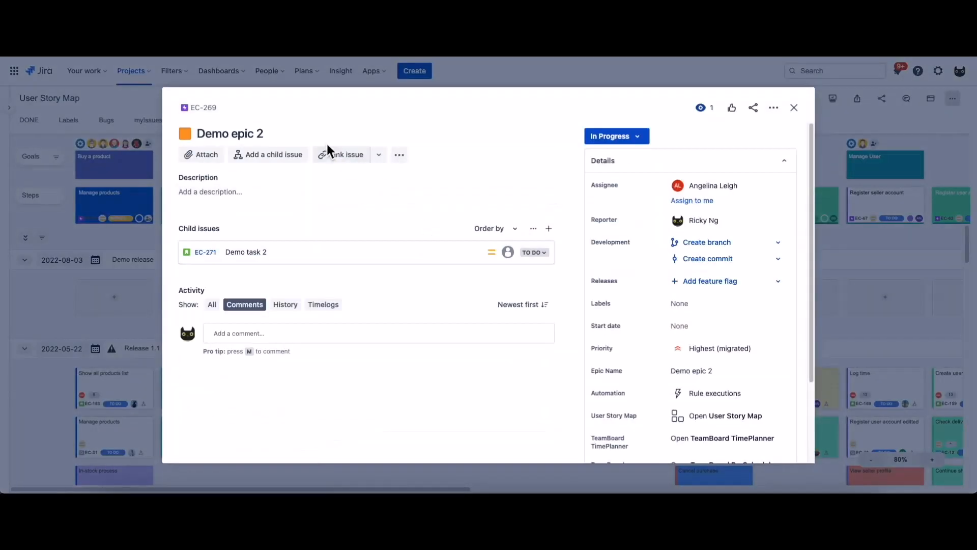
{"action": "type", "text": "1"}
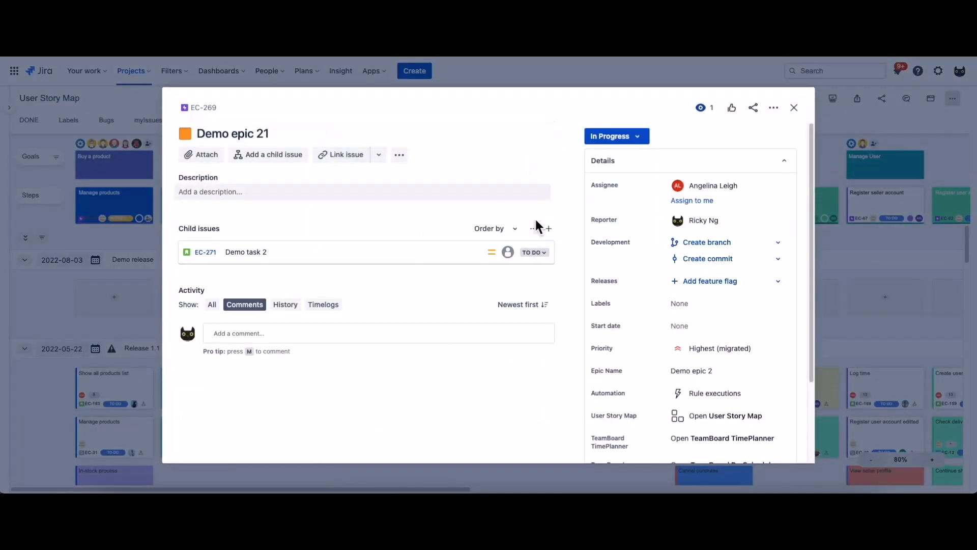
{"action": "type", "text": "This is a comment"}
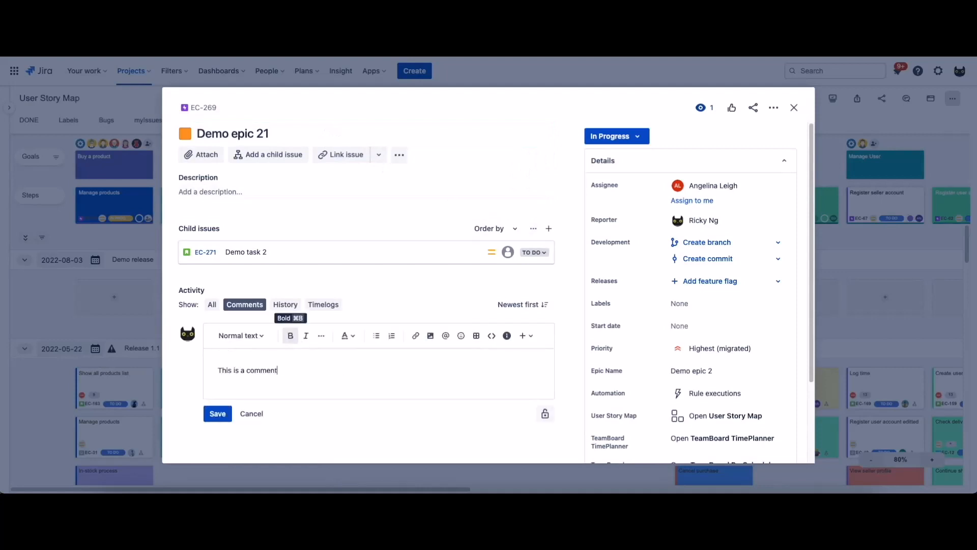
{"action": "left_click", "coordinate": [217, 413]}
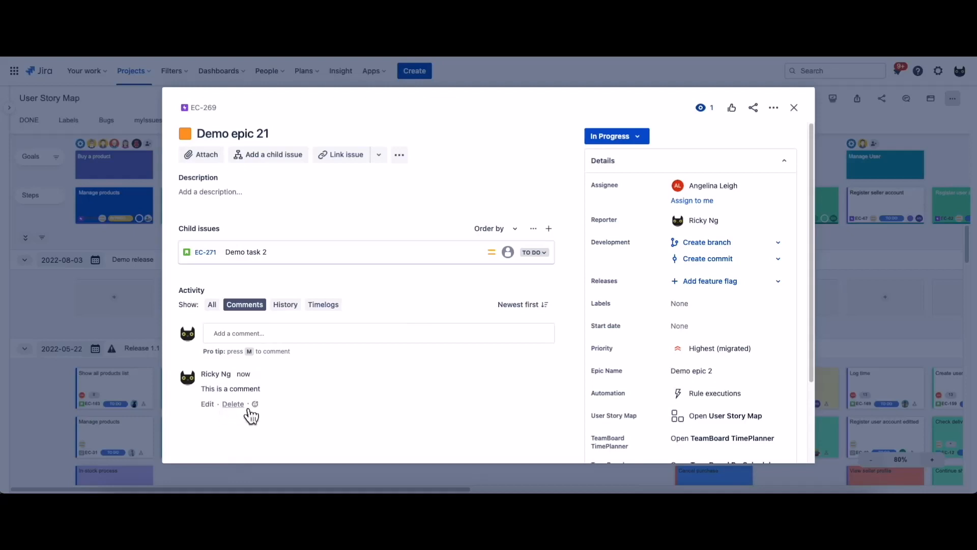
Assign Demo epic 21 to yourself and close its details.
{"action": "left_click", "coordinate": [713, 185]}
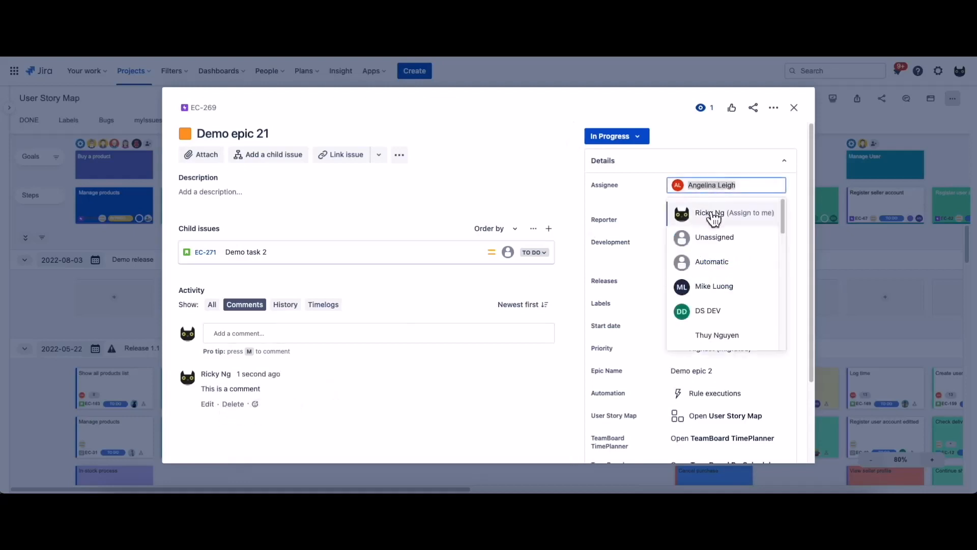
{"action": "left_click", "coordinate": [714, 212]}
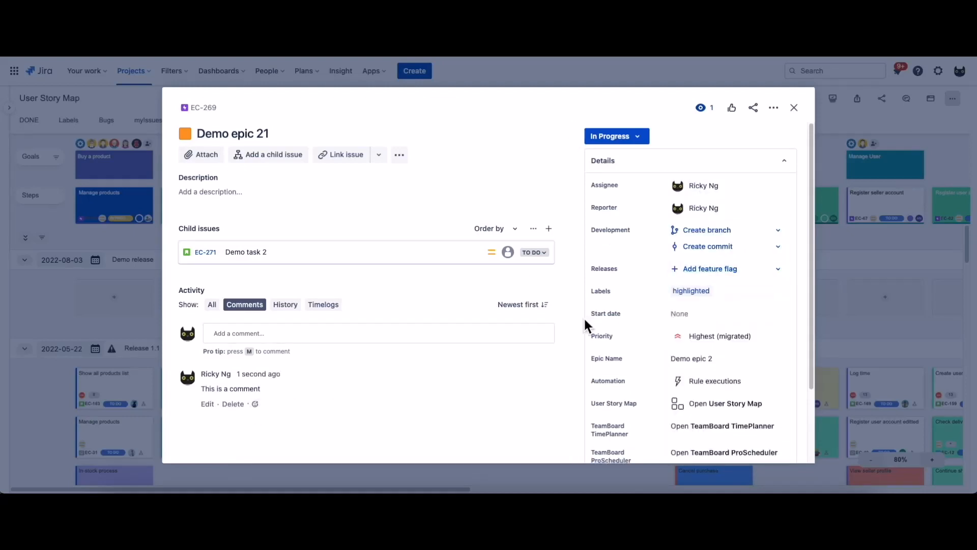
{"action": "left_click", "coordinate": [616, 136]}
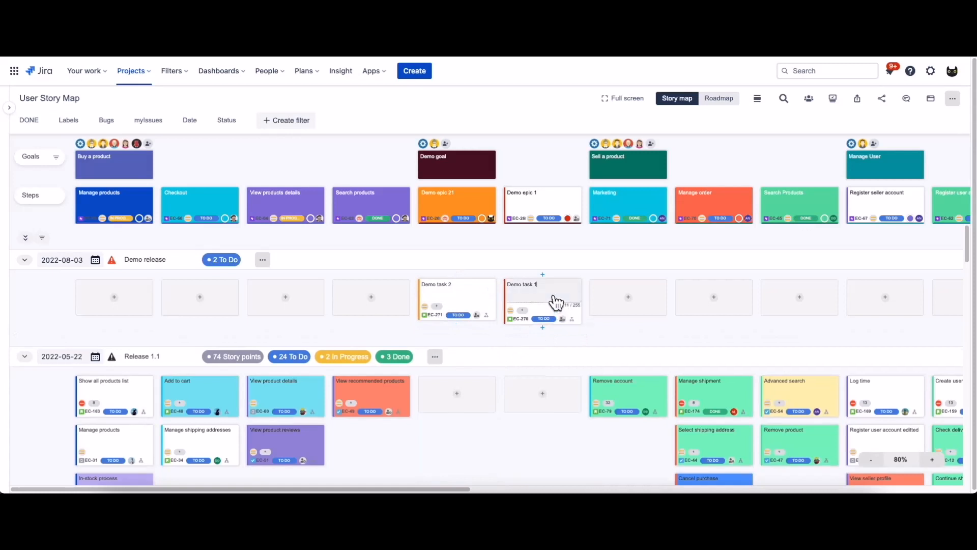
Add the Demo release dated 2022-08-06 holding Demo task 2 and Demo task 1.
{"action": "type", "text": "2"}
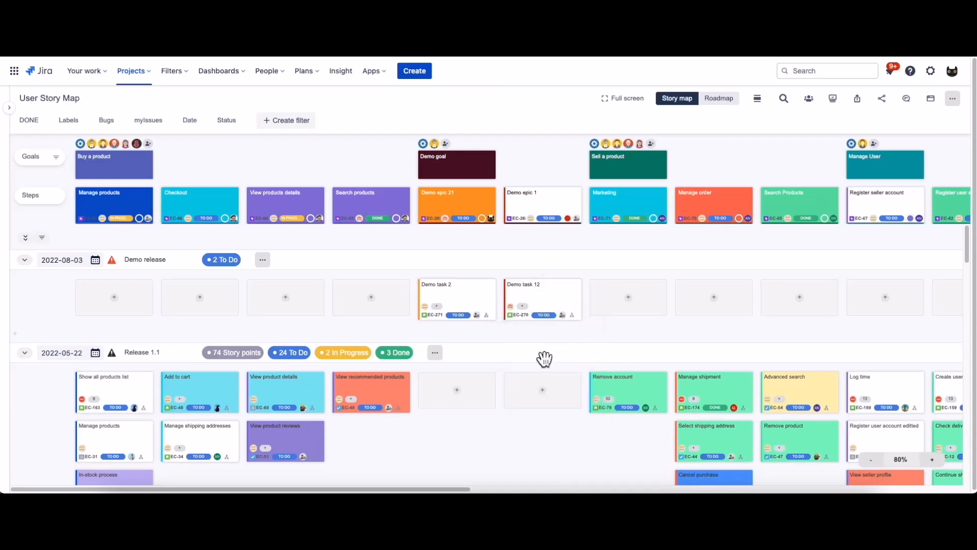
{"action": "mouse_move", "coordinate": [542, 299]}
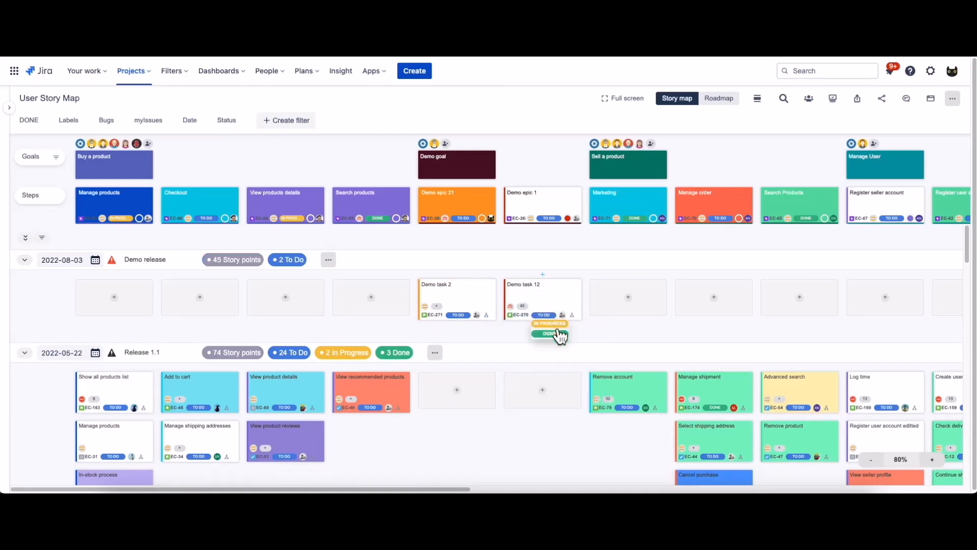
{"action": "left_click", "coordinate": [549, 333]}
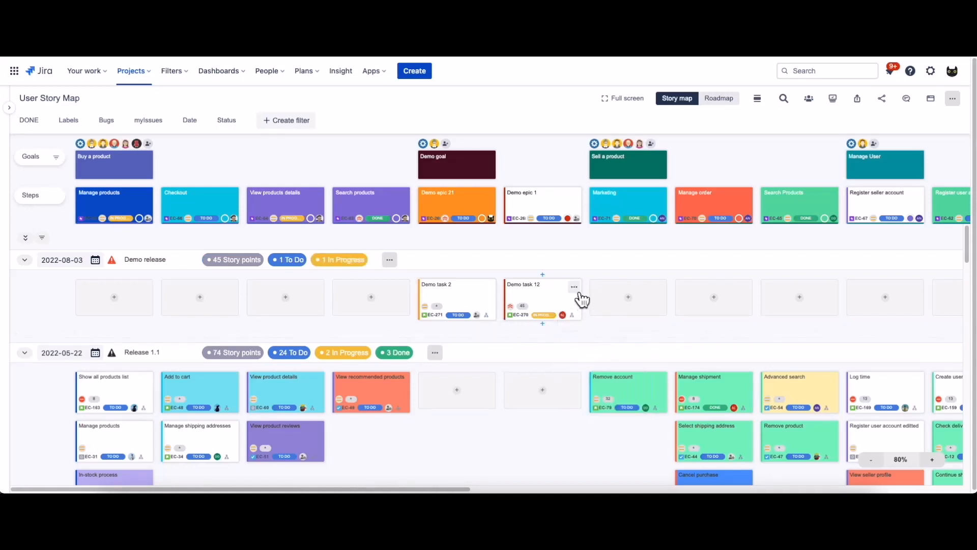
{"action": "left_click", "coordinate": [574, 287]}
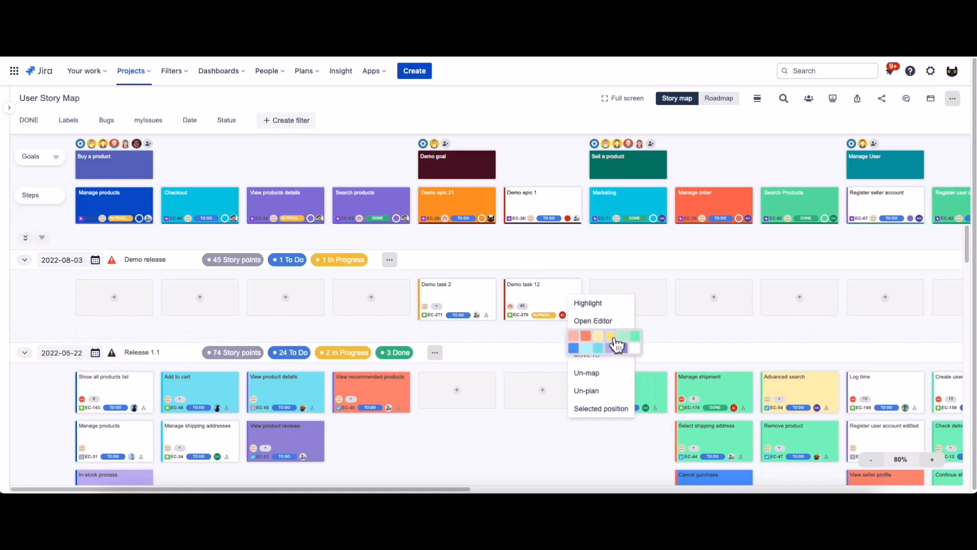
{"action": "left_click", "coordinate": [617, 337]}
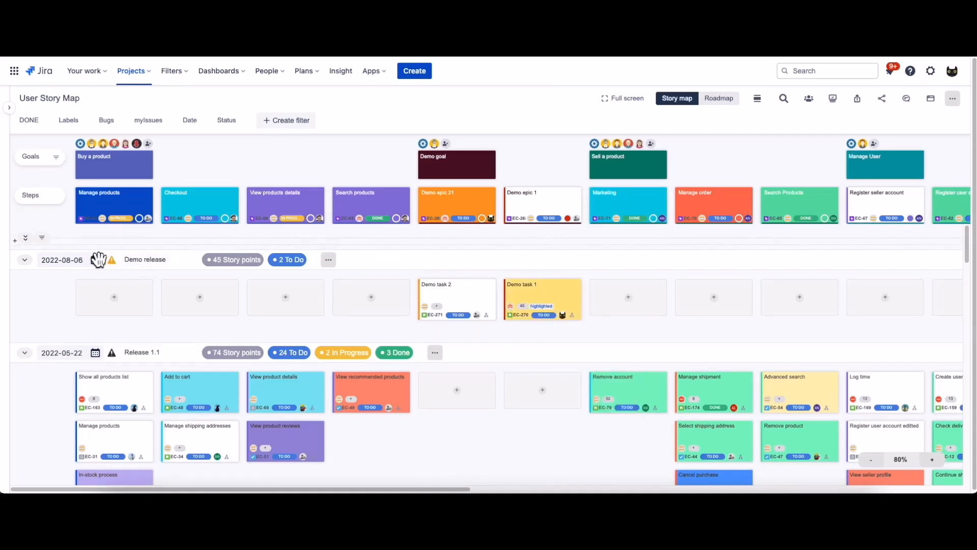
Append '1' to the release name for Demo release 1 and date it 2022-08-04.
{"action": "left_click", "coordinate": [145, 260]}
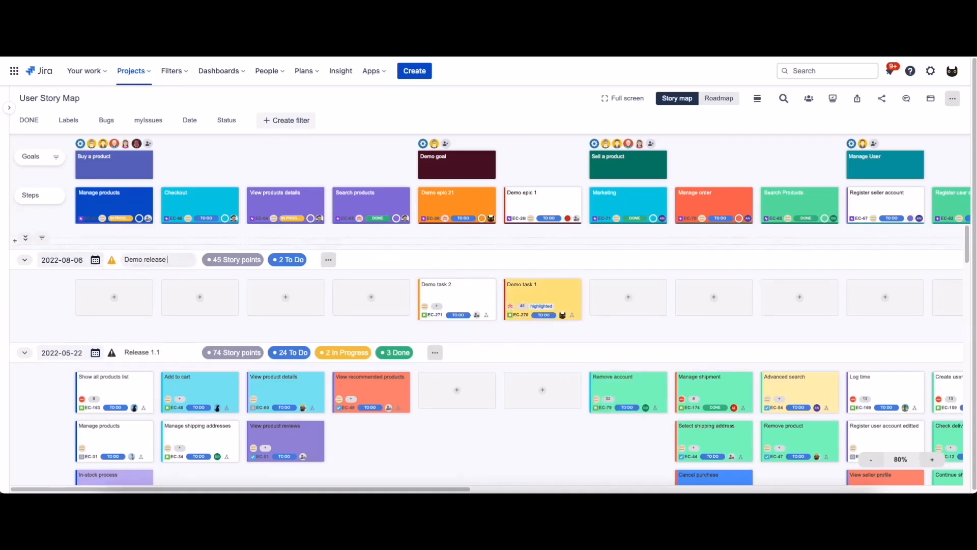
{"action": "type", "text": "1"}
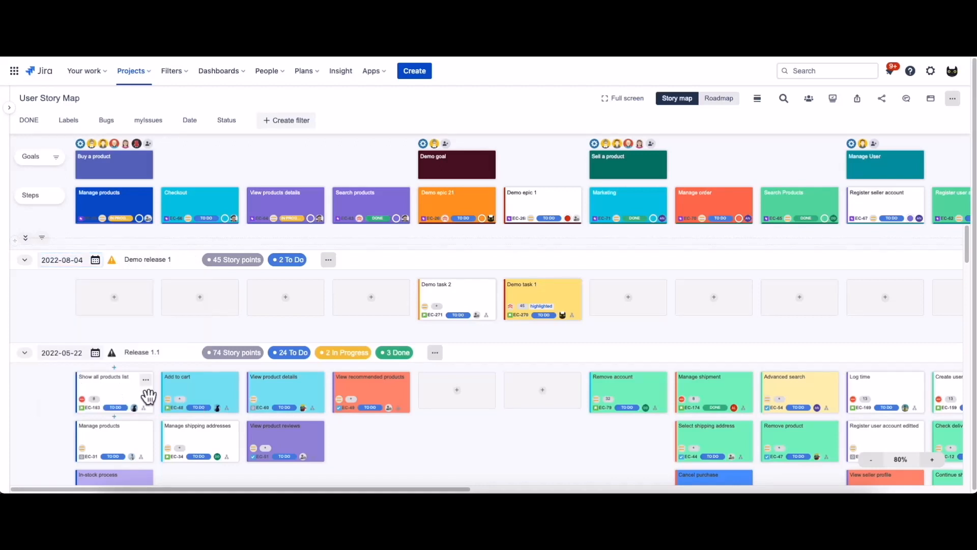
{"action": "mouse_move", "coordinate": [335, 277]}
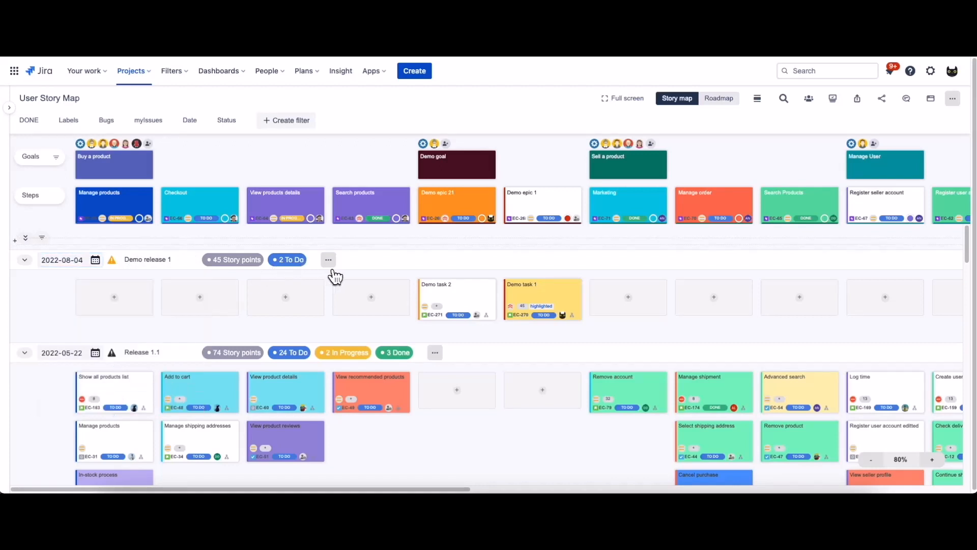
{"action": "left_click", "coordinate": [328, 260]}
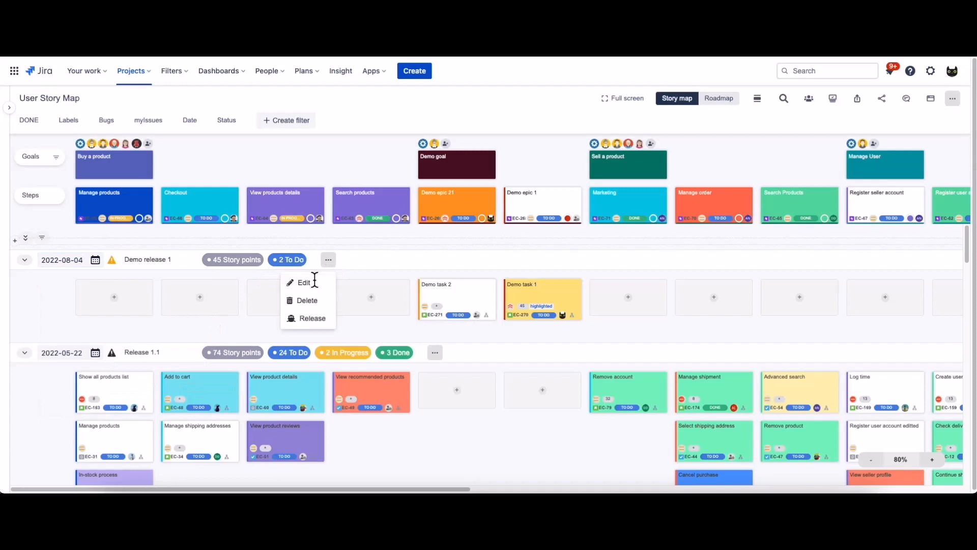
{"action": "left_click", "coordinate": [623, 334]}
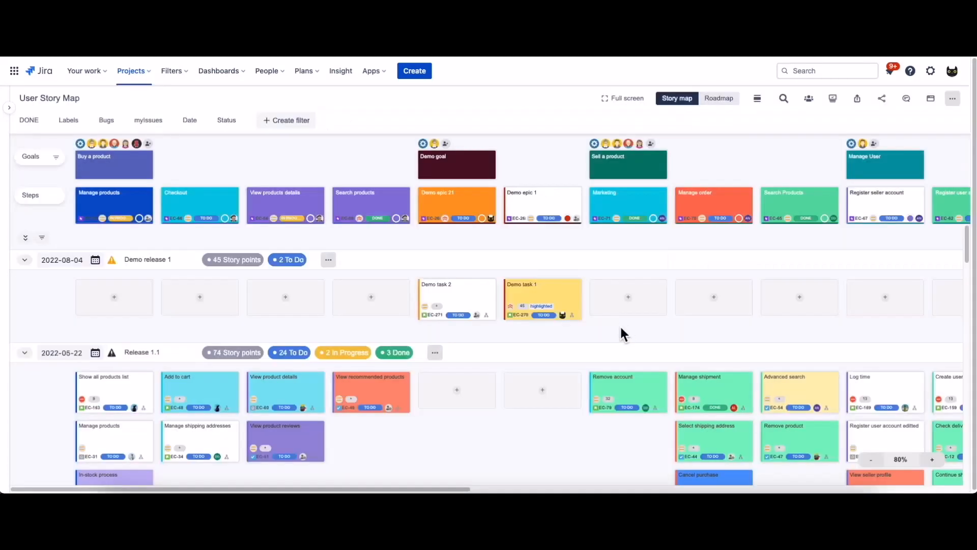
Drag View recommended products and View product details from Release 1.1 into Demo release 1.
{"action": "left_click_drag", "start_coordinate": [371, 392], "coordinate": [371, 300]}
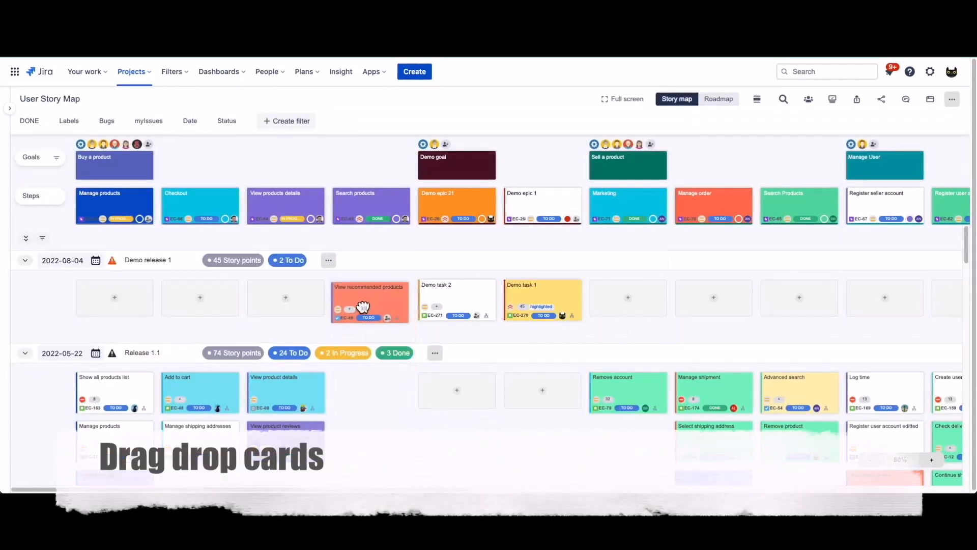
{"action": "left_click_drag", "start_coordinate": [285, 392], "coordinate": [285, 299]}
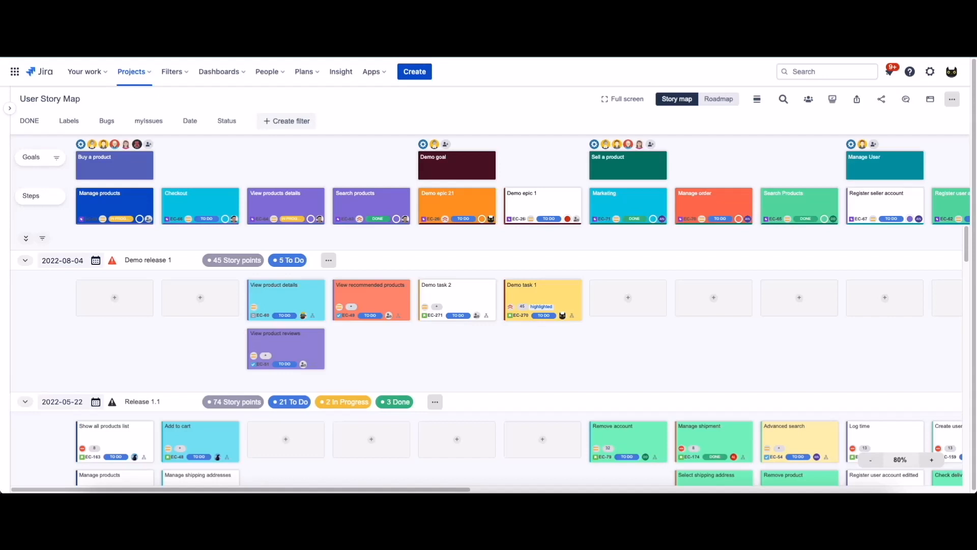
{"action": "mouse_move", "coordinate": [847, 117]}
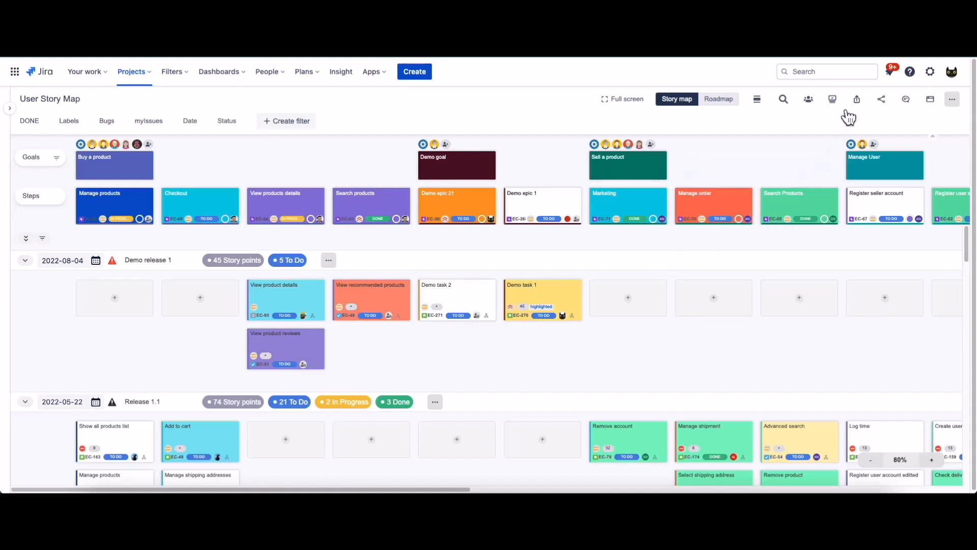
Search unplanned issues for EC and drag Sample story EC-248 and another into Demo release 1.
{"action": "left_click", "coordinate": [832, 99]}
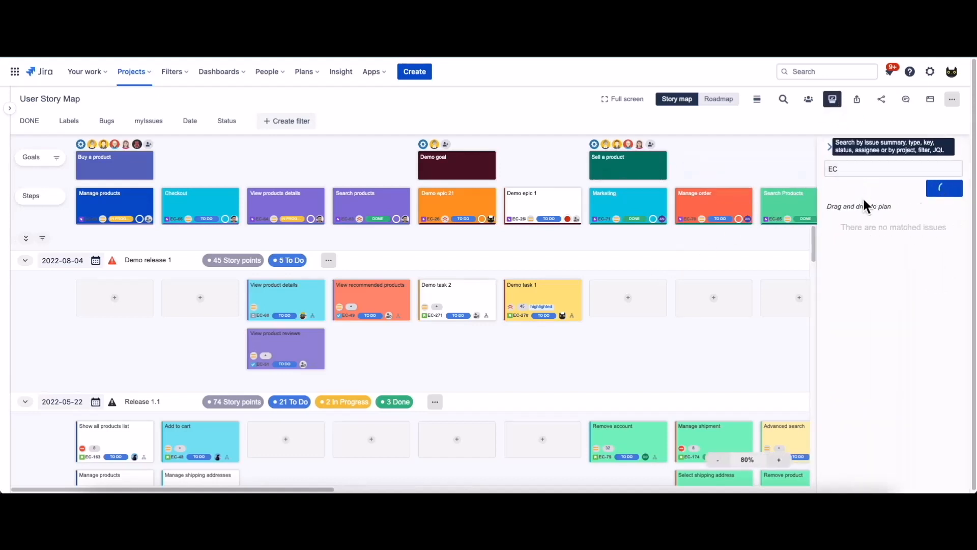
{"action": "left_click", "coordinate": [944, 188]}
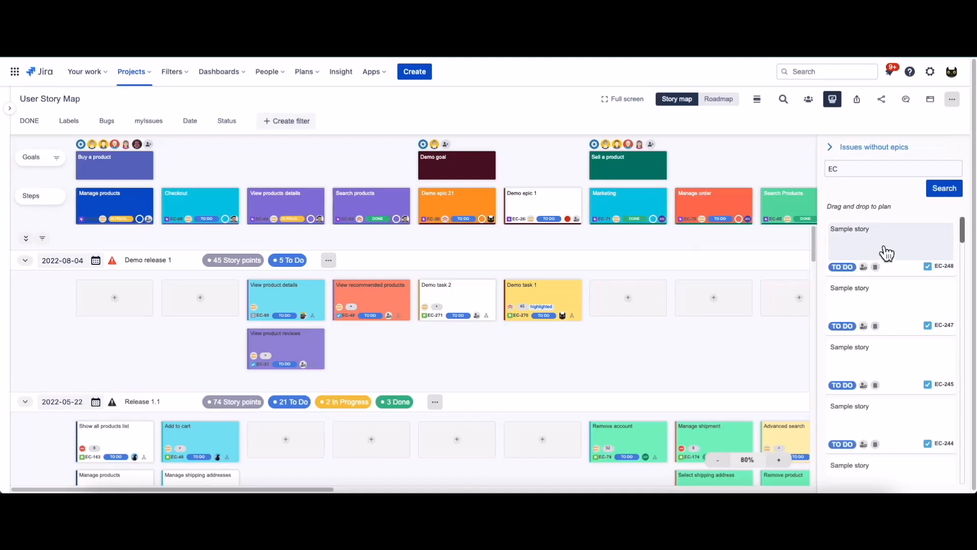
{"action": "left_click_drag", "start_coordinate": [890, 243], "coordinate": [636, 299]}
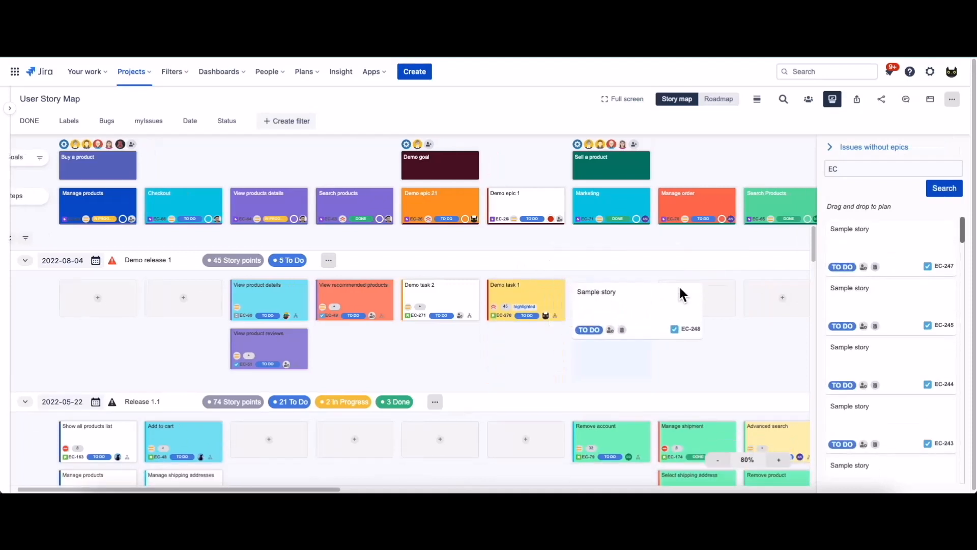
{"action": "left_click_drag", "start_coordinate": [636, 305], "coordinate": [611, 299]}
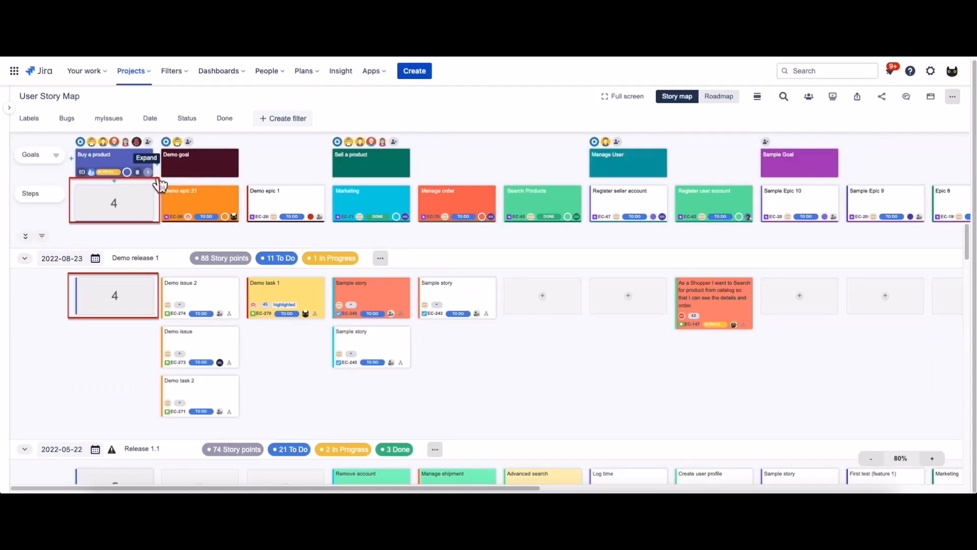
Expand the collapsed Buy a product goal card.
{"action": "left_click", "coordinate": [147, 158]}
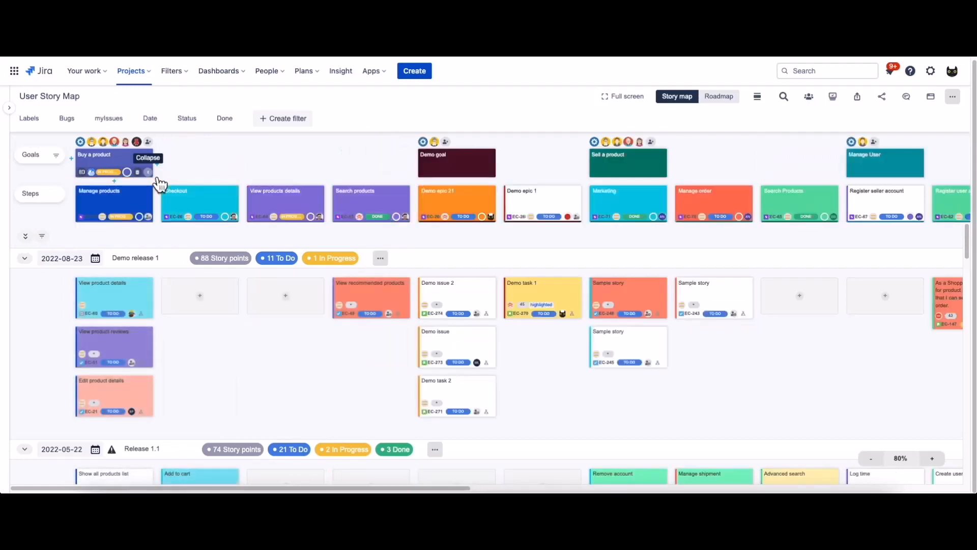
{"action": "left_click", "coordinate": [54, 155]}
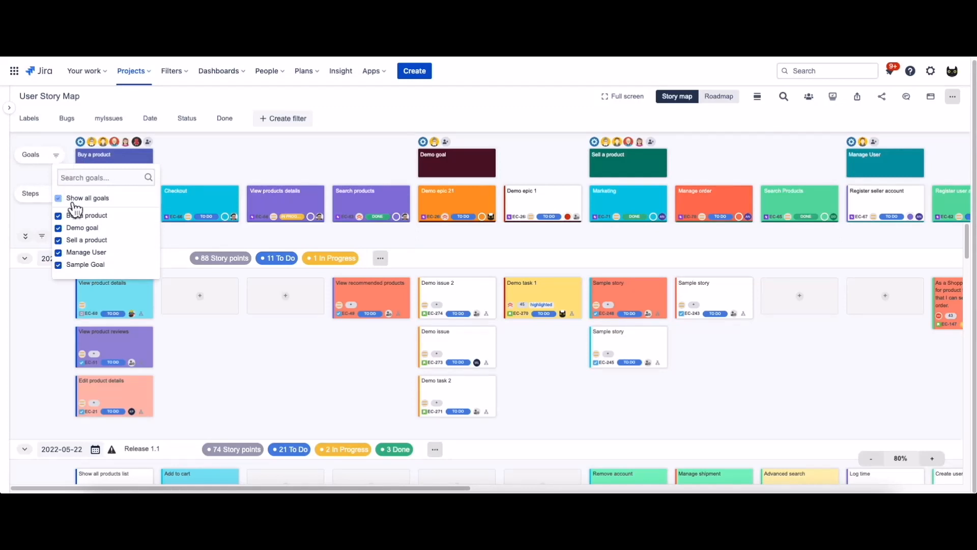
{"action": "left_click", "coordinate": [58, 198]}
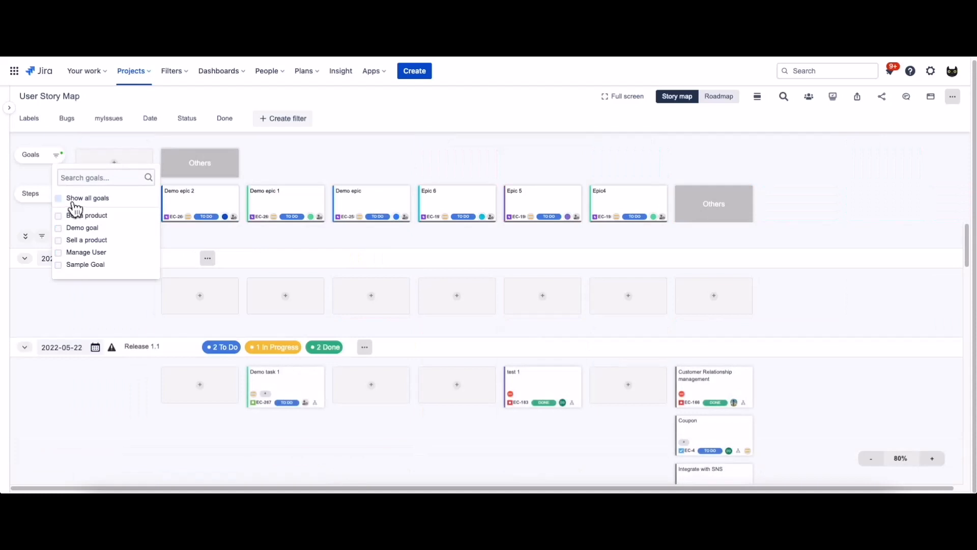
{"action": "left_click", "coordinate": [58, 198]}
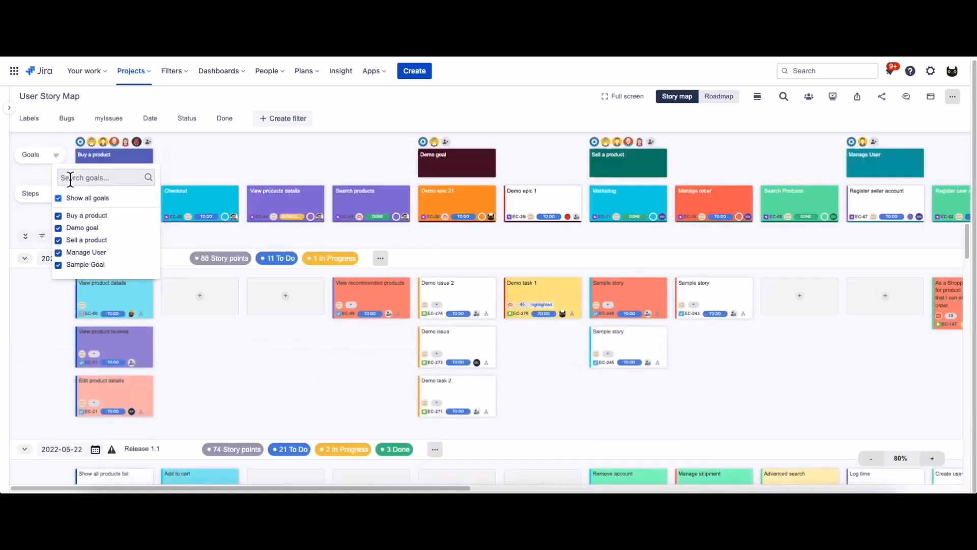
{"action": "type", "text": "demo"}
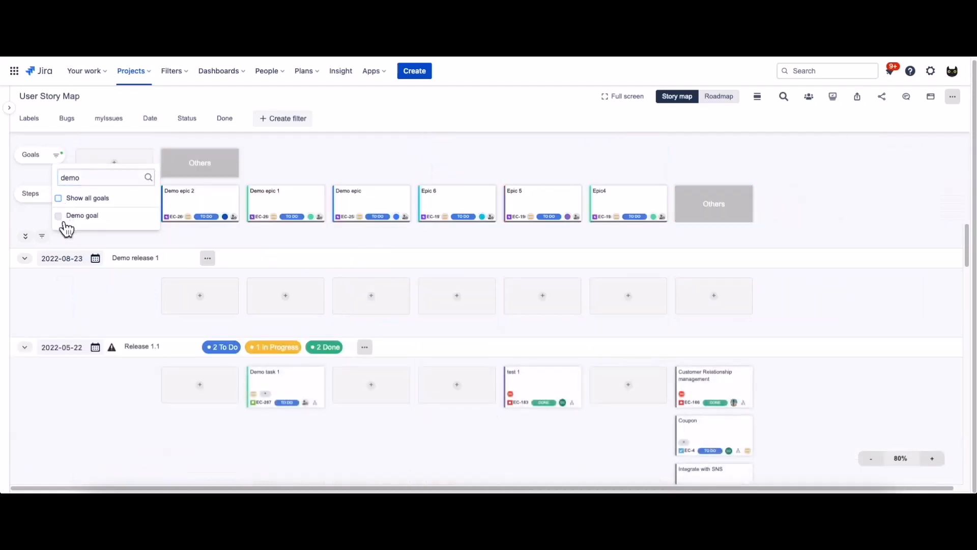
{"action": "left_click", "coordinate": [82, 216]}
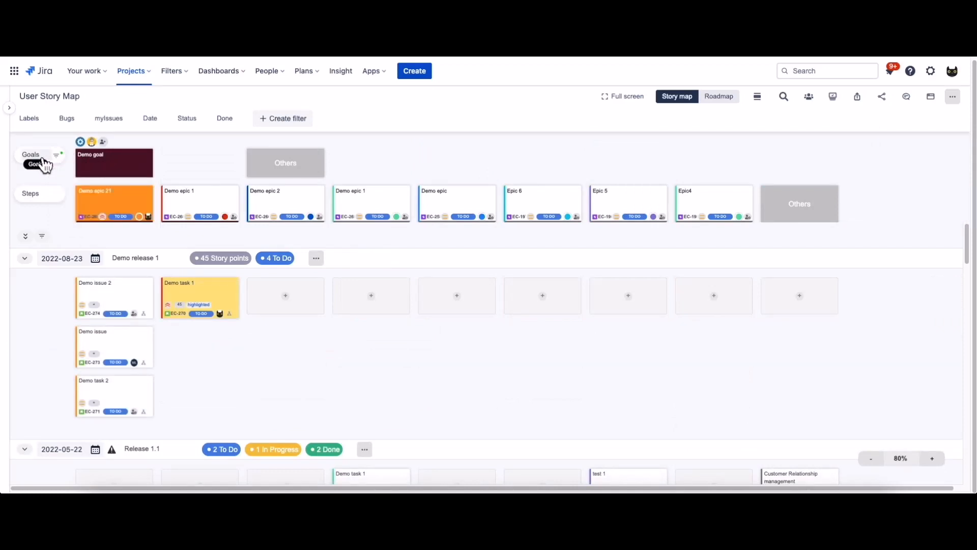
{"action": "left_click", "coordinate": [55, 156]}
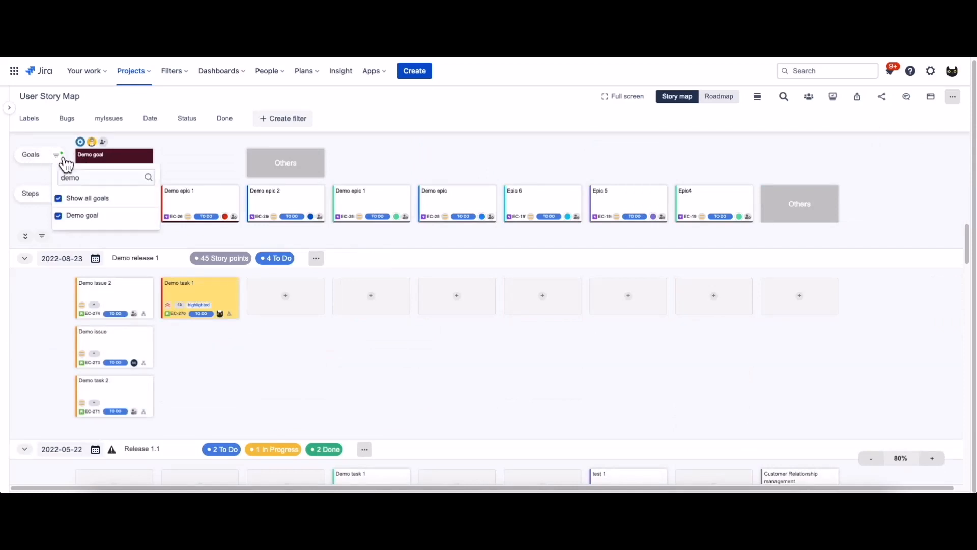
{"action": "left_click", "coordinate": [58, 198]}
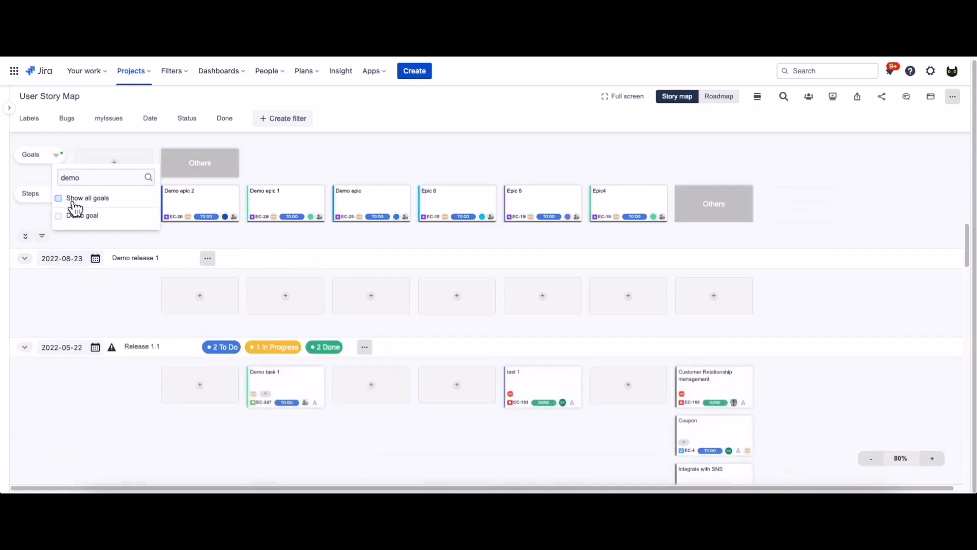
{"action": "left_click", "coordinate": [58, 198]}
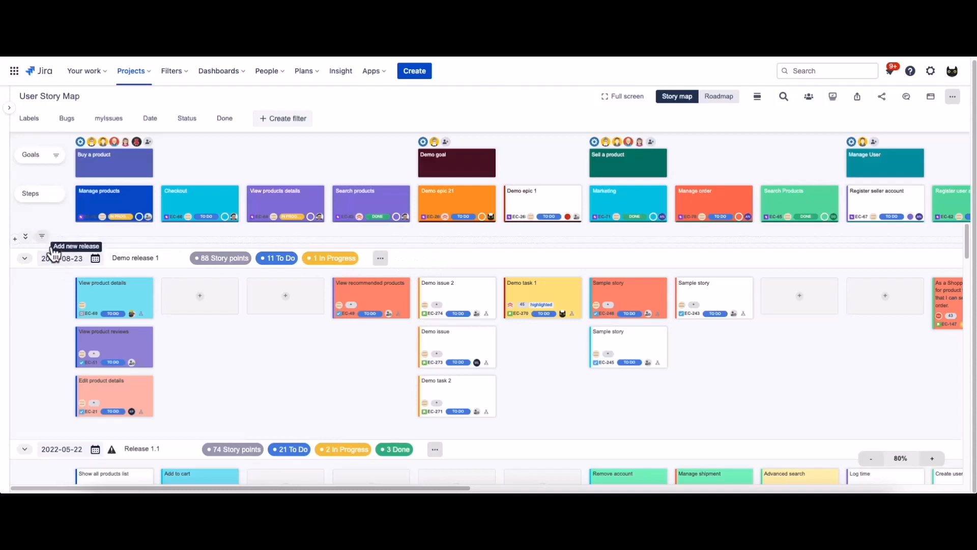
Use the release filter to show only Demo release 1.
{"action": "left_click", "coordinate": [41, 236]}
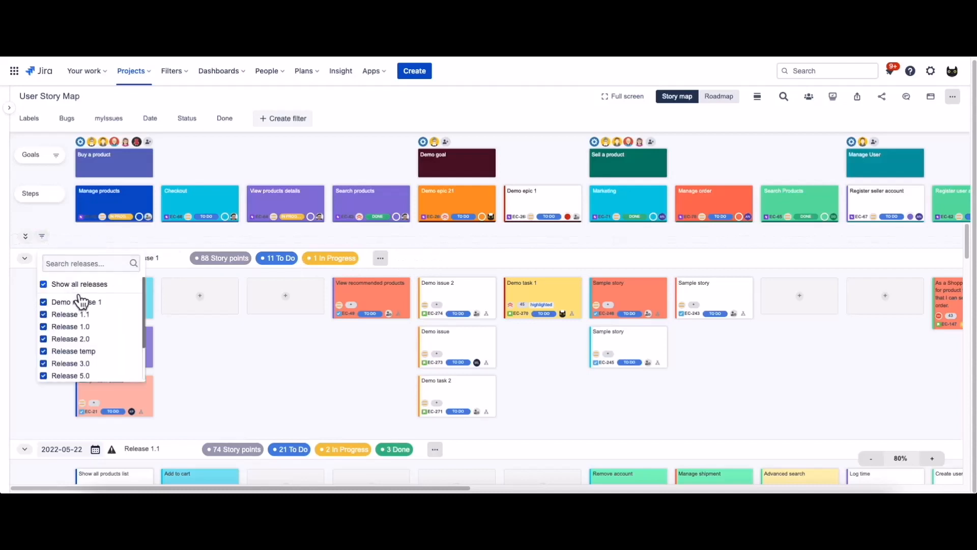
{"action": "left_click", "coordinate": [43, 284]}
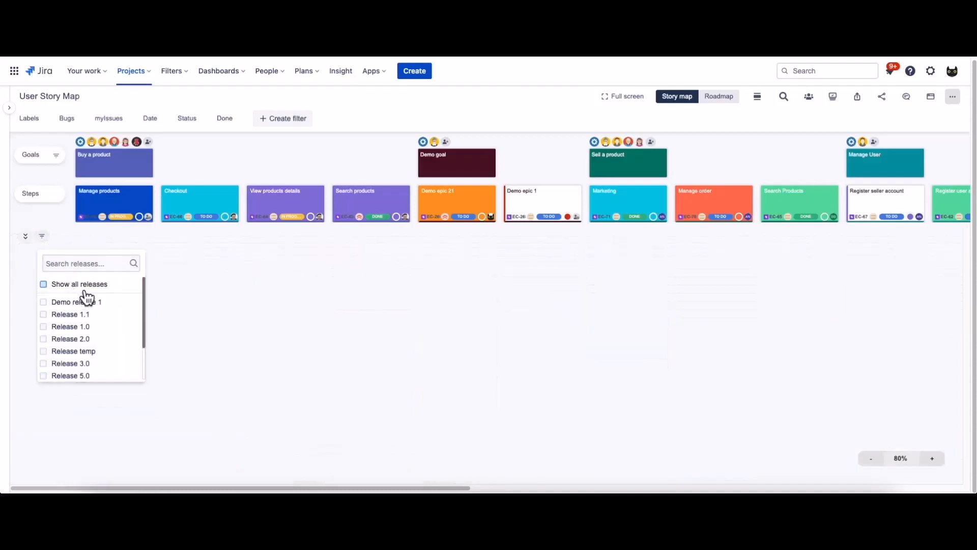
{"action": "scroll", "scroll_direction": "down", "scroll_amount": 3}
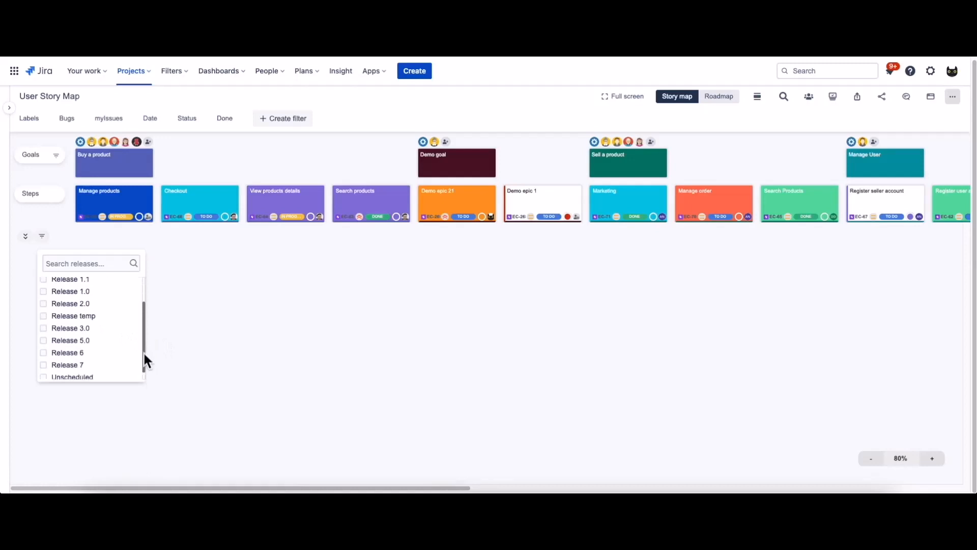
{"action": "left_click", "coordinate": [43, 302]}
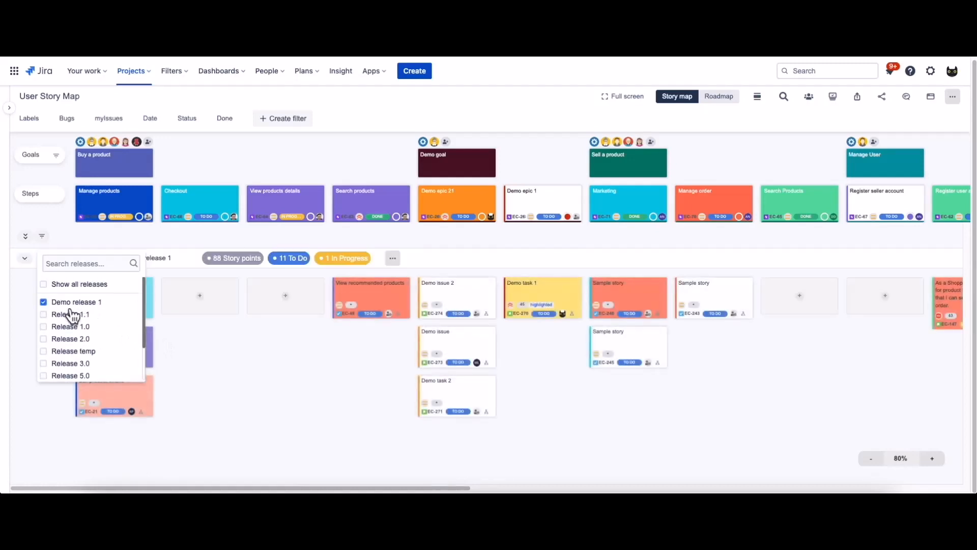
{"action": "left_click", "coordinate": [44, 302]}
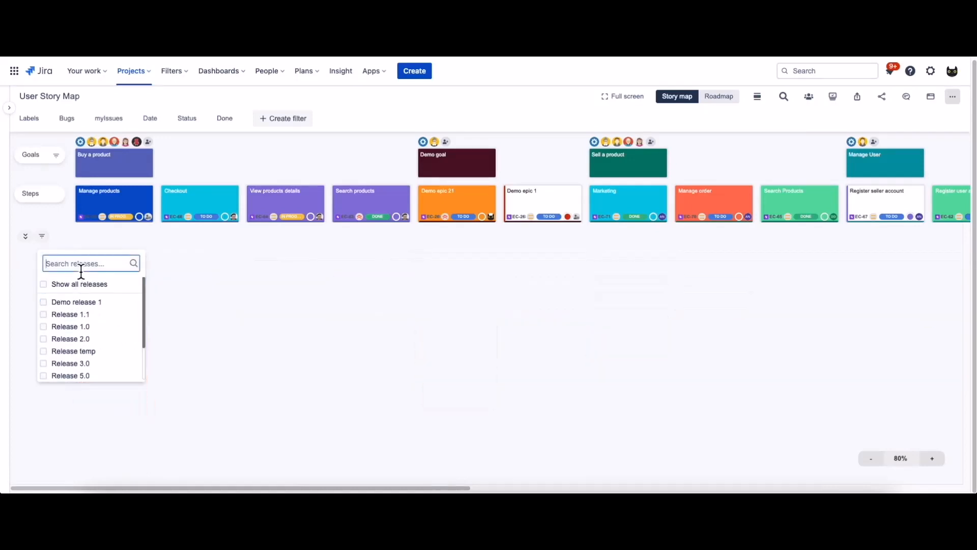
{"action": "type", "text": "demo"}
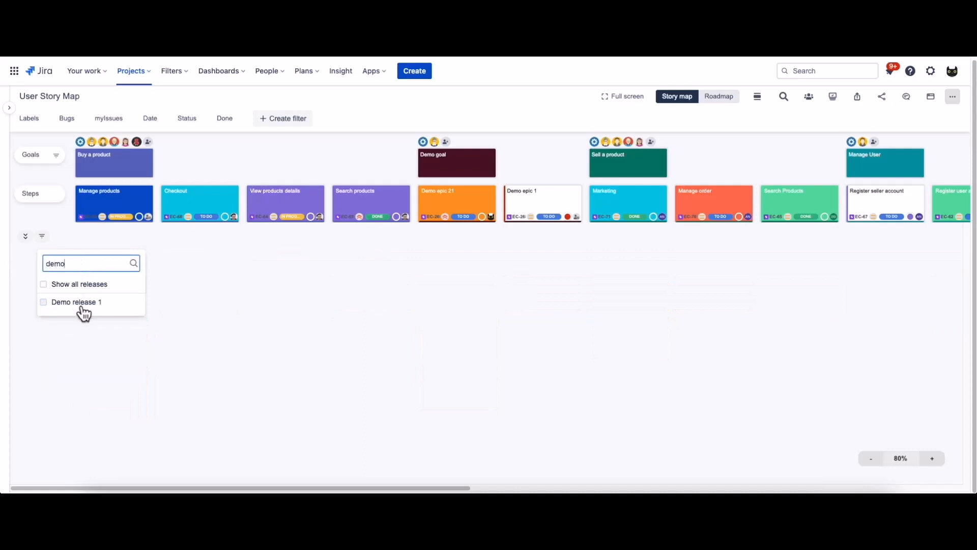
{"action": "left_click", "coordinate": [43, 302]}
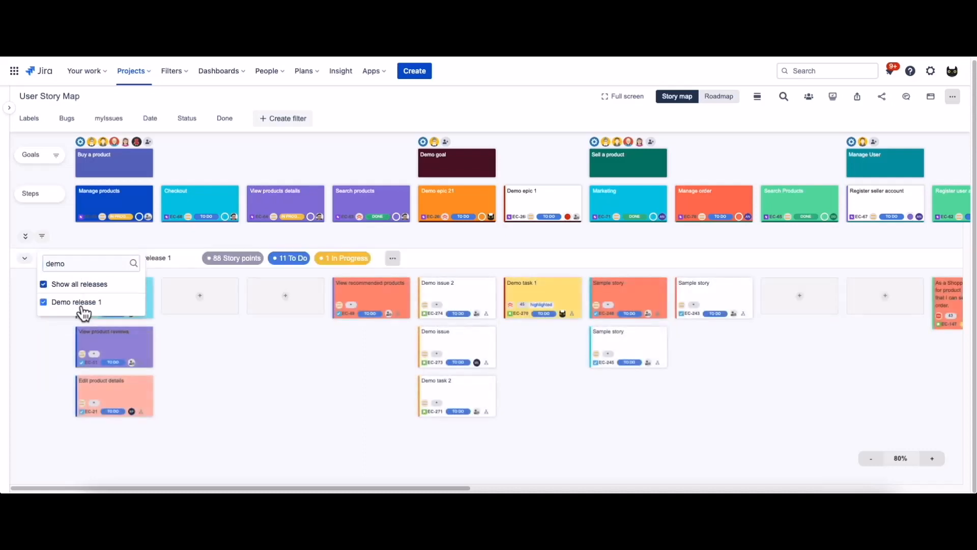
{"action": "left_click", "coordinate": [43, 284]}
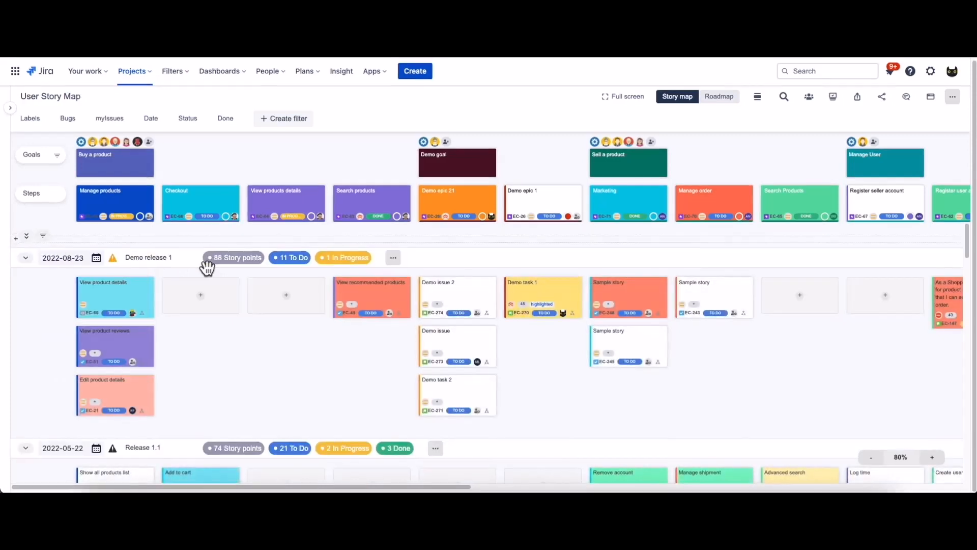
{"action": "mouse_move", "coordinate": [25, 258]}
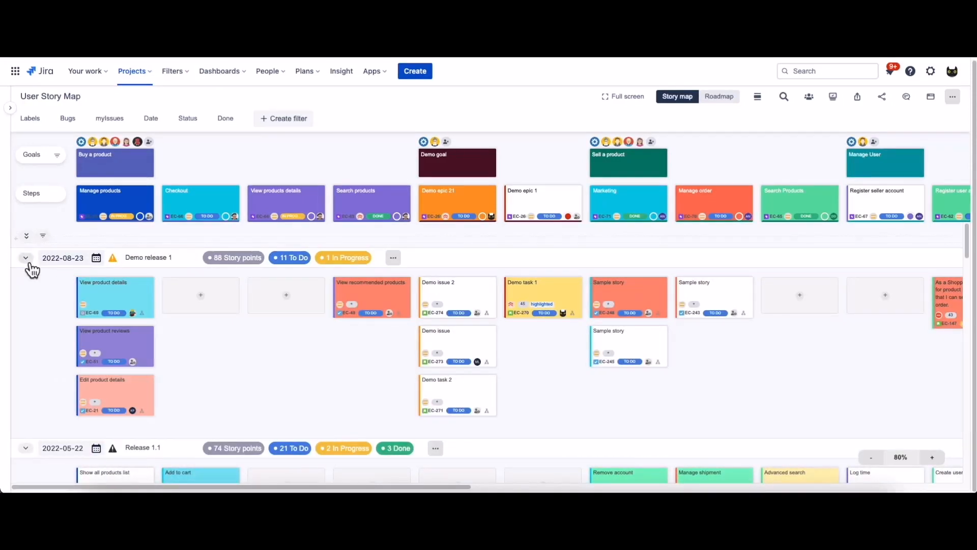
Collapse Demo release 1 and all release rows, then expand them all again.
{"action": "left_click", "coordinate": [26, 258]}
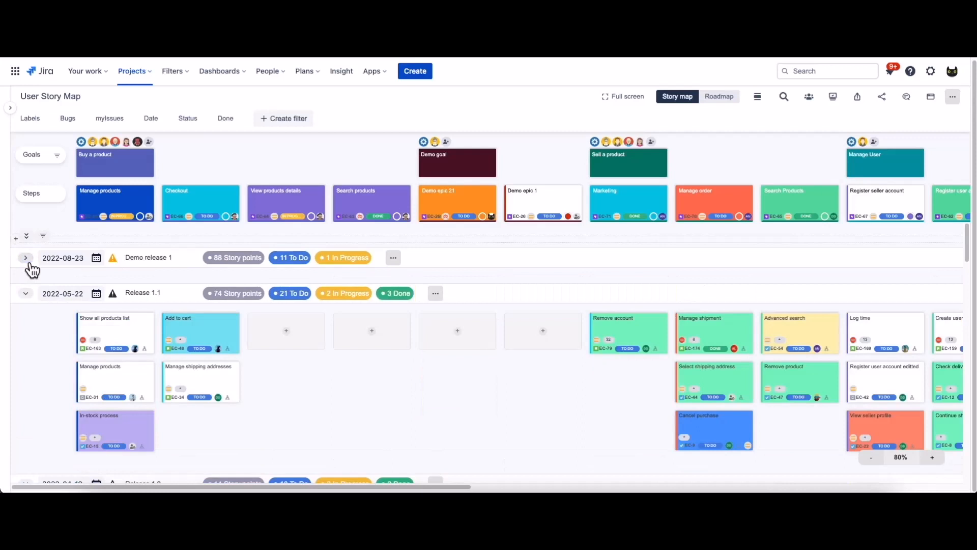
{"action": "left_click", "coordinate": [26, 235]}
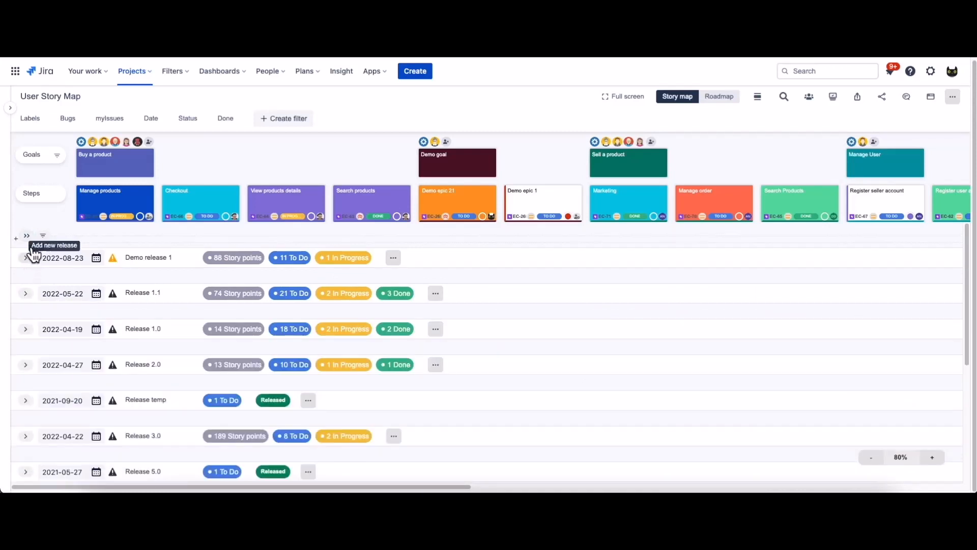
{"action": "left_click", "coordinate": [26, 258]}
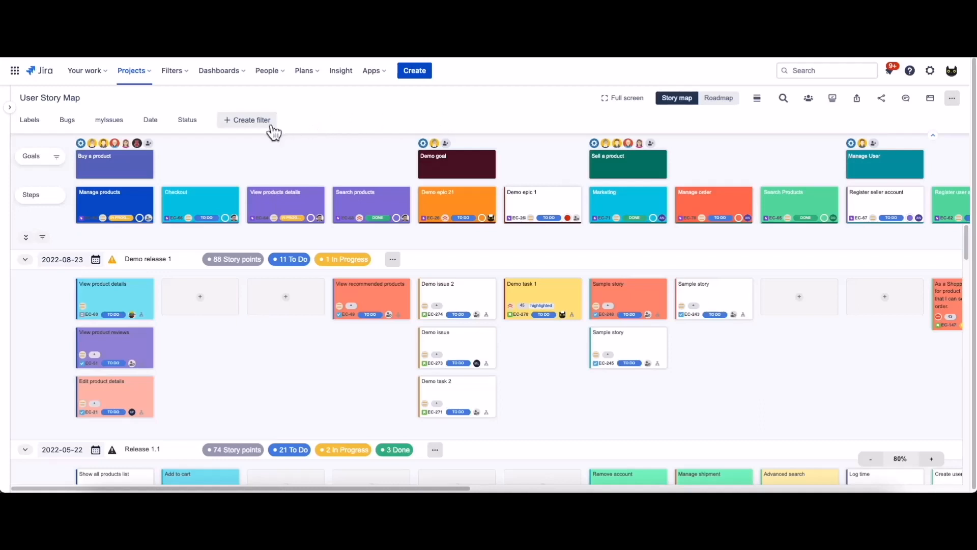
Create a Done quick filter with JQL status = Done and toggle it on and off.
{"action": "left_click", "coordinate": [247, 120]}
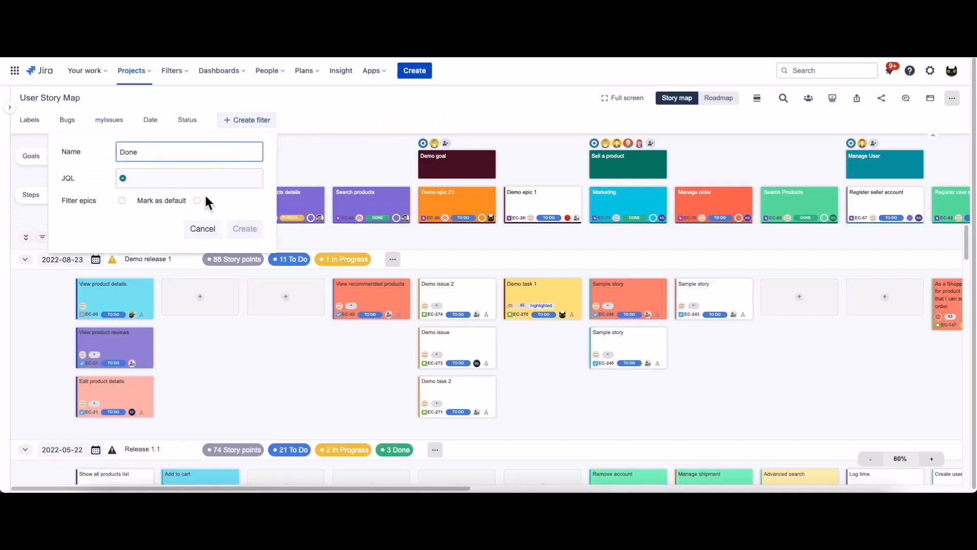
{"action": "type", "text": "status = Done"}
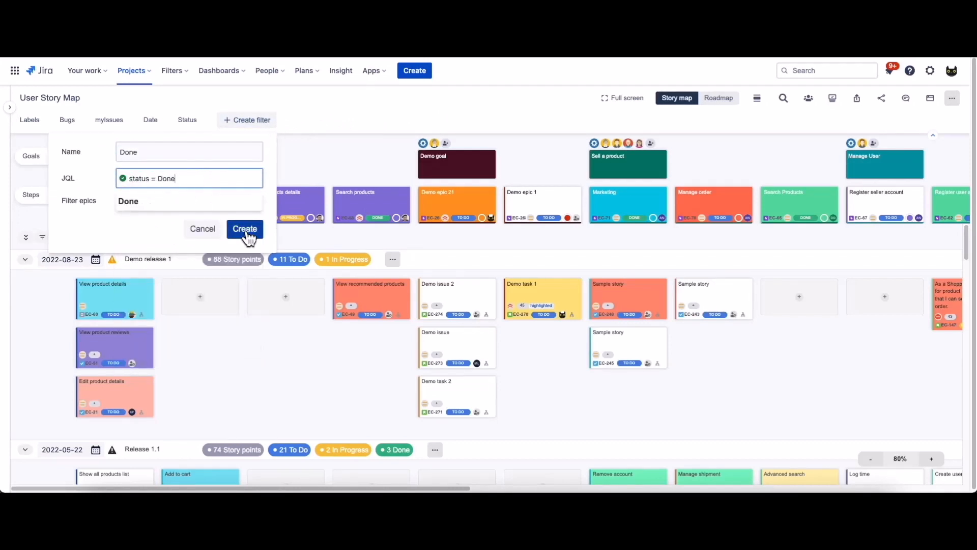
{"action": "left_click", "coordinate": [245, 229]}
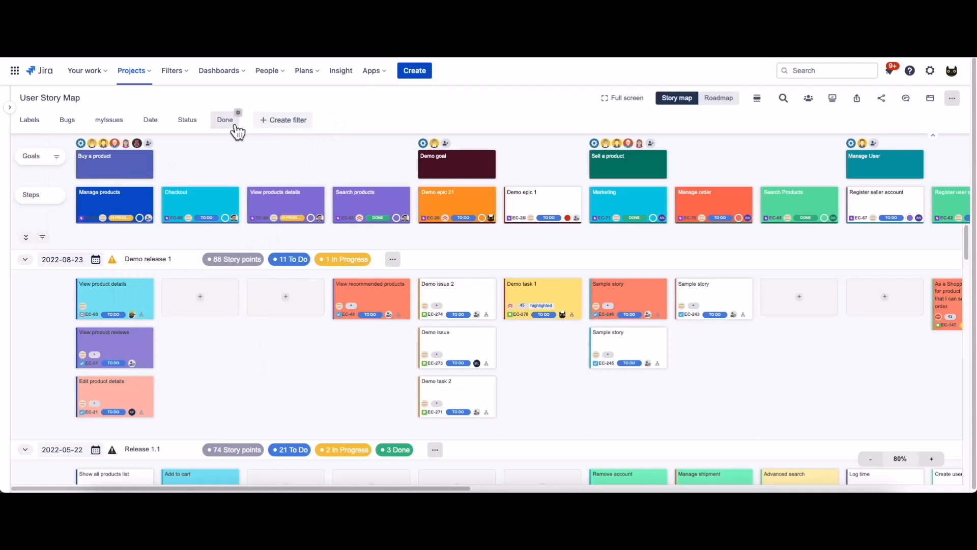
{"action": "left_click", "coordinate": [225, 119]}
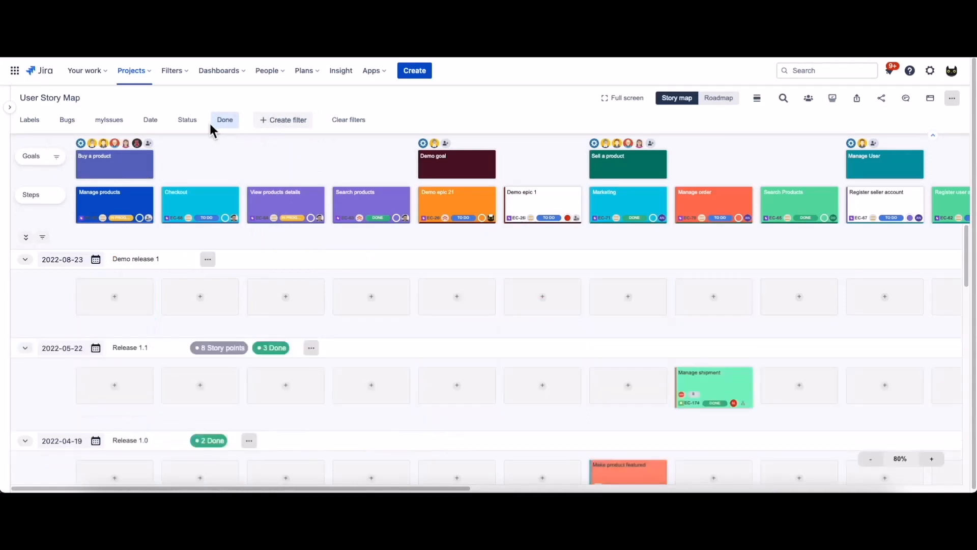
{"action": "mouse_move", "coordinate": [225, 120]}
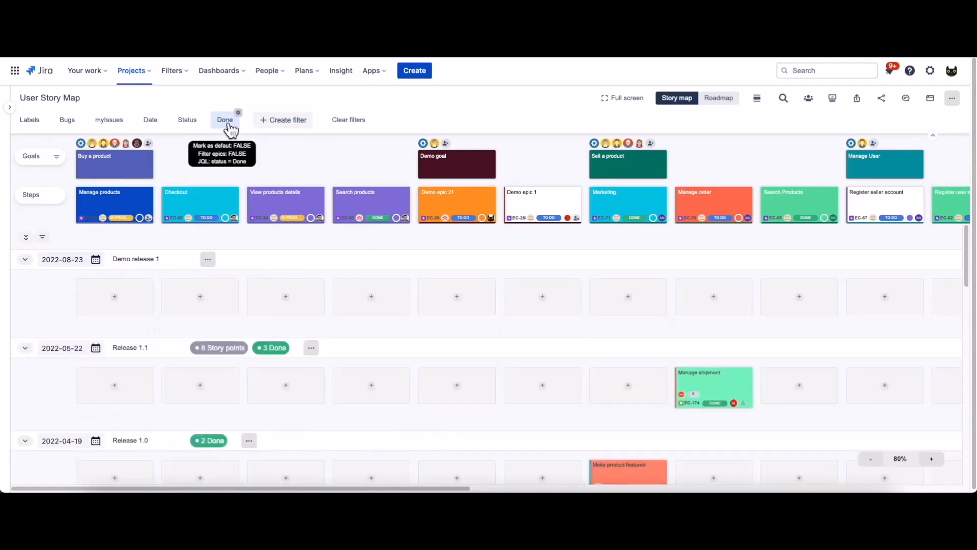
{"action": "left_click", "coordinate": [225, 120]}
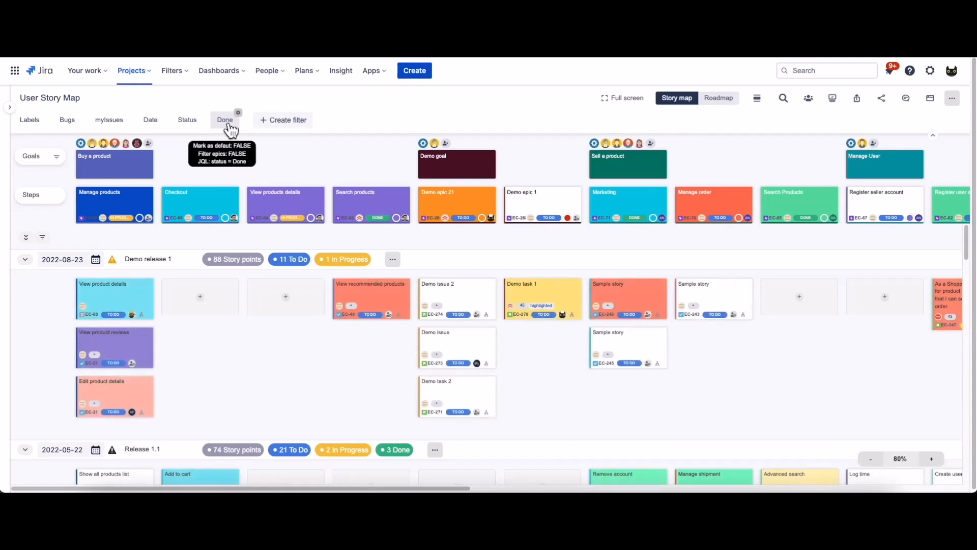
{"action": "left_click", "coordinate": [225, 120]}
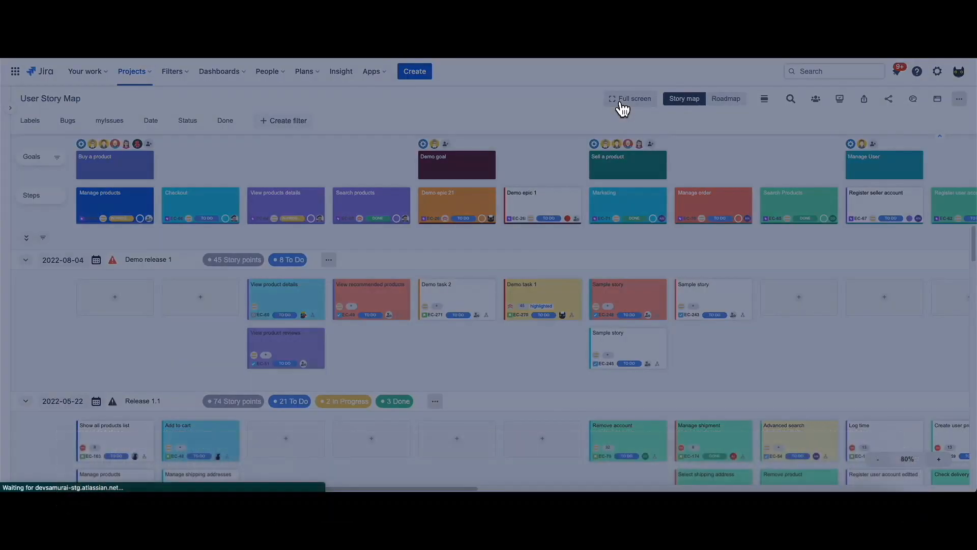
{"action": "left_click", "coordinate": [631, 98]}
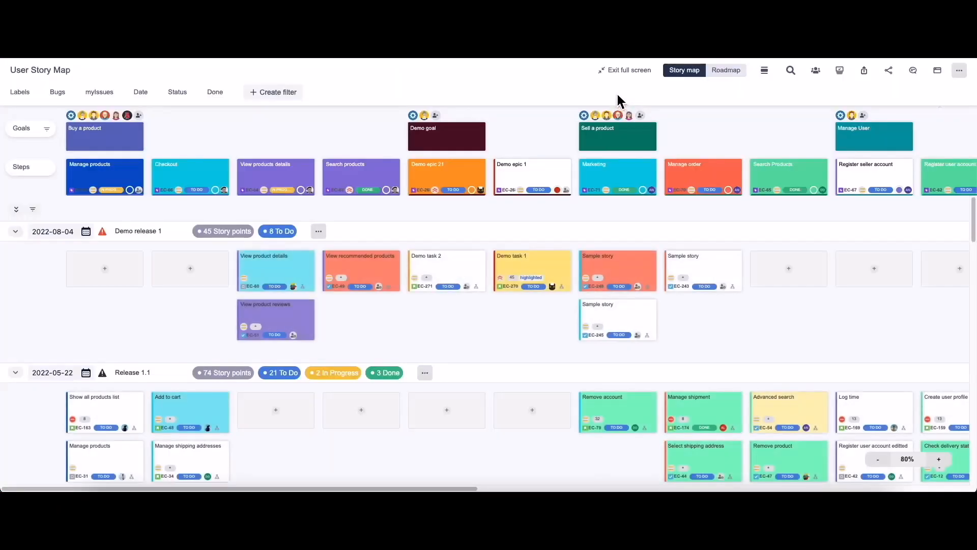
{"action": "mouse_move", "coordinate": [626, 71]}
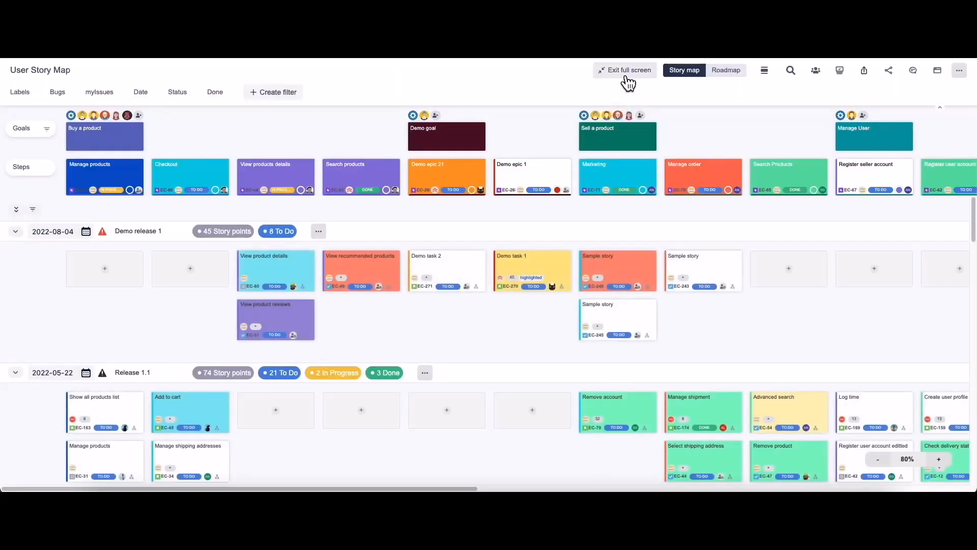
{"action": "left_click", "coordinate": [624, 70]}
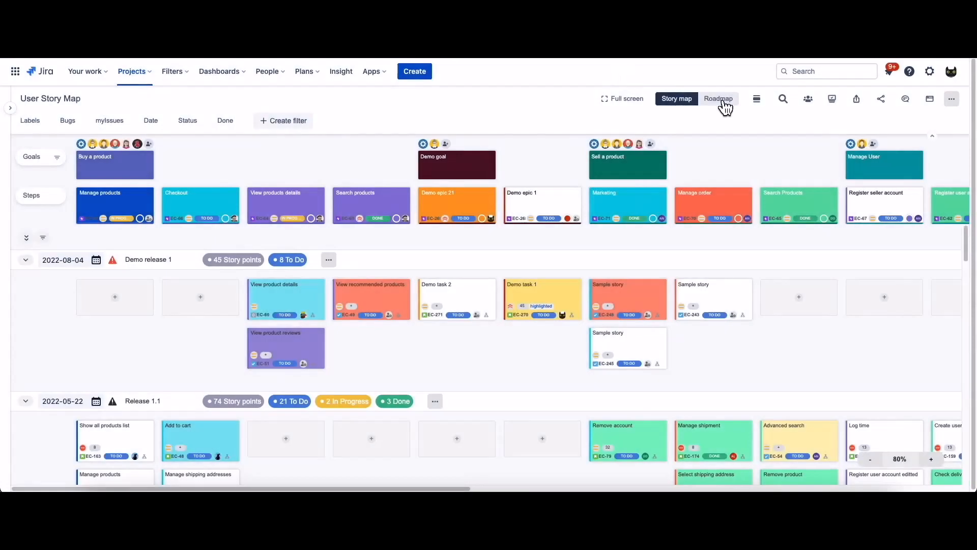
Switch to horizontal layout and move Release 1.0 ahead of Release 1.1.
{"action": "left_click", "coordinate": [757, 99]}
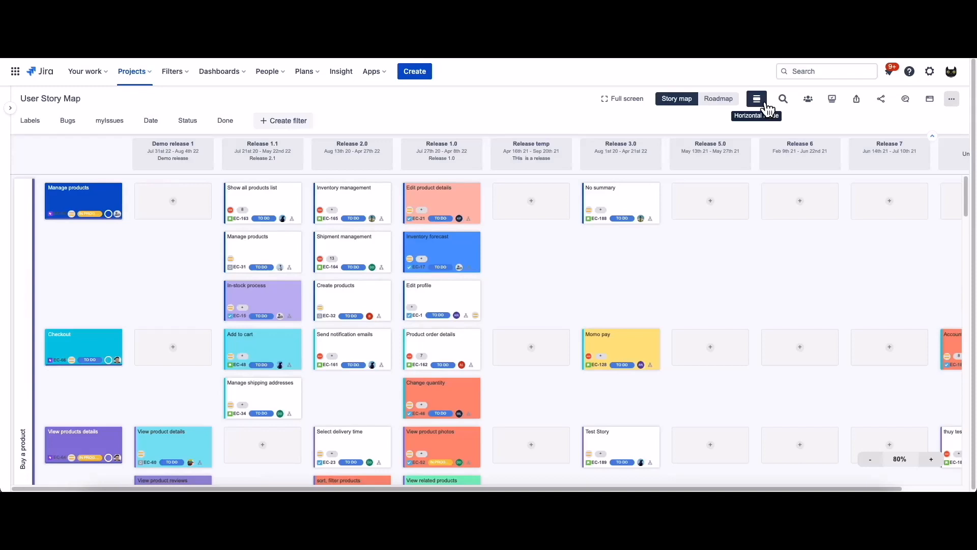
{"action": "scroll", "scroll_direction": "down", "scroll_amount": 3}
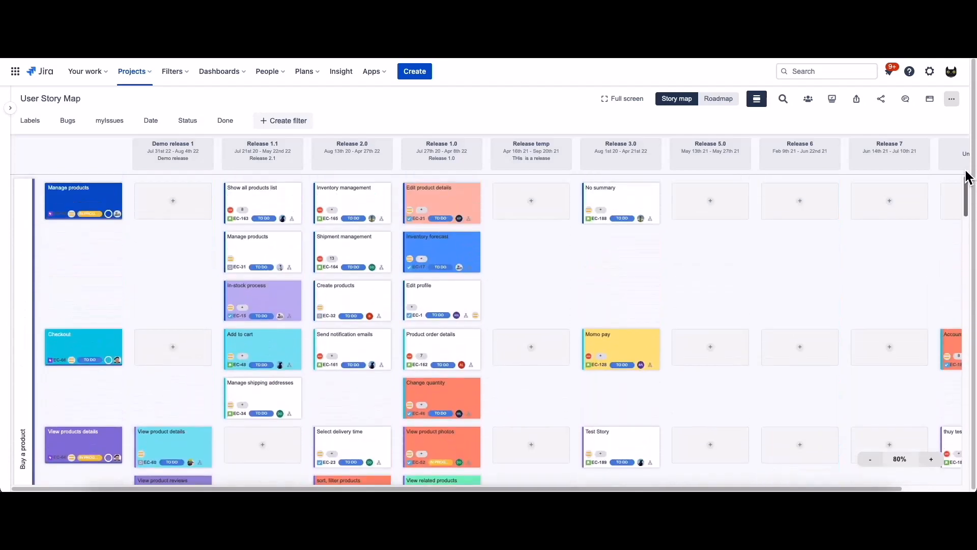
{"action": "mouse_move", "coordinate": [432, 158]}
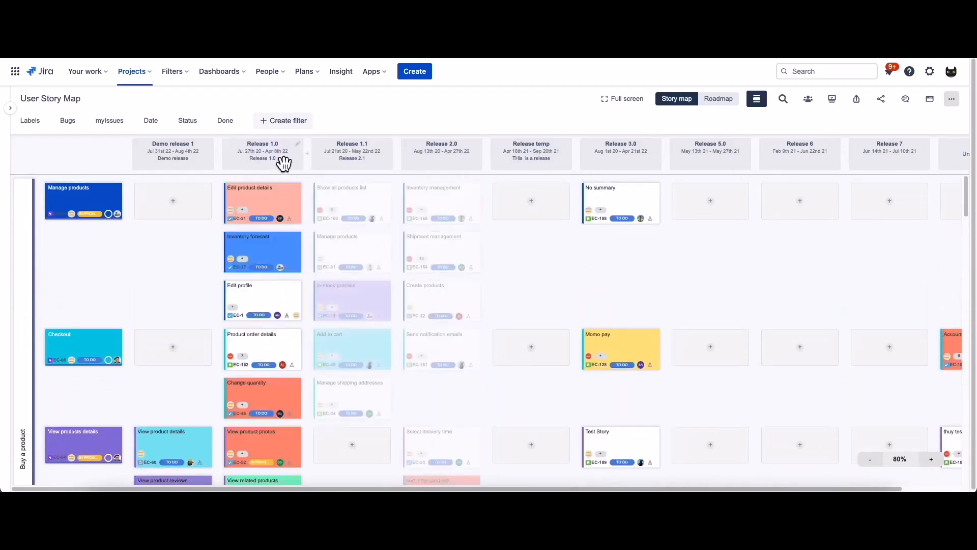
{"action": "left_click", "coordinate": [298, 144]}
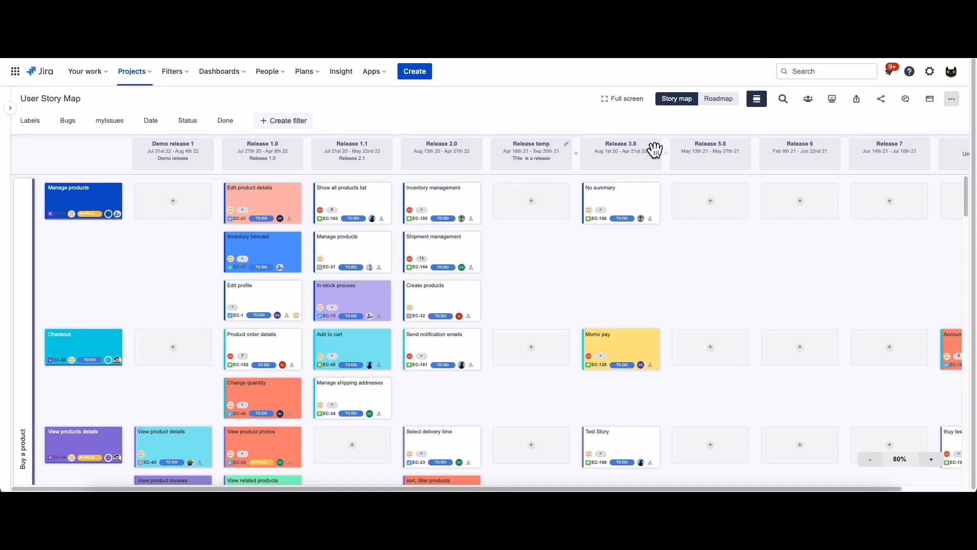
Add a New ticket card under Manage products in Release 5.0, then restore row layout.
{"action": "left_click", "coordinate": [710, 200]}
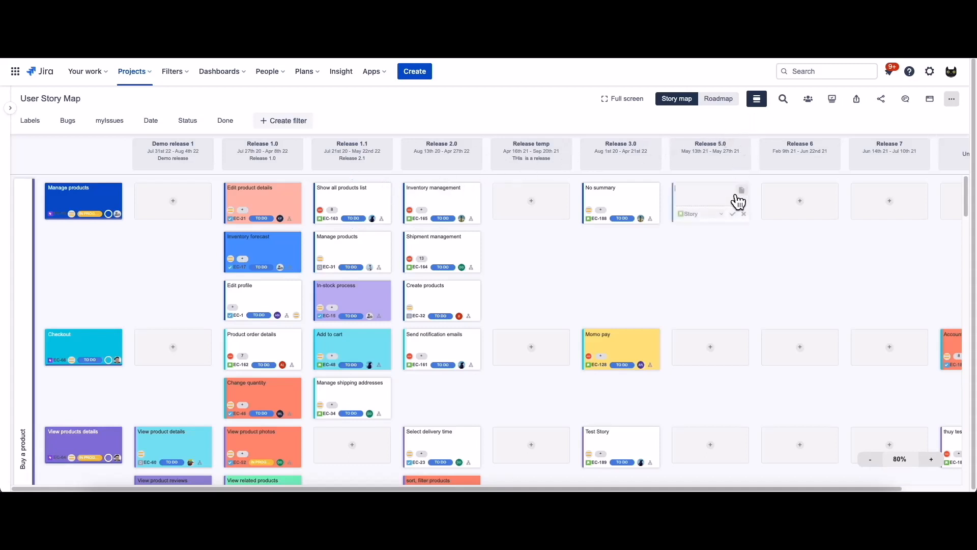
{"action": "type", "text": "New ticket"}
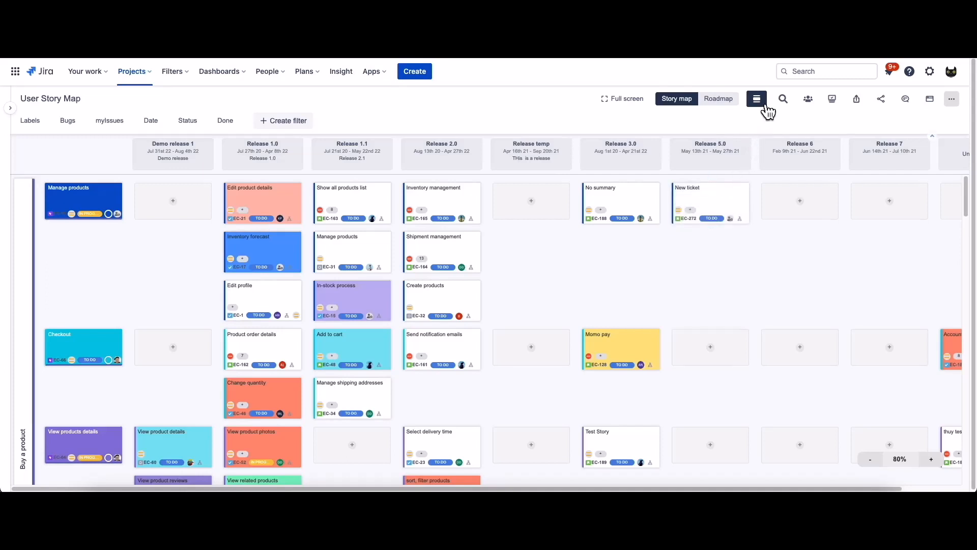
{"action": "left_click", "coordinate": [757, 99]}
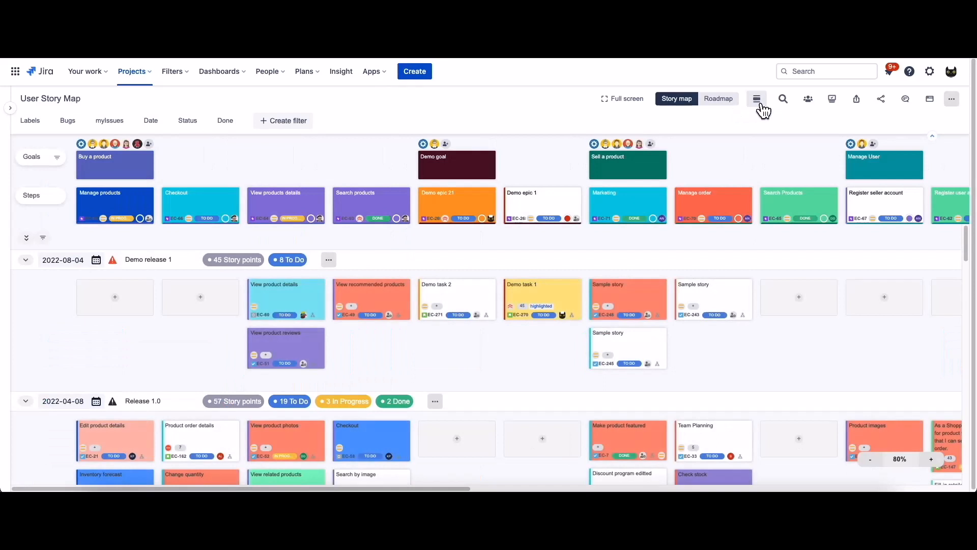
{"action": "mouse_move", "coordinate": [757, 99]}
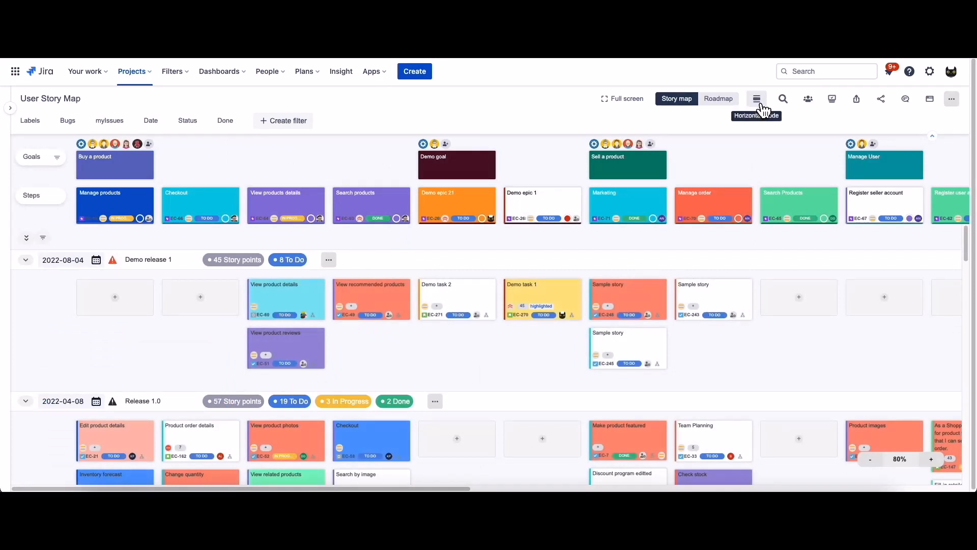
{"action": "left_click", "coordinate": [783, 99]}
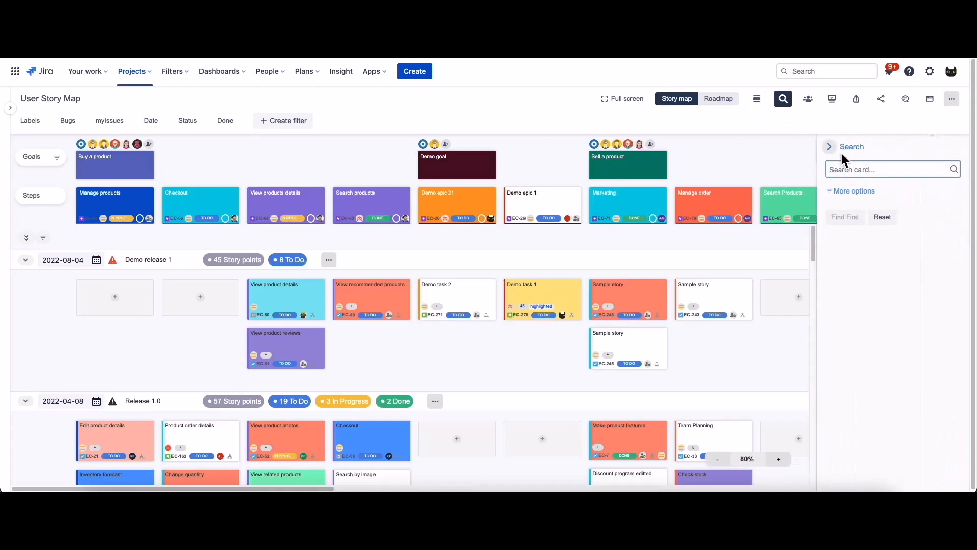
{"action": "type", "text": "d"}
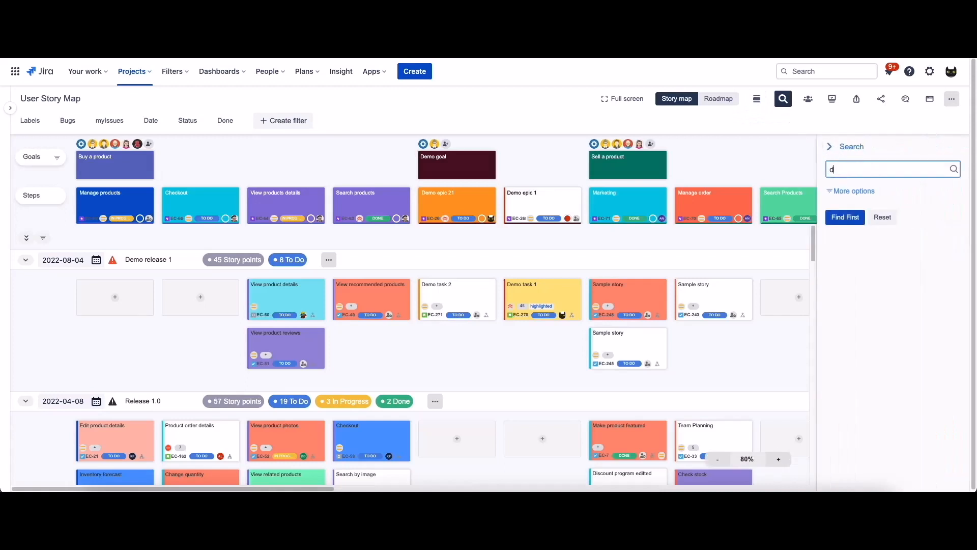
{"action": "type", "text": "emo task"}
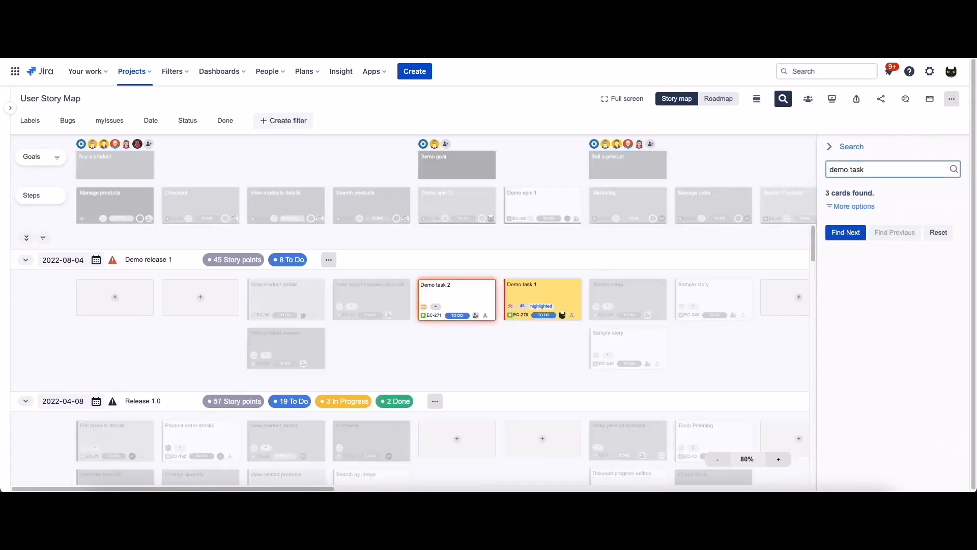
{"action": "left_click", "coordinate": [845, 233]}
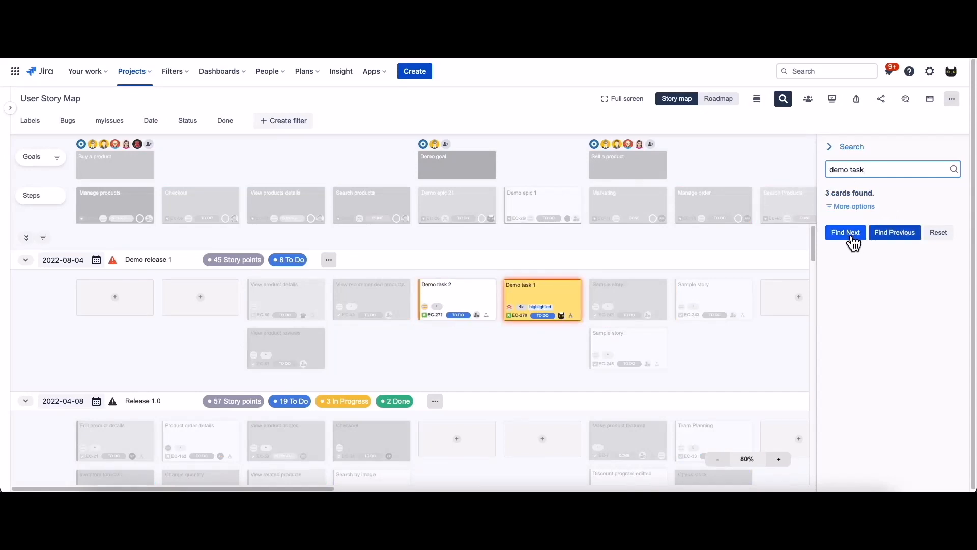
{"action": "left_click", "coordinate": [846, 233]}
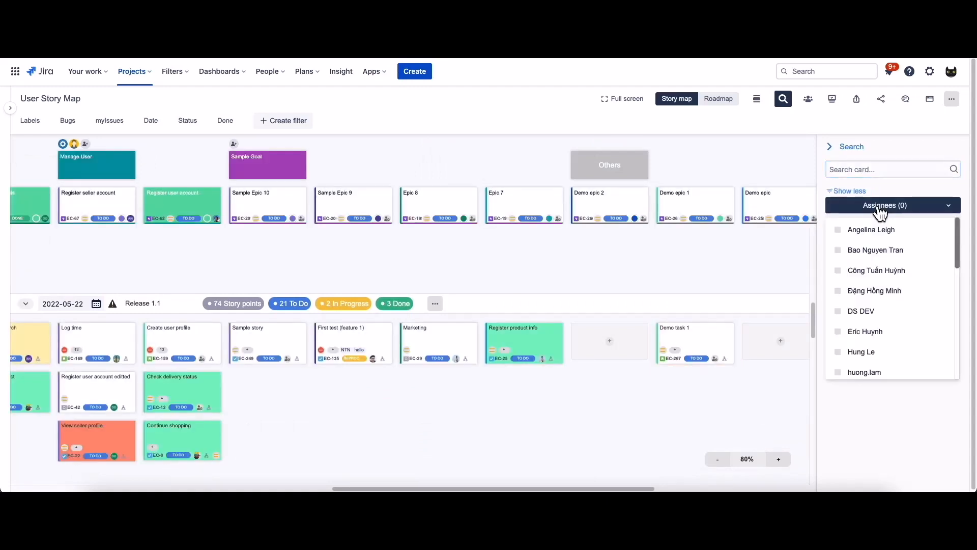
{"action": "scroll", "scroll_direction": "down", "scroll_amount": 3}
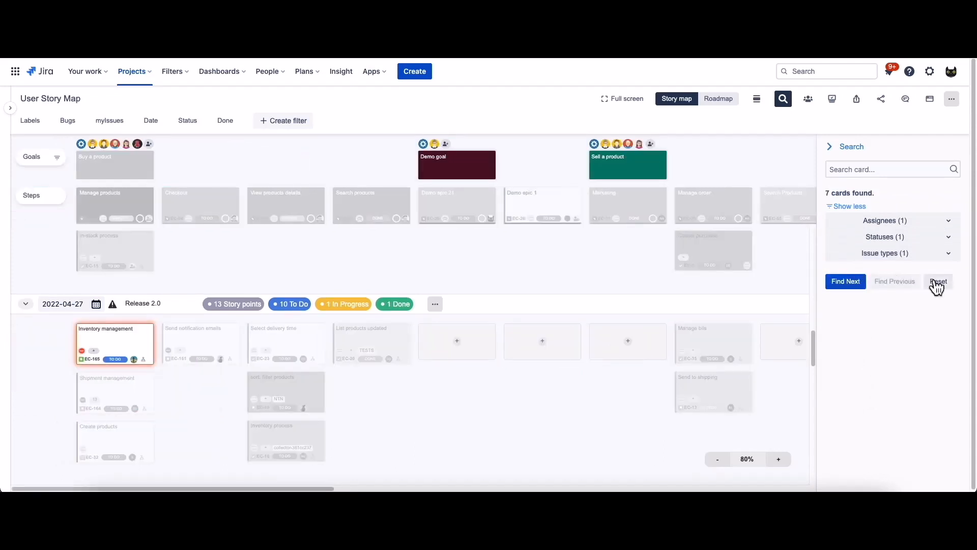
{"action": "left_click", "coordinate": [939, 282]}
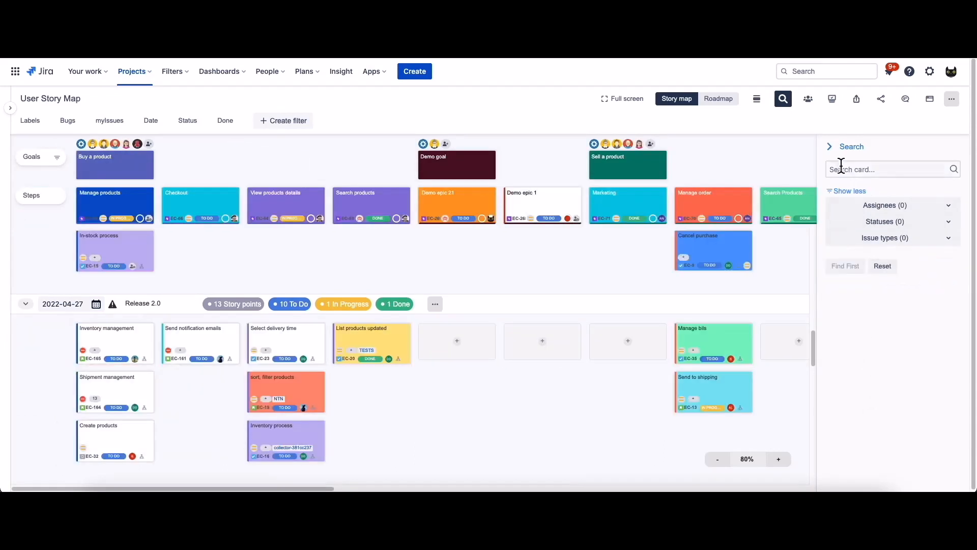
{"action": "left_click", "coordinate": [783, 99]}
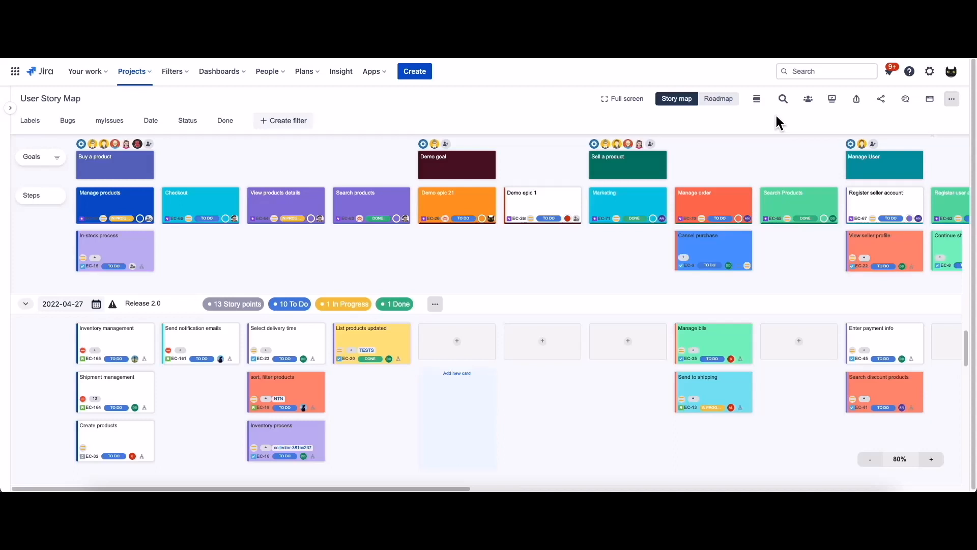
{"action": "mouse_move", "coordinate": [808, 99]}
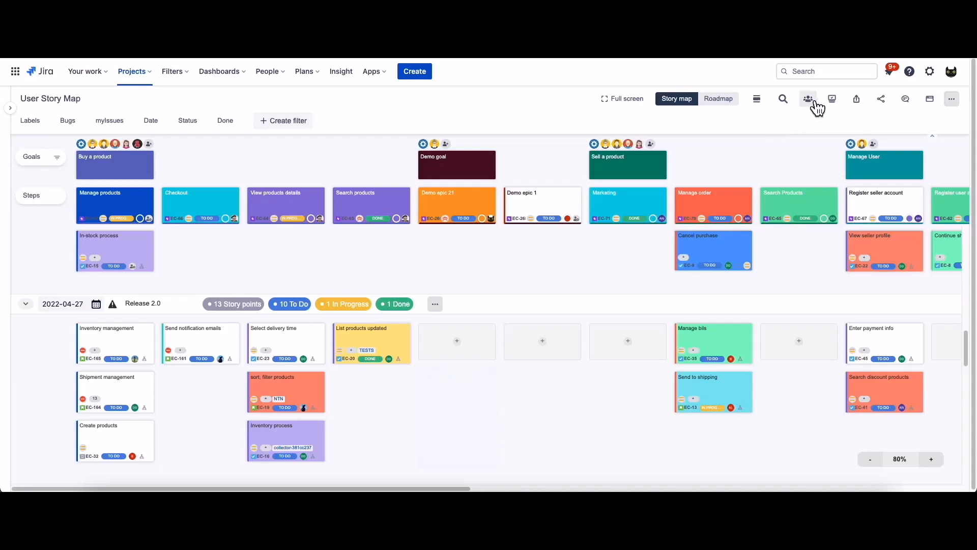
Create a John Doe persona in the E-commerce project.
{"action": "left_click", "coordinate": [808, 99]}
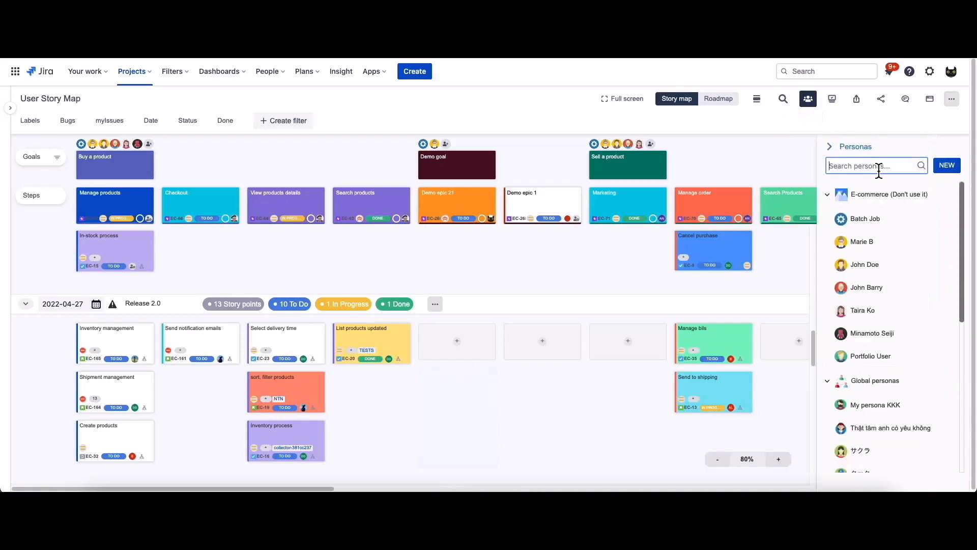
{"action": "left_click", "coordinate": [947, 166]}
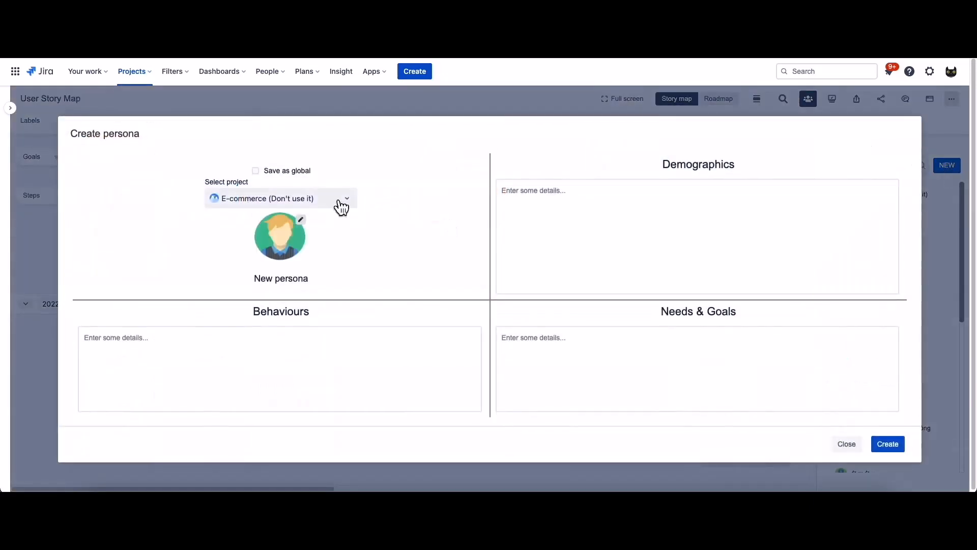
{"action": "left_click", "coordinate": [280, 278]}
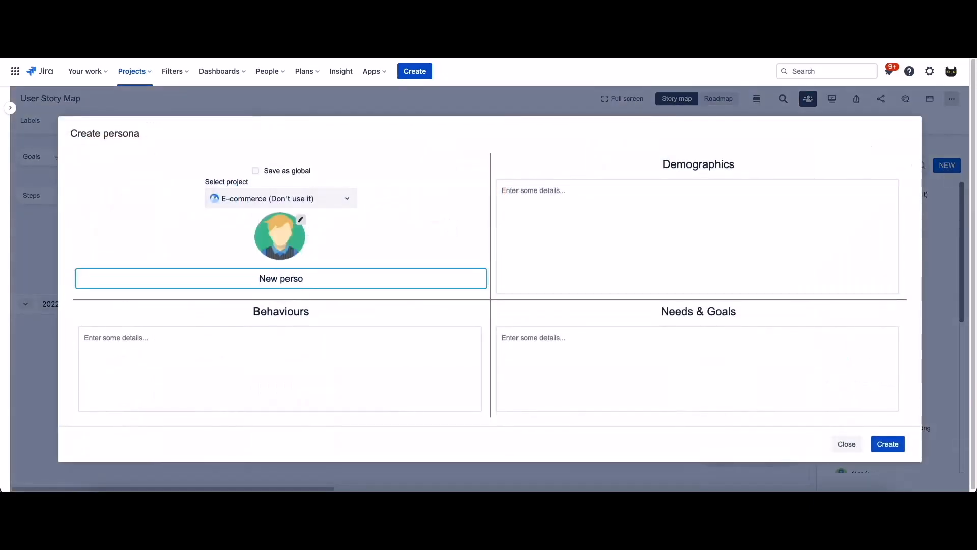
{"action": "type", "text": "John Doe"}
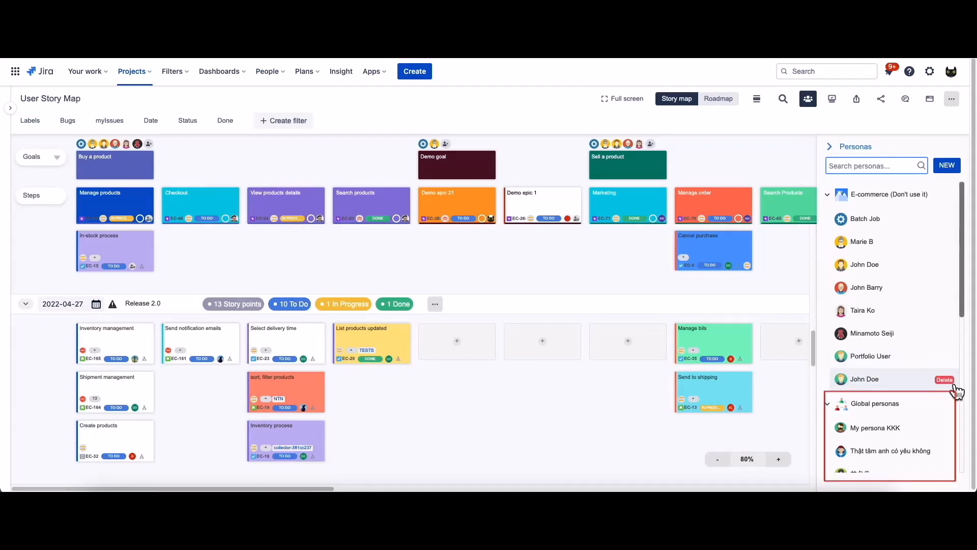
Delete the John Doe persona and search personas for Mina.
{"action": "left_click", "coordinate": [944, 379]}
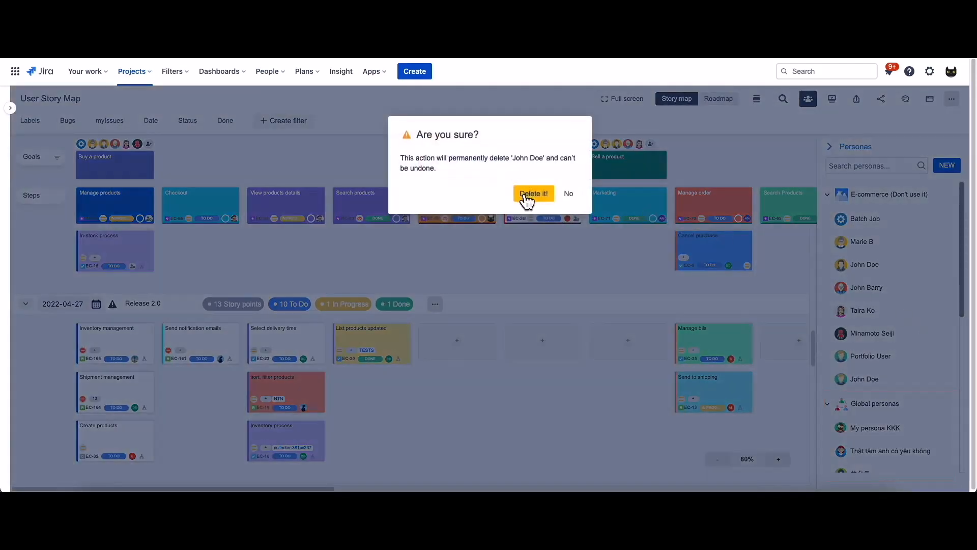
{"action": "left_click", "coordinate": [534, 193]}
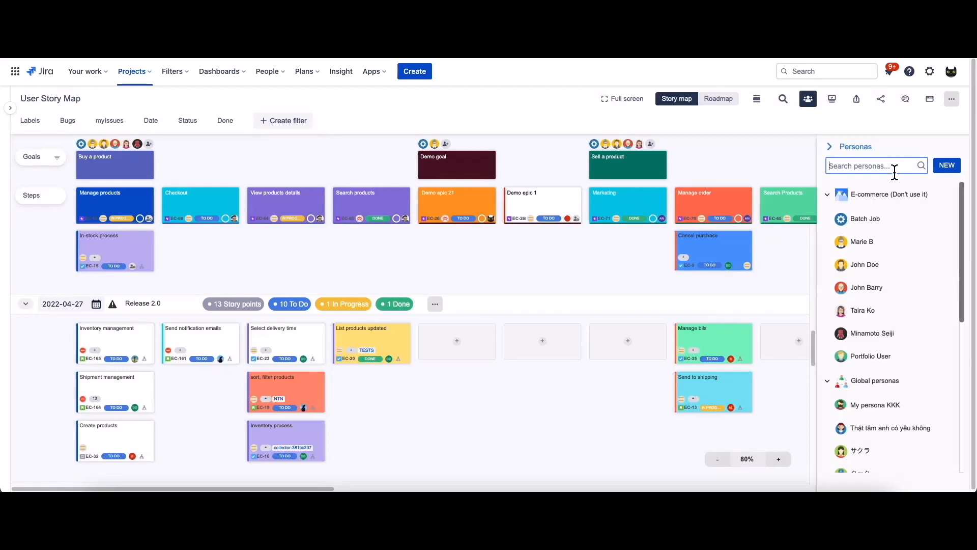
{"action": "type", "text": "Mina"}
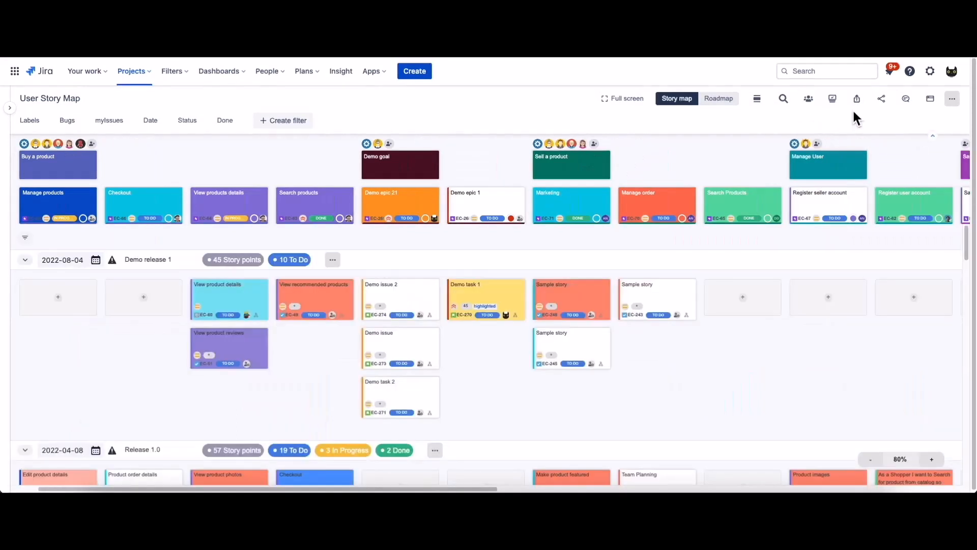
Export the story map as an IMAGE at 8712x6052 resolution.
{"action": "left_click", "coordinate": [857, 98]}
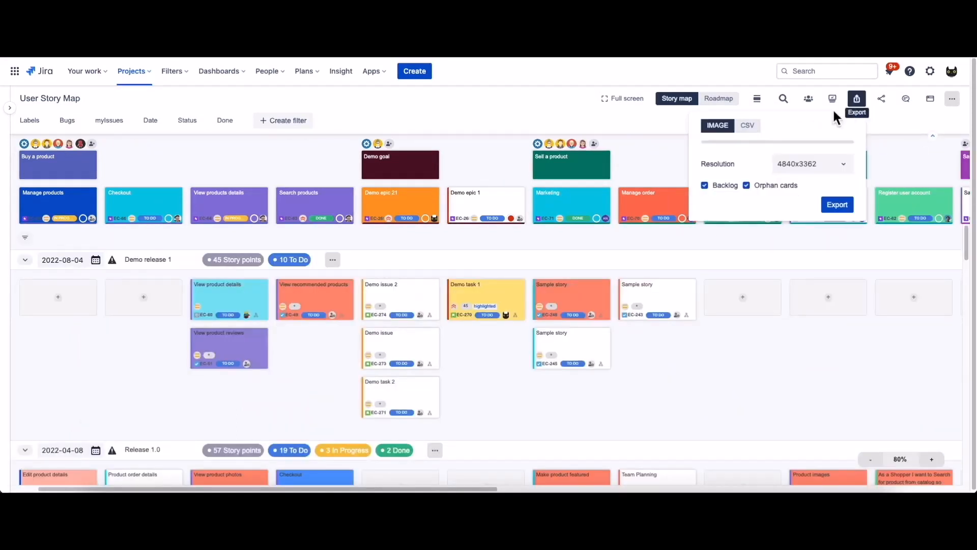
{"action": "left_click", "coordinate": [748, 126]}
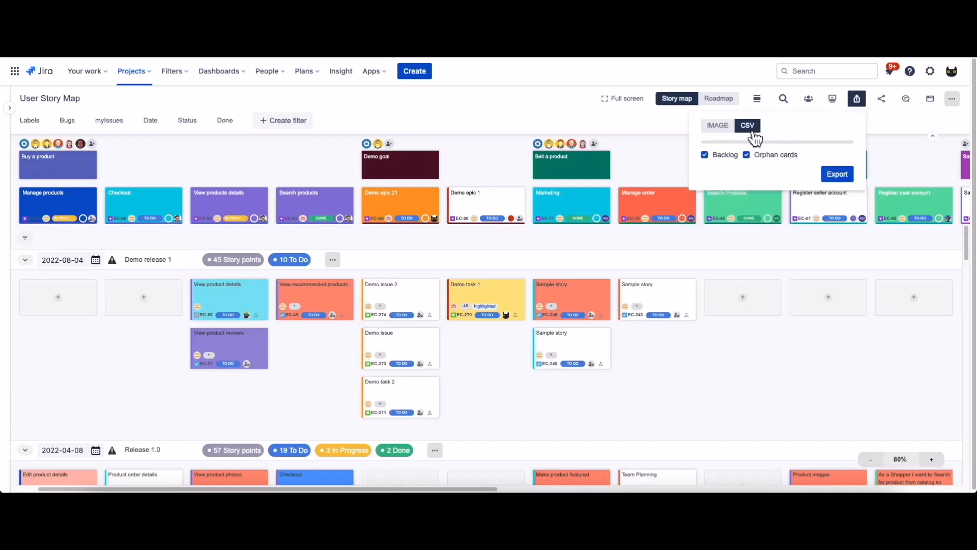
{"action": "left_click", "coordinate": [718, 125]}
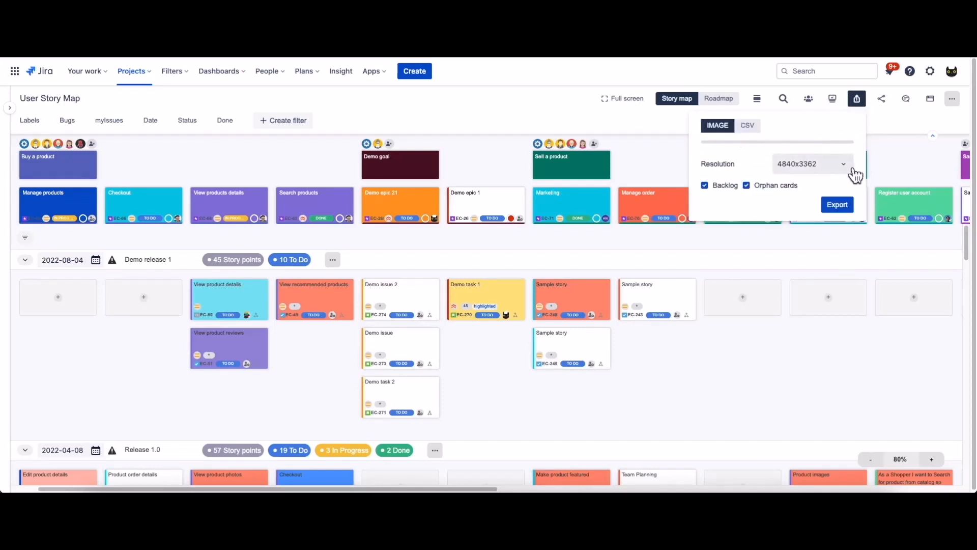
{"action": "left_click", "coordinate": [812, 163]}
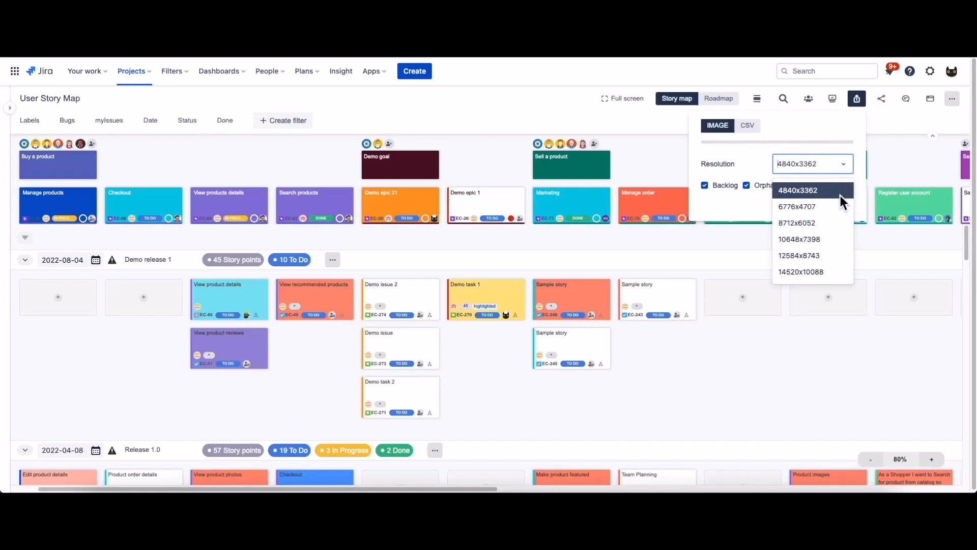
{"action": "left_click", "coordinate": [796, 223]}
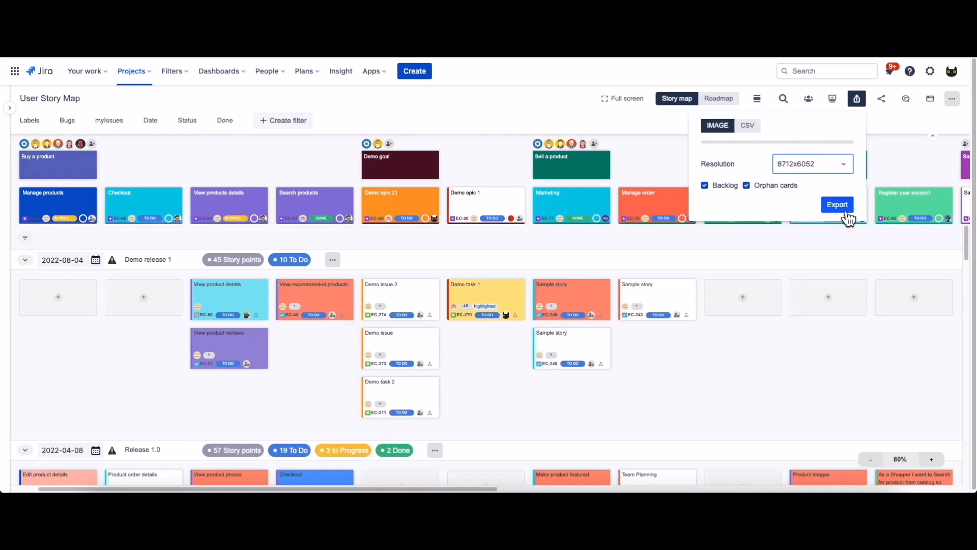
{"action": "left_click", "coordinate": [837, 204]}
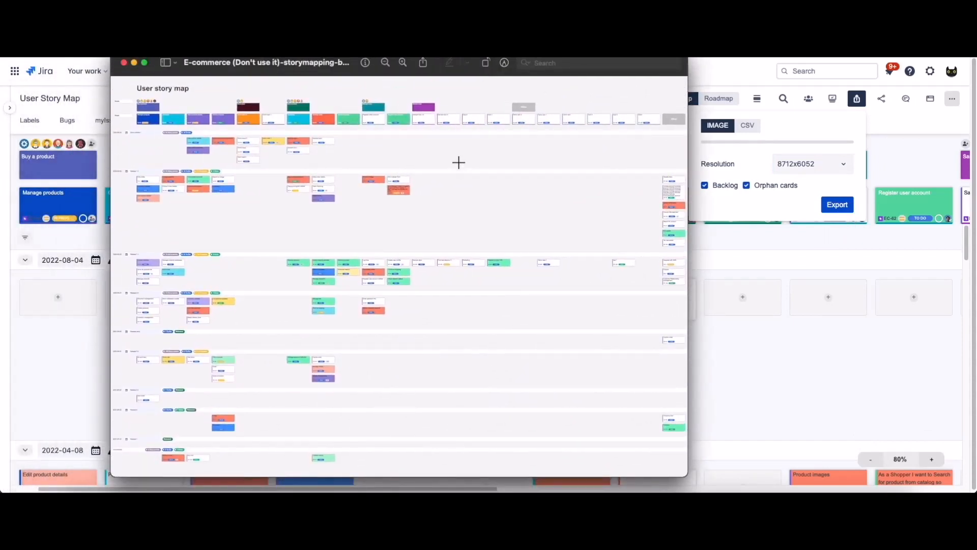
{"action": "mouse_move", "coordinate": [124, 63]}
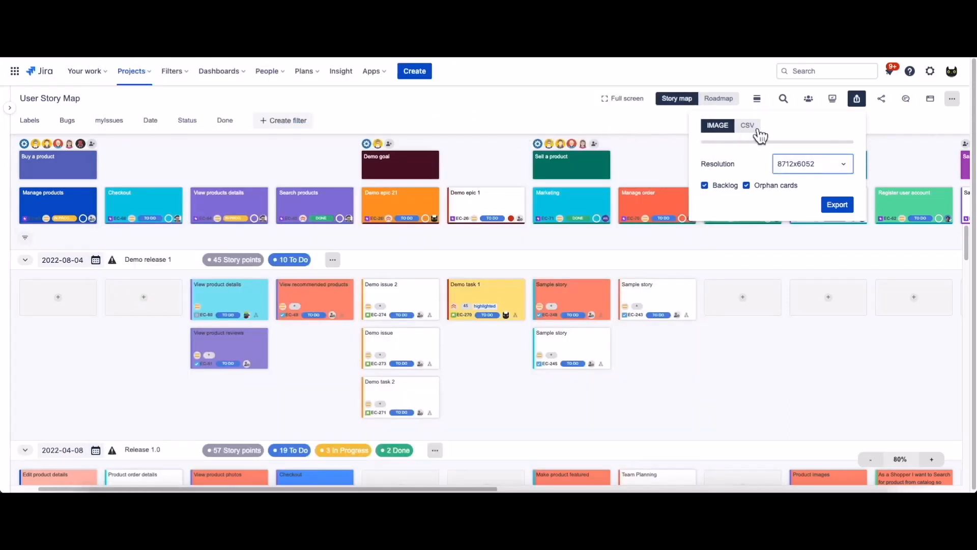
Export the story map as CSV with backlog and orphan cards, then close the export panel.
{"action": "left_click", "coordinate": [748, 125]}
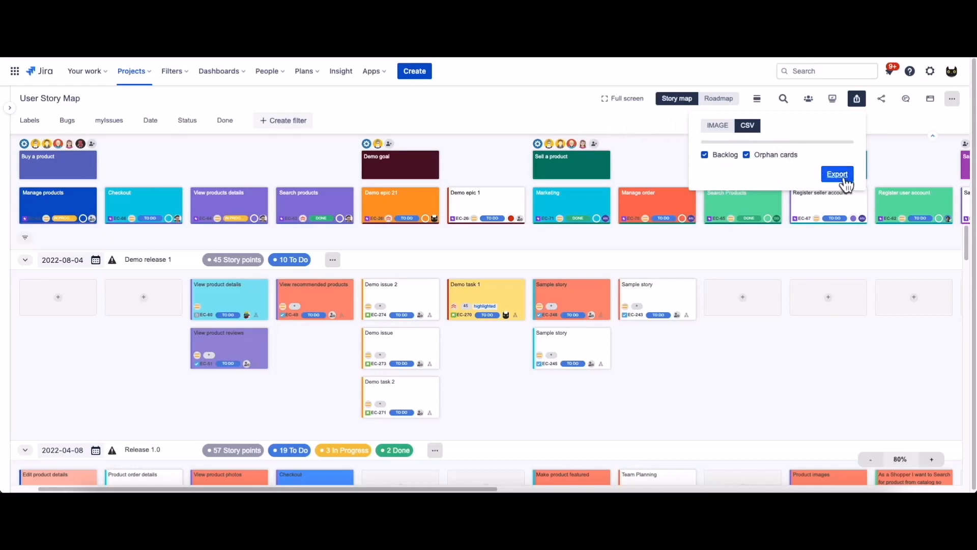
{"action": "left_click", "coordinate": [838, 174]}
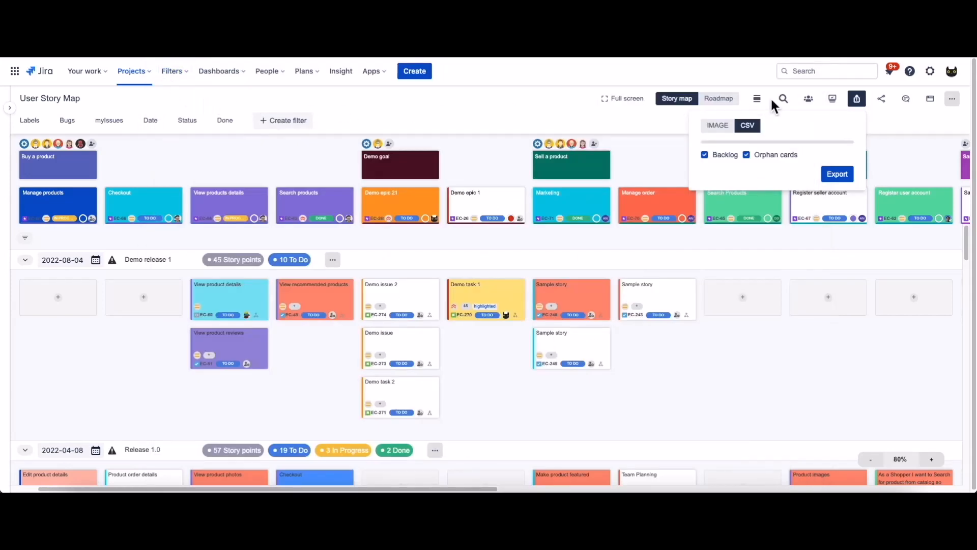
{"action": "left_click", "coordinate": [717, 125]}
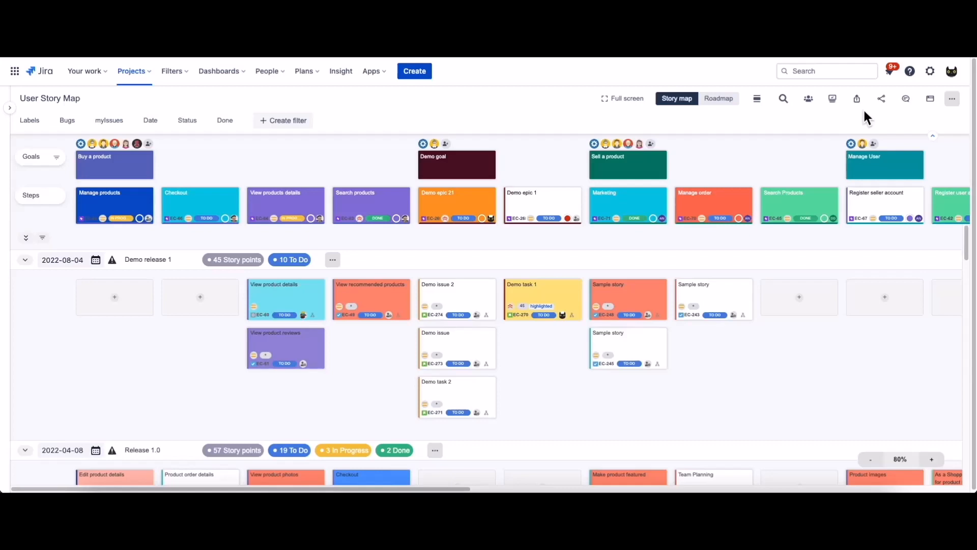
Open the standalone board, toggle Horizontal mode on and off, and check swimlane options.
{"action": "left_click", "coordinate": [881, 99]}
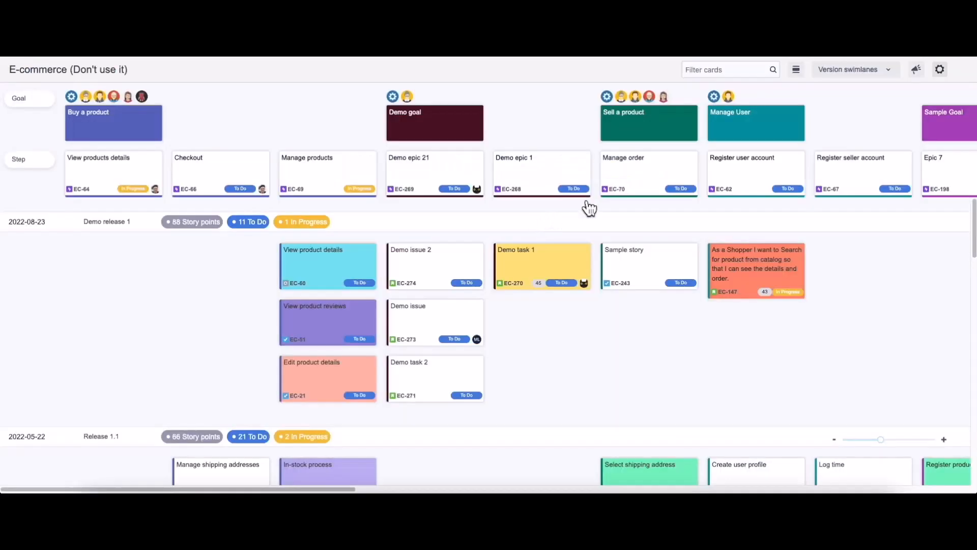
{"action": "left_click", "coordinate": [795, 69]}
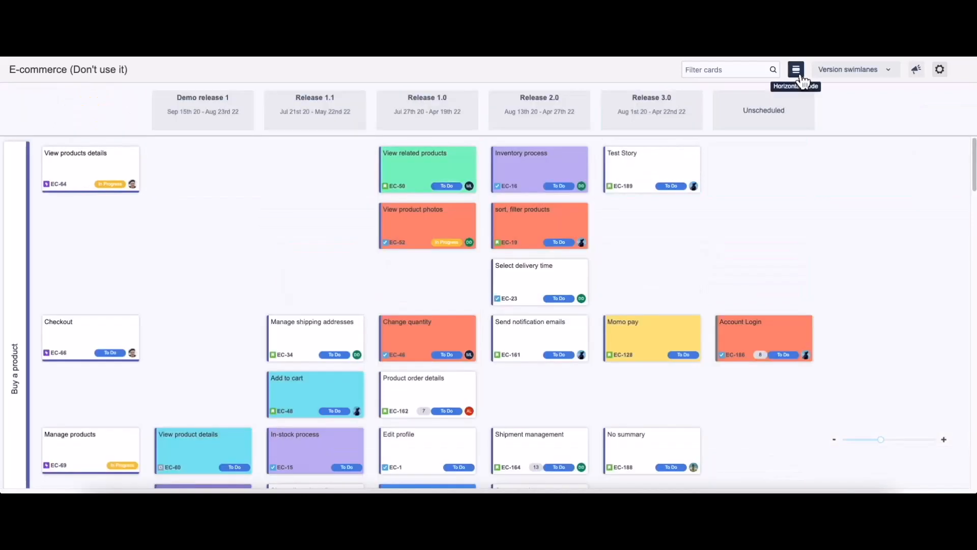
{"action": "left_click", "coordinate": [795, 70]}
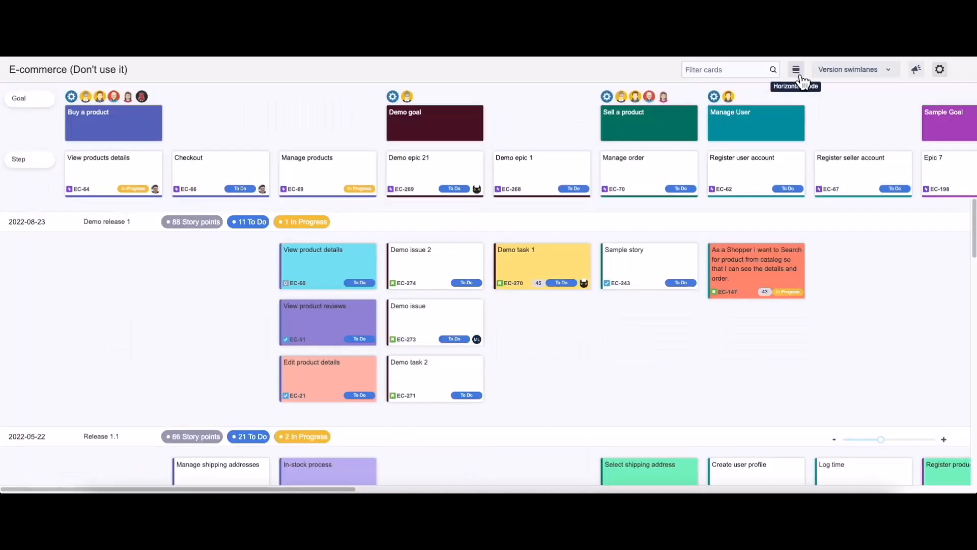
{"action": "left_click", "coordinate": [855, 70]}
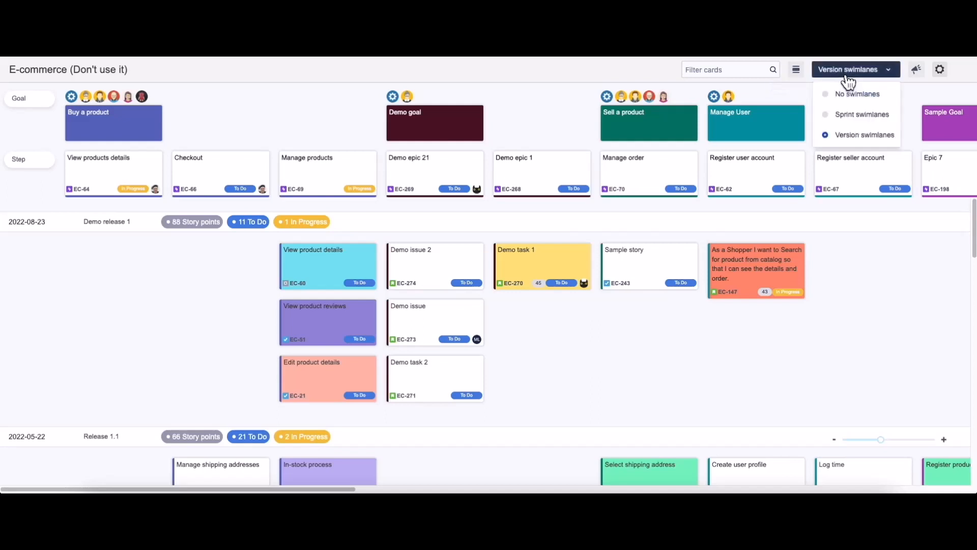
{"action": "mouse_move", "coordinate": [916, 69]}
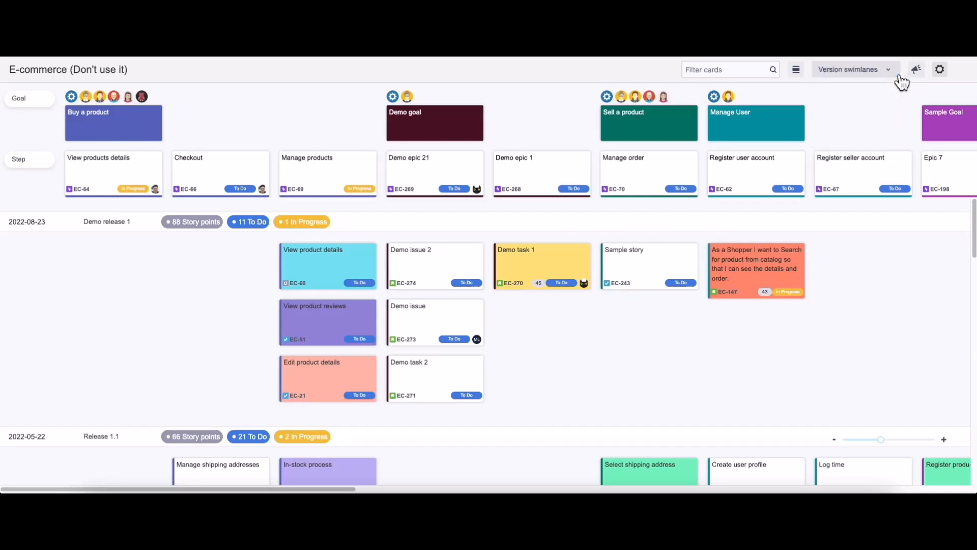
Enable Show completed cards, Show completed releases and Use epic color in board settings.
{"action": "left_click", "coordinate": [940, 69]}
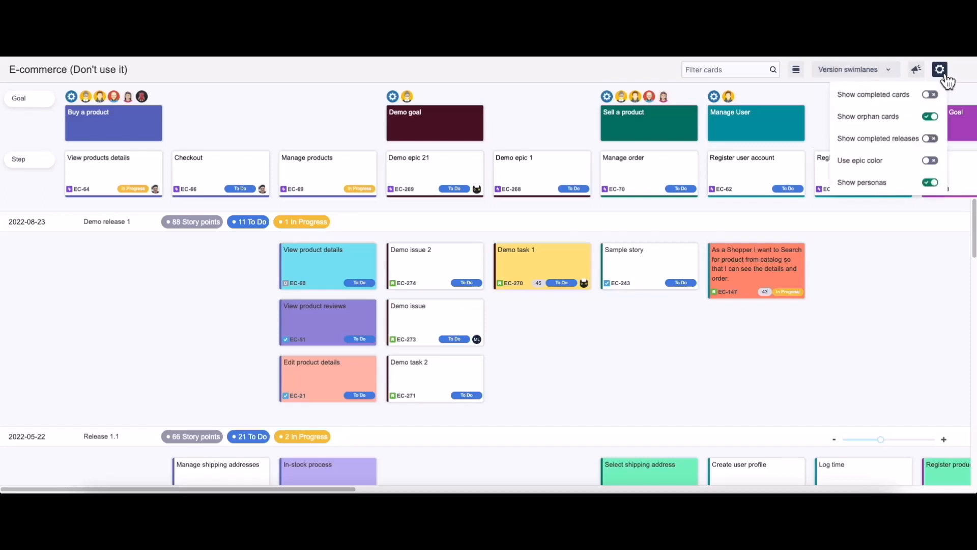
{"action": "left_click", "coordinate": [930, 95]}
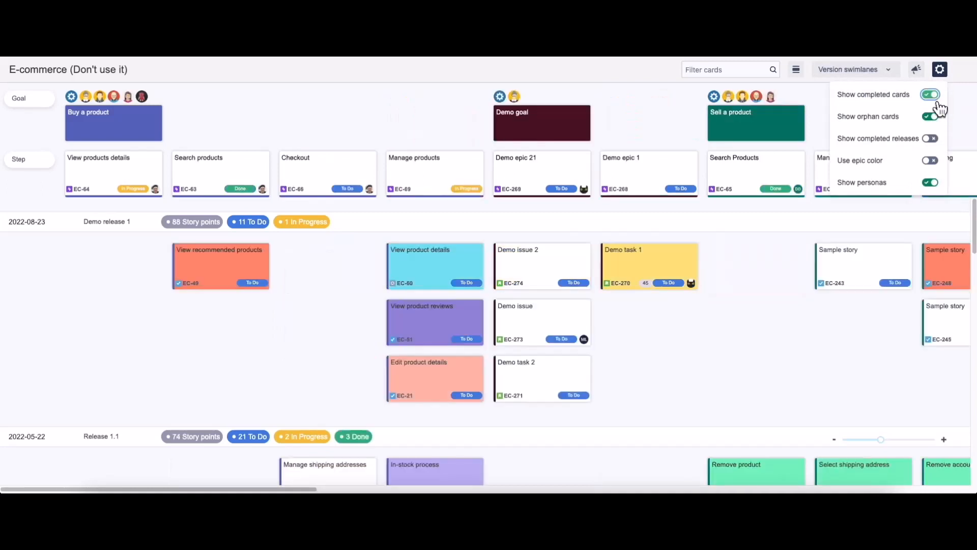
{"action": "left_click", "coordinate": [930, 138]}
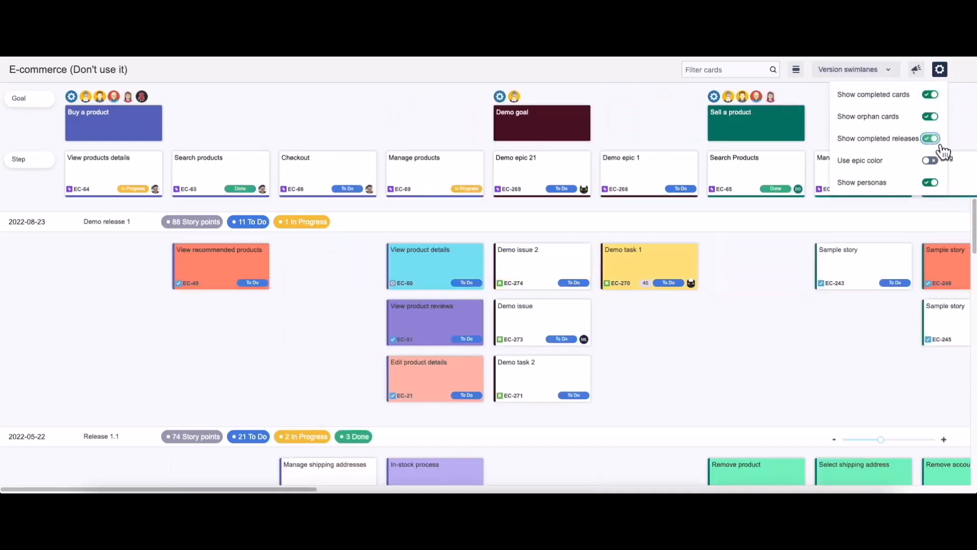
{"action": "left_click", "coordinate": [929, 160]}
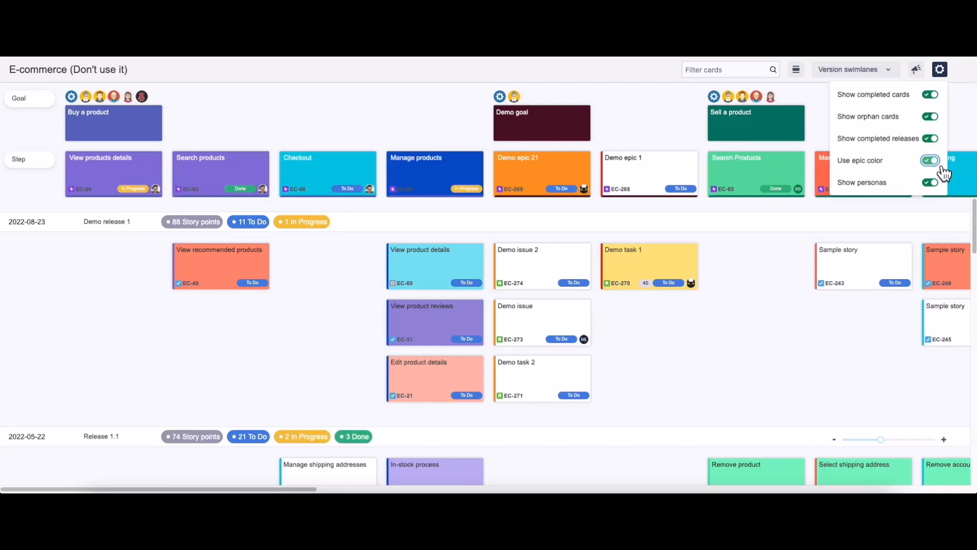
{"action": "mouse_move", "coordinate": [946, 74]}
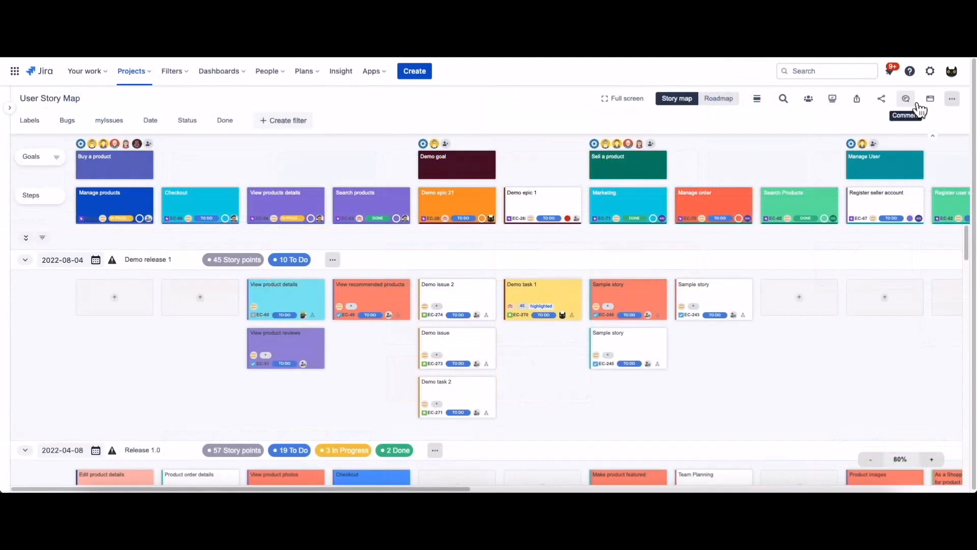
Post the internal comment 'A demo comment' on the story map thread, then close Comments.
{"action": "left_click", "coordinate": [906, 99]}
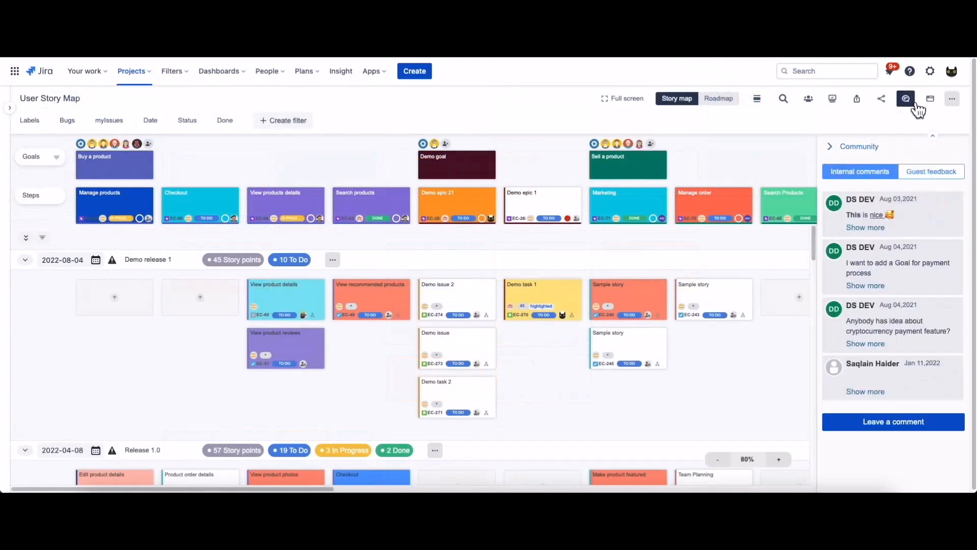
{"action": "mouse_move", "coordinate": [890, 430]}
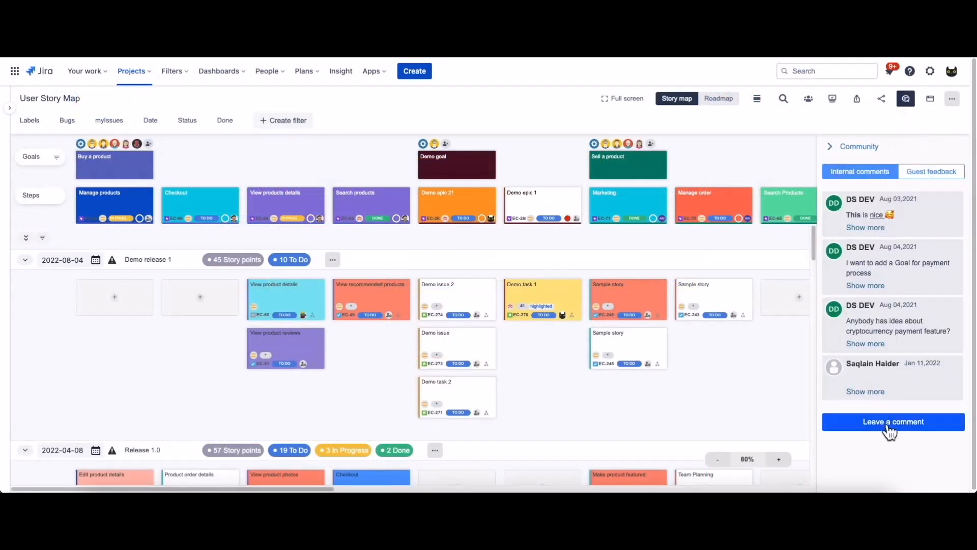
{"action": "left_click", "coordinate": [894, 422]}
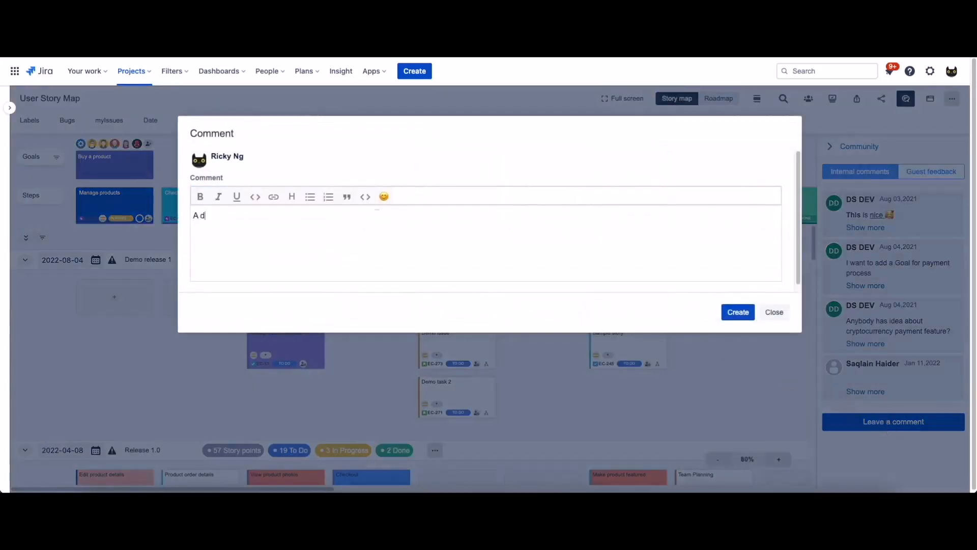
{"action": "left_click", "coordinate": [738, 312]}
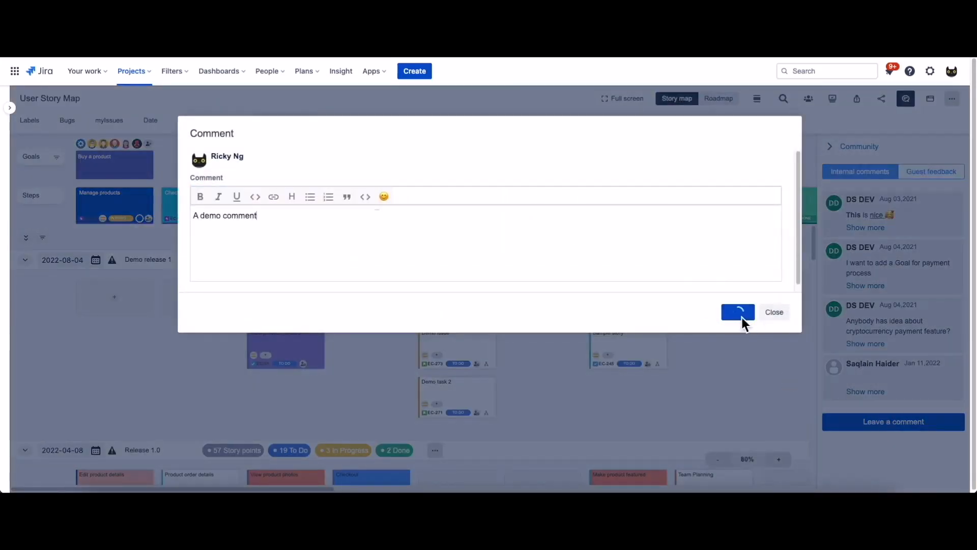
{"action": "left_click", "coordinate": [738, 313]}
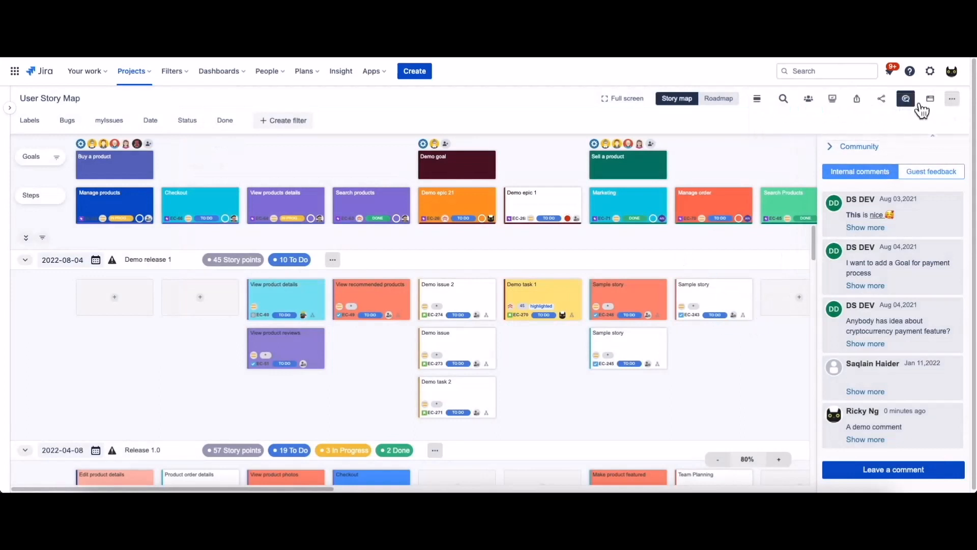
{"action": "left_click", "coordinate": [906, 98]}
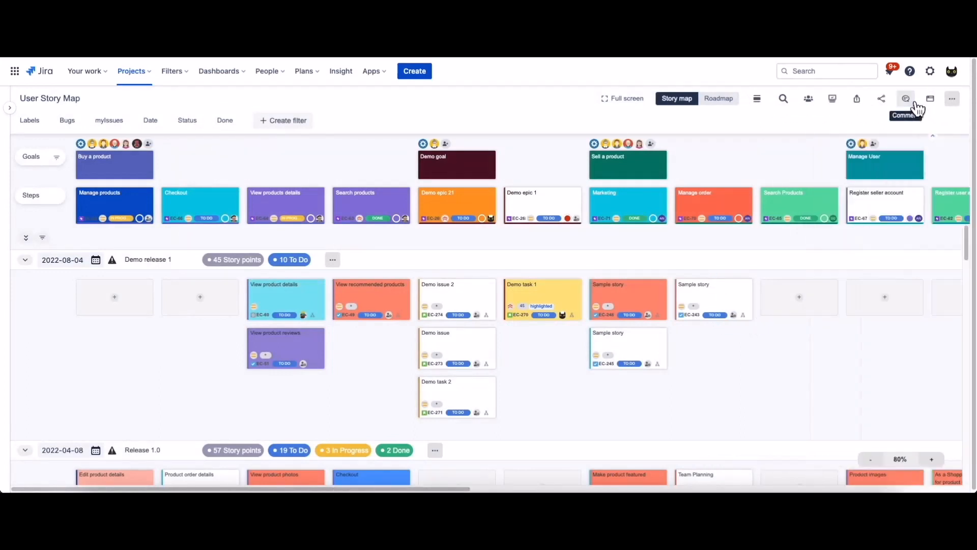
Open the story map Activities panel with the 'Only unread' filter on and browse the feed.
{"action": "left_click", "coordinate": [930, 98]}
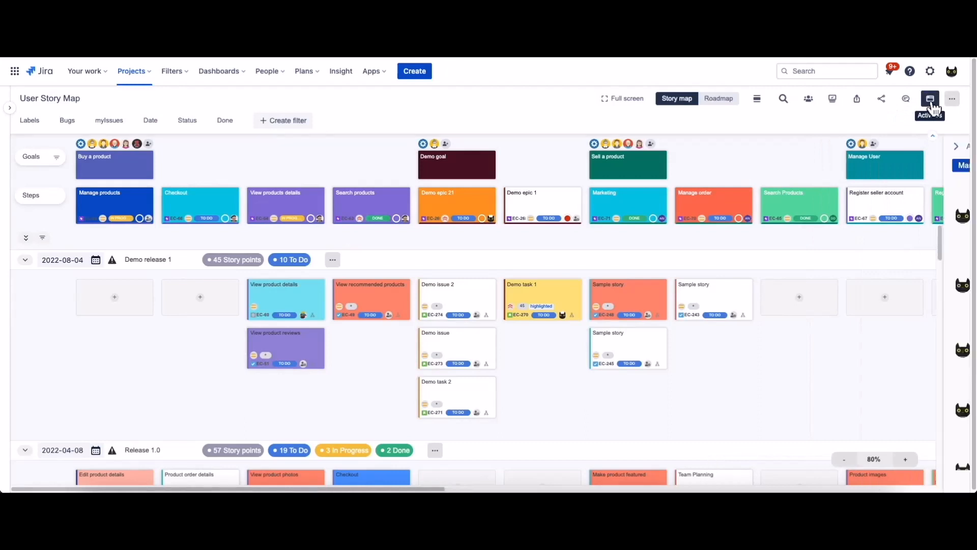
{"action": "left_click", "coordinate": [930, 99]}
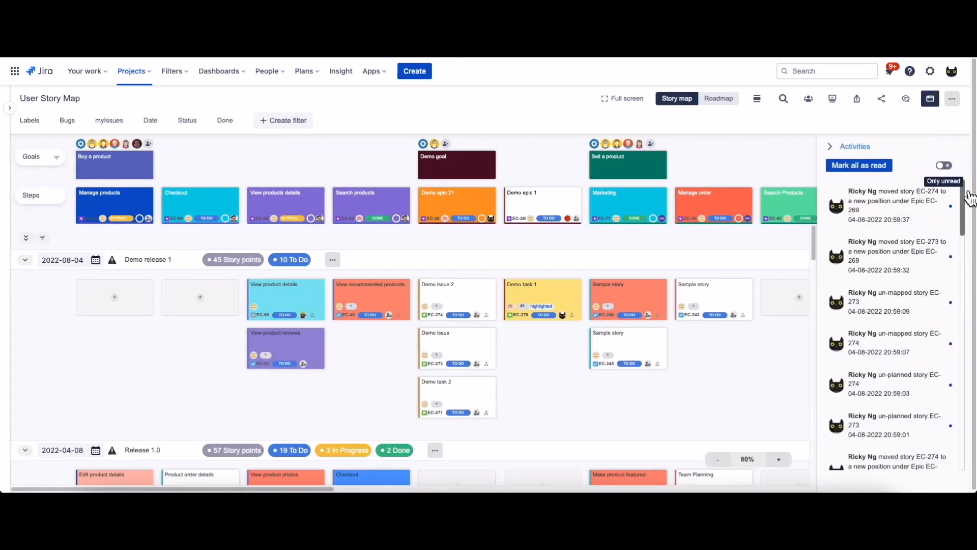
{"action": "scroll", "scroll_direction": "down", "scroll_amount": 3}
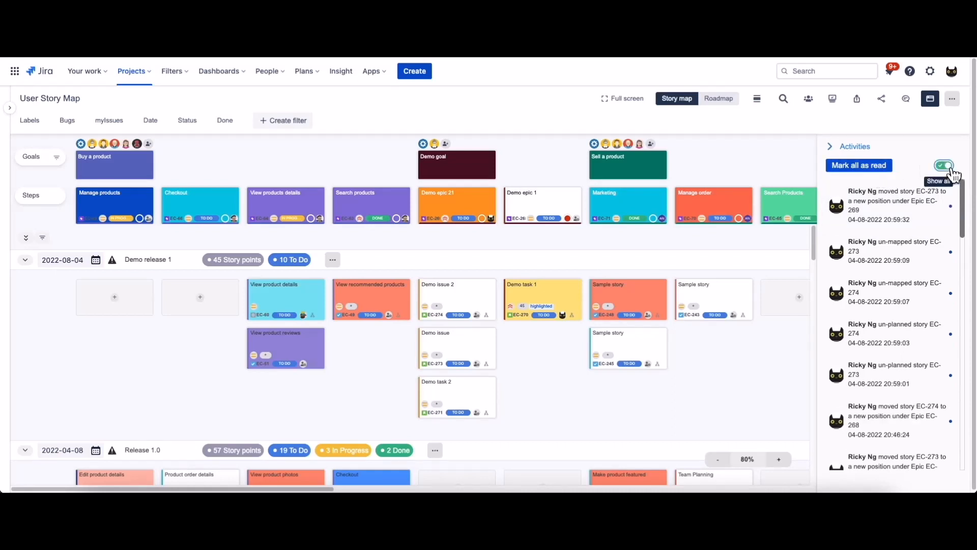
{"action": "mouse_move", "coordinate": [971, 165]}
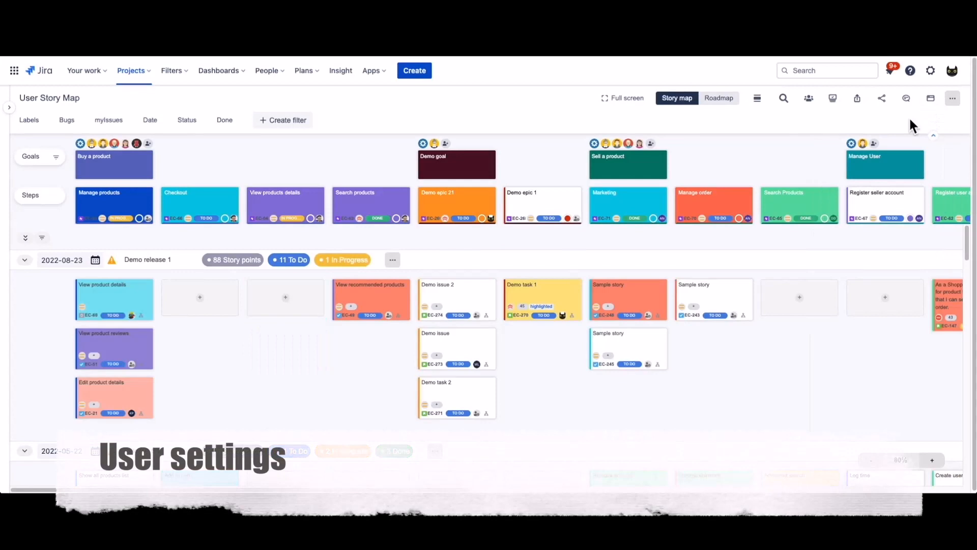
{"action": "left_click", "coordinate": [953, 99]}
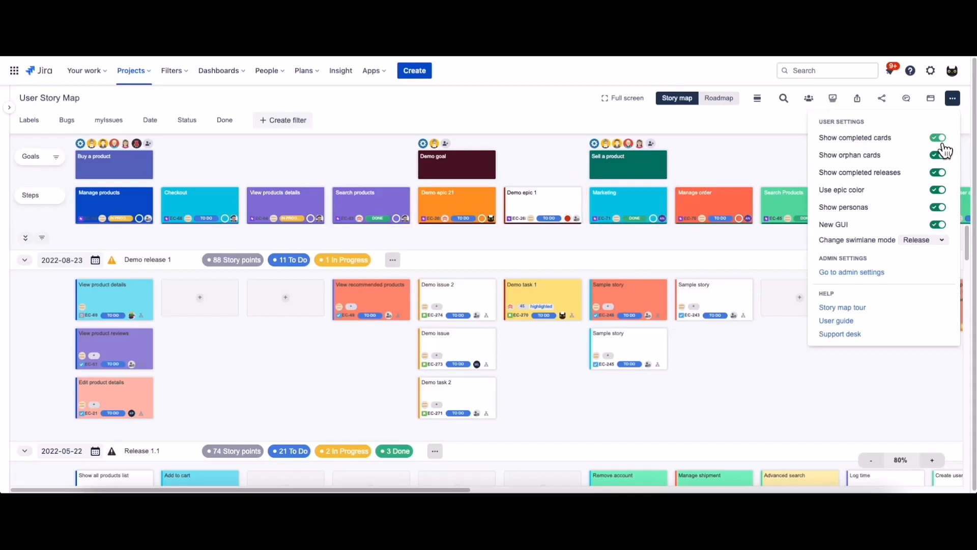
{"action": "left_click", "coordinate": [937, 138]}
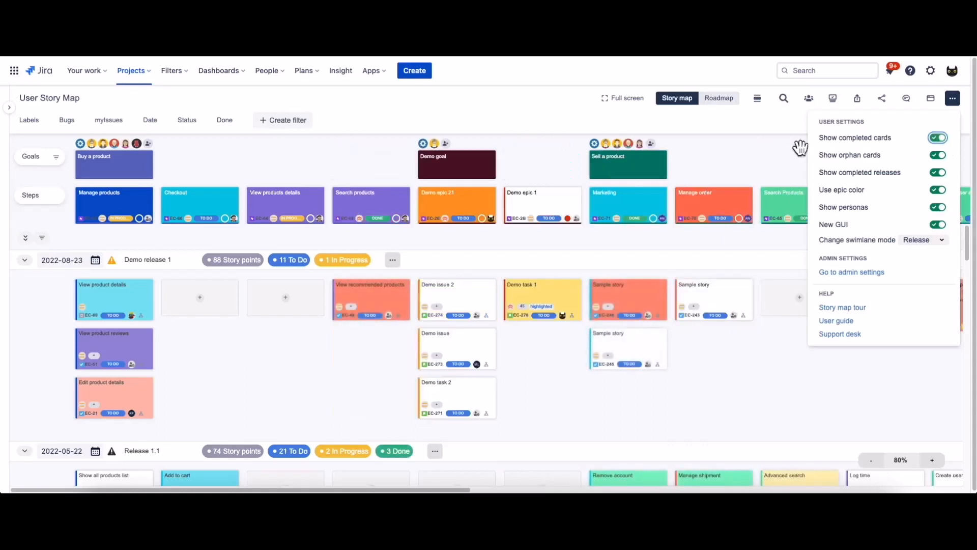
{"action": "left_click", "coordinate": [55, 156]}
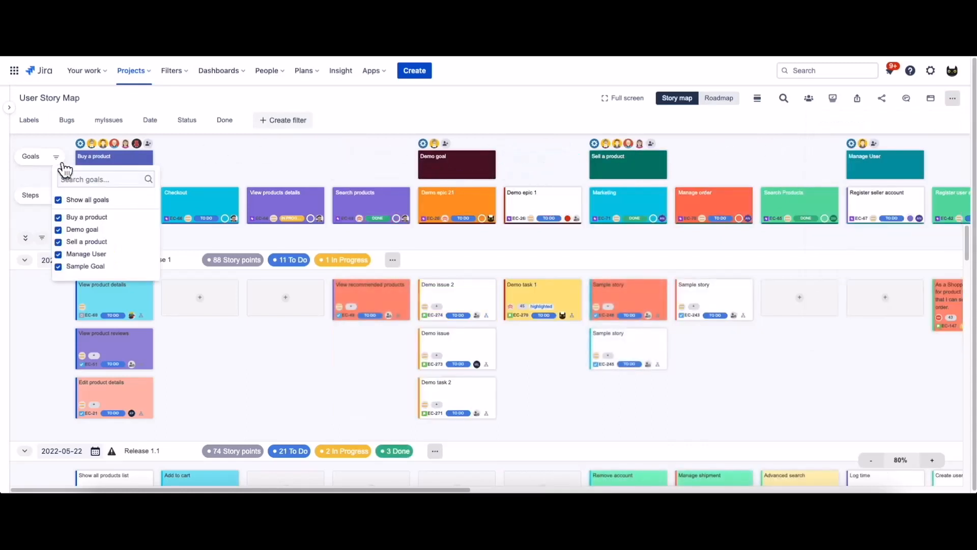
{"action": "left_click", "coordinate": [58, 199]}
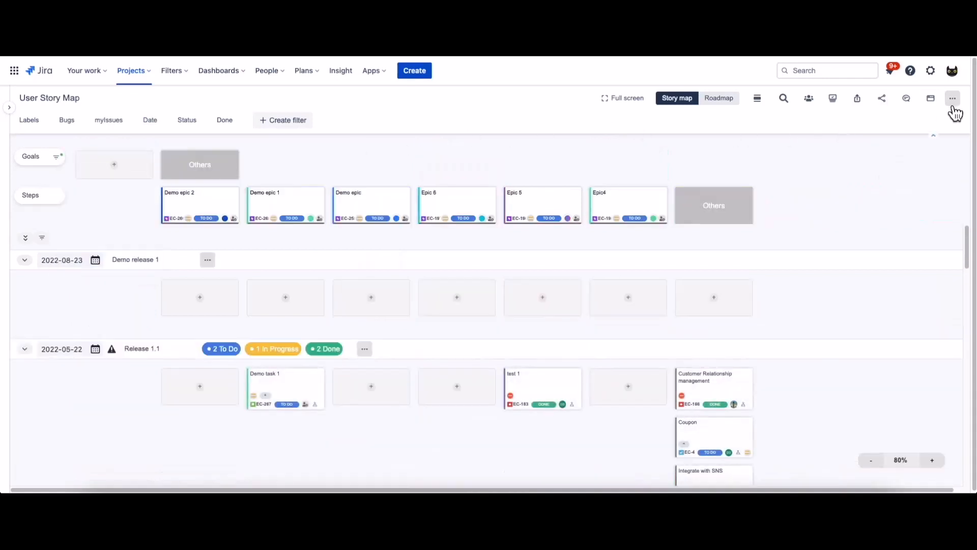
{"action": "left_click", "coordinate": [954, 98]}
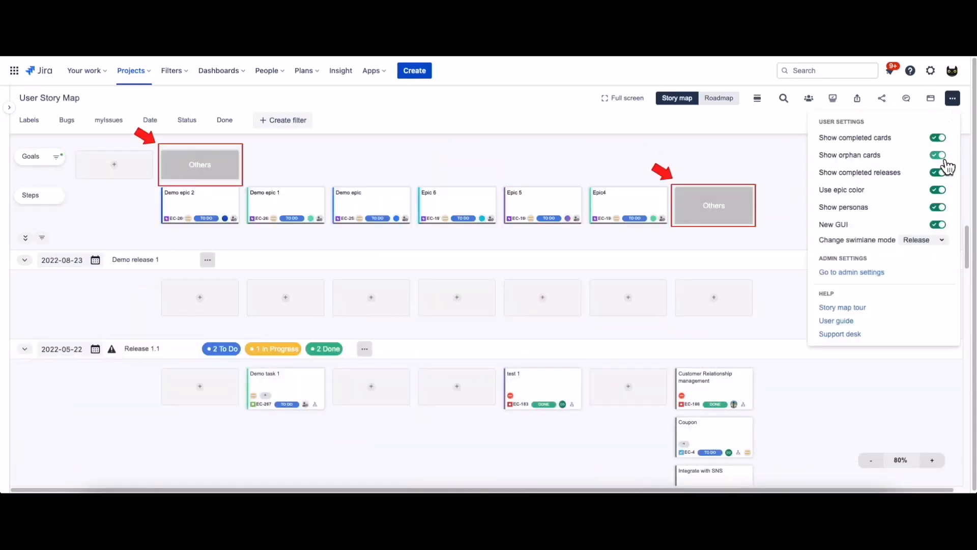
{"action": "left_click", "coordinate": [937, 155]}
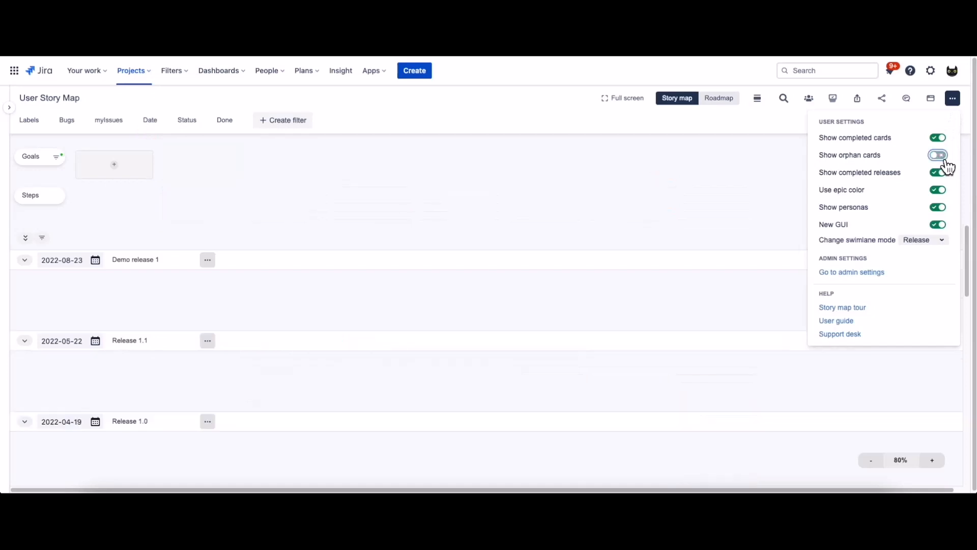
{"action": "left_click", "coordinate": [937, 155]}
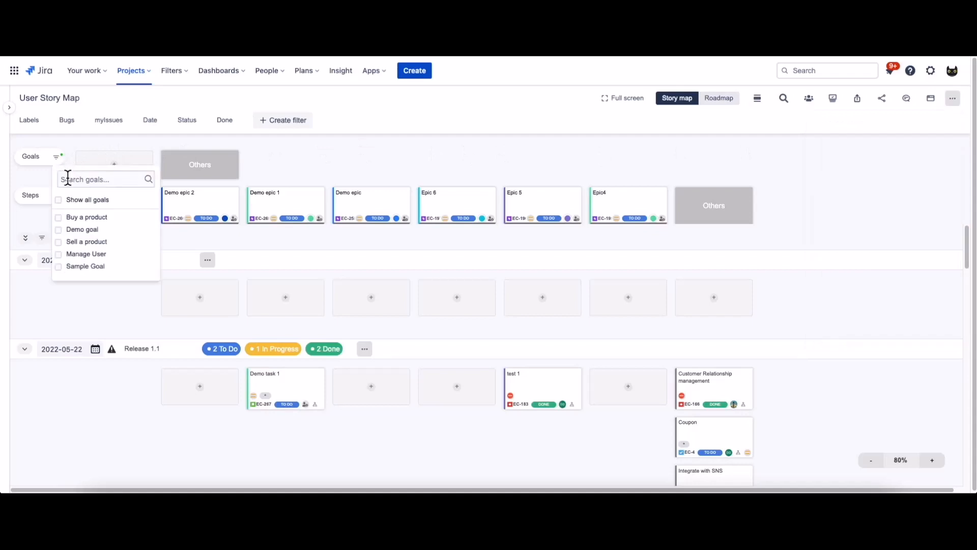
{"action": "left_click", "coordinate": [58, 199]}
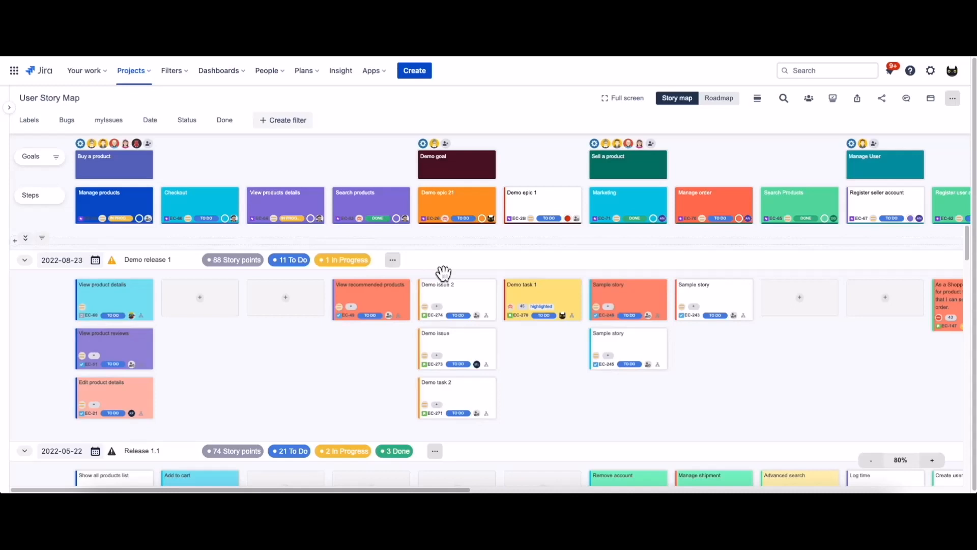
Release Demo release 1, ignoring its 12 unresolved issues and keeping the 2022-08-23 date.
{"action": "left_click", "coordinate": [392, 260]}
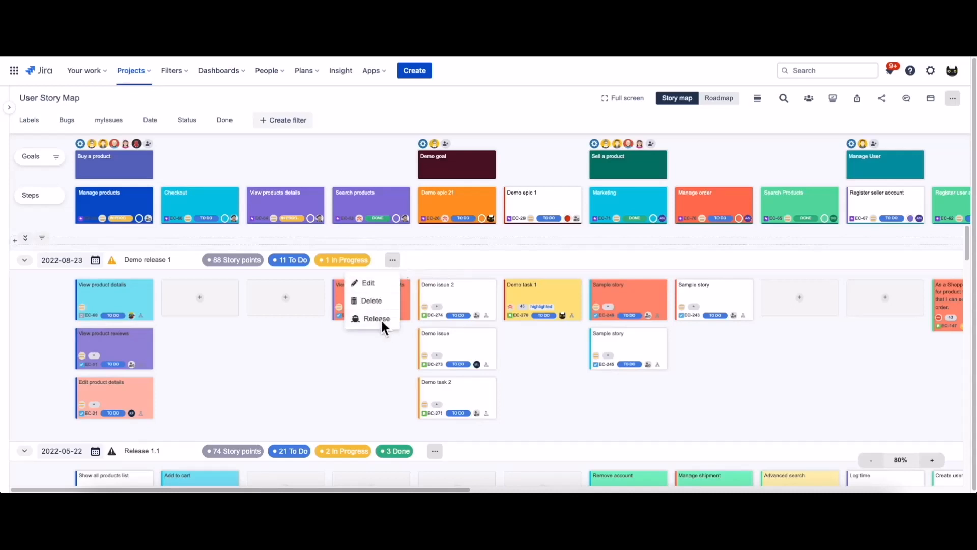
{"action": "left_click", "coordinate": [375, 318]}
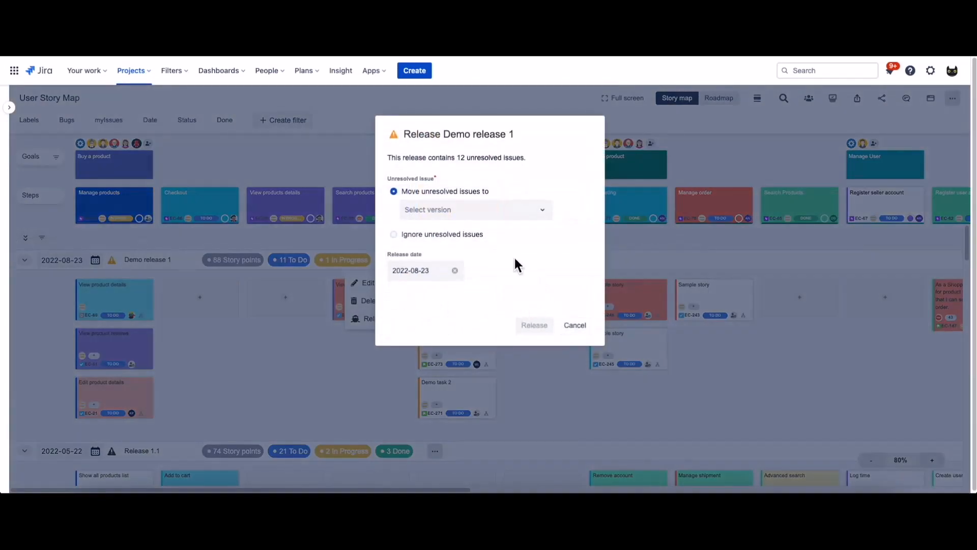
{"action": "left_click", "coordinate": [394, 234]}
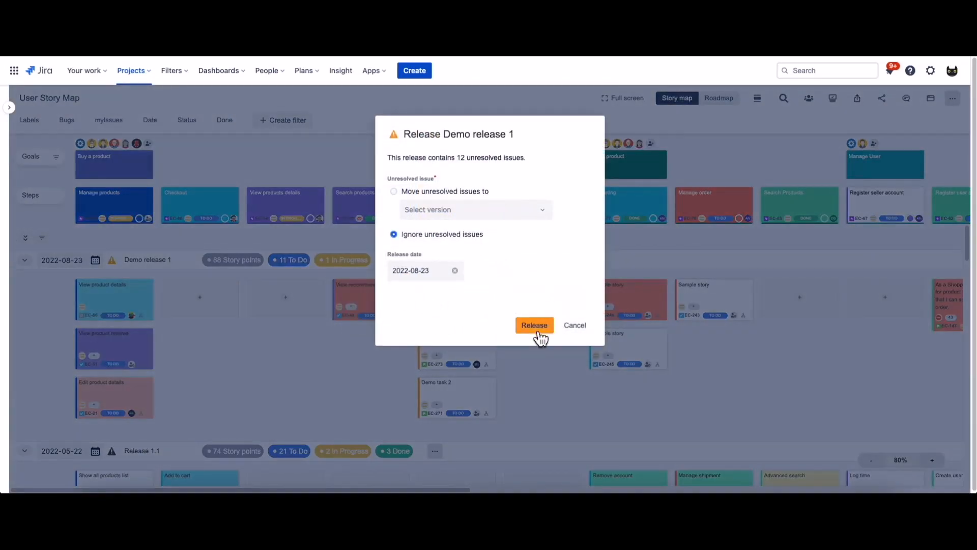
{"action": "left_click", "coordinate": [534, 325]}
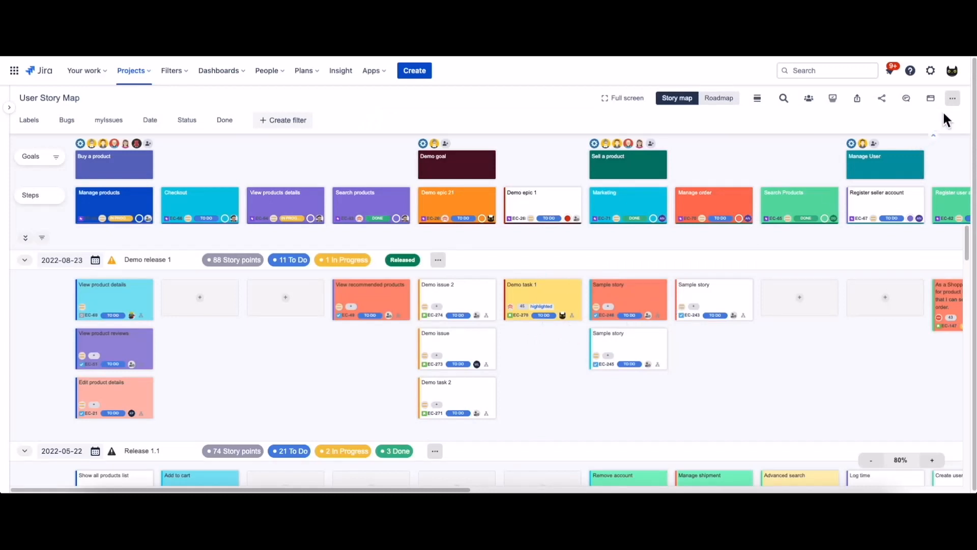
Toggle Show completed releases, Show personas and New GUI, then go to admin settings.
{"action": "left_click", "coordinate": [952, 98]}
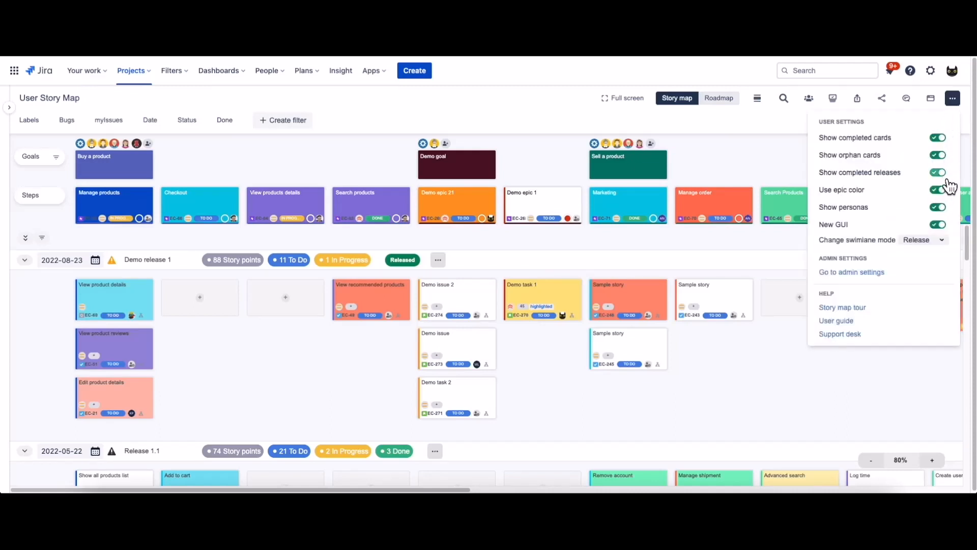
{"action": "left_click", "coordinate": [937, 172]}
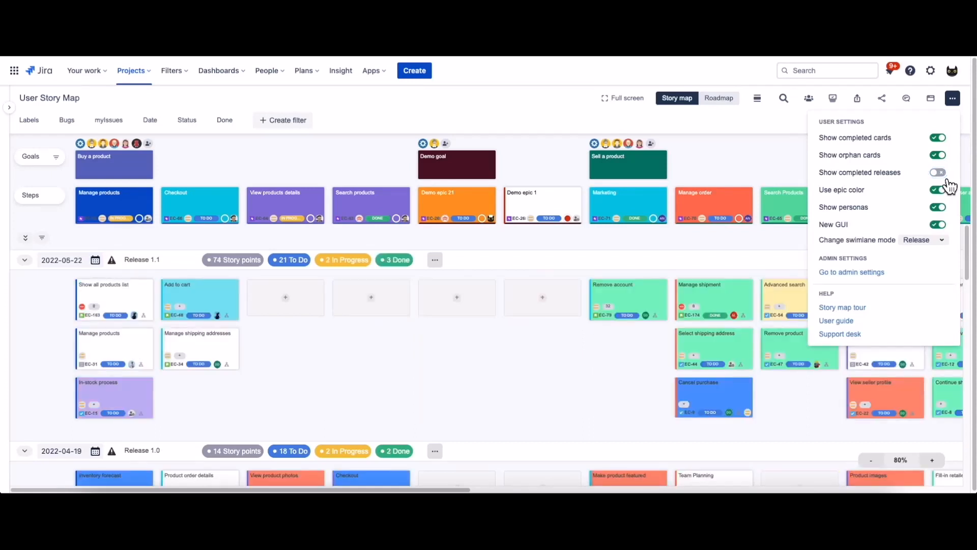
{"action": "left_click", "coordinate": [938, 173]}
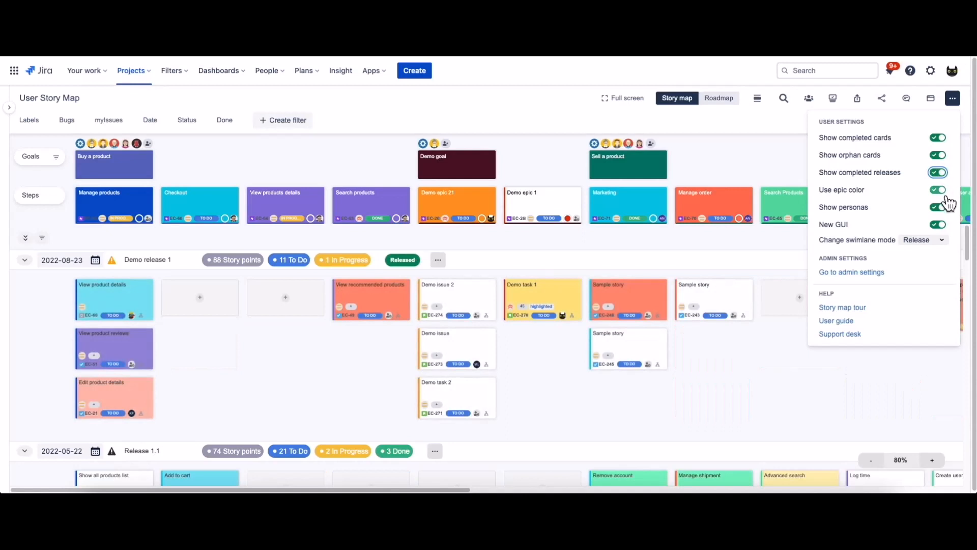
{"action": "left_click", "coordinate": [937, 190]}
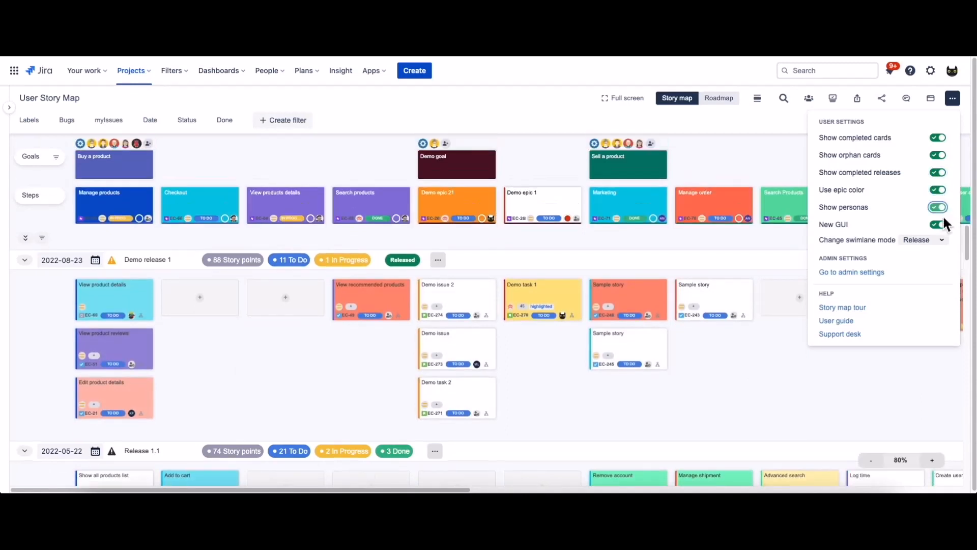
{"action": "left_click", "coordinate": [937, 225]}
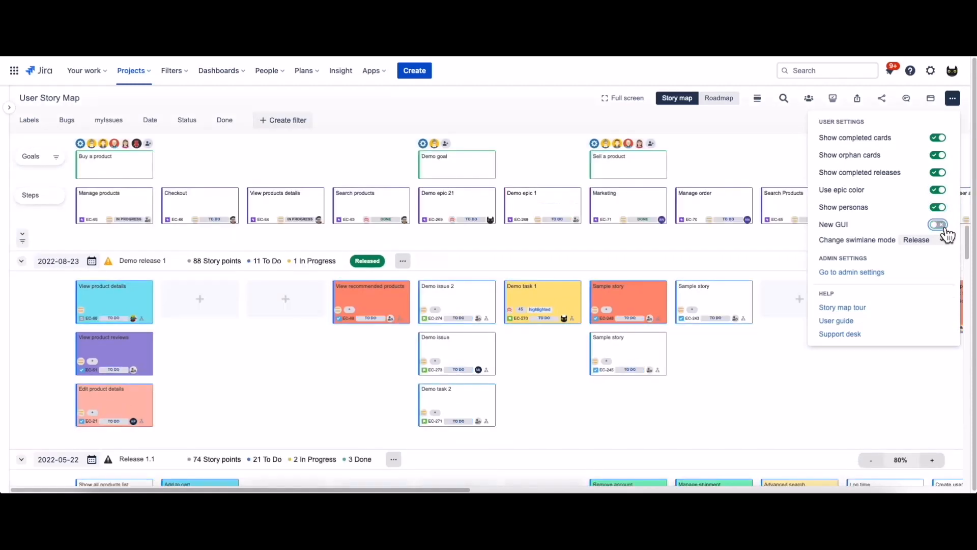
{"action": "left_click", "coordinate": [937, 224]}
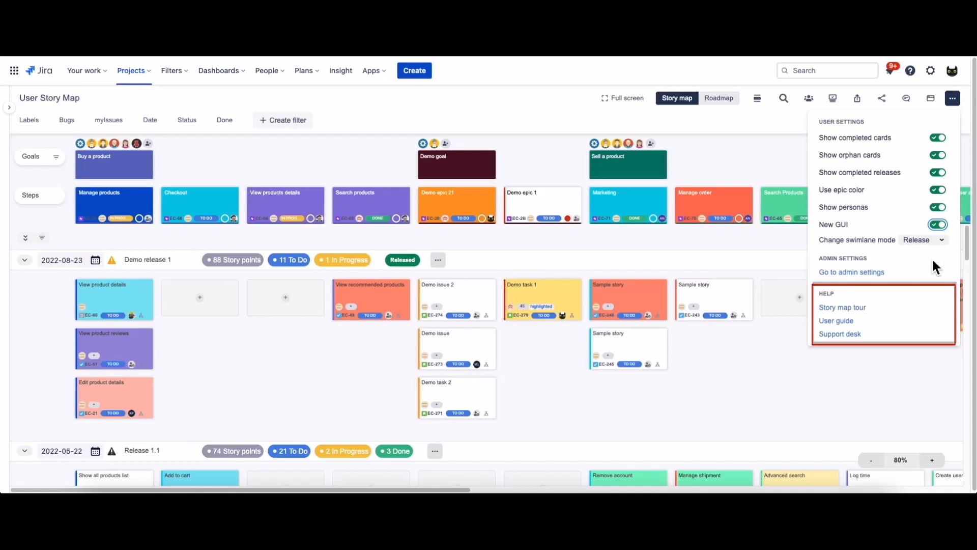
{"action": "left_click", "coordinate": [852, 272]}
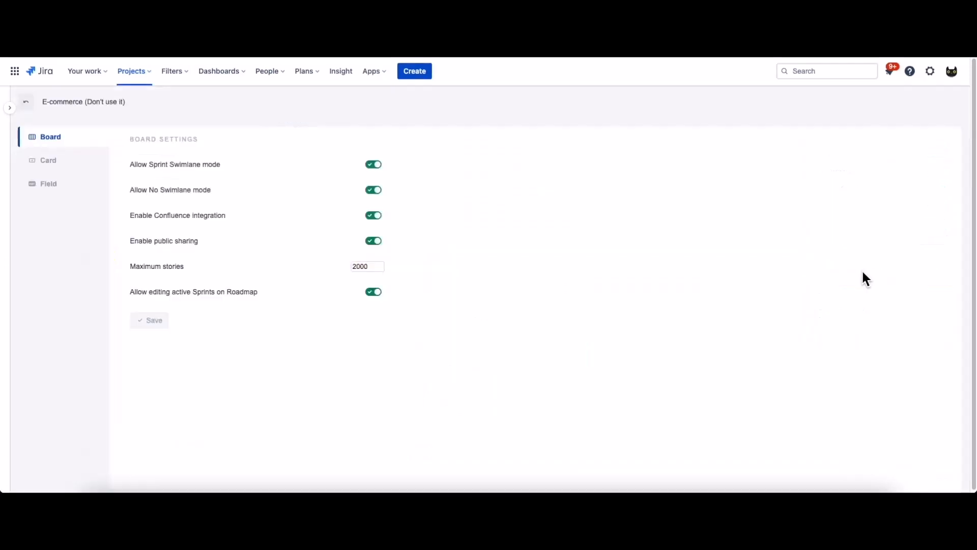
{"action": "mouse_move", "coordinate": [865, 273]}
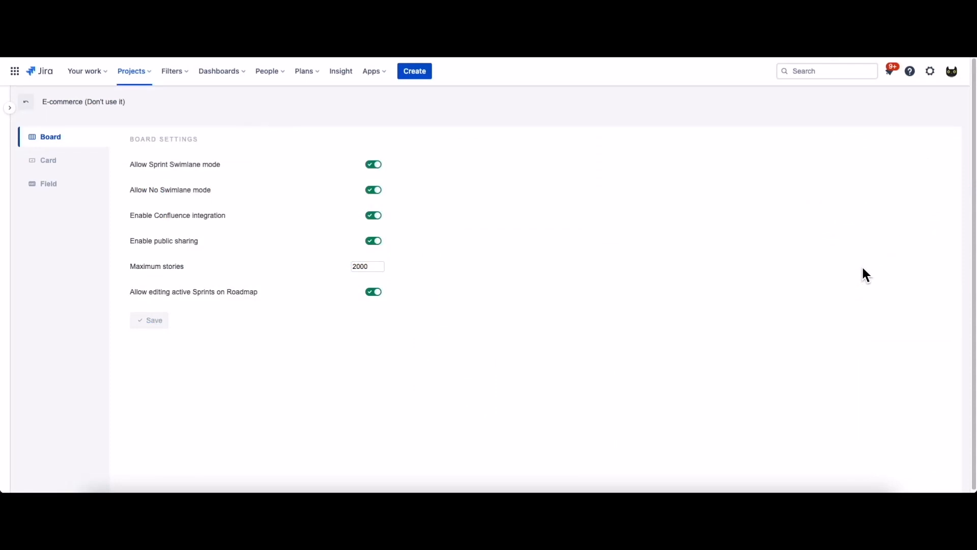
{"action": "mouse_move", "coordinate": [348, 230]}
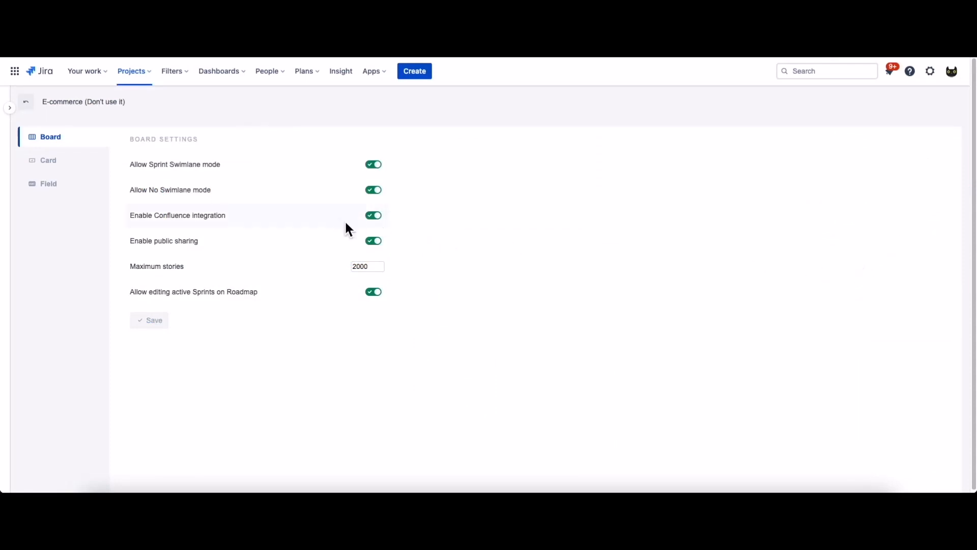
{"action": "mouse_move", "coordinate": [343, 228]}
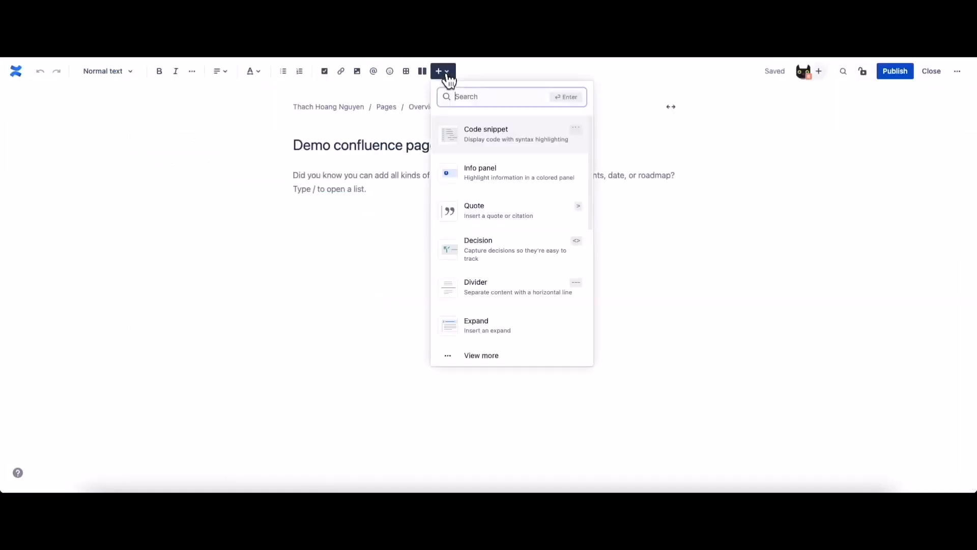
Insert a Story Mapping macro configured with the E-commerce (Don't use it) board.
{"action": "type", "text": "st"}
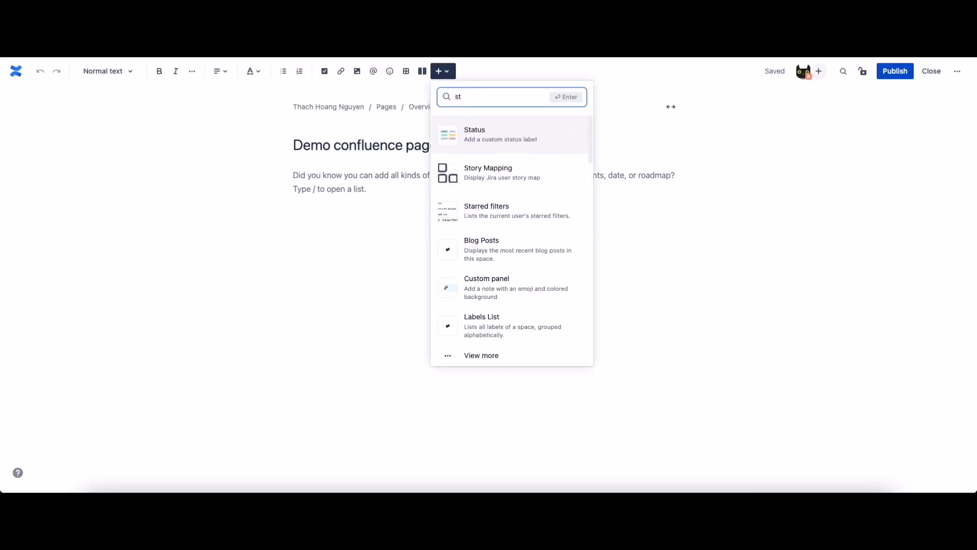
{"action": "left_click", "coordinate": [488, 173]}
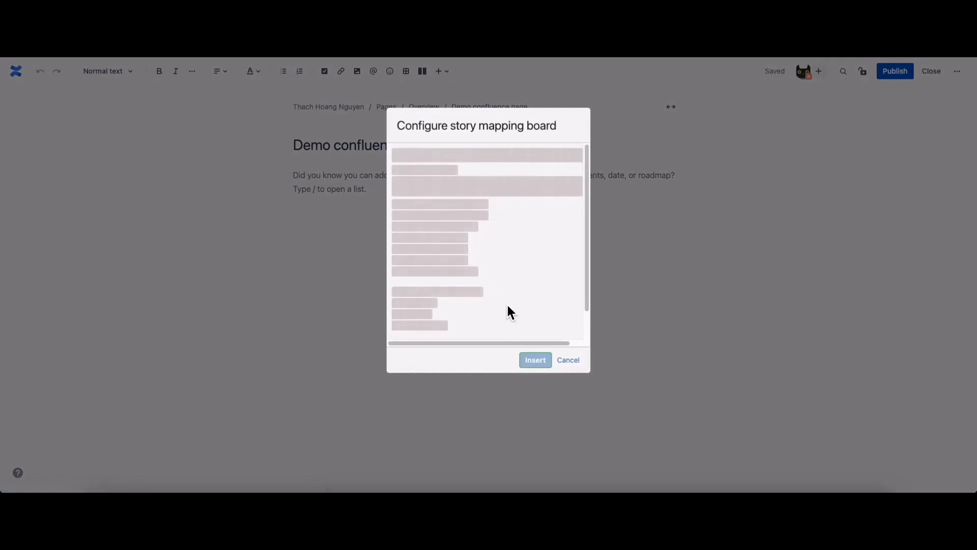
{"action": "left_click", "coordinate": [484, 175]}
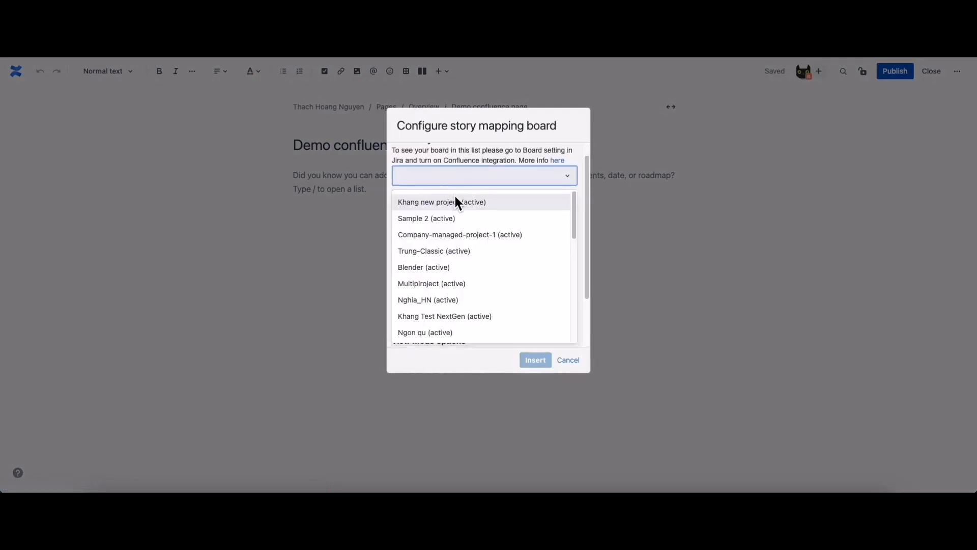
{"action": "type", "text": "e"}
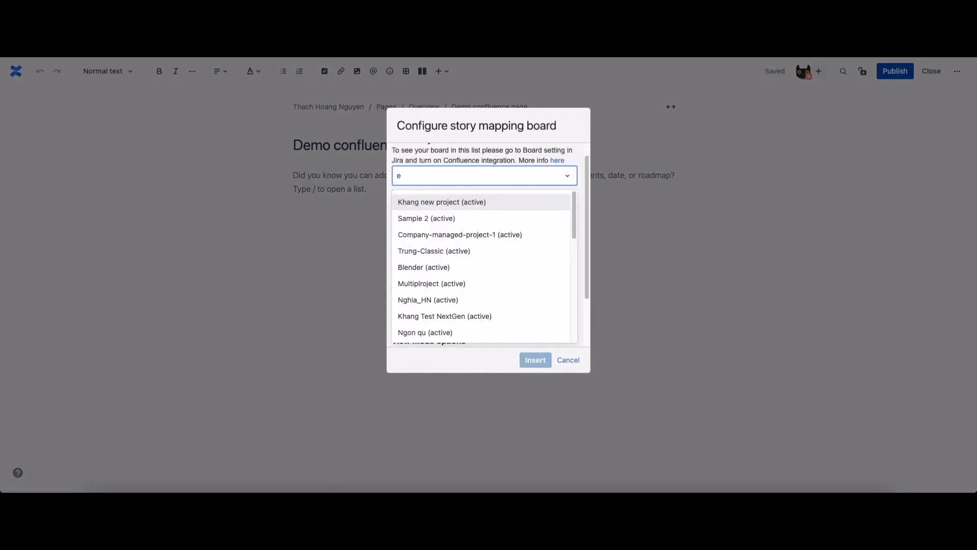
{"action": "type", "text": "-co"}
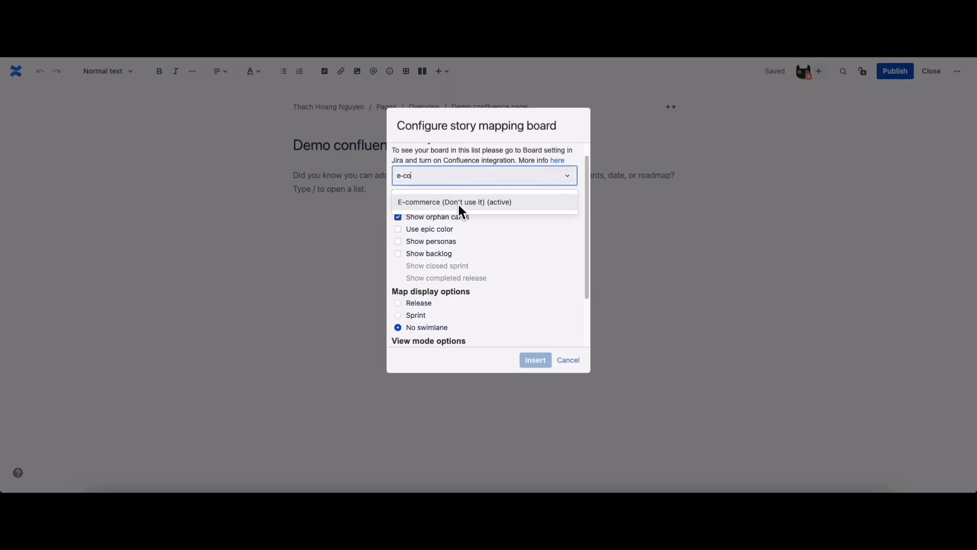
{"action": "left_click", "coordinate": [454, 201]}
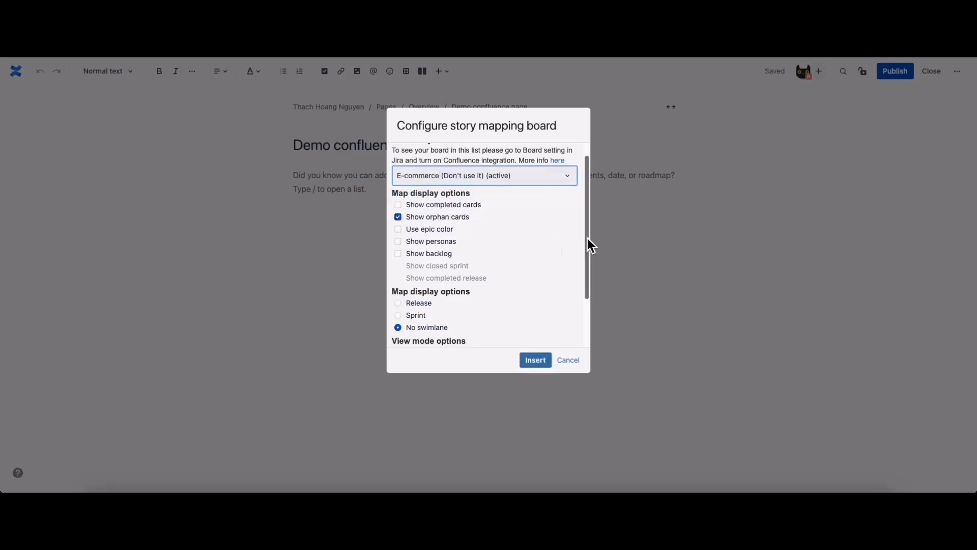
{"action": "scroll", "scroll_direction": "down", "scroll_amount": 3}
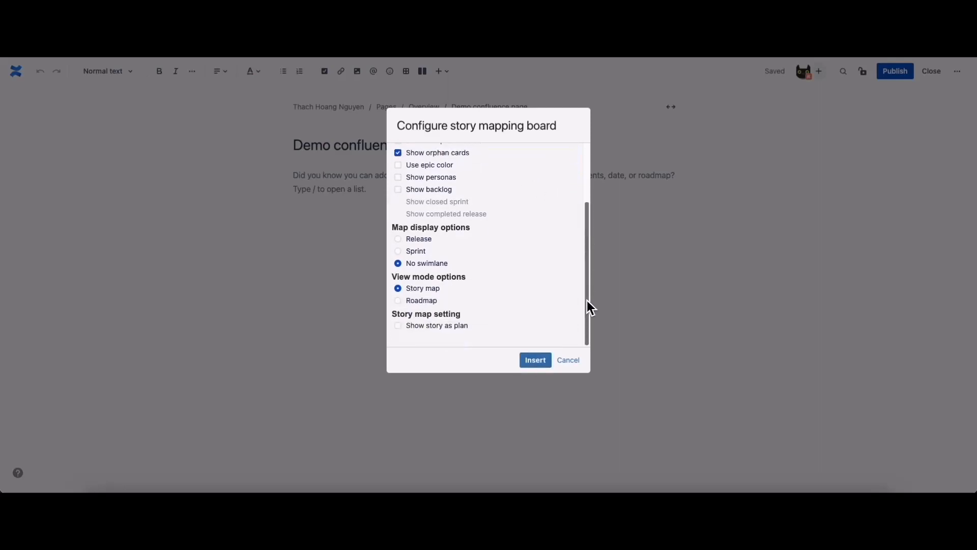
{"action": "mouse_move", "coordinate": [536, 360]}
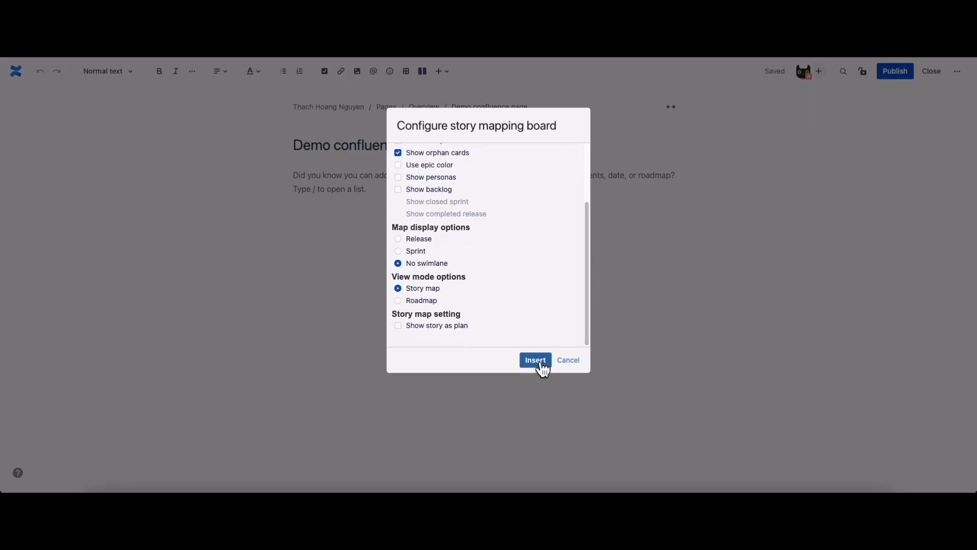
{"action": "mouse_move", "coordinate": [556, 323]}
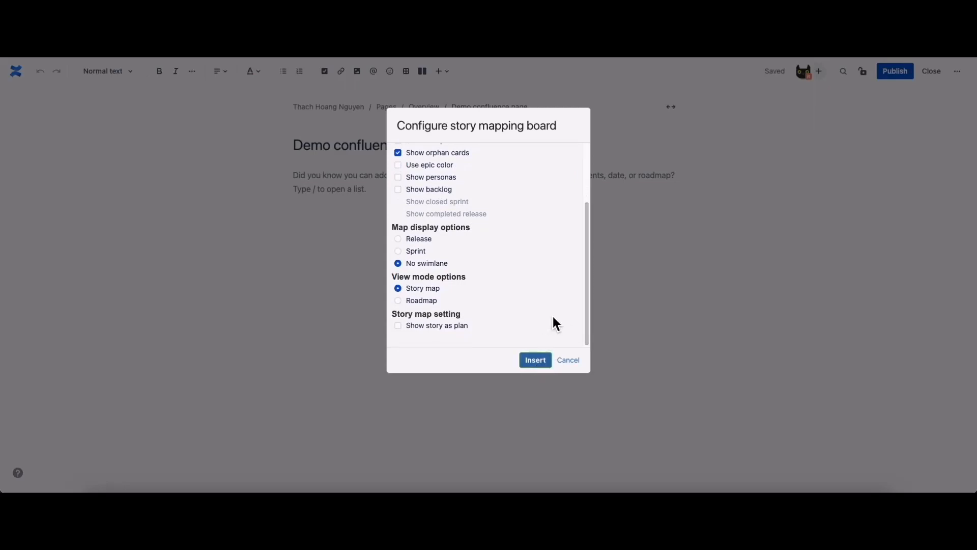
{"action": "left_click", "coordinate": [535, 360]}
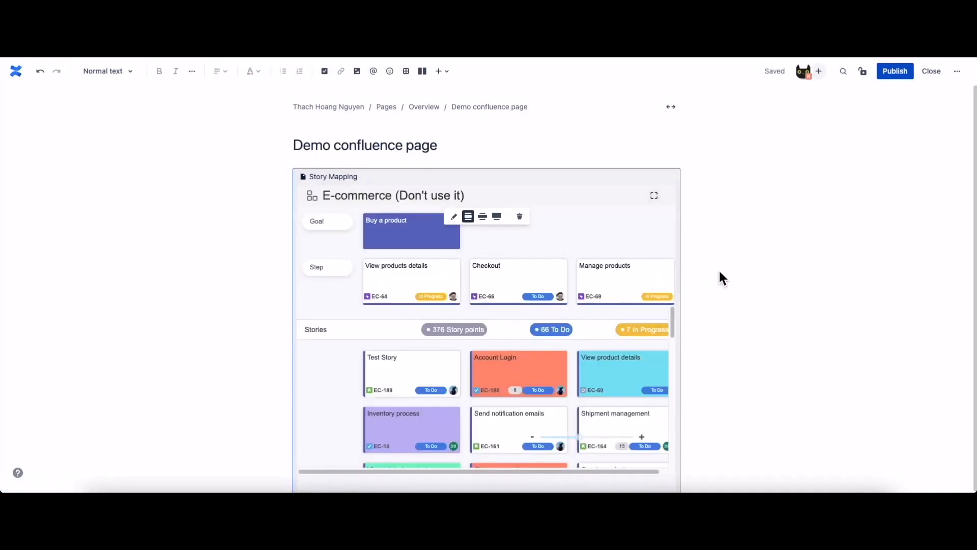
{"action": "mouse_move", "coordinate": [675, 331]}
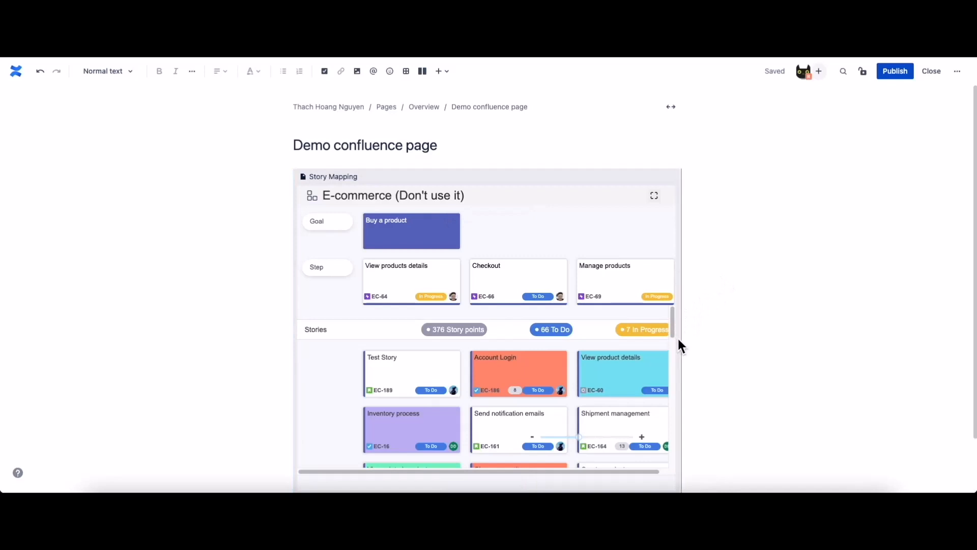
Review the embedded E-commerce board and publish the Demo confluence page.
{"action": "scroll", "scroll_direction": "down", "scroll_amount": 3}
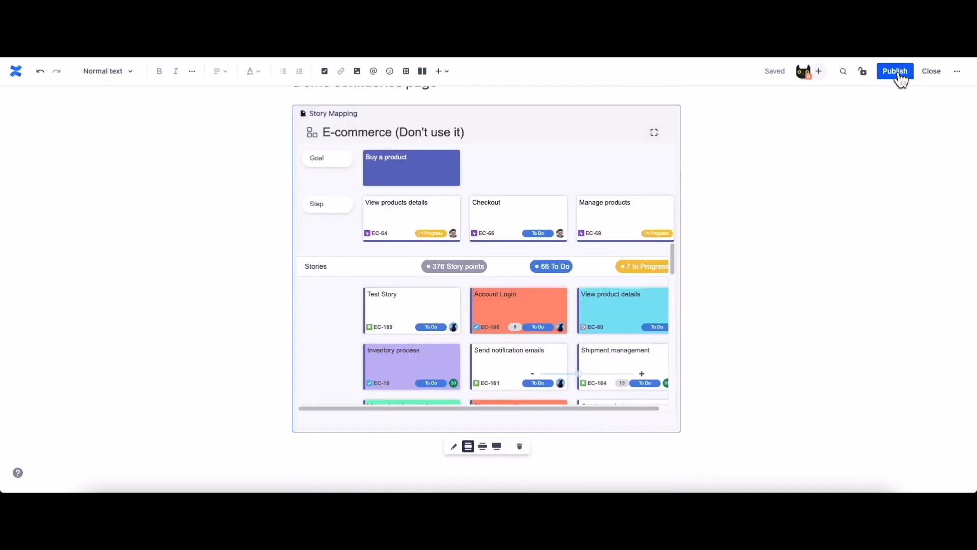
{"action": "left_click", "coordinate": [895, 70]}
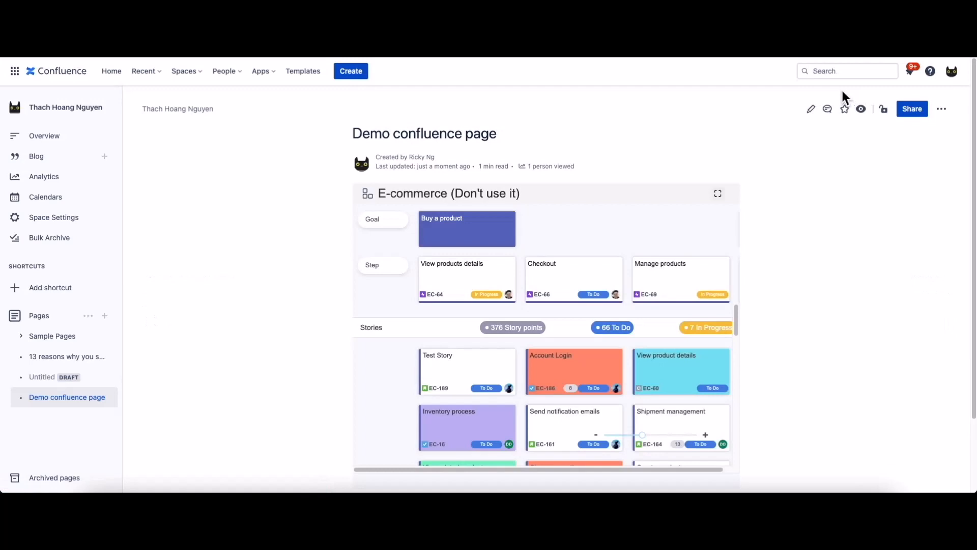
{"action": "mouse_move", "coordinate": [845, 96]}
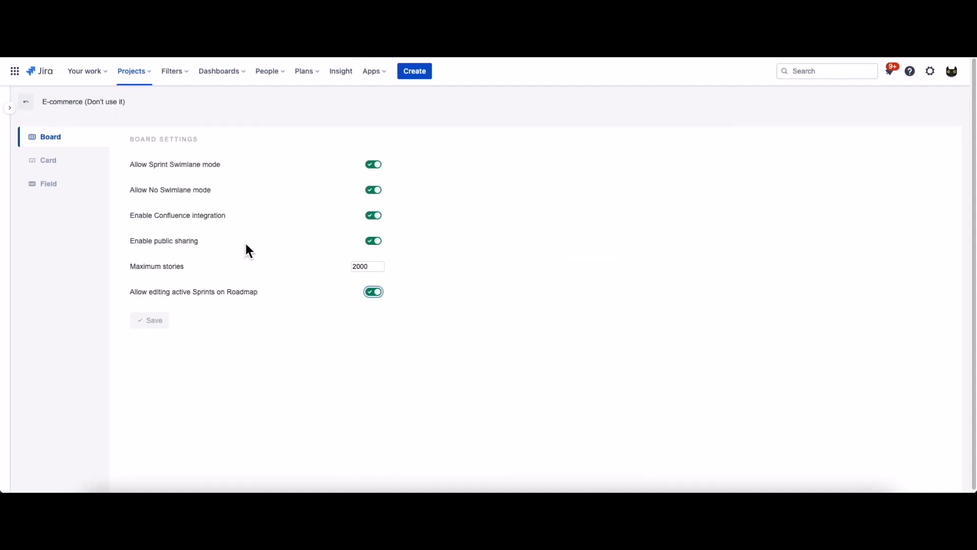
{"action": "mouse_move", "coordinate": [249, 251]}
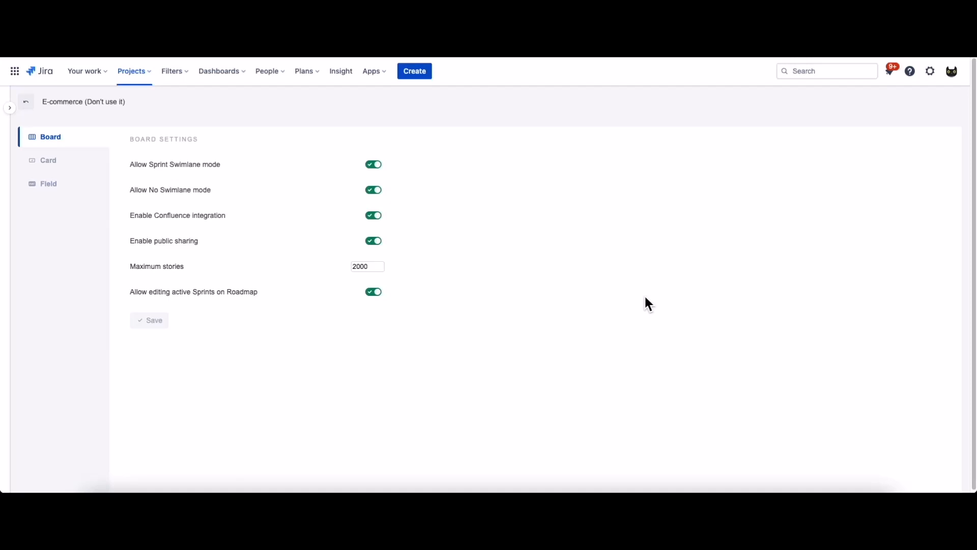
{"action": "mouse_move", "coordinate": [293, 302]}
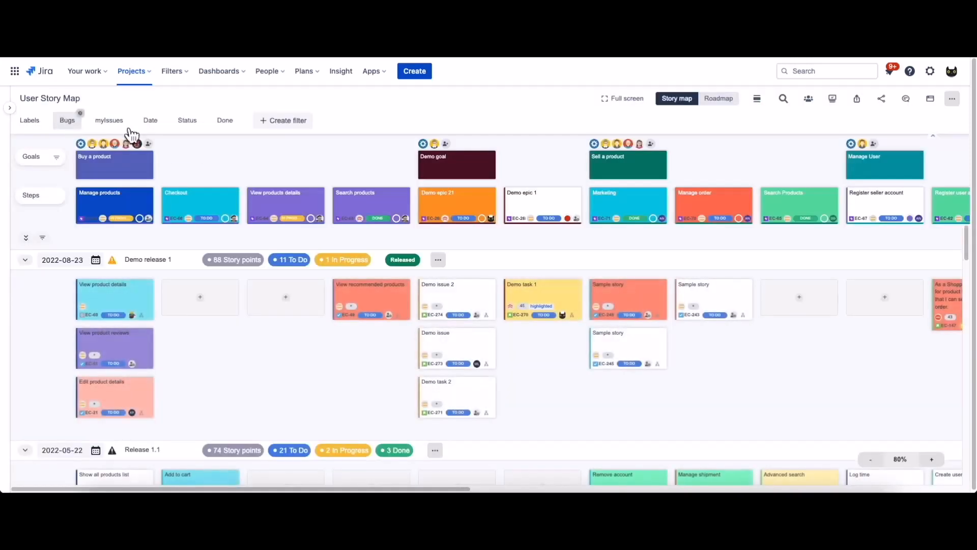
Set swimlane mode to Sprint and switch to the Roadmap timeline view.
{"action": "left_click", "coordinate": [953, 99]}
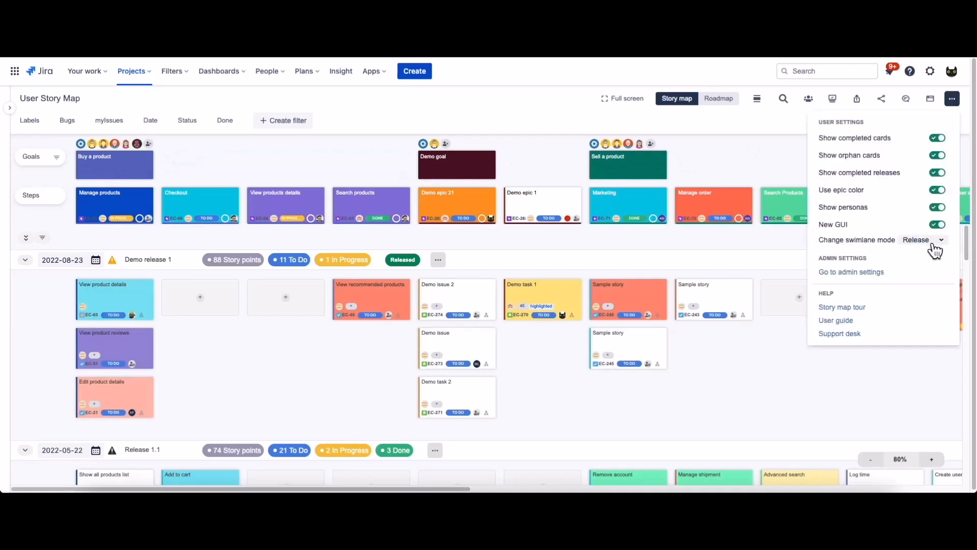
{"action": "left_click", "coordinate": [923, 240]}
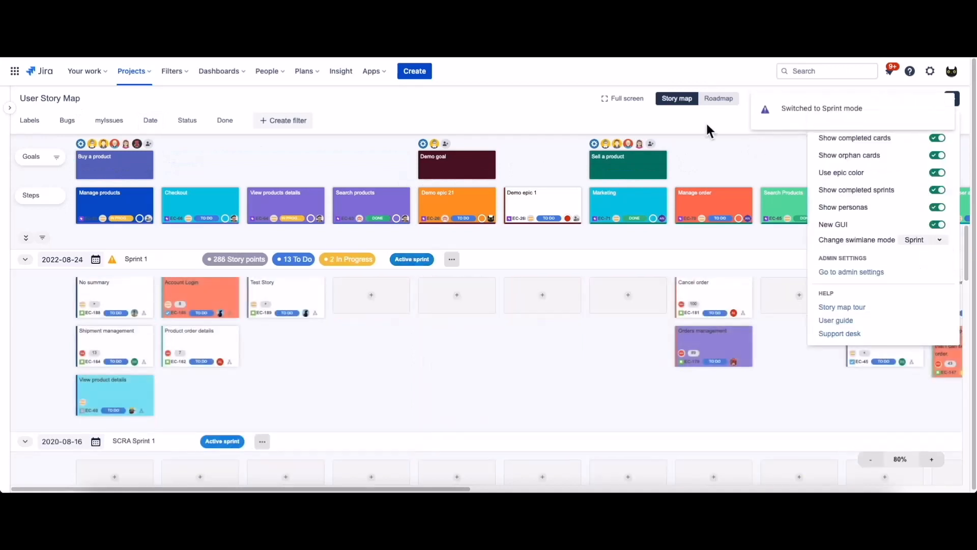
{"action": "left_click", "coordinate": [746, 98]}
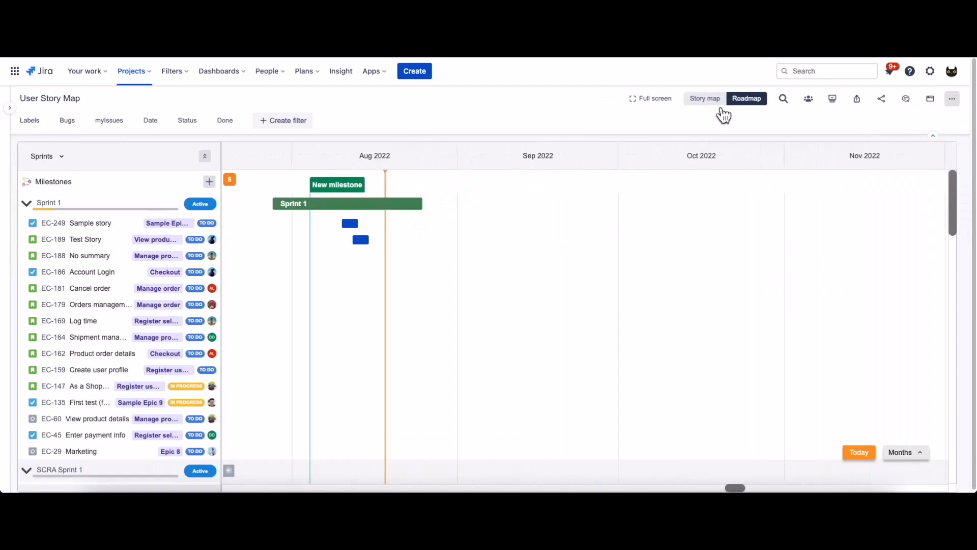
{"action": "mouse_move", "coordinate": [347, 204]}
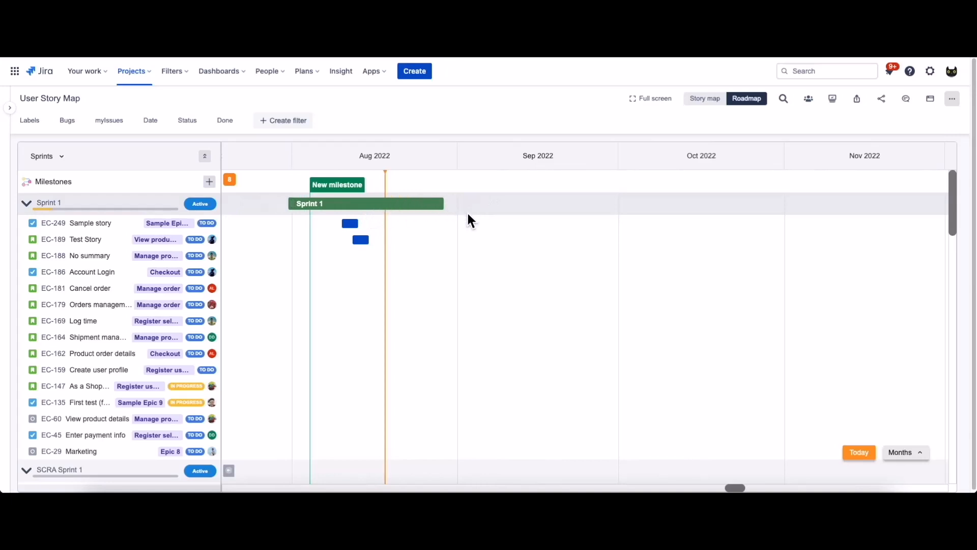
{"action": "left_click", "coordinate": [952, 98]}
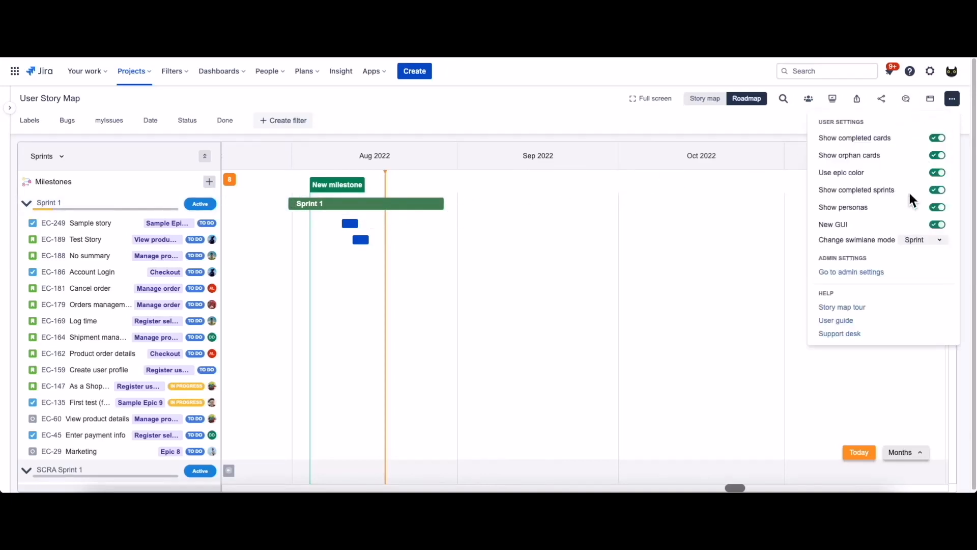
Turn off 'Allow editing active Sprints on Roadmap' in admin settings, then return to Story map.
{"action": "left_click", "coordinate": [851, 271]}
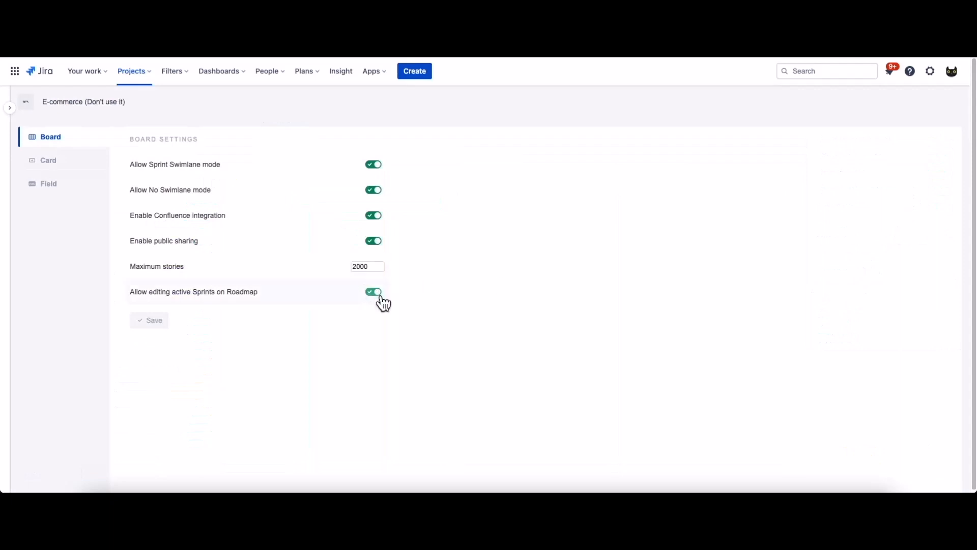
{"action": "left_click", "coordinate": [373, 292]}
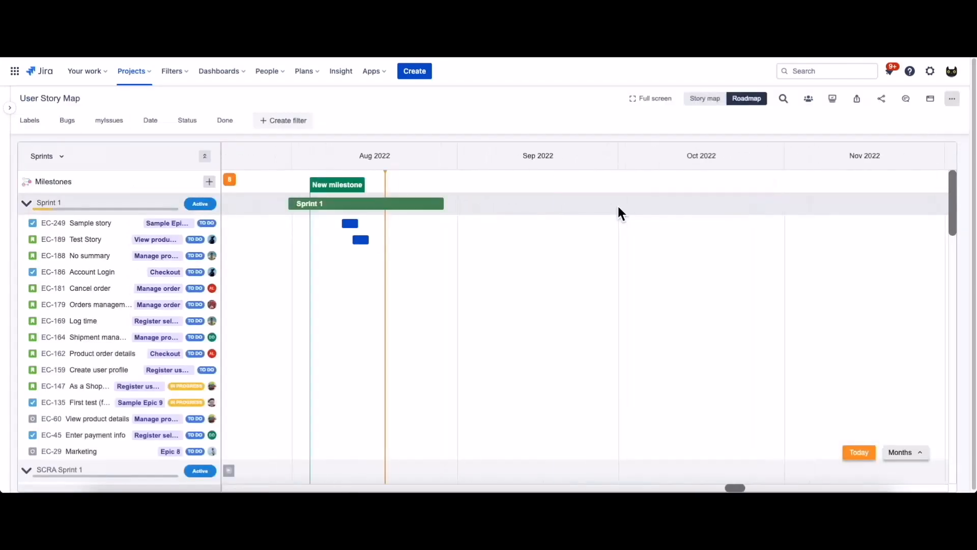
{"action": "mouse_move", "coordinate": [377, 205]}
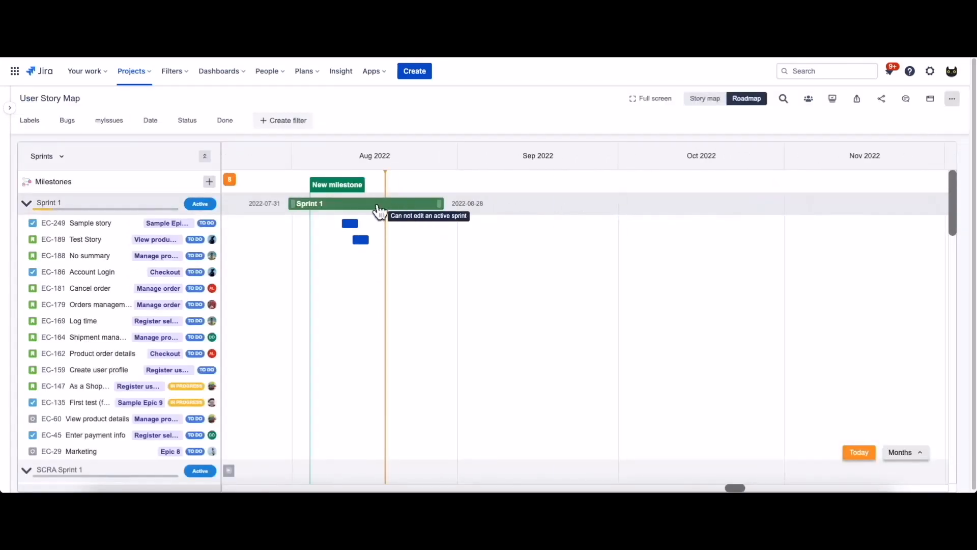
{"action": "mouse_move", "coordinate": [433, 209]}
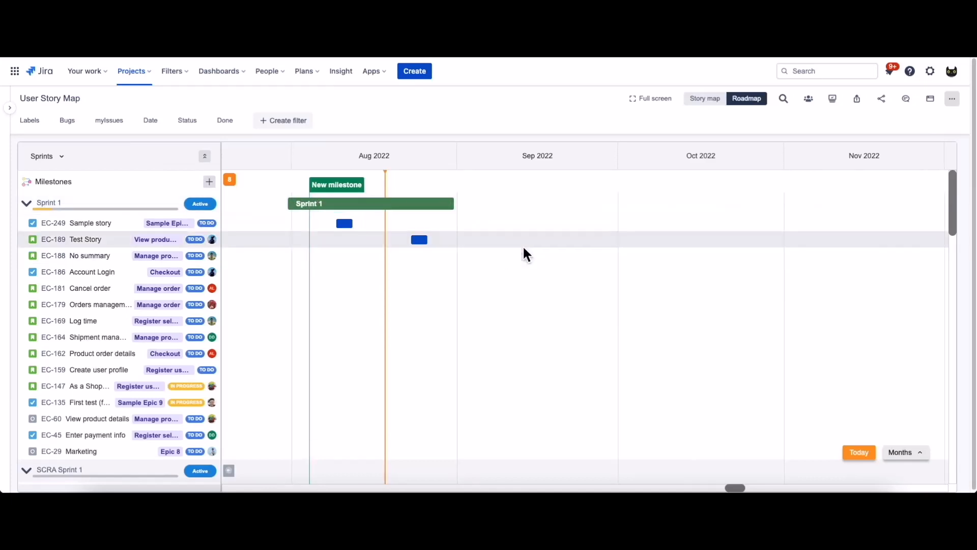
{"action": "mouse_move", "coordinate": [528, 251]}
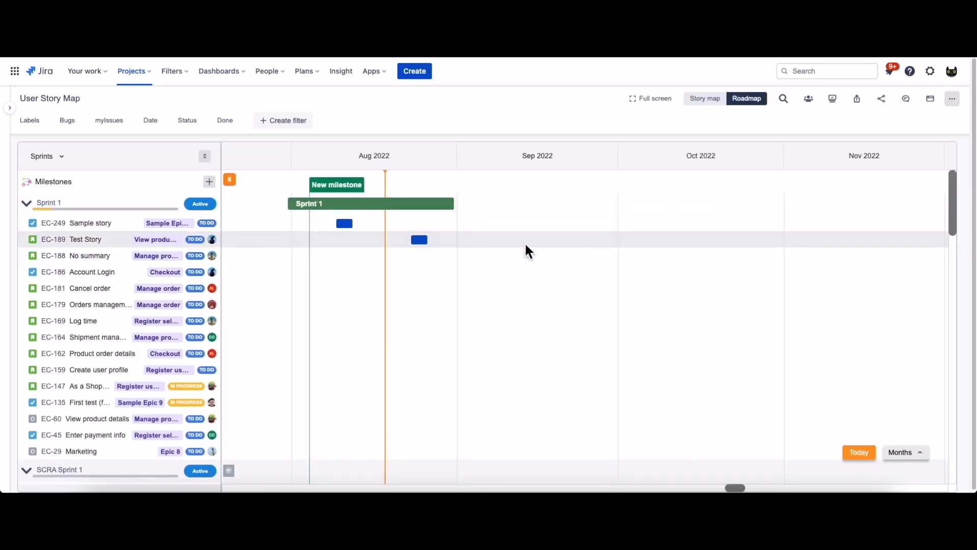
{"action": "left_click", "coordinate": [705, 98]}
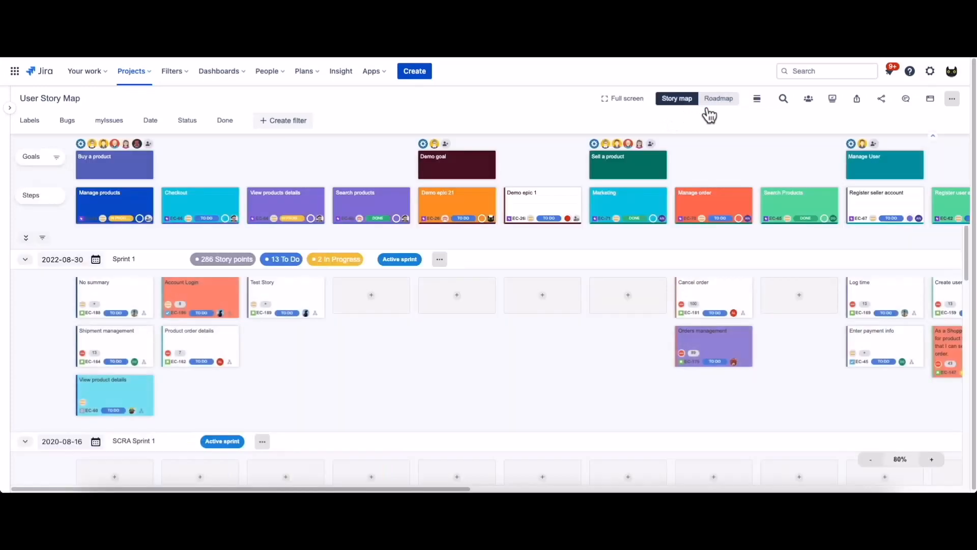
Switch the story map swimlanes back to Release, then review the admin Card settings.
{"action": "left_click", "coordinate": [953, 99]}
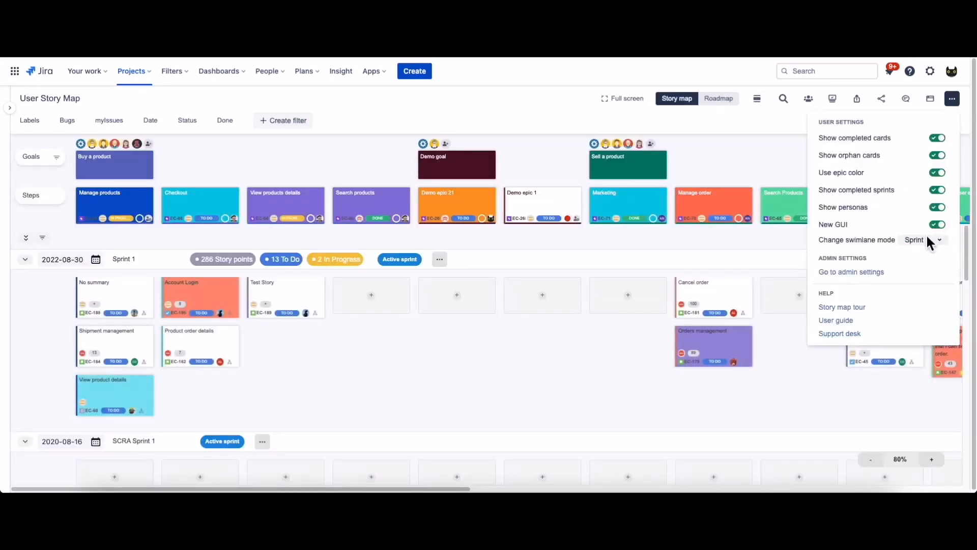
{"action": "left_click", "coordinate": [922, 240]}
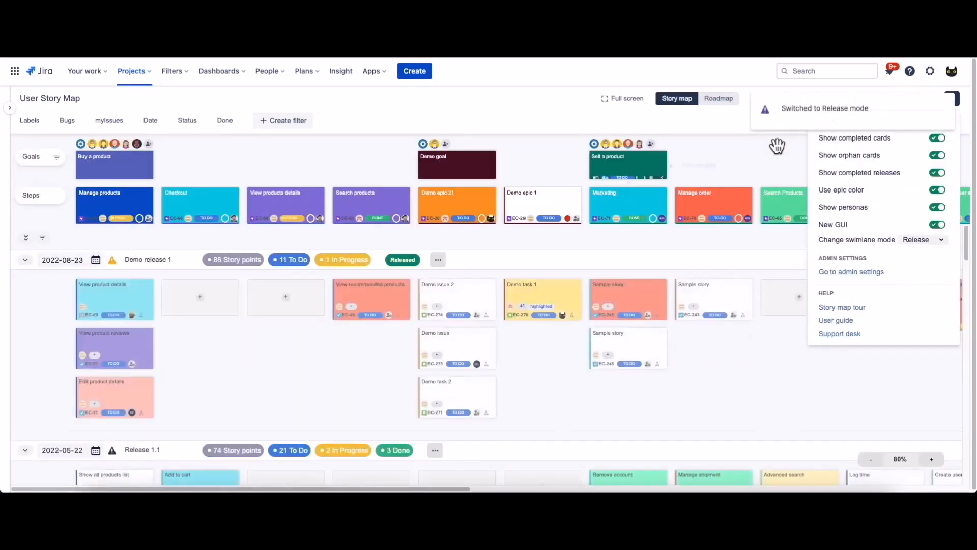
{"action": "left_click", "coordinate": [953, 99]}
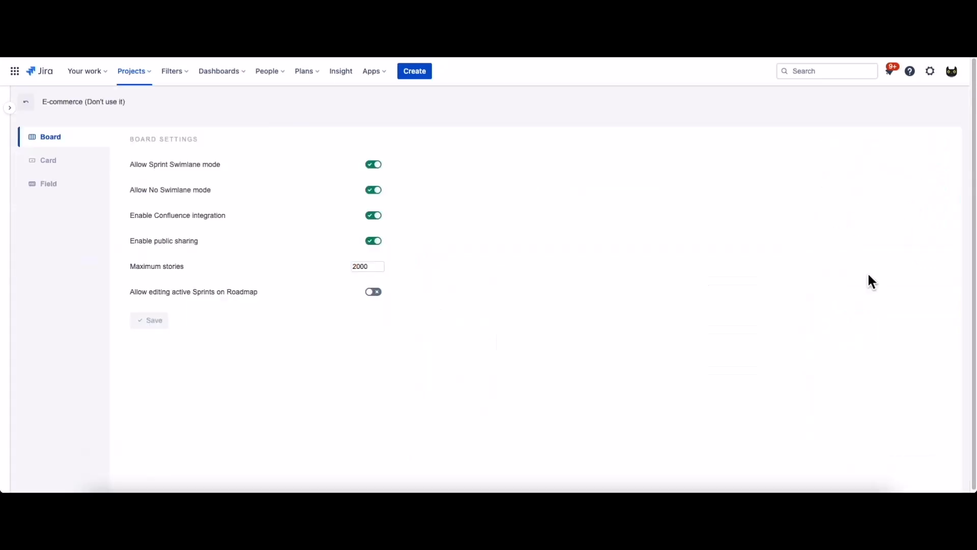
{"action": "left_click", "coordinate": [48, 160]}
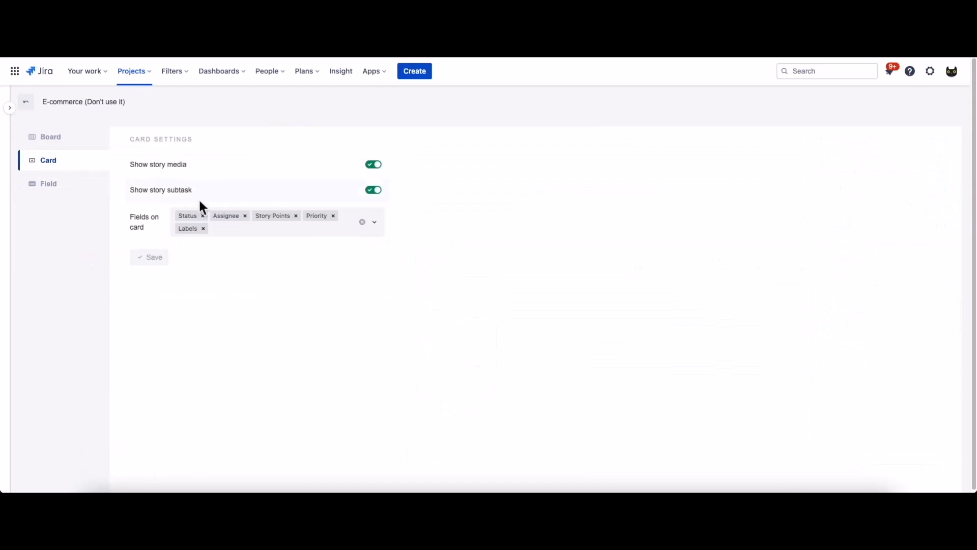
{"action": "mouse_move", "coordinate": [337, 170]}
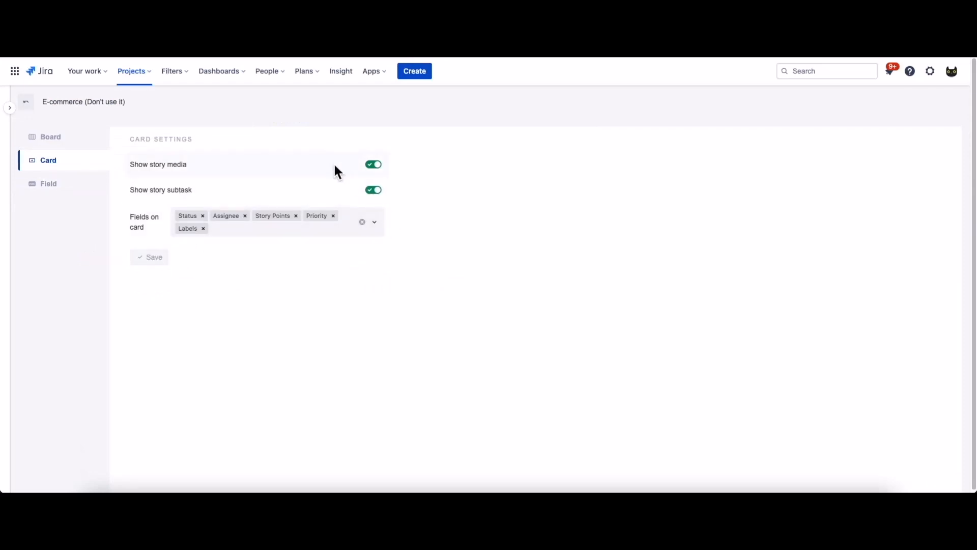
{"action": "mouse_move", "coordinate": [25, 102]}
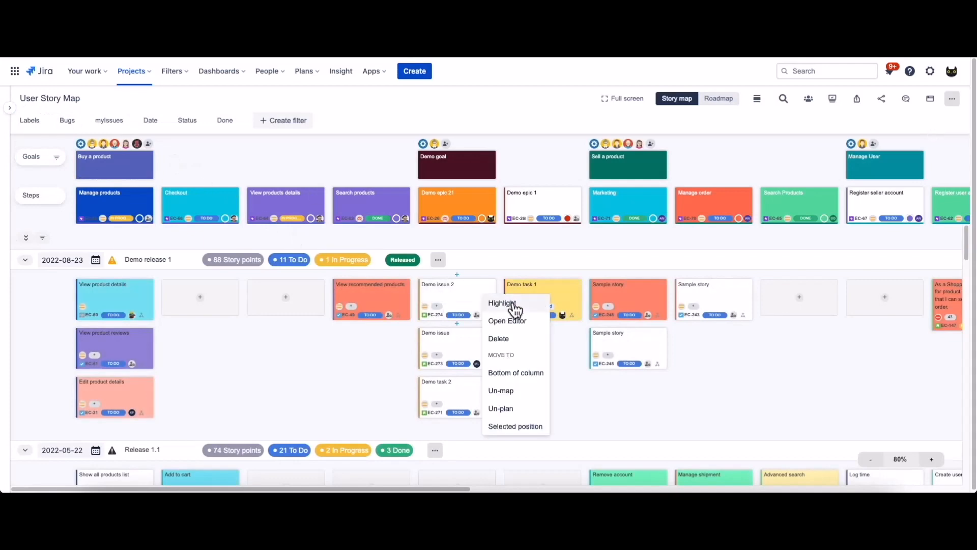
Save Demo issue 2's description with its image so the card shows a media thumbnail.
{"action": "left_click", "coordinate": [507, 321]}
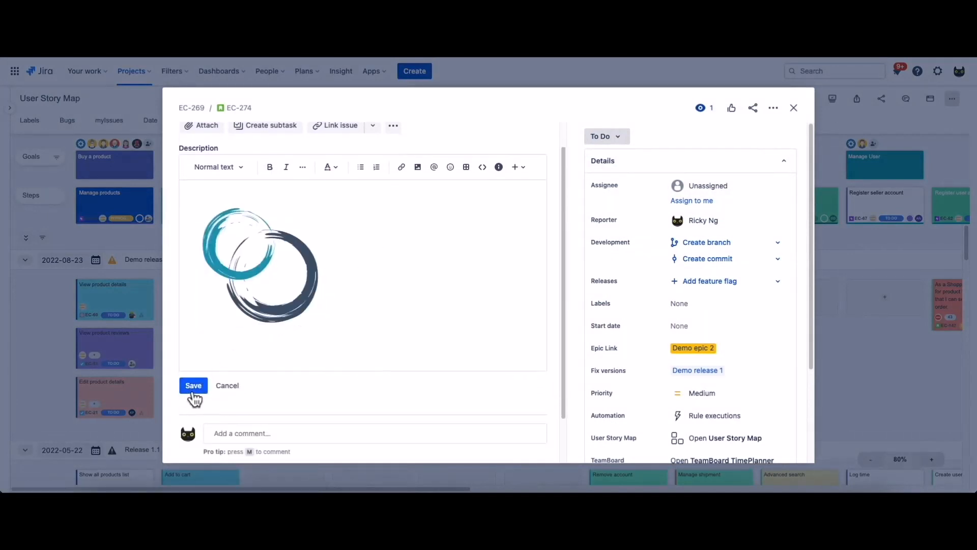
{"action": "left_click", "coordinate": [193, 385]}
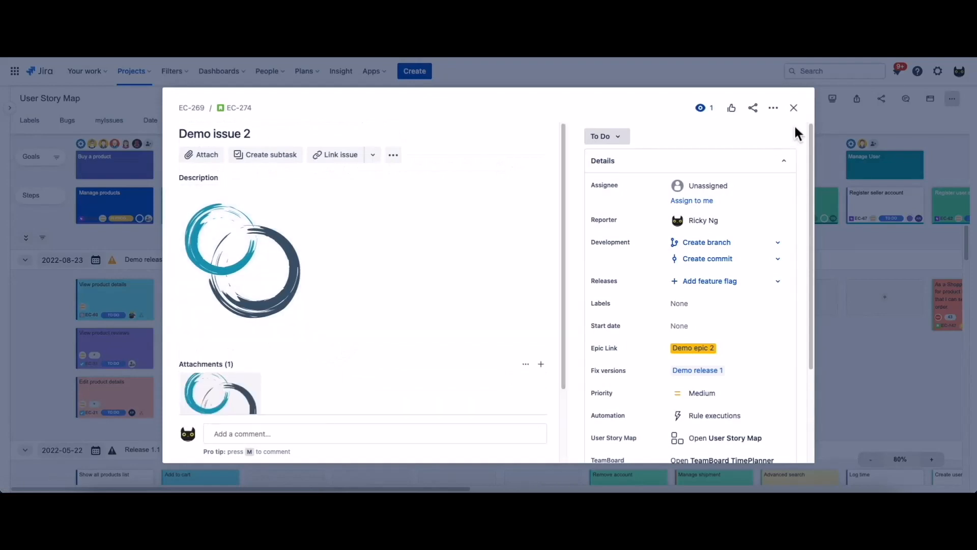
{"action": "left_click", "coordinate": [794, 107]}
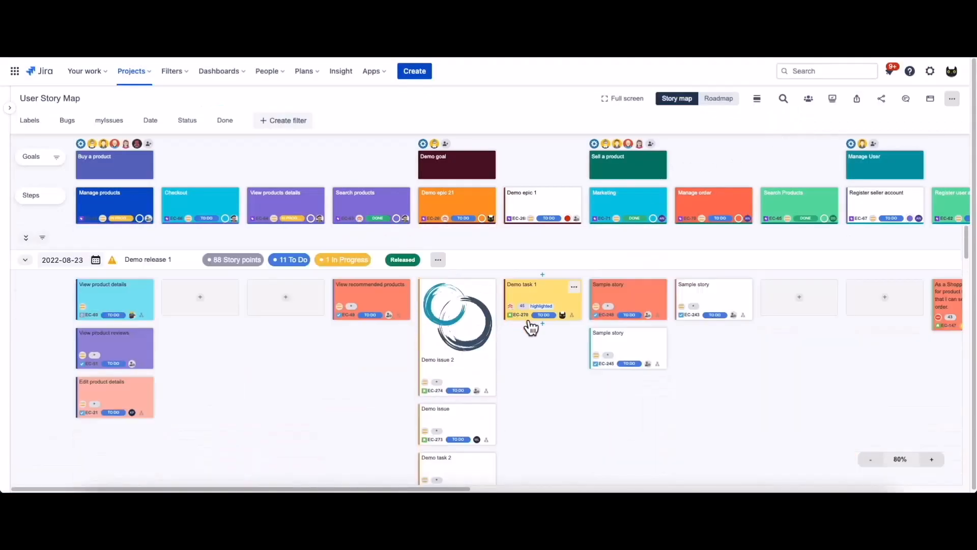
{"action": "mouse_move", "coordinate": [966, 110]}
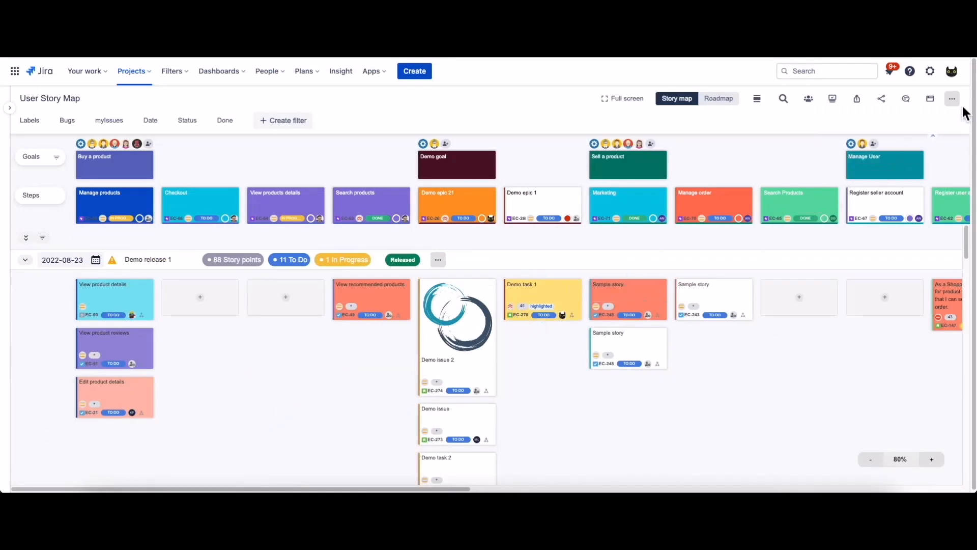
{"action": "left_click", "coordinate": [953, 99]}
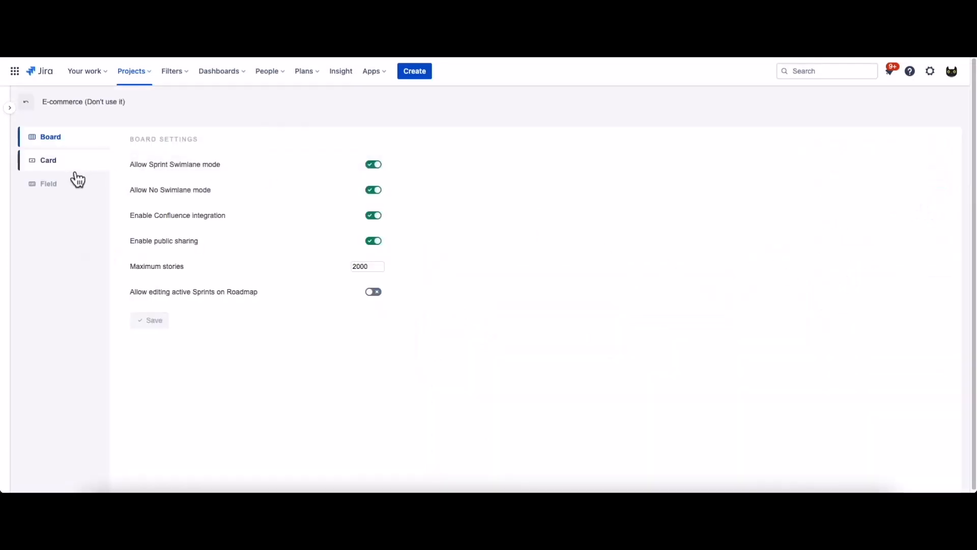
Turn off Show story media in card settings, check the story map, and reopen admin settings.
{"action": "left_click", "coordinate": [48, 160]}
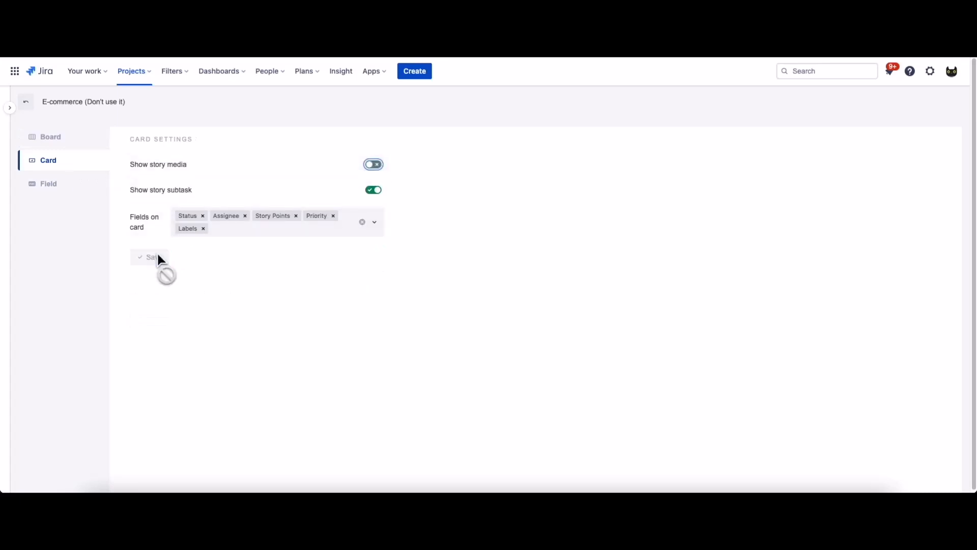
{"action": "mouse_move", "coordinate": [27, 103]}
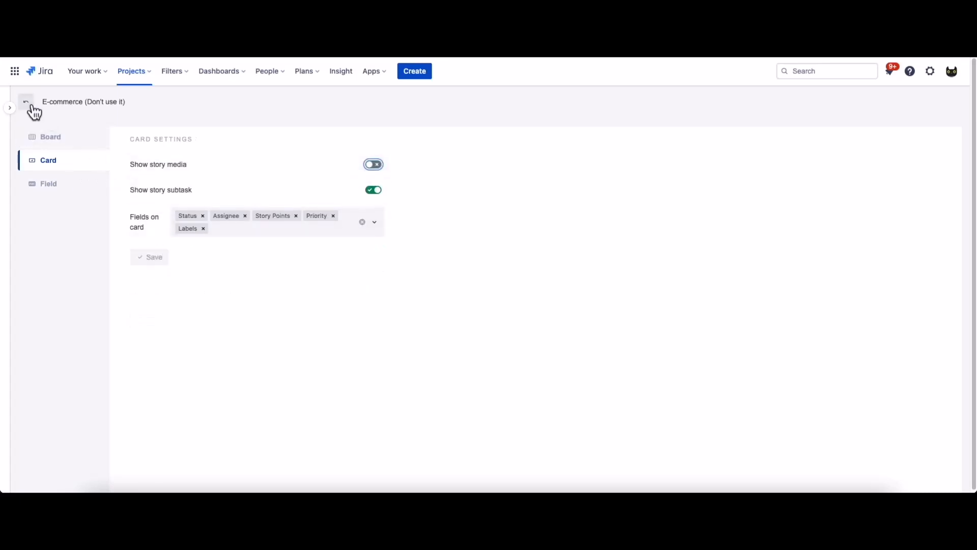
{"action": "left_click", "coordinate": [26, 102]}
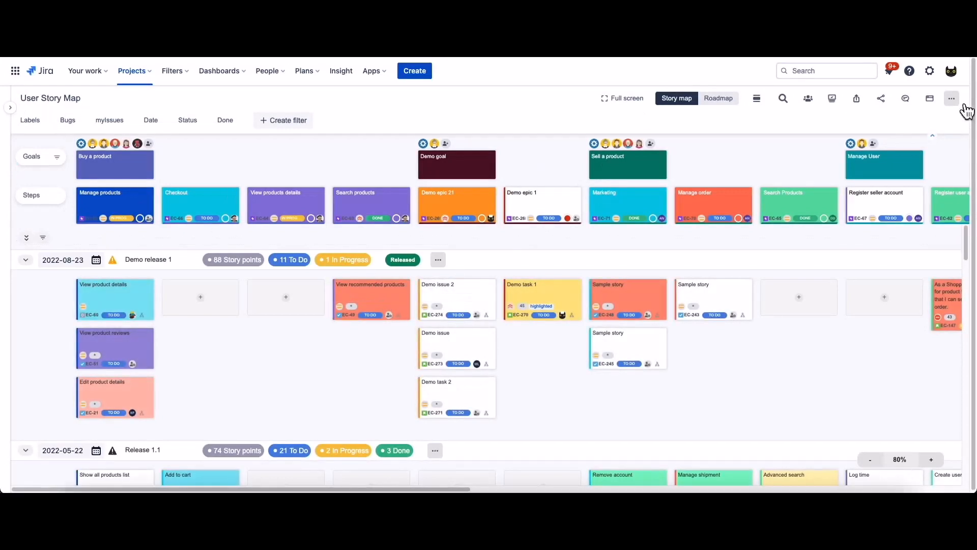
{"action": "left_click", "coordinate": [952, 98]}
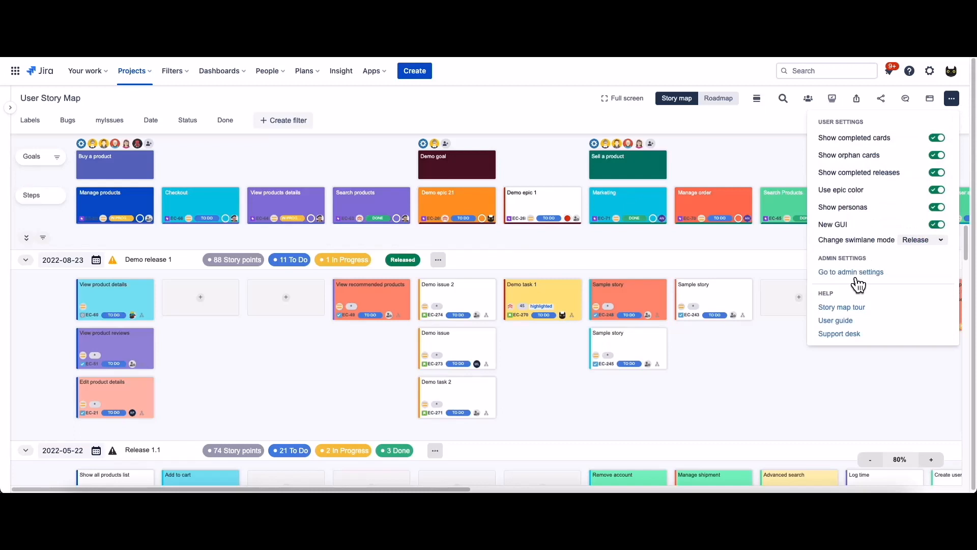
{"action": "left_click", "coordinate": [850, 272]}
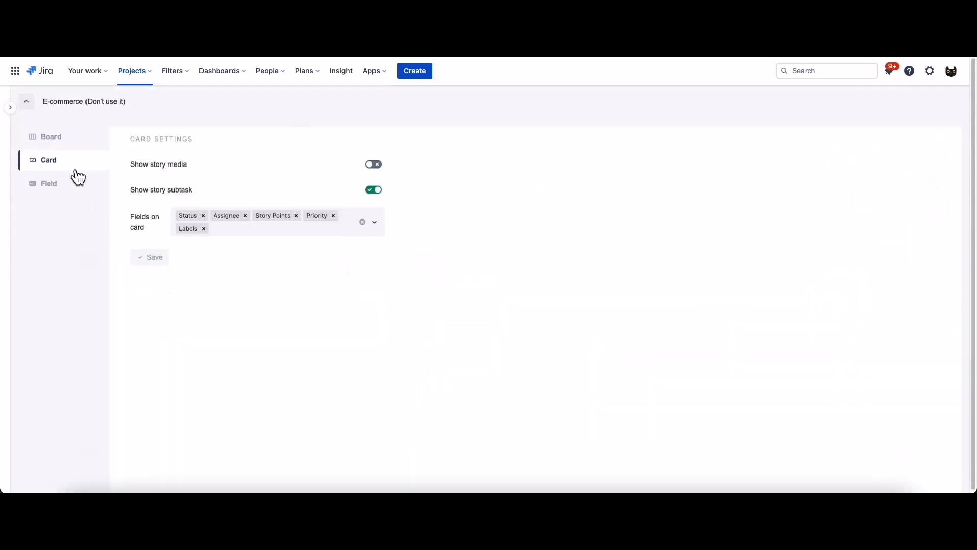
{"action": "mouse_move", "coordinate": [337, 195]}
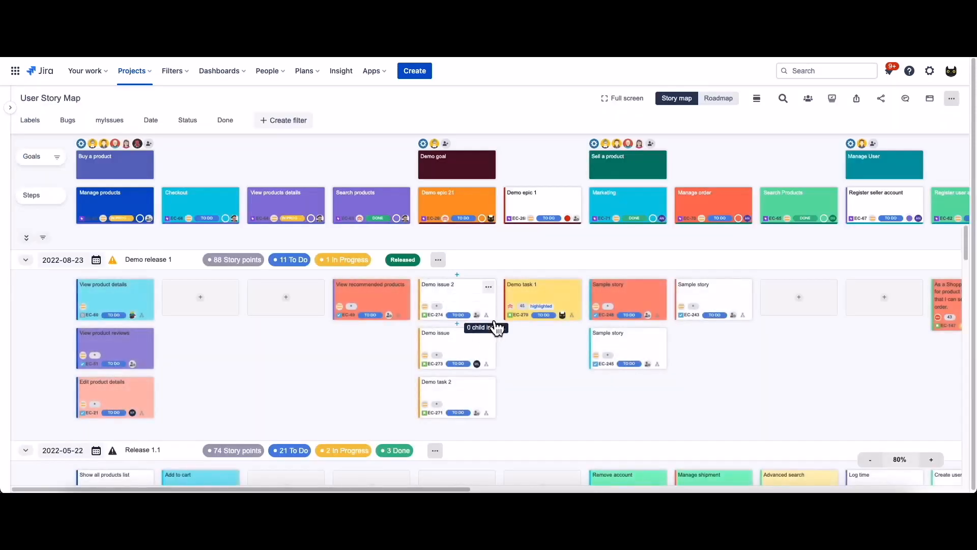
Add 'Subtask 1' under Demo issue 2, then switch off Show story subtask in card settings.
{"action": "left_click", "coordinate": [456, 325]}
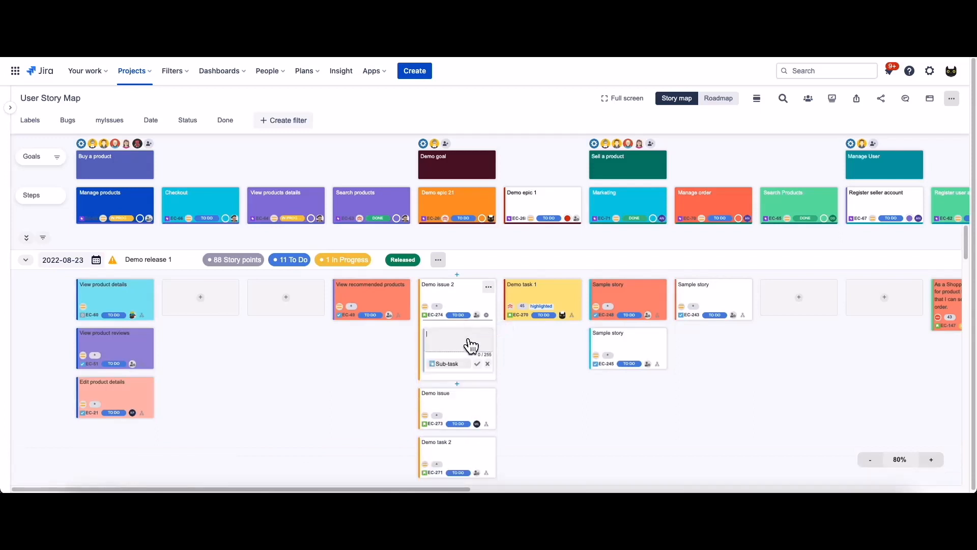
{"action": "type", "text": "Subtask 1"}
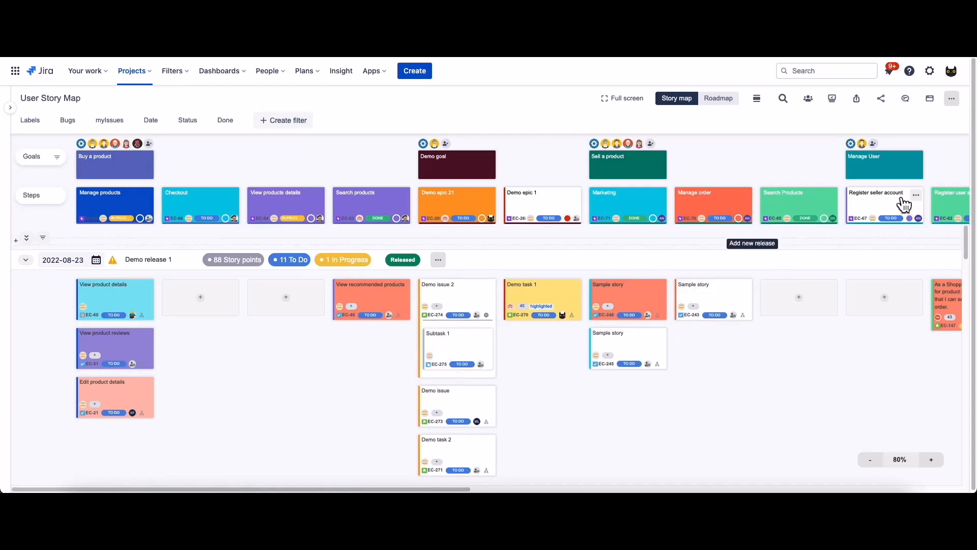
{"action": "left_click", "coordinate": [952, 98]}
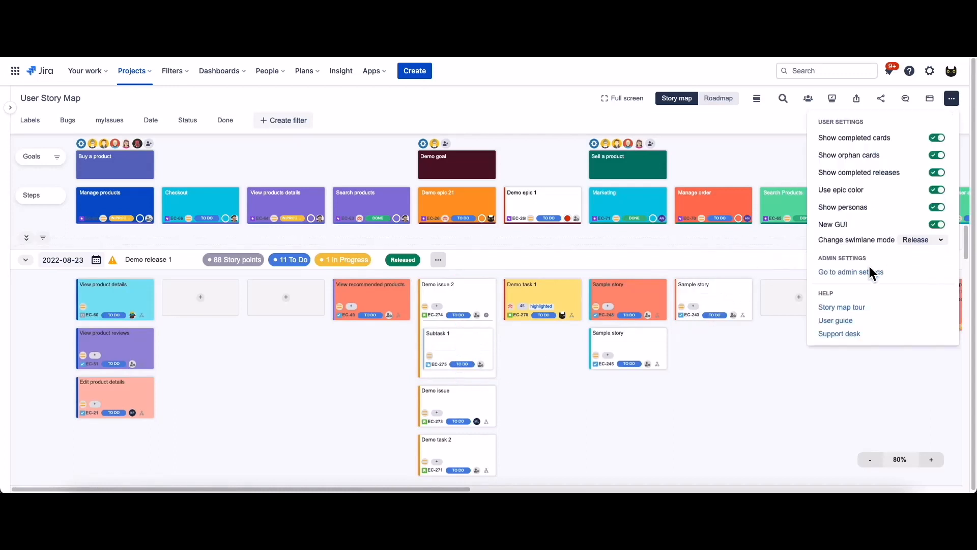
{"action": "left_click", "coordinate": [850, 272]}
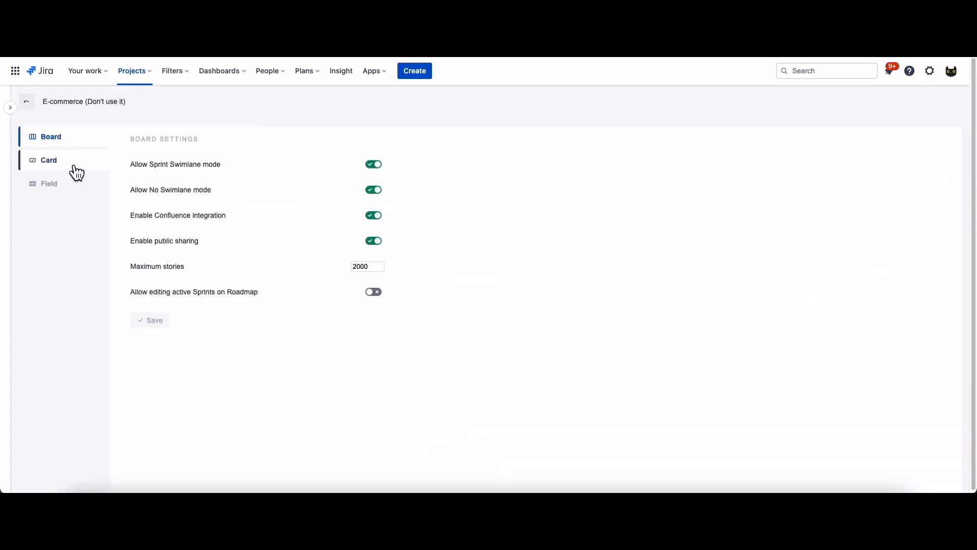
{"action": "left_click", "coordinate": [49, 160]}
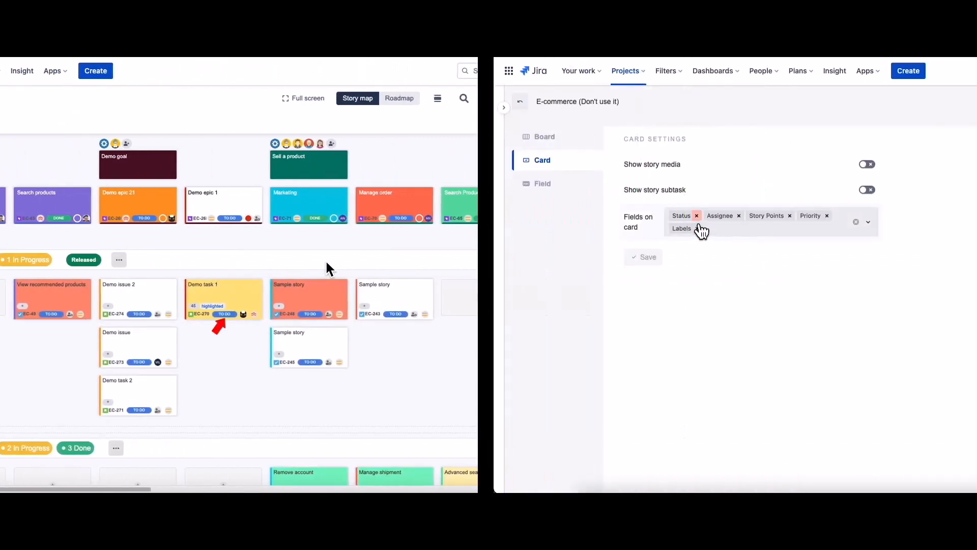
{"action": "left_click", "coordinate": [681, 228]}
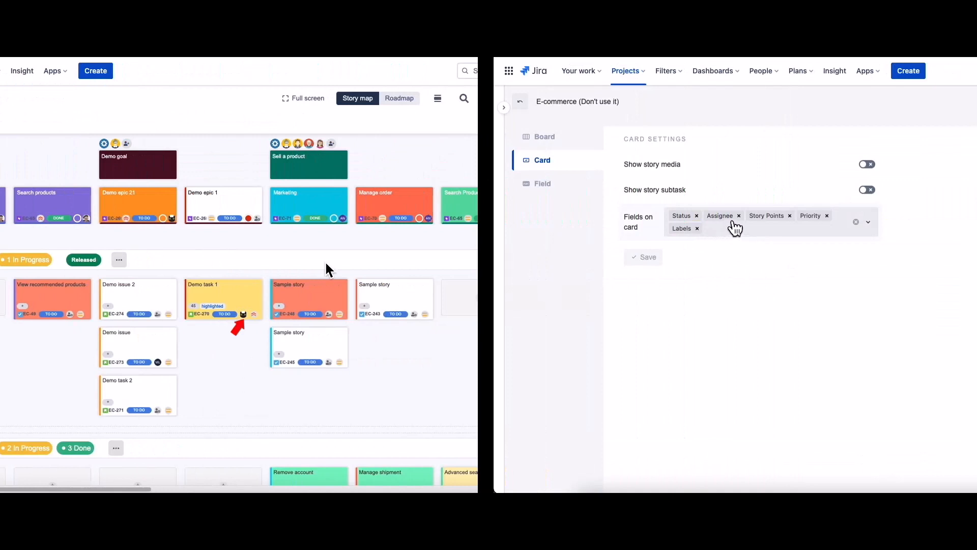
{"action": "mouse_move", "coordinate": [782, 228]}
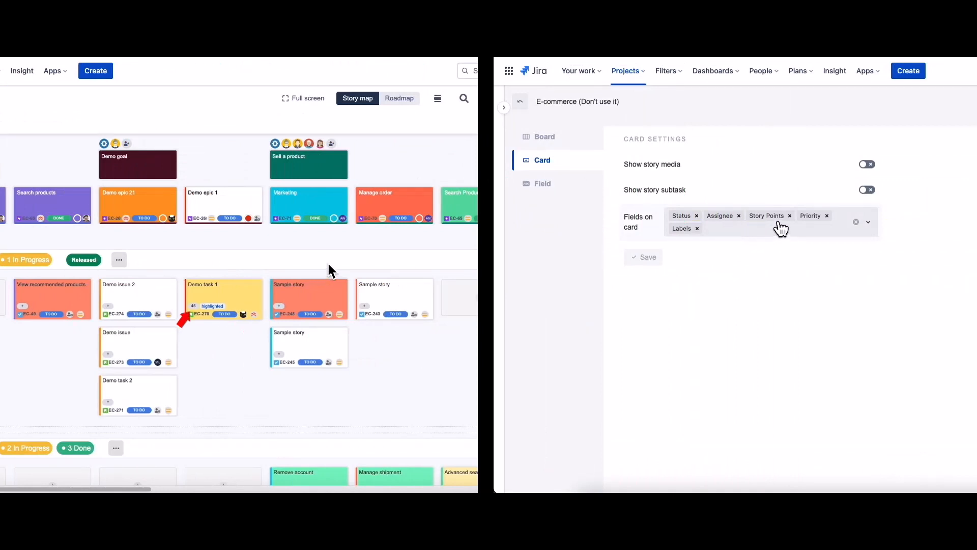
{"action": "mouse_move", "coordinate": [762, 242]}
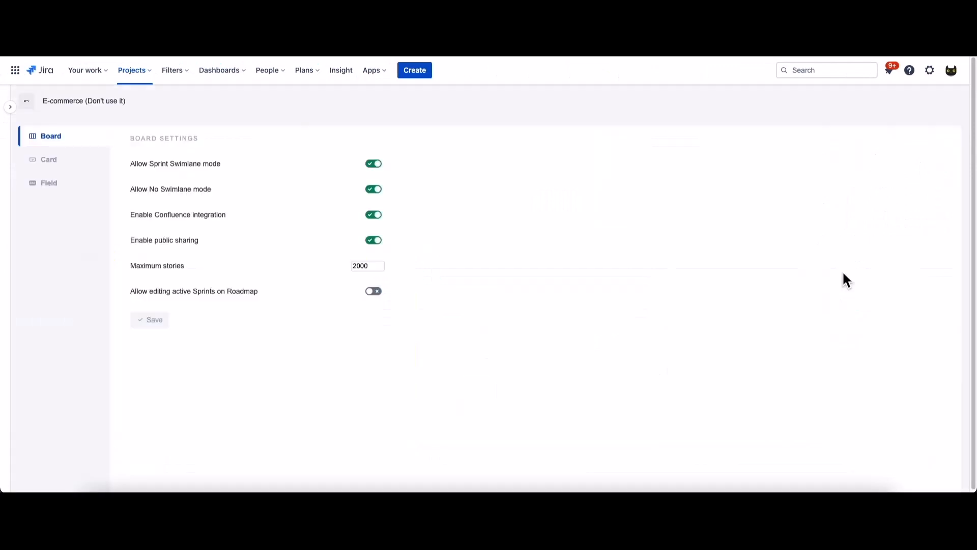
Open Field settings and expand the E-commerce project's issue types.
{"action": "left_click", "coordinate": [49, 183]}
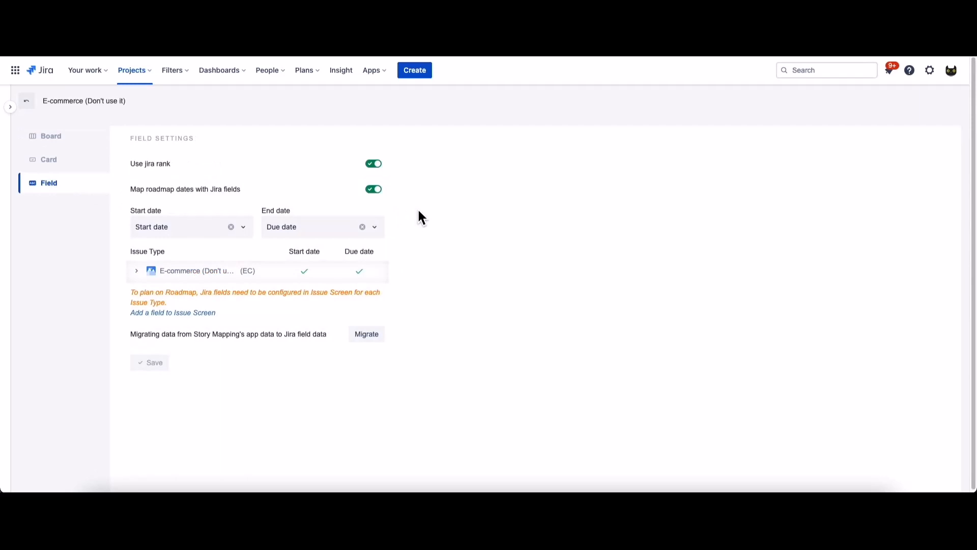
{"action": "left_click", "coordinate": [137, 271]}
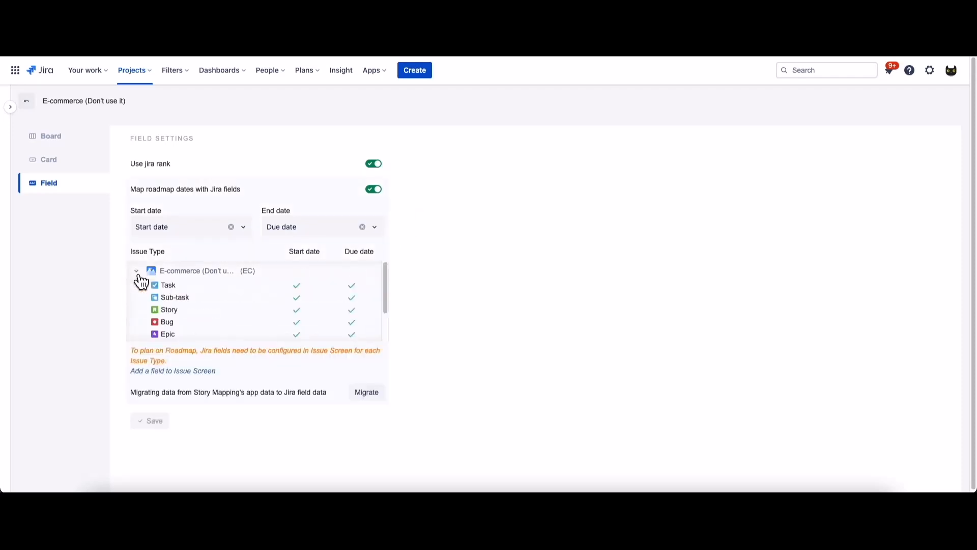
{"action": "mouse_move", "coordinate": [445, 311]}
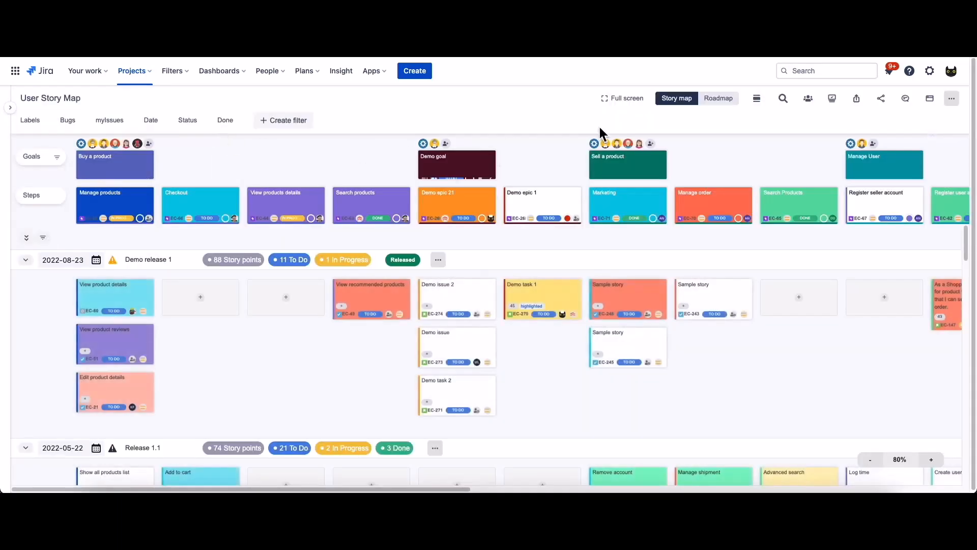
Open the roadmap view and group its timeline by releases.
{"action": "left_click", "coordinate": [747, 98]}
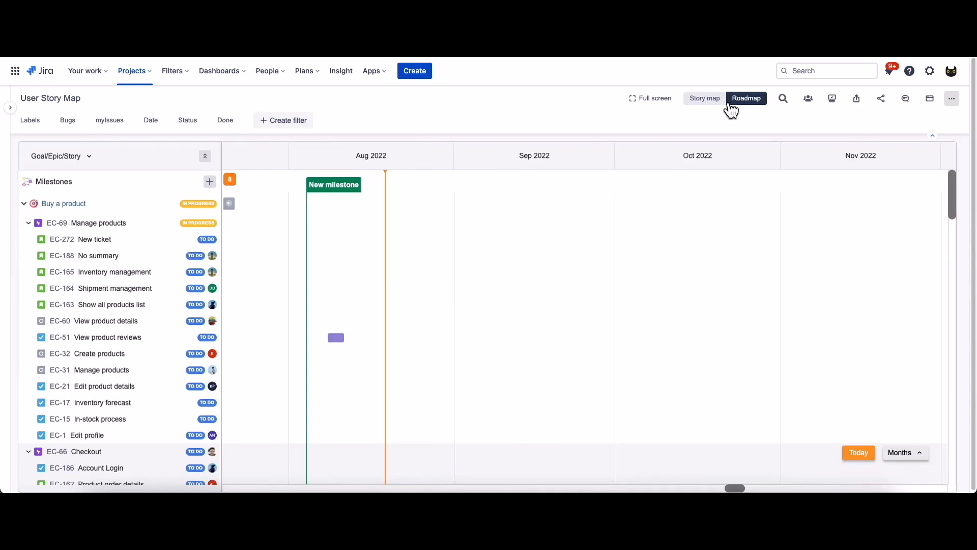
{"action": "left_click", "coordinate": [59, 156]}
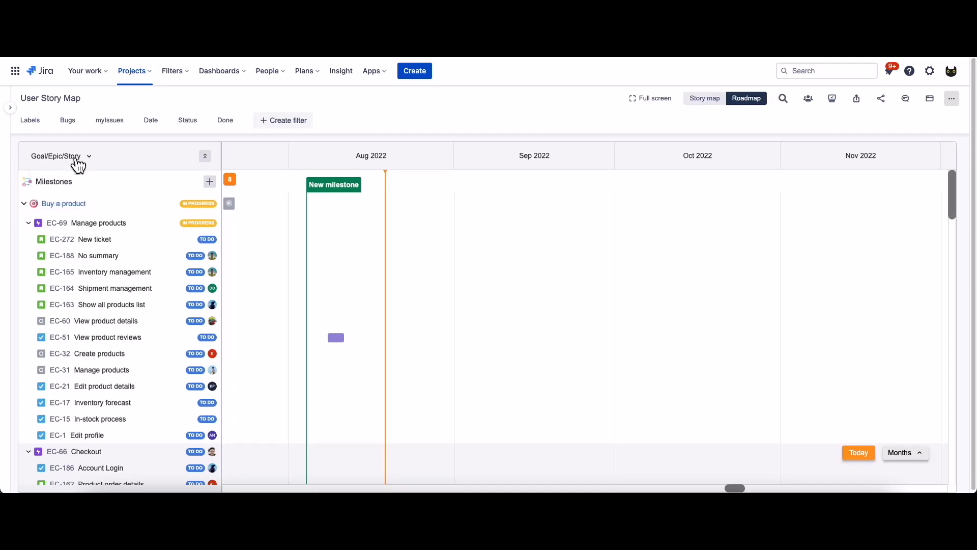
{"action": "left_click", "coordinate": [55, 156]}
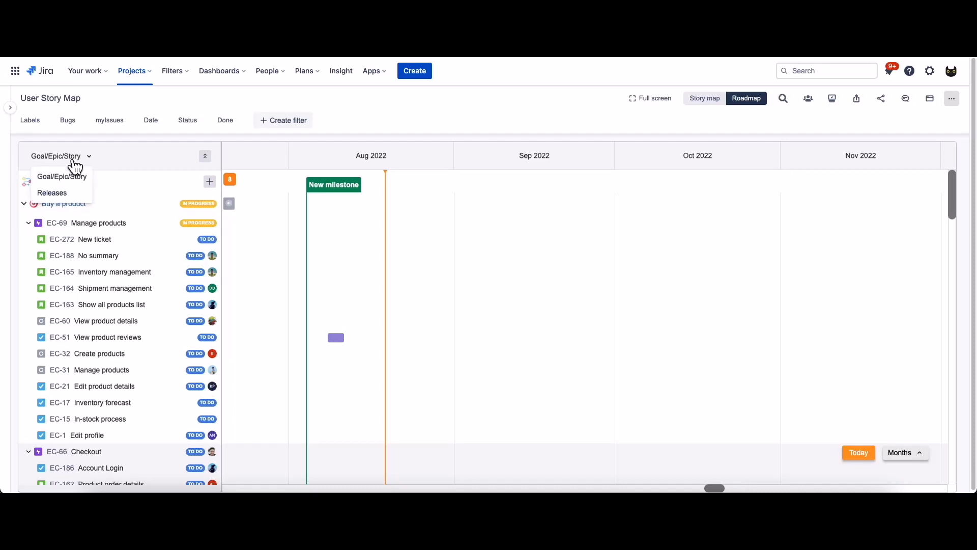
{"action": "left_click", "coordinate": [52, 192]}
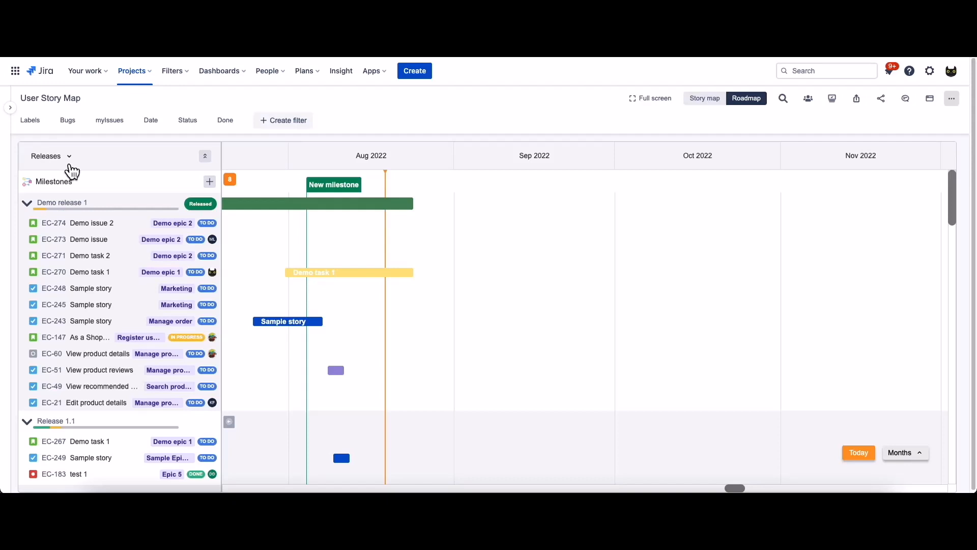
{"action": "mouse_move", "coordinate": [64, 169]}
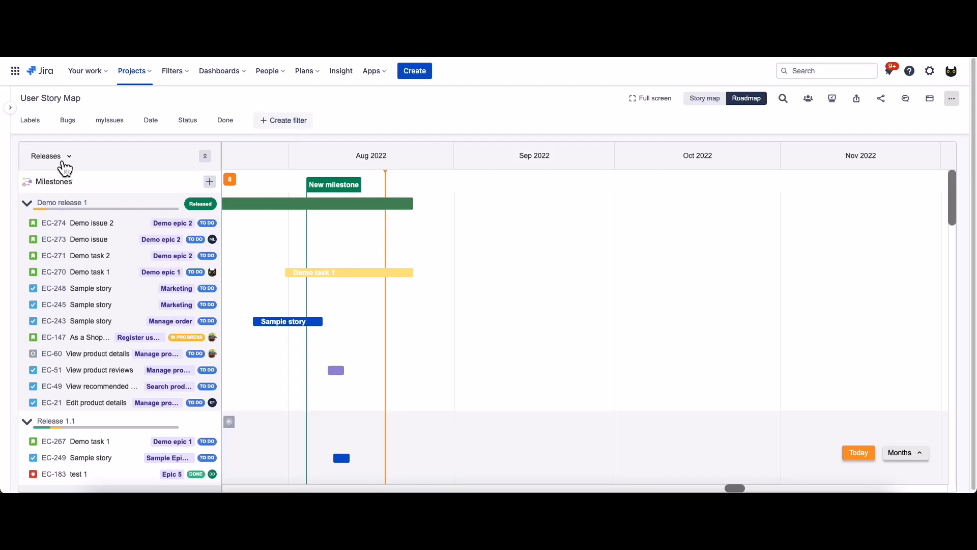
{"action": "mouse_move", "coordinate": [418, 176]}
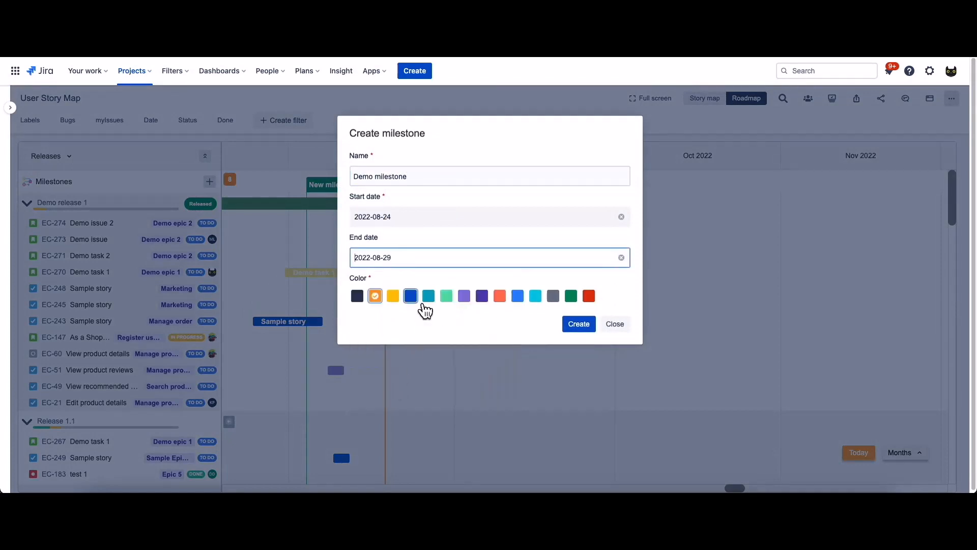
Create the Demo milestone in blue, reopen it for editing, and close it unchanged.
{"action": "left_click", "coordinate": [411, 296]}
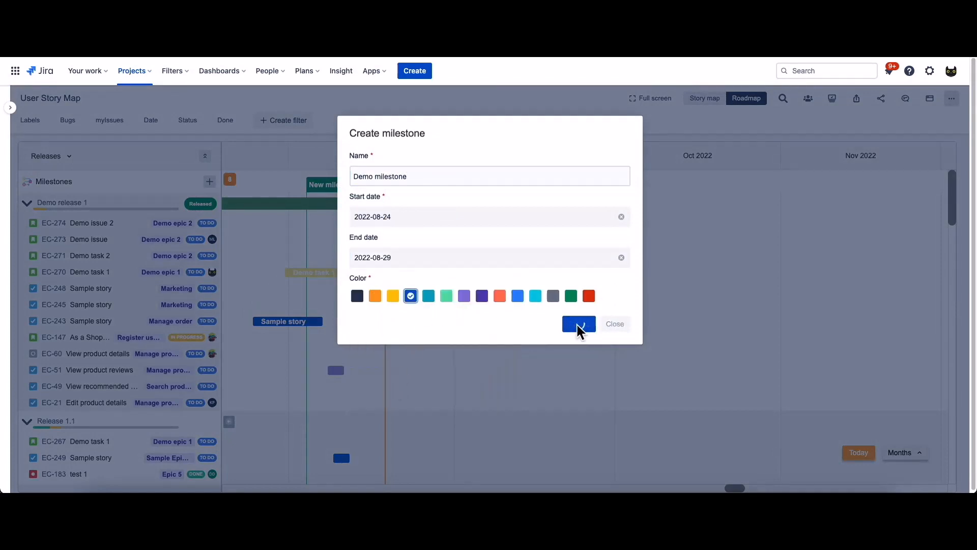
{"action": "left_click", "coordinate": [579, 324]}
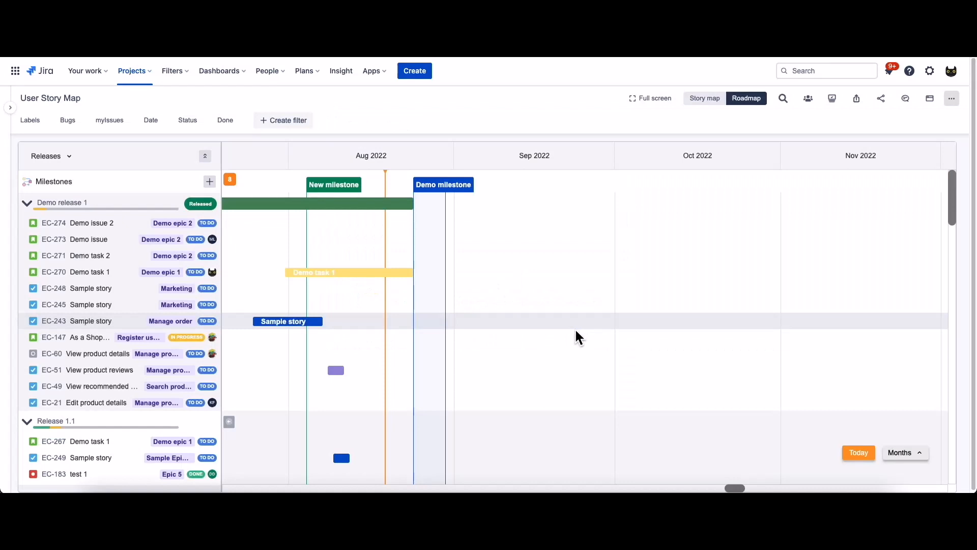
{"action": "left_click", "coordinate": [443, 185]}
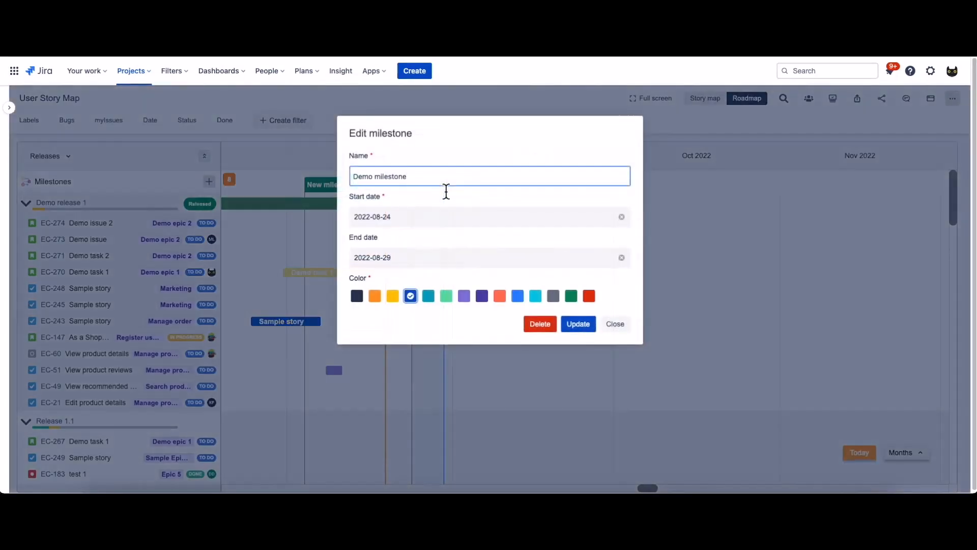
{"action": "mouse_move", "coordinate": [538, 347]}
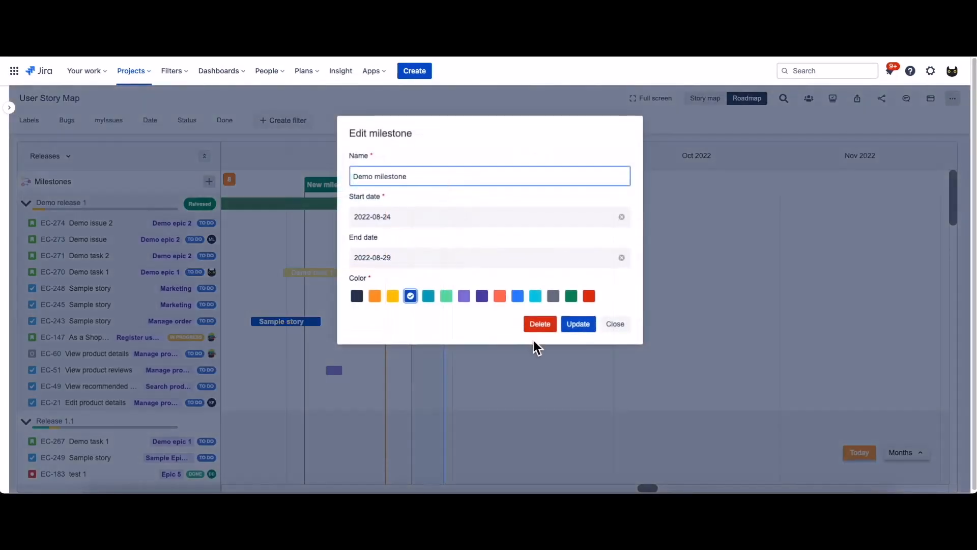
{"action": "left_click", "coordinate": [490, 176]}
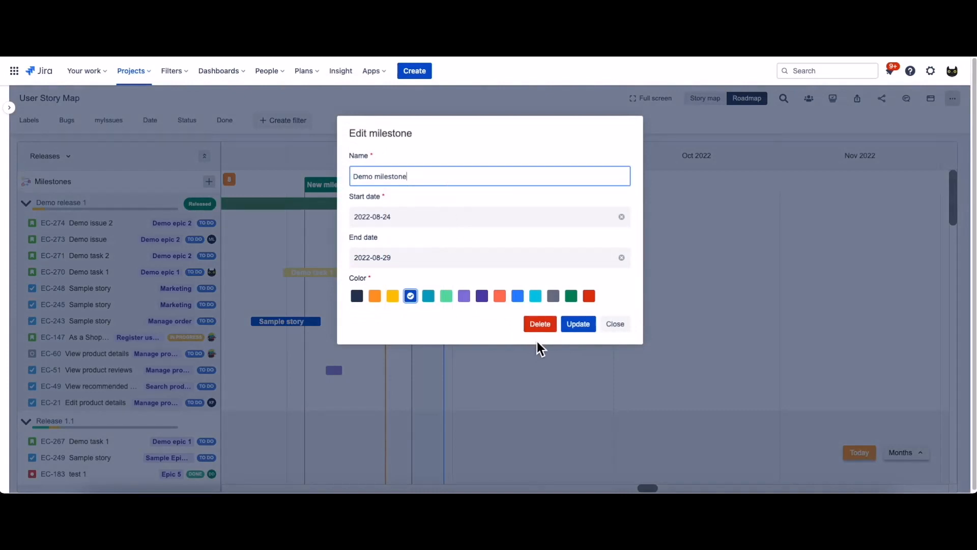
{"action": "mouse_move", "coordinate": [615, 324]}
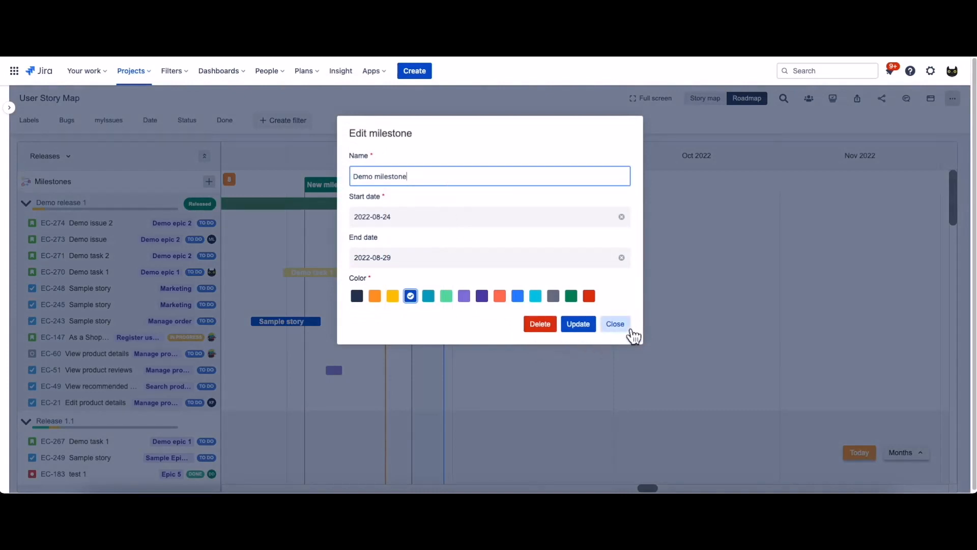
{"action": "left_click", "coordinate": [616, 324]}
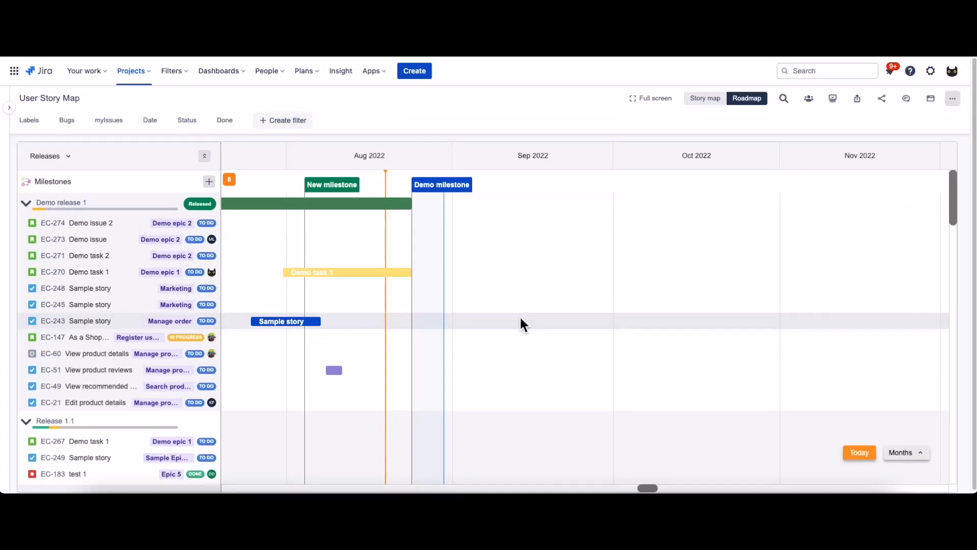
{"action": "mouse_move", "coordinate": [368, 272]}
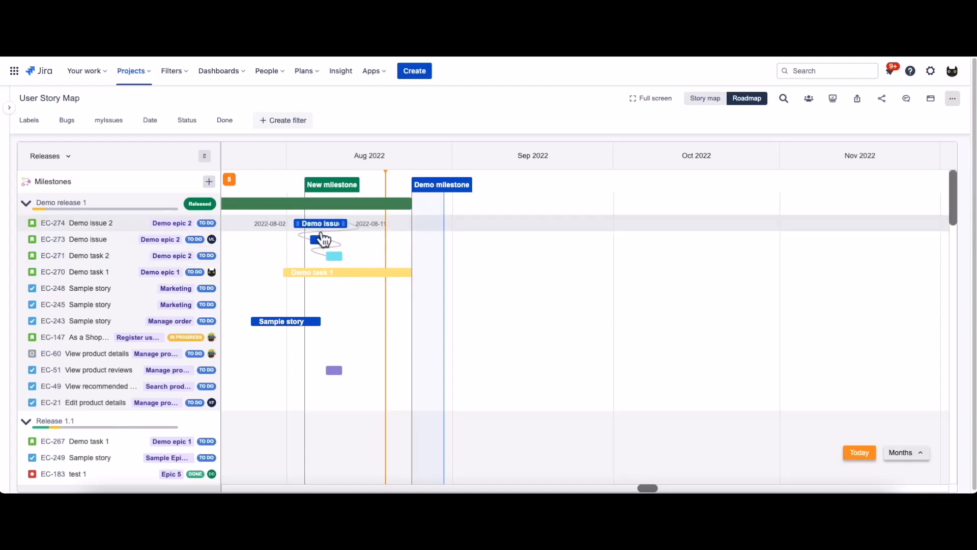
Recolour the Demo issue 2 bar salmon, schedule Demo task 2 mid-August, then clear its plan.
{"action": "right_click", "coordinate": [320, 237]}
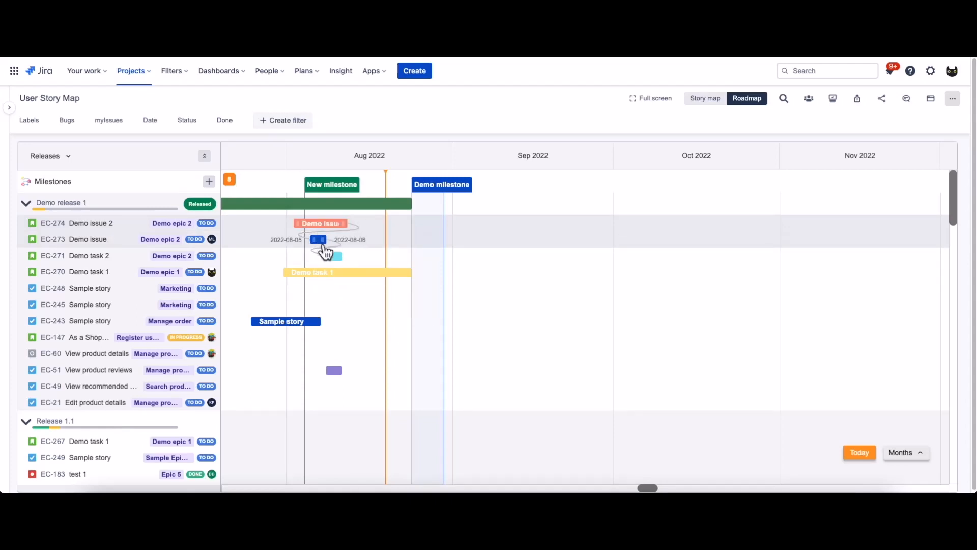
{"action": "left_click_drag", "start_coordinate": [324, 244], "coordinate": [375, 262]}
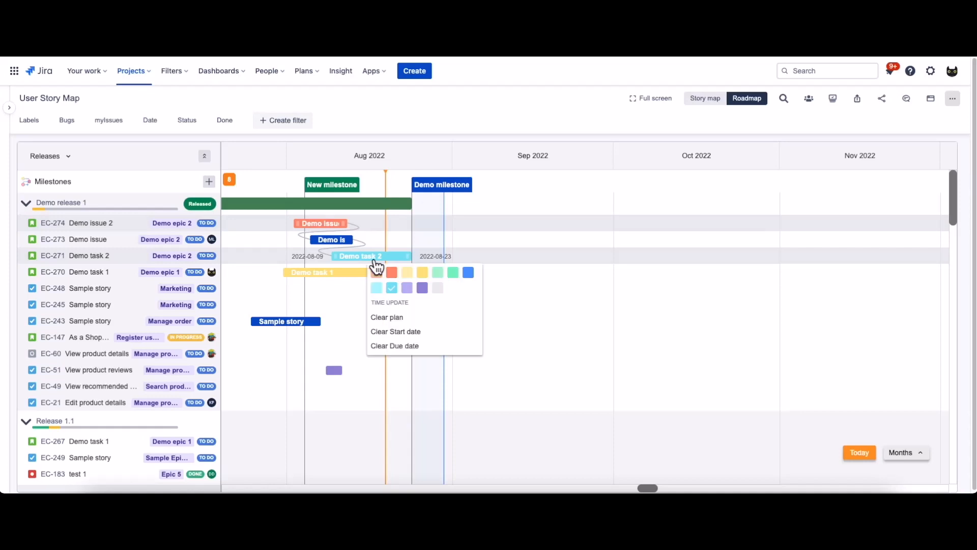
{"action": "mouse_move", "coordinate": [408, 332]}
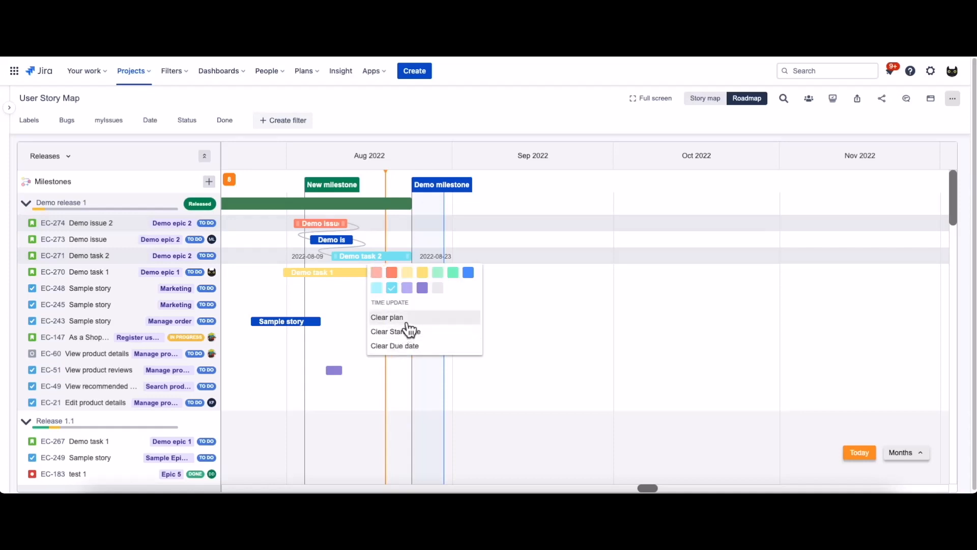
{"action": "left_click", "coordinate": [386, 317]}
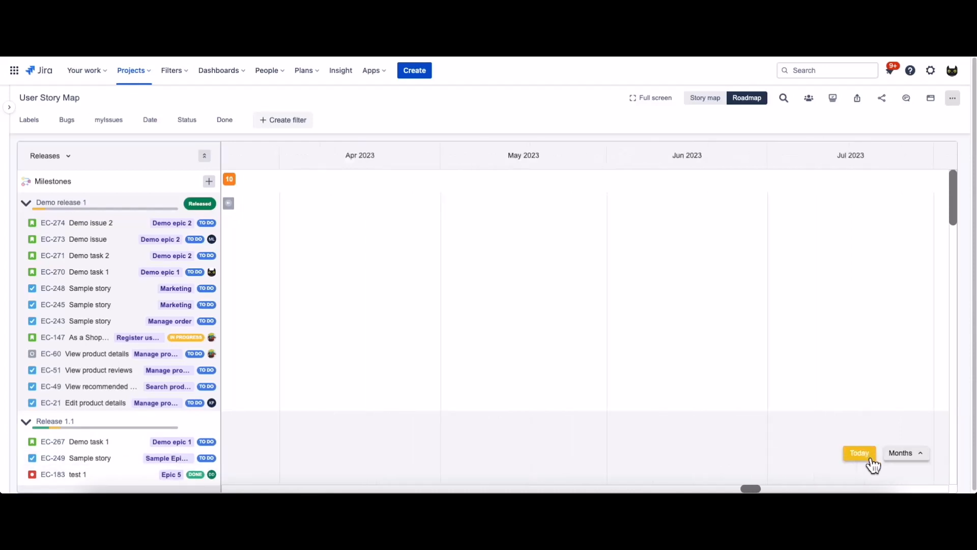
Change the roadmap timeline scale from months to weeks, then to quarters.
{"action": "left_click", "coordinate": [906, 453]}
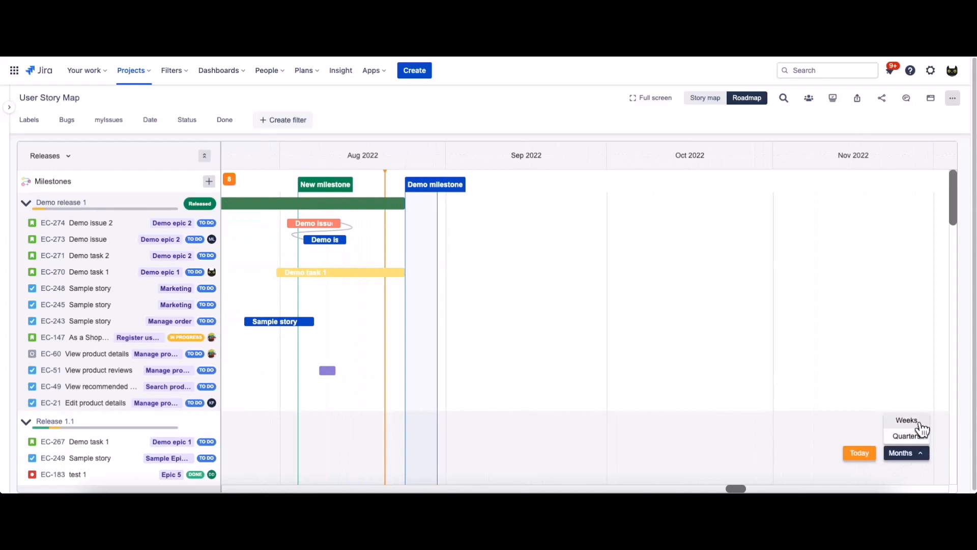
{"action": "left_click", "coordinate": [907, 419]}
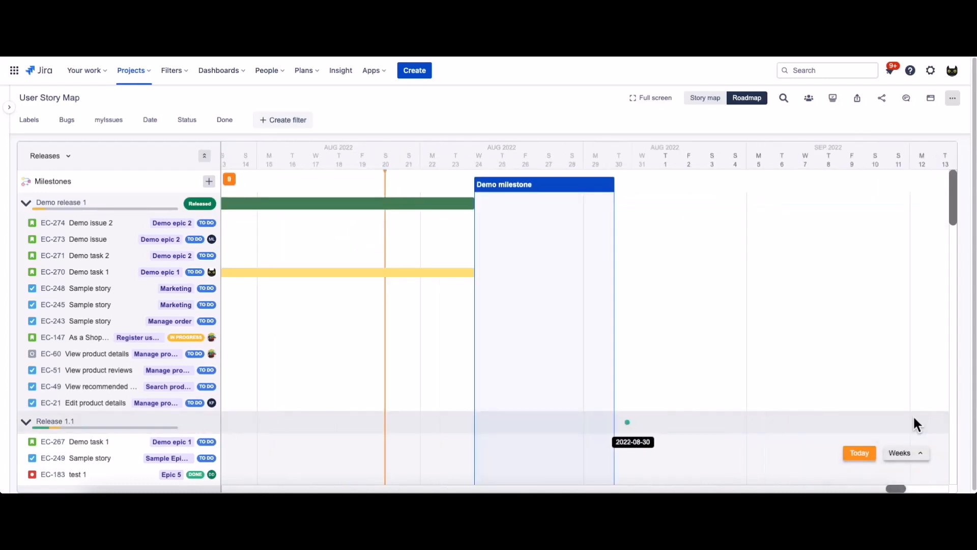
{"action": "left_click", "coordinate": [905, 453]}
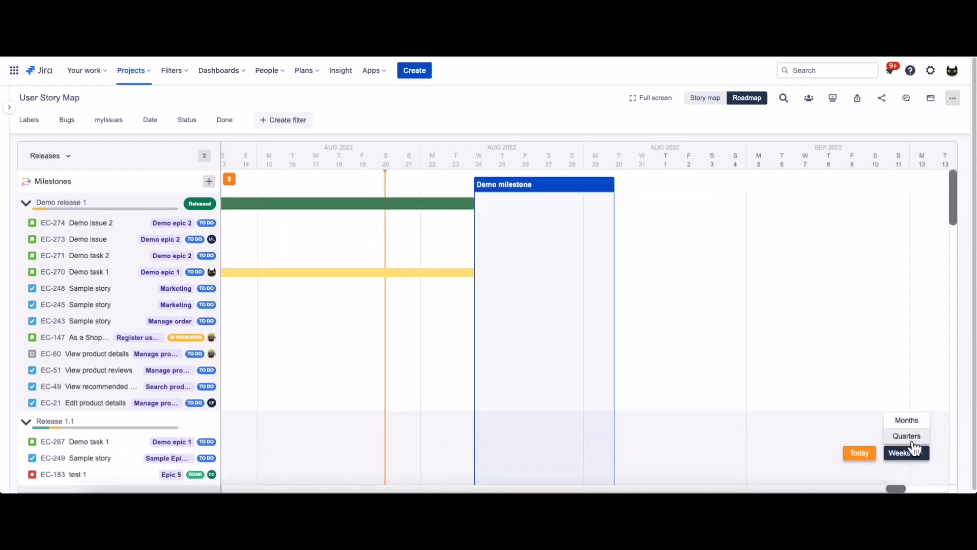
{"action": "left_click", "coordinate": [907, 436]}
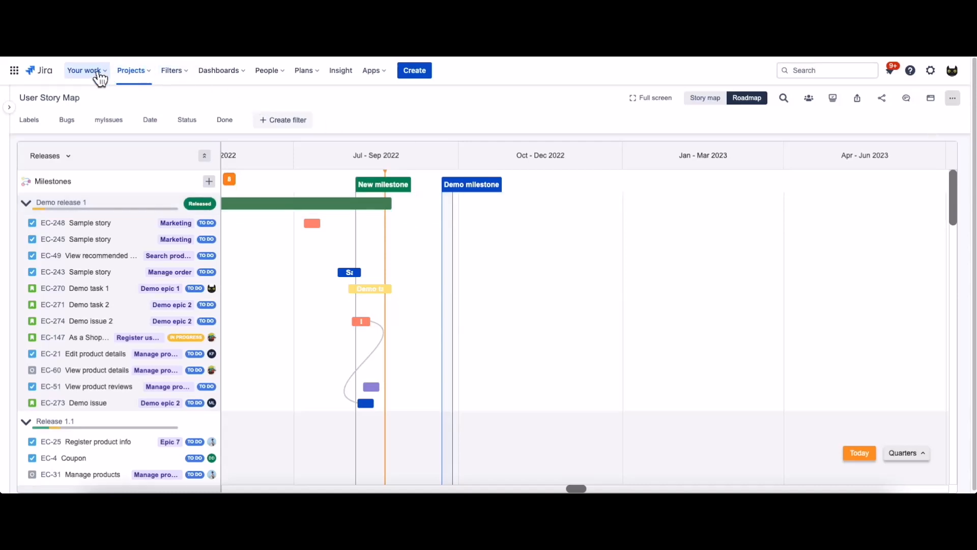
Open the 2k & company managed prj board as a story map and dismiss the story limit warning.
{"action": "left_click", "coordinate": [87, 70]}
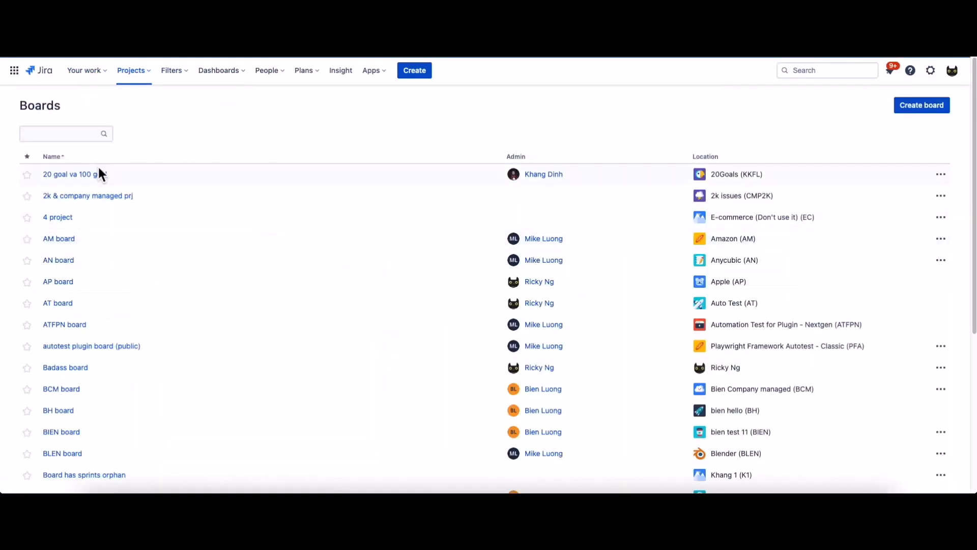
{"action": "mouse_move", "coordinate": [88, 206]}
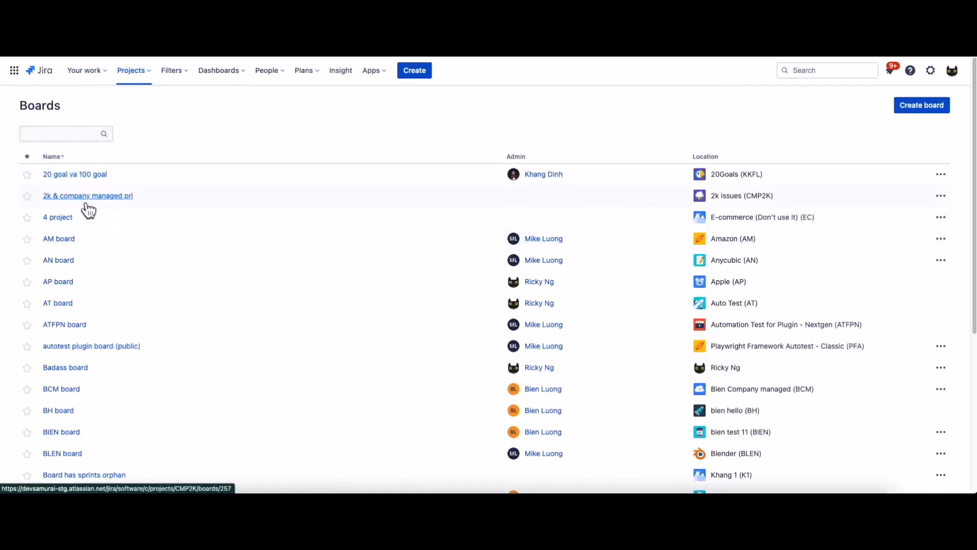
{"action": "left_click", "coordinate": [88, 195]}
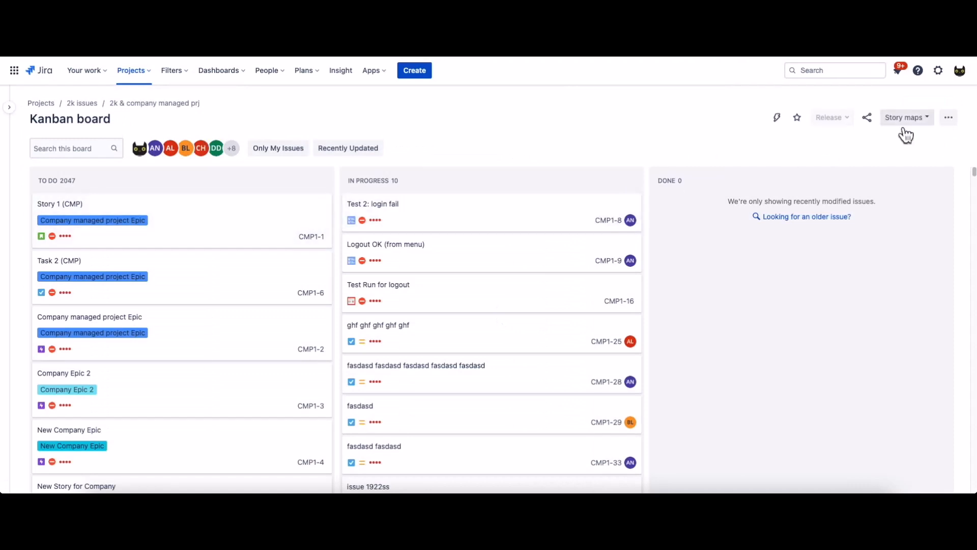
{"action": "left_click", "coordinate": [904, 117]}
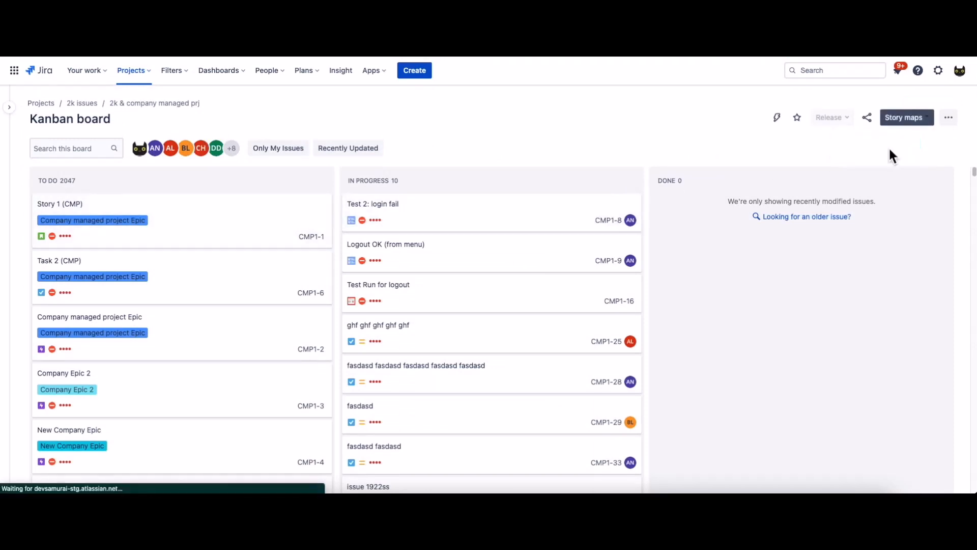
{"action": "left_click", "coordinate": [907, 117]}
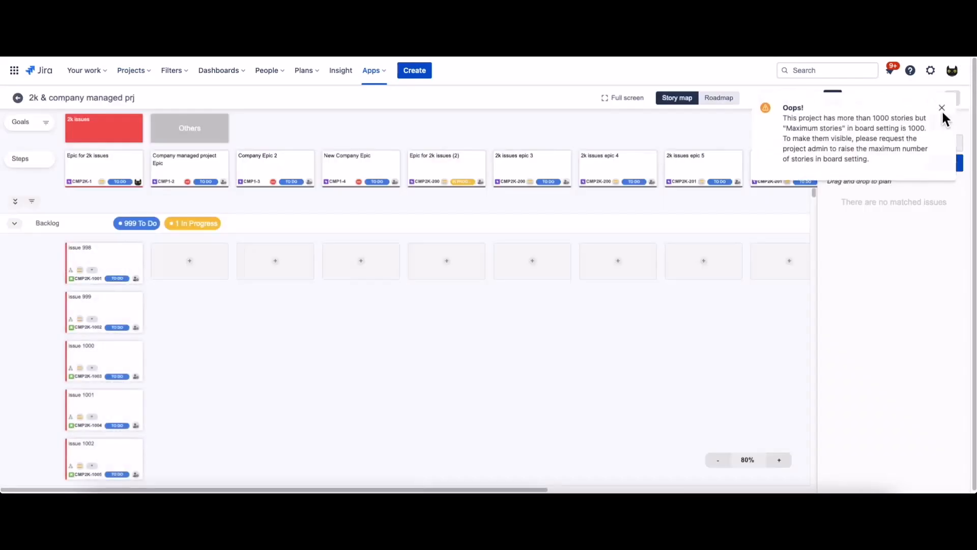
{"action": "left_click", "coordinate": [941, 108]}
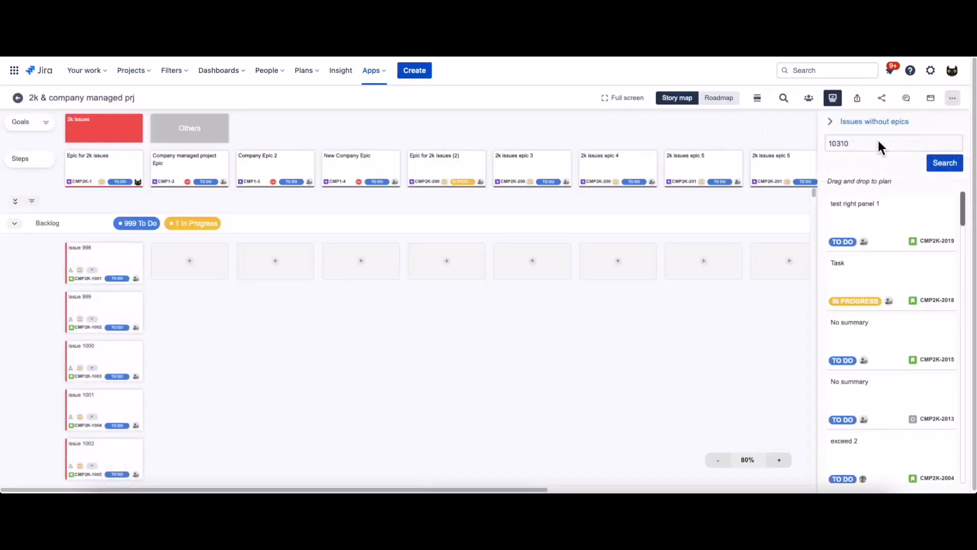
{"action": "mouse_move", "coordinate": [842, 160]}
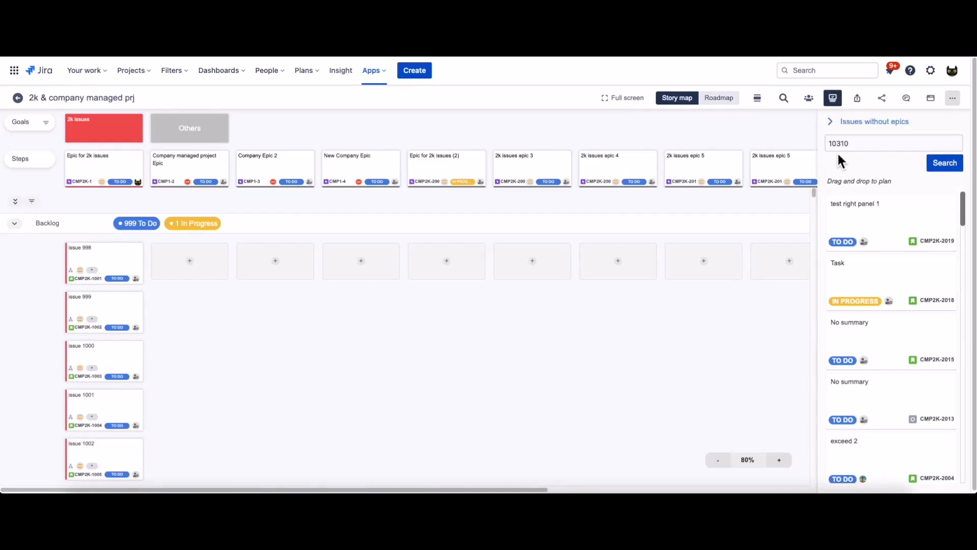
Search agile boards for '2k', reopen the 2k & company managed prj board, and dismiss the warning.
{"action": "left_click", "coordinate": [372, 70]}
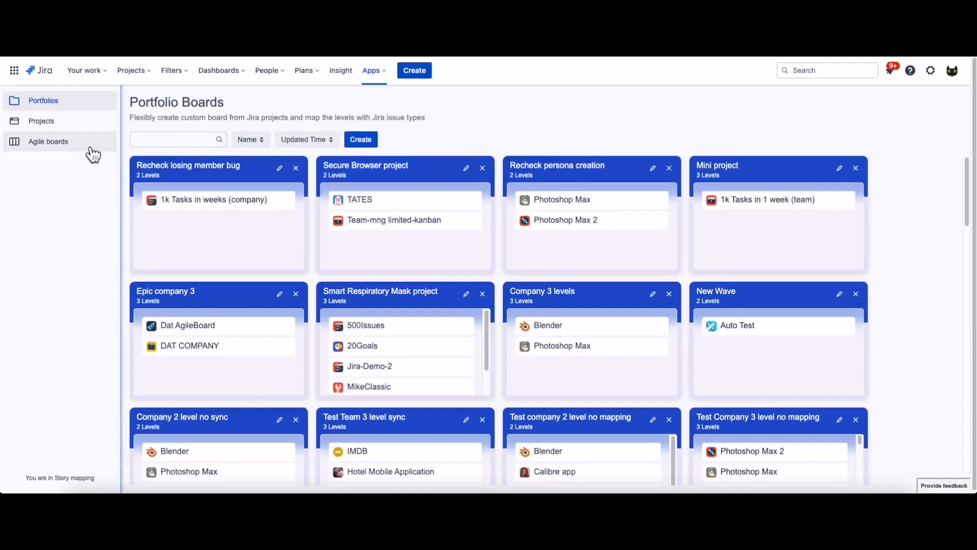
{"action": "left_click", "coordinate": [48, 141]}
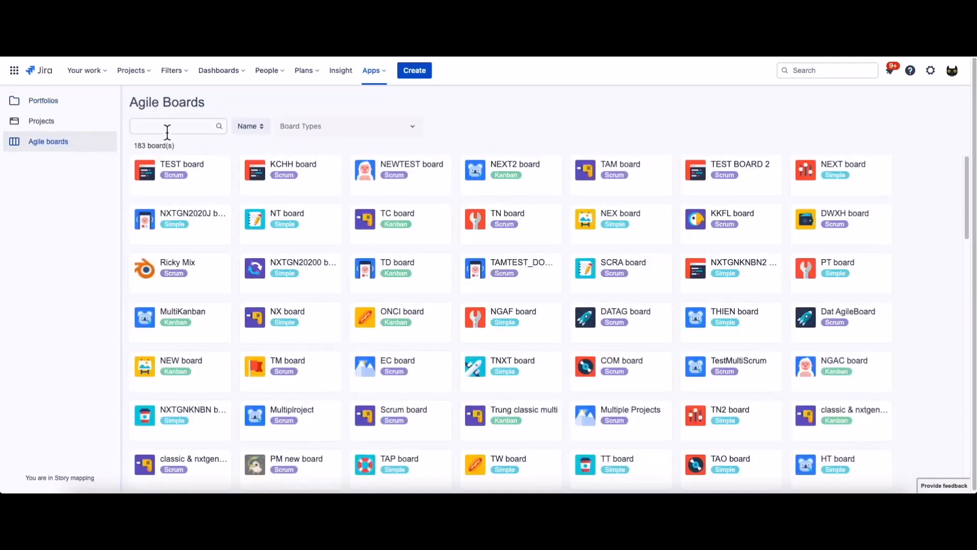
{"action": "left_click", "coordinate": [173, 126]}
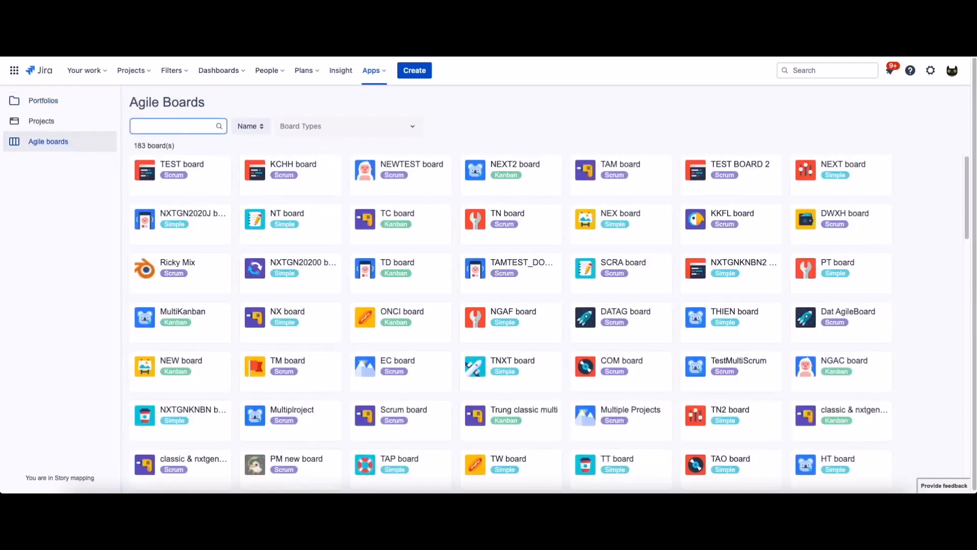
{"action": "type", "text": "2k"}
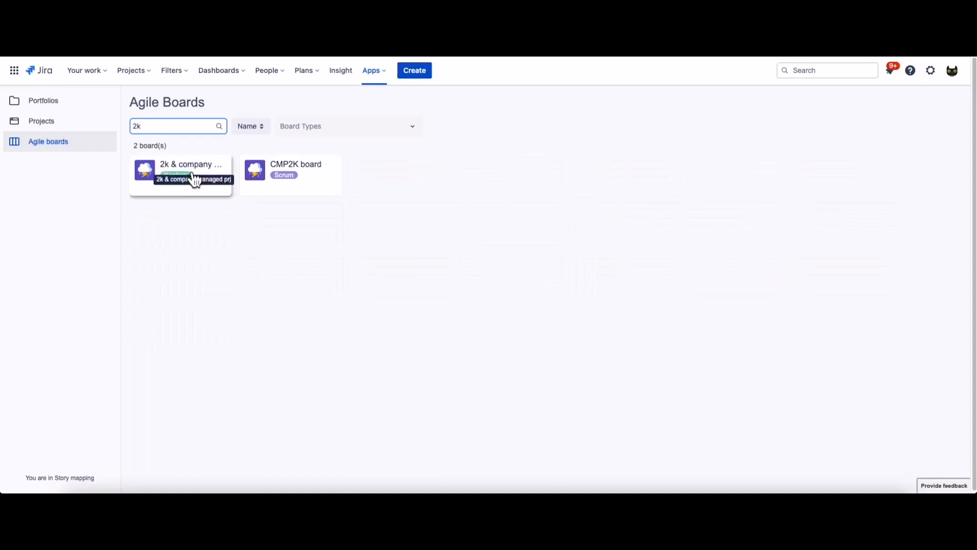
{"action": "left_click", "coordinate": [191, 173]}
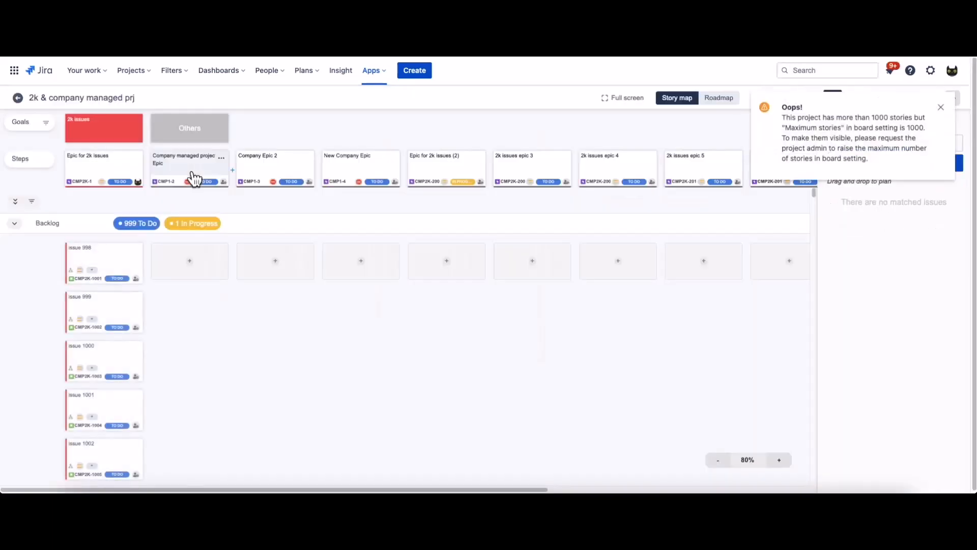
{"action": "left_click", "coordinate": [940, 107]}
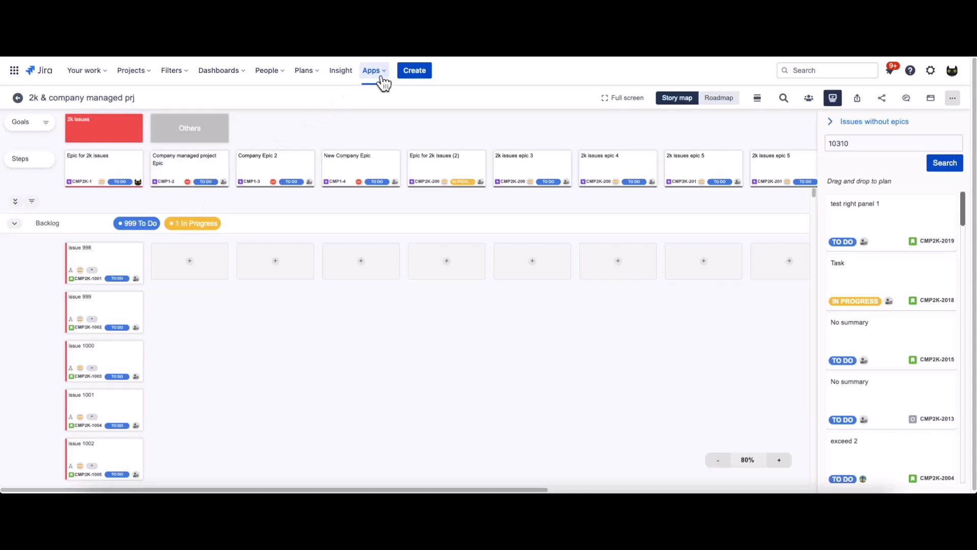
Launch the Story Mapping app from Jira's Apps list.
{"action": "left_click", "coordinate": [371, 70]}
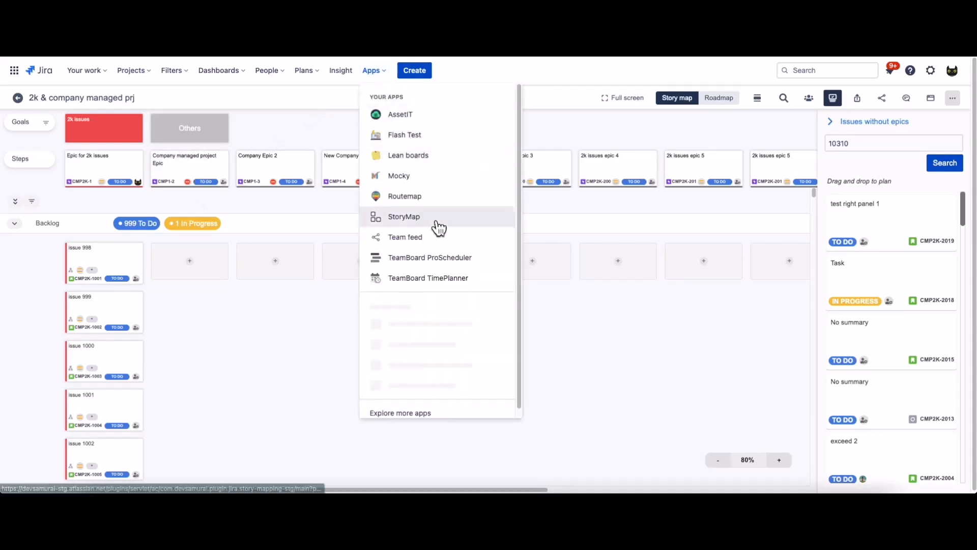
{"action": "left_click", "coordinate": [404, 216]}
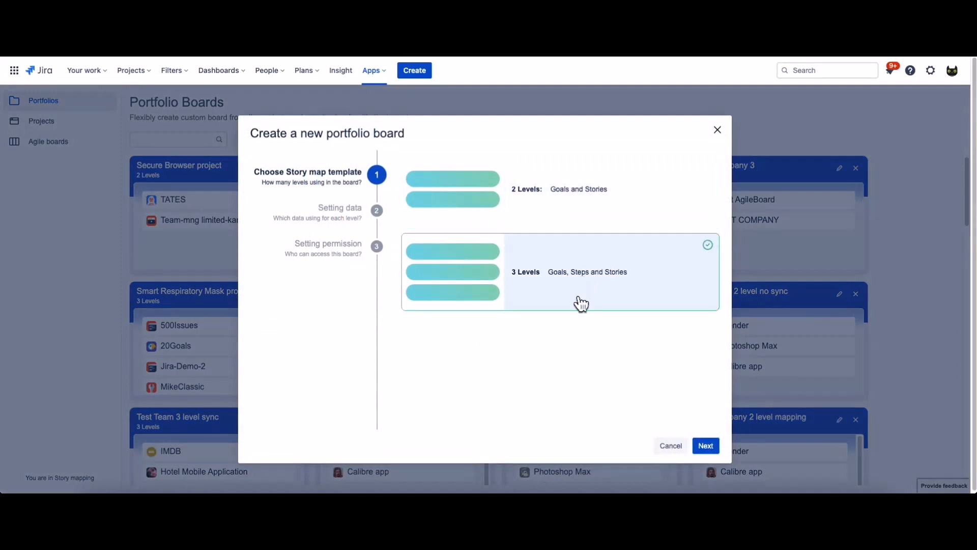
Choose the Company Managed project style and map the first level to Epic.
{"action": "left_click", "coordinate": [706, 445]}
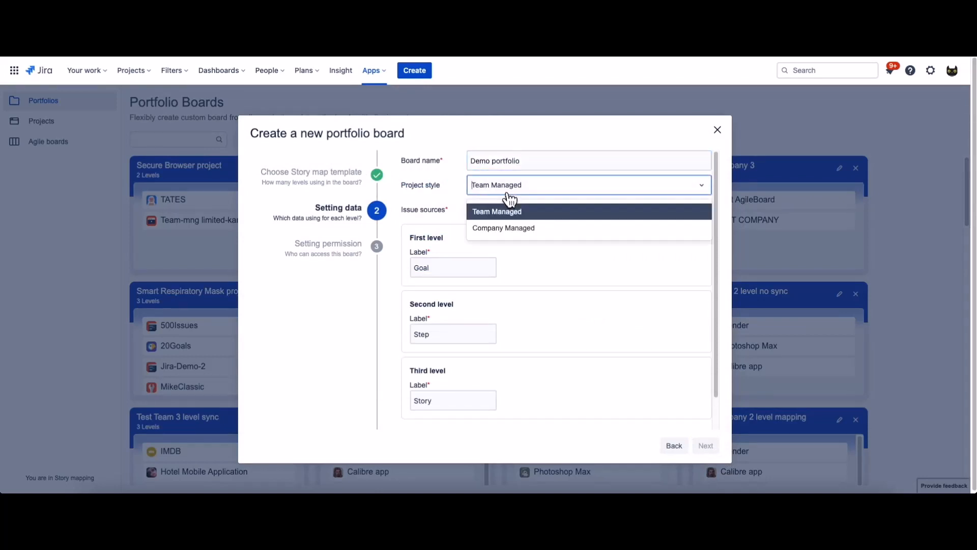
{"action": "left_click", "coordinate": [503, 227]}
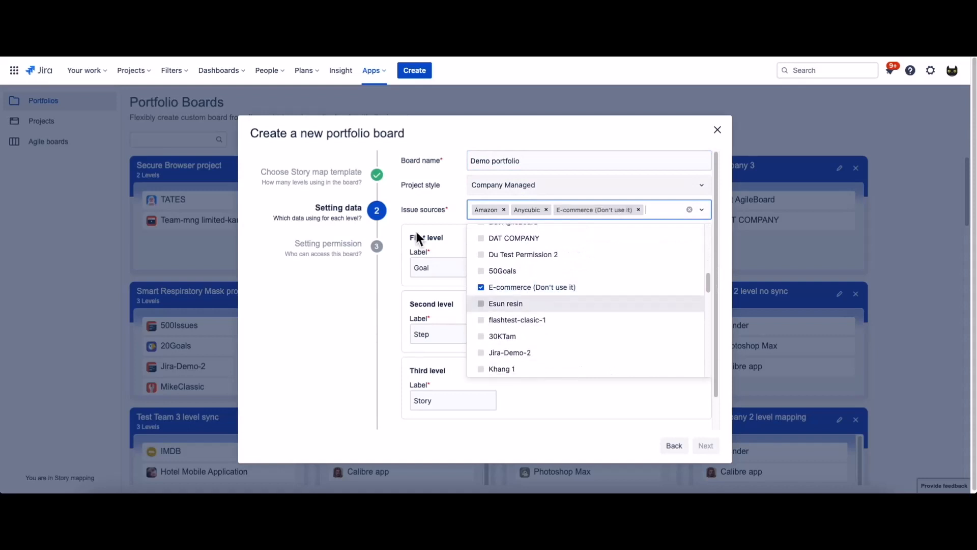
{"action": "left_click", "coordinate": [603, 267]}
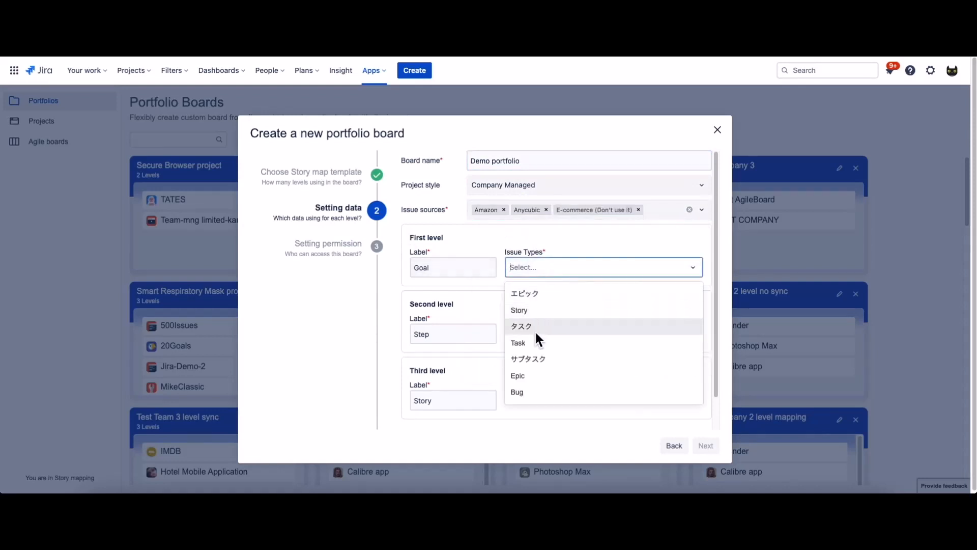
{"action": "left_click", "coordinate": [517, 376]}
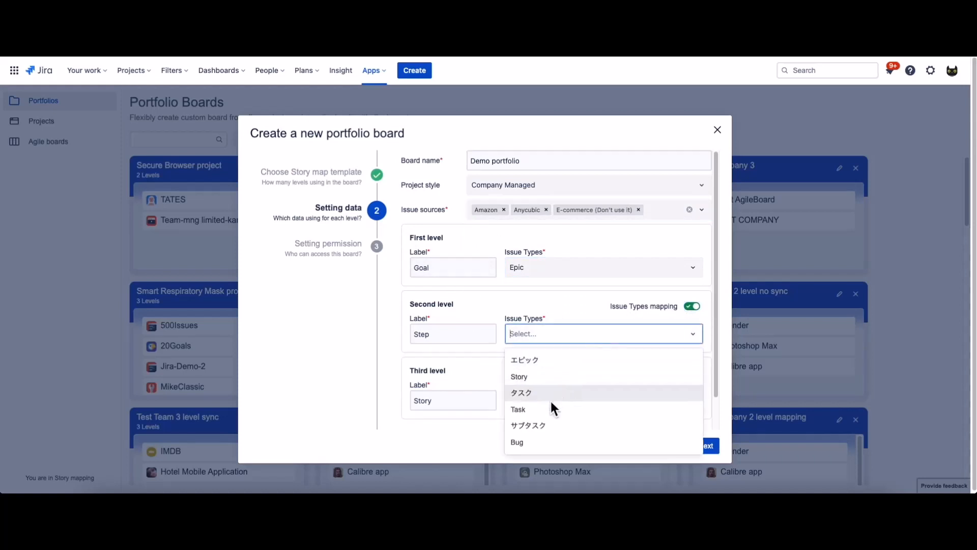
Map the Step level to Story and Task and the Story level to Bug.
{"action": "left_click", "coordinate": [519, 376]}
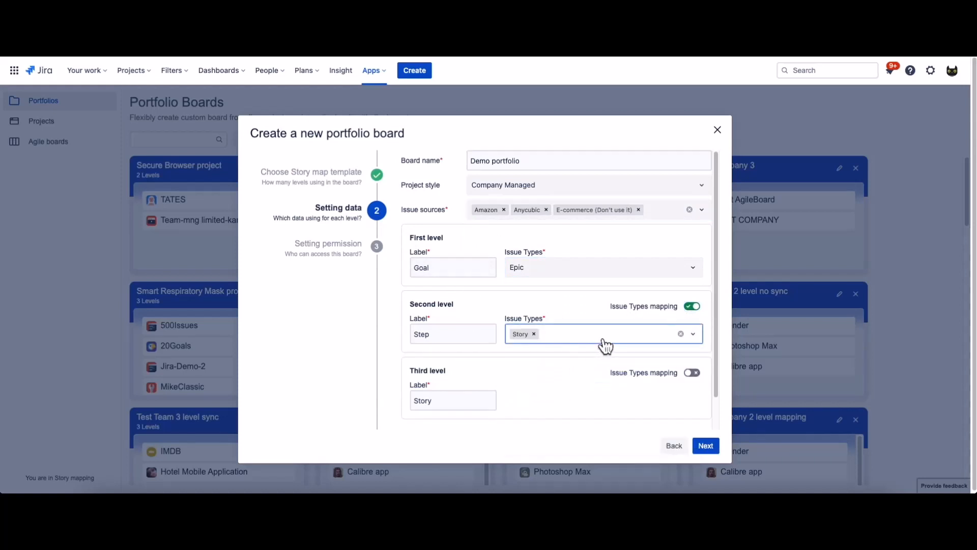
{"action": "left_click", "coordinate": [606, 334]}
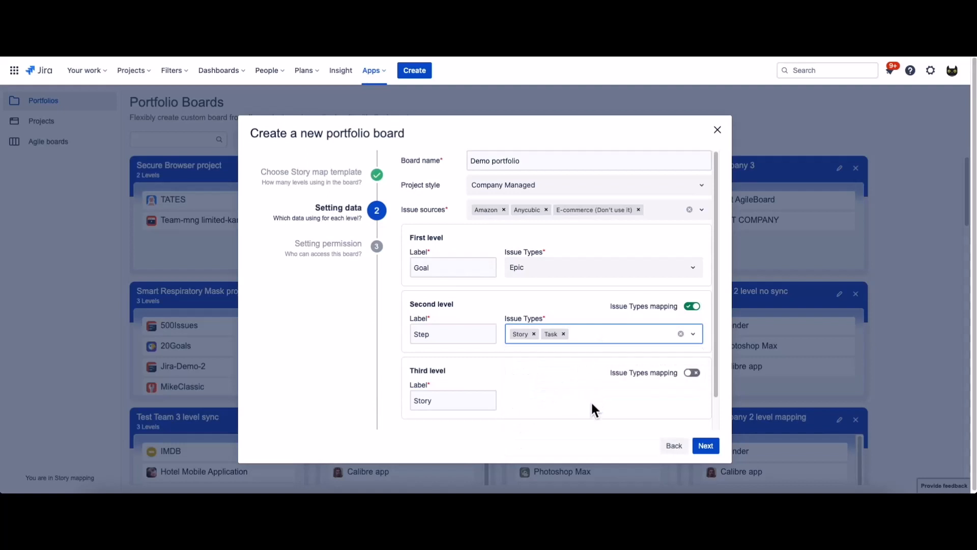
{"action": "left_click", "coordinate": [692, 372]}
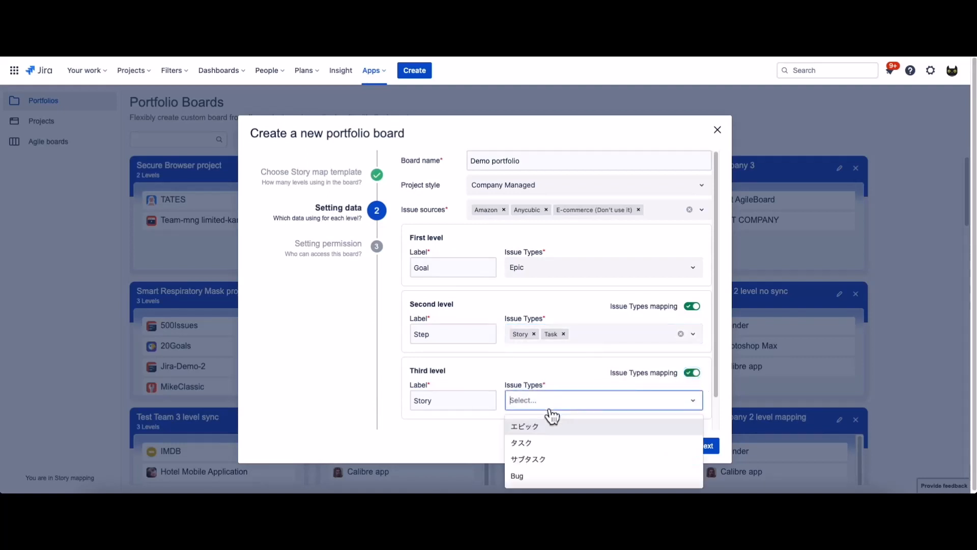
{"action": "left_click", "coordinate": [516, 476]}
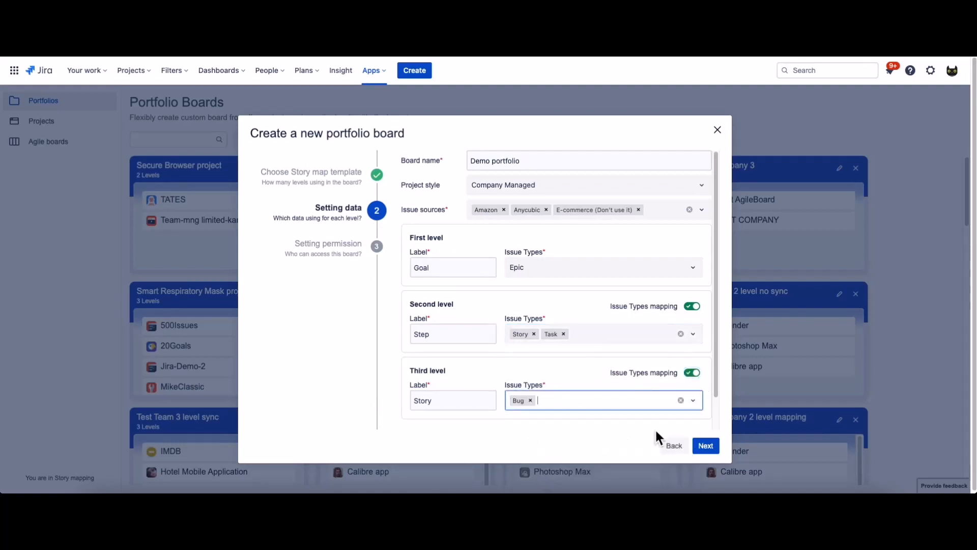
{"action": "left_click", "coordinate": [706, 446]}
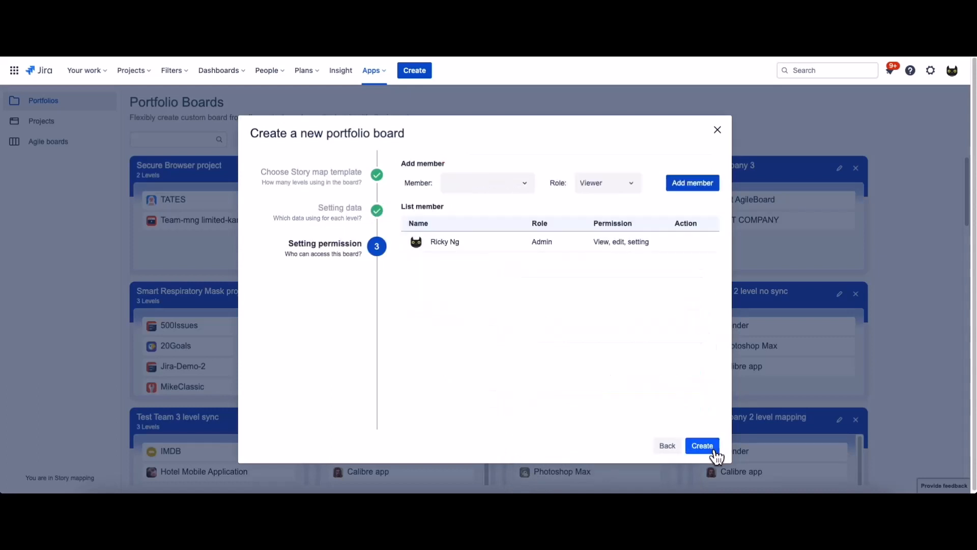
{"action": "left_click", "coordinate": [486, 182]}
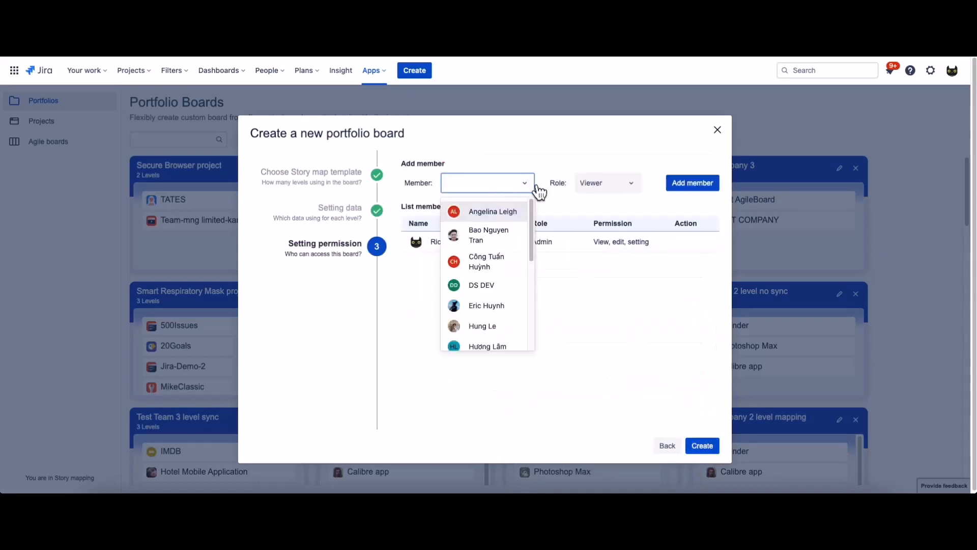
{"action": "left_click", "coordinate": [493, 211]}
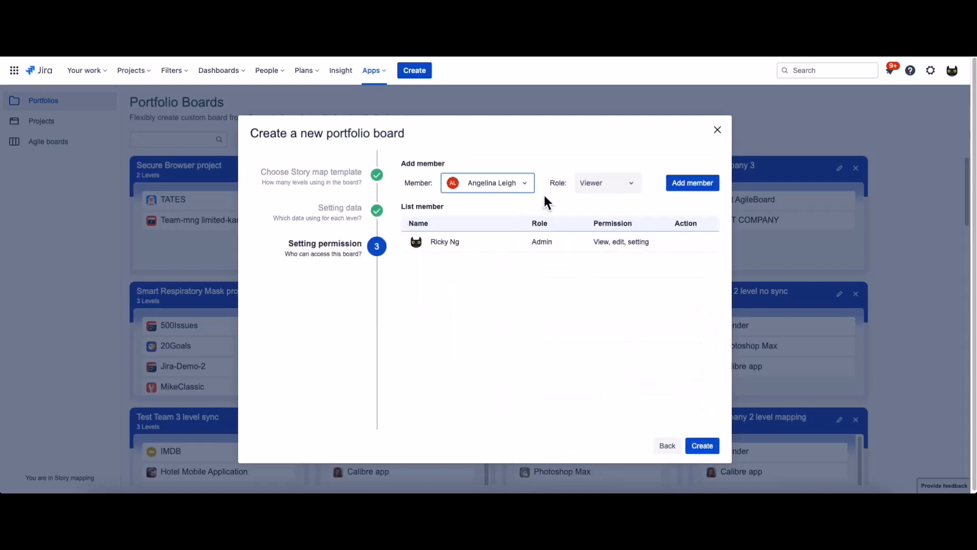
{"action": "left_click", "coordinate": [608, 183]}
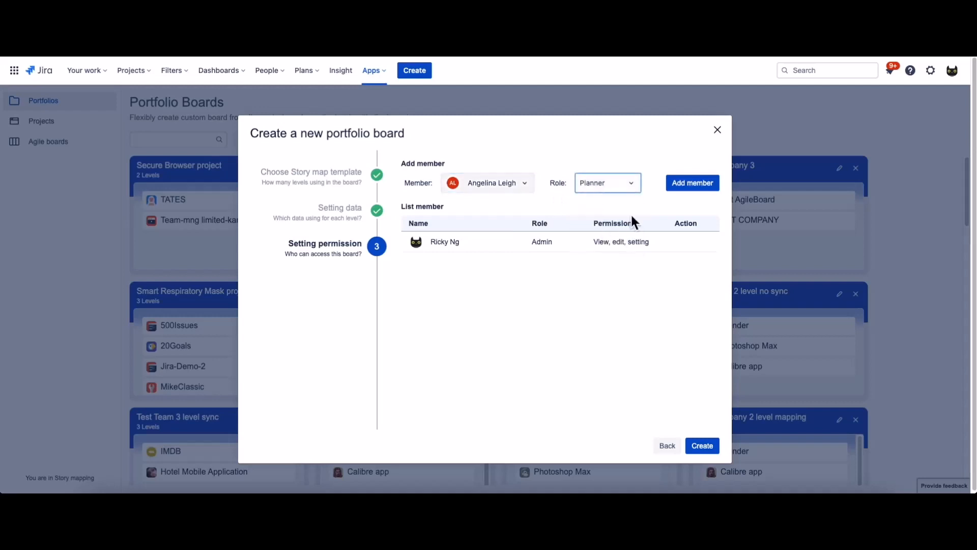
{"action": "left_click", "coordinate": [692, 183]}
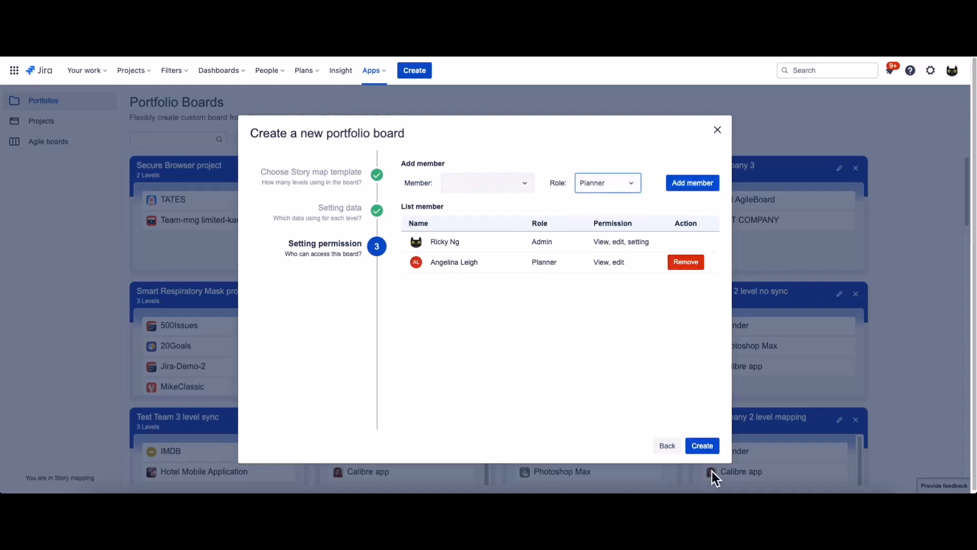
{"action": "left_click", "coordinate": [702, 445]}
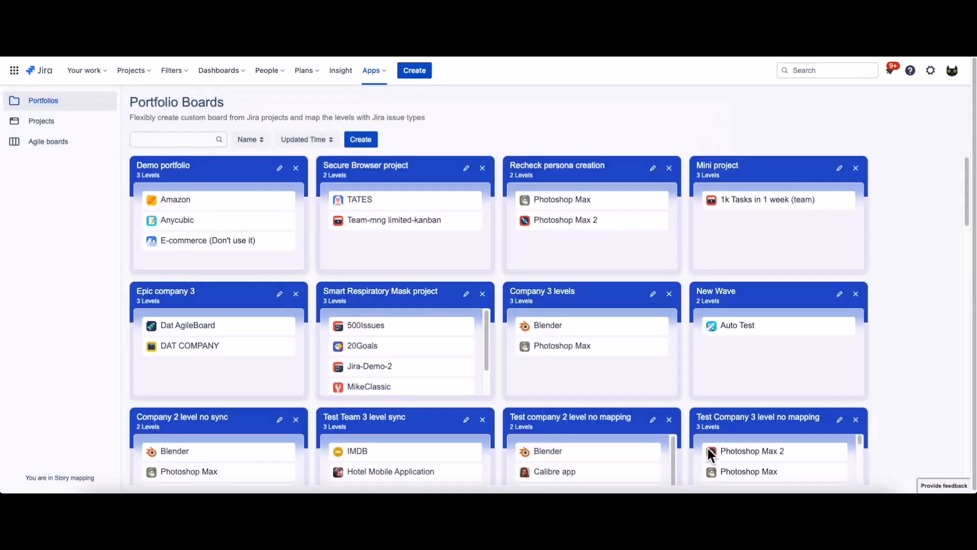
{"action": "mouse_move", "coordinate": [189, 175]}
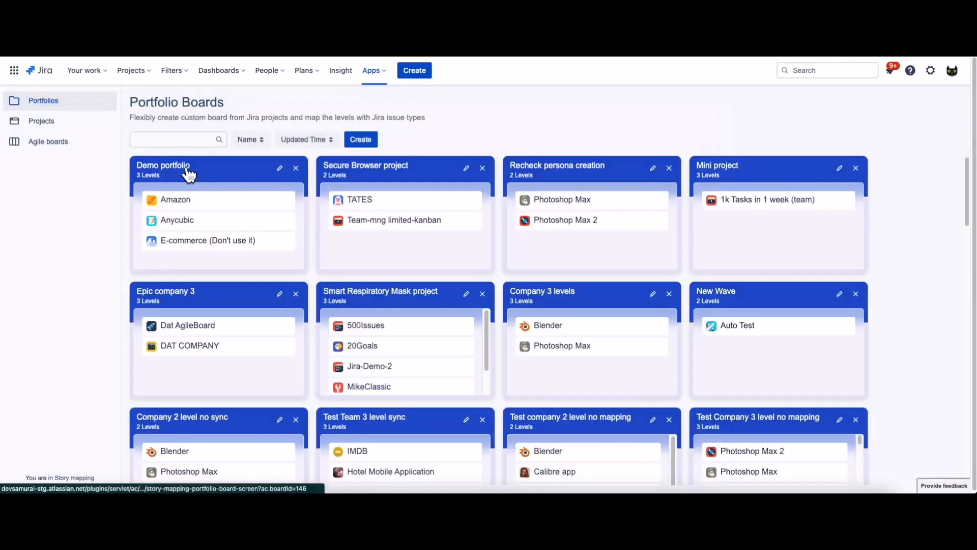
Open the Demo portfolio board, add a Demo epic step card and a new swimlane.
{"action": "left_click", "coordinate": [162, 165]}
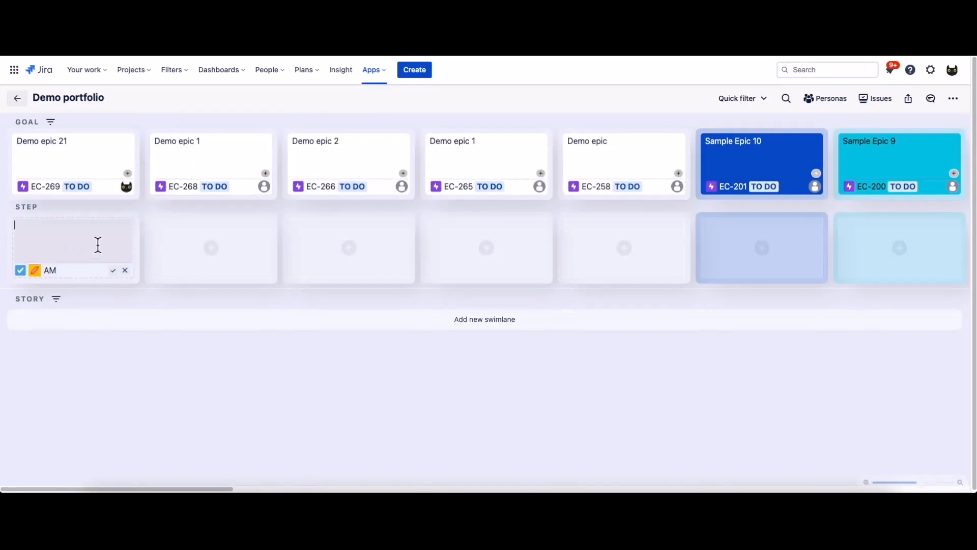
{"action": "type", "text": "Demo s"}
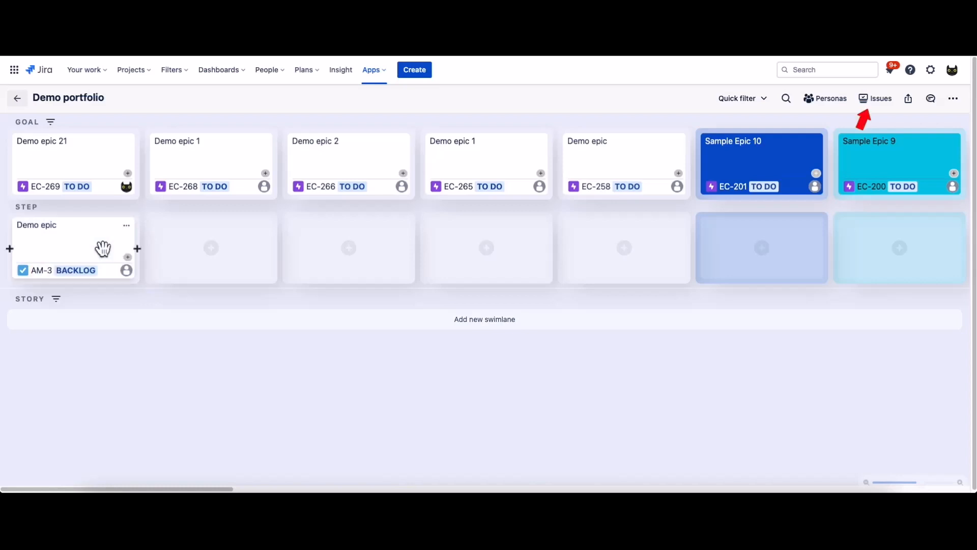
{"action": "mouse_move", "coordinate": [229, 251]}
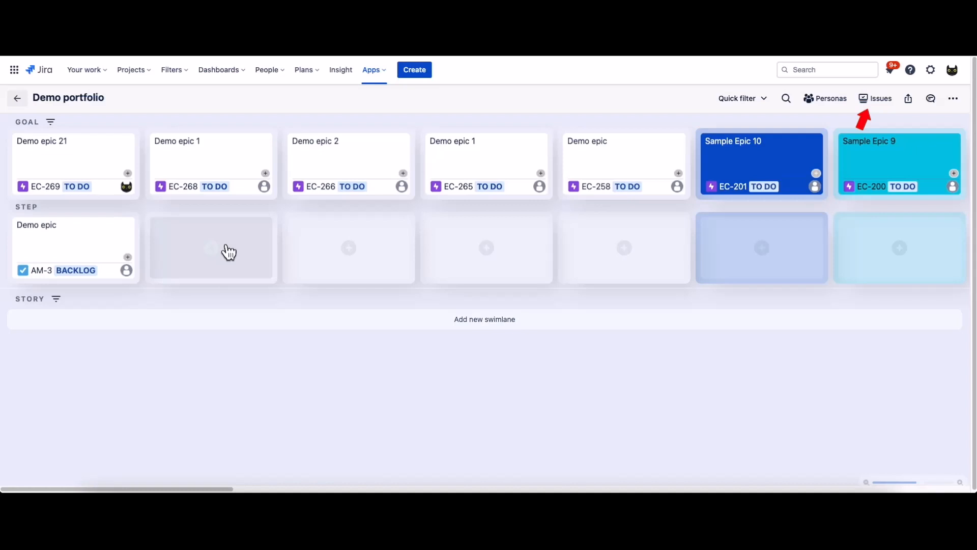
{"action": "mouse_move", "coordinate": [513, 337]}
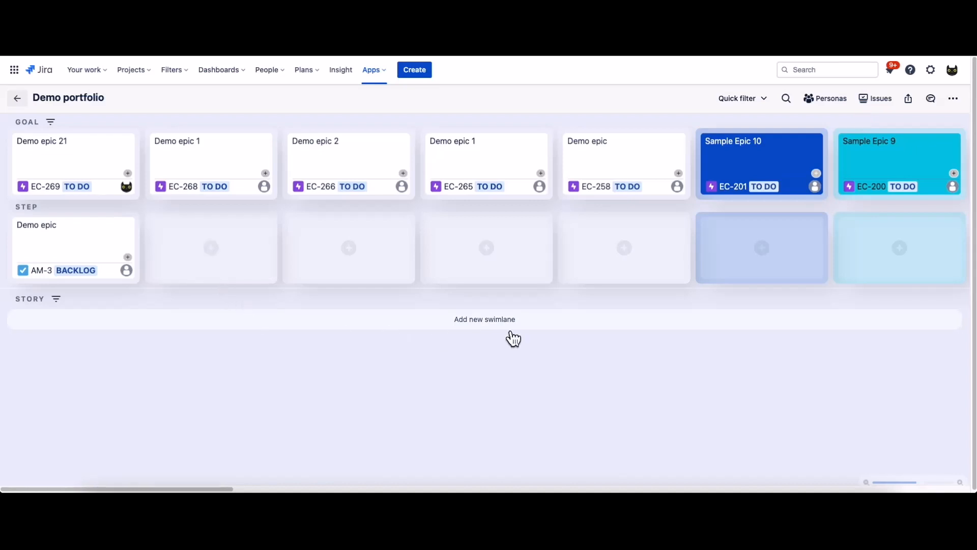
{"action": "left_click", "coordinate": [484, 320]}
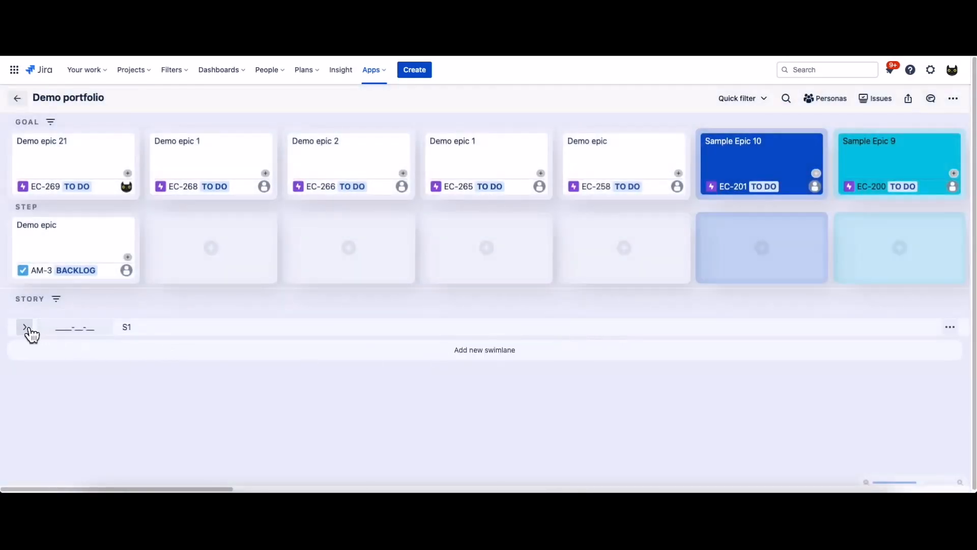
Expand swimlane S1 and add a 'Demo bug' card in its first cell.
{"action": "left_click", "coordinate": [24, 327]}
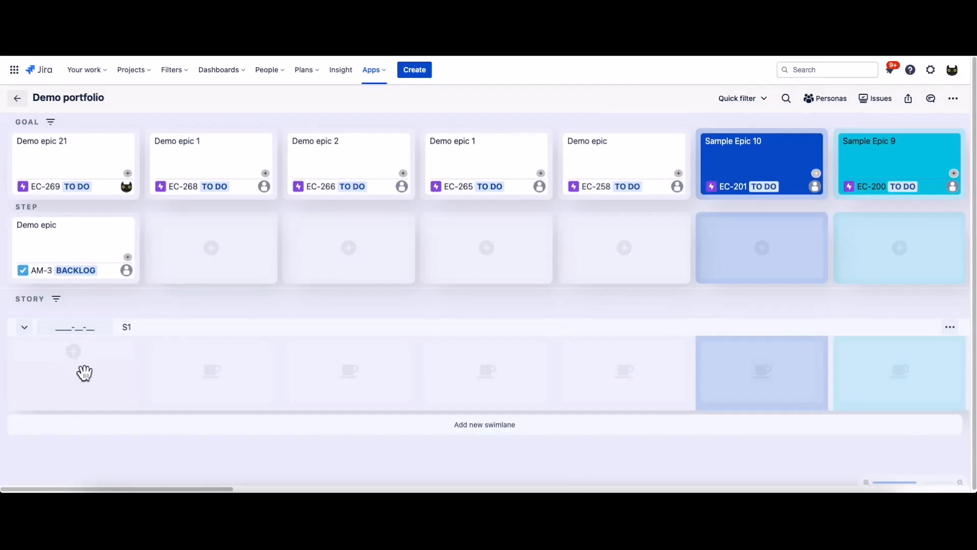
{"action": "left_click", "coordinate": [73, 352]}
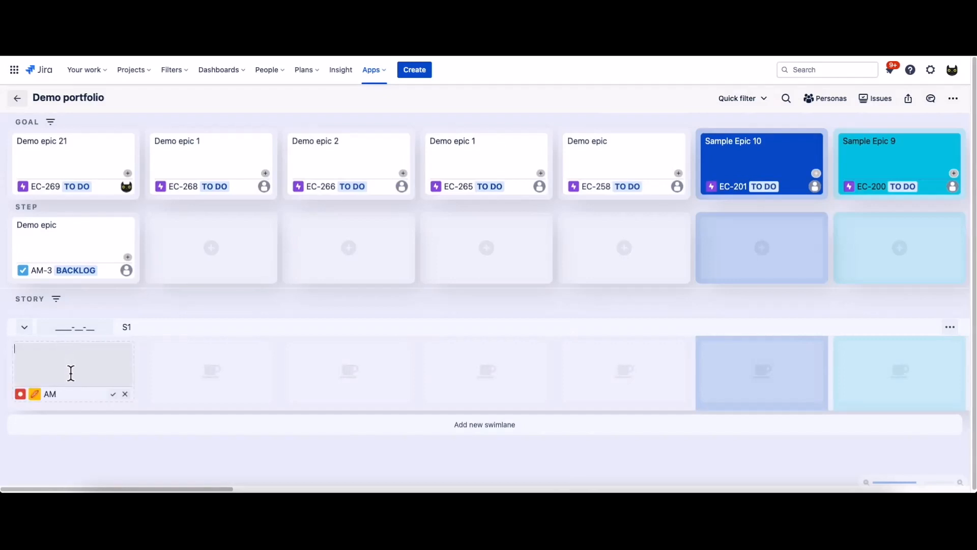
{"action": "type", "text": "Demo bug"}
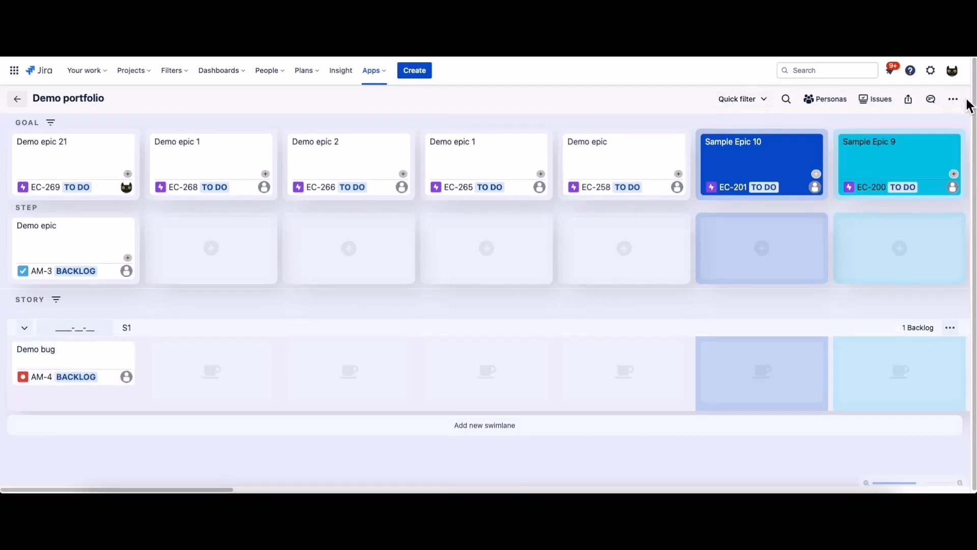
{"action": "mouse_move", "coordinate": [954, 99]}
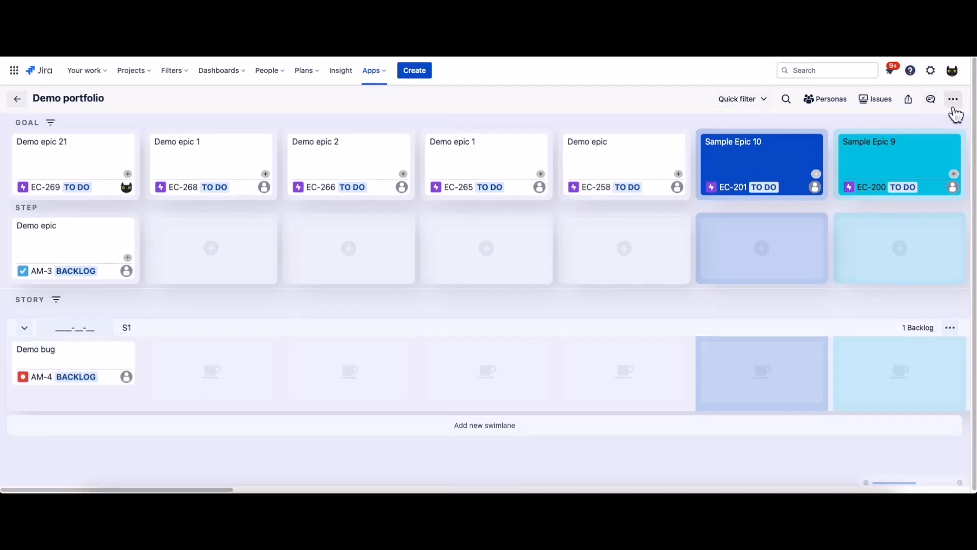
Apply the Black Night theme, show personas, and assign Persona 1 to Demo epic 1.
{"action": "left_click", "coordinate": [953, 99]}
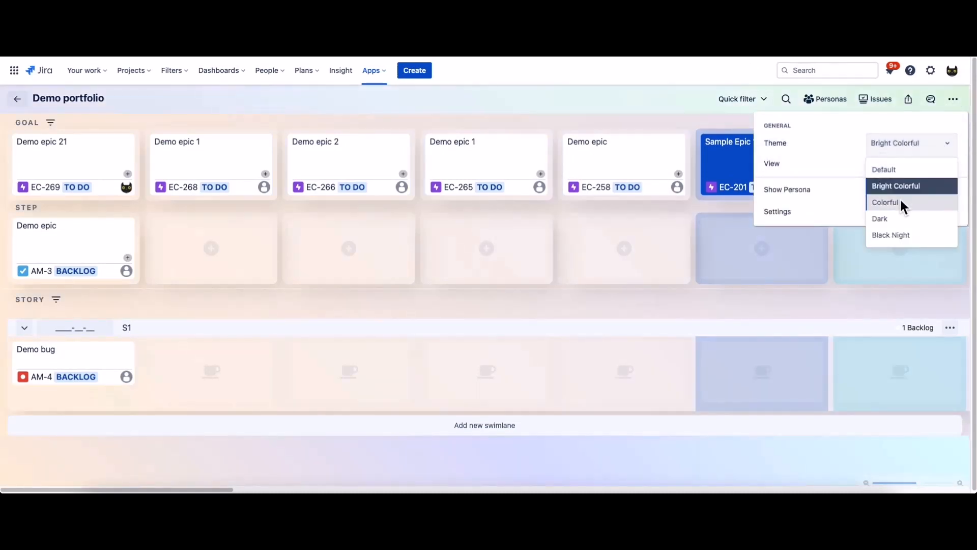
{"action": "left_click", "coordinate": [885, 202]}
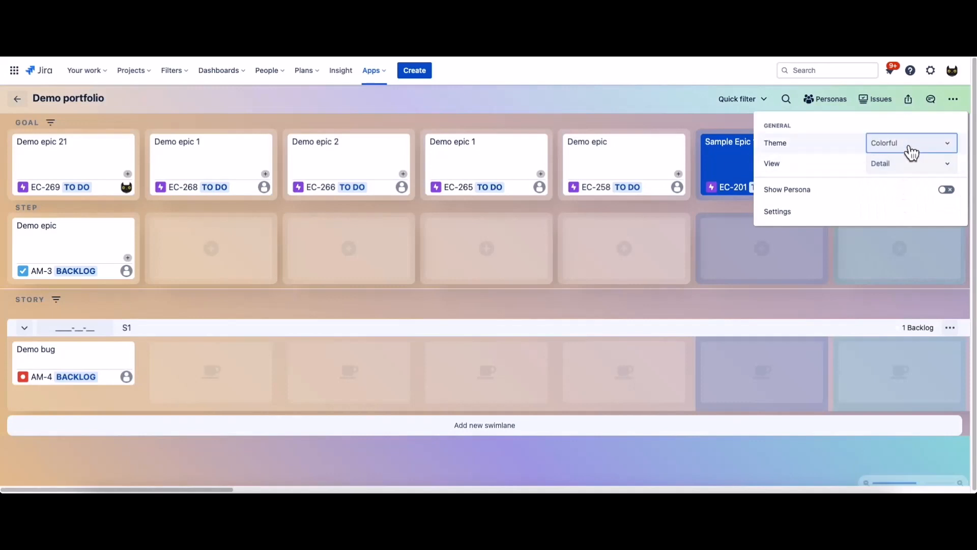
{"action": "left_click", "coordinate": [912, 143]}
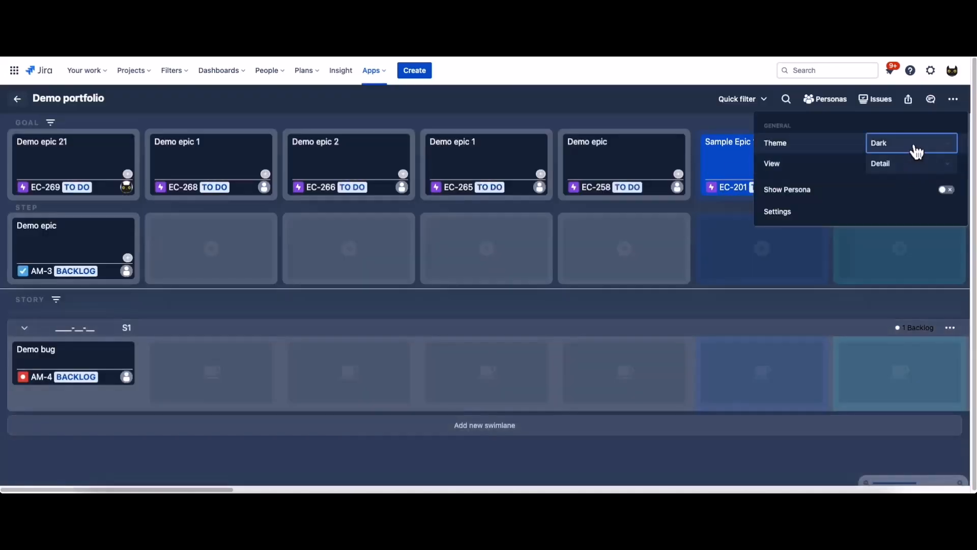
{"action": "left_click", "coordinate": [911, 142]}
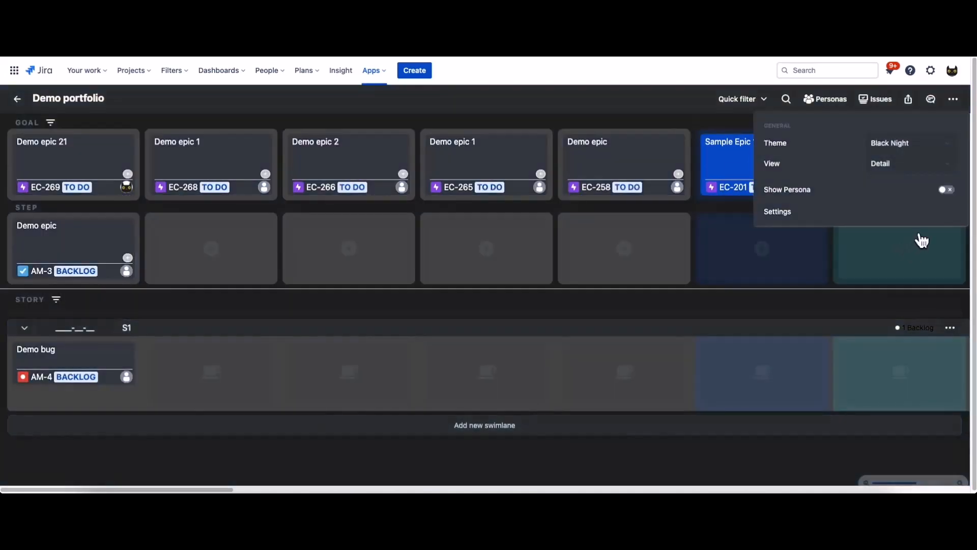
{"action": "left_click", "coordinate": [946, 189]}
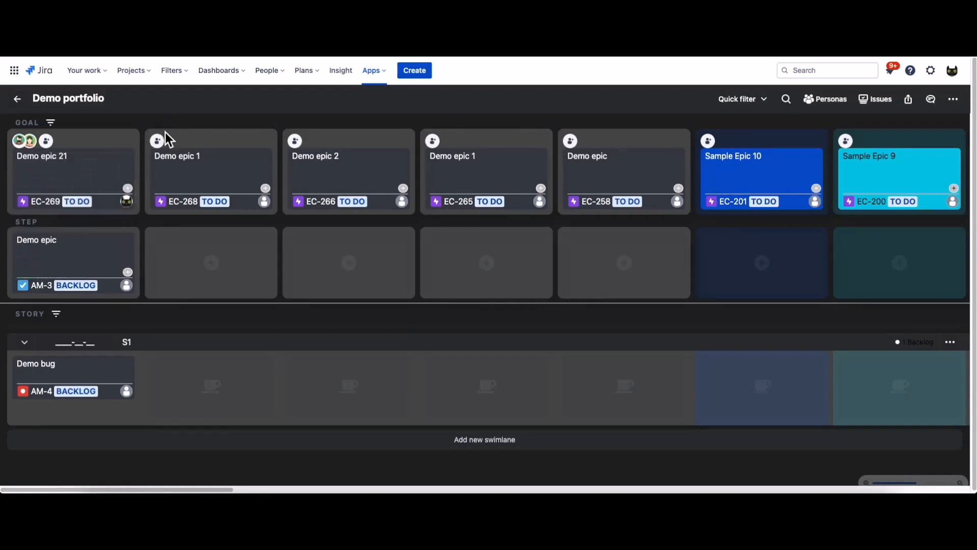
{"action": "left_click", "coordinate": [156, 141]}
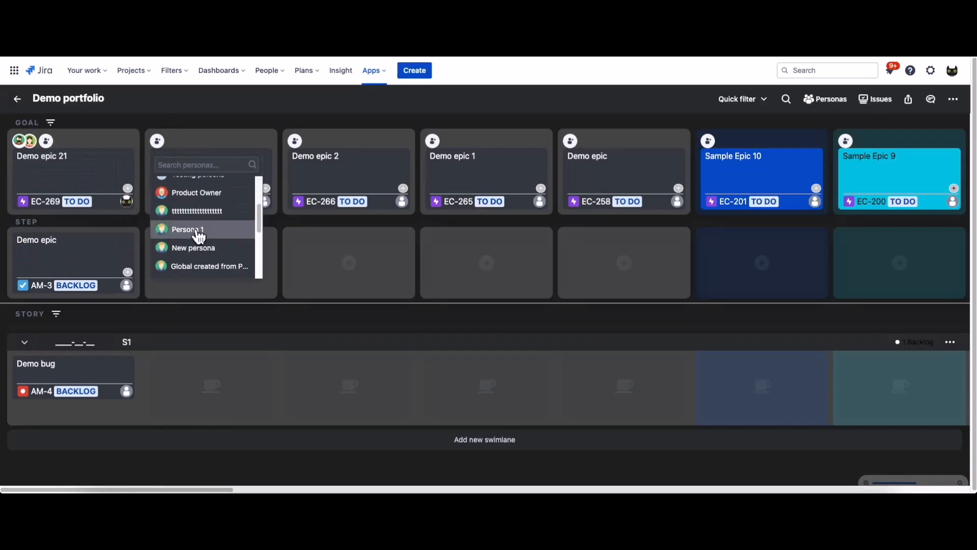
{"action": "left_click", "coordinate": [188, 229]}
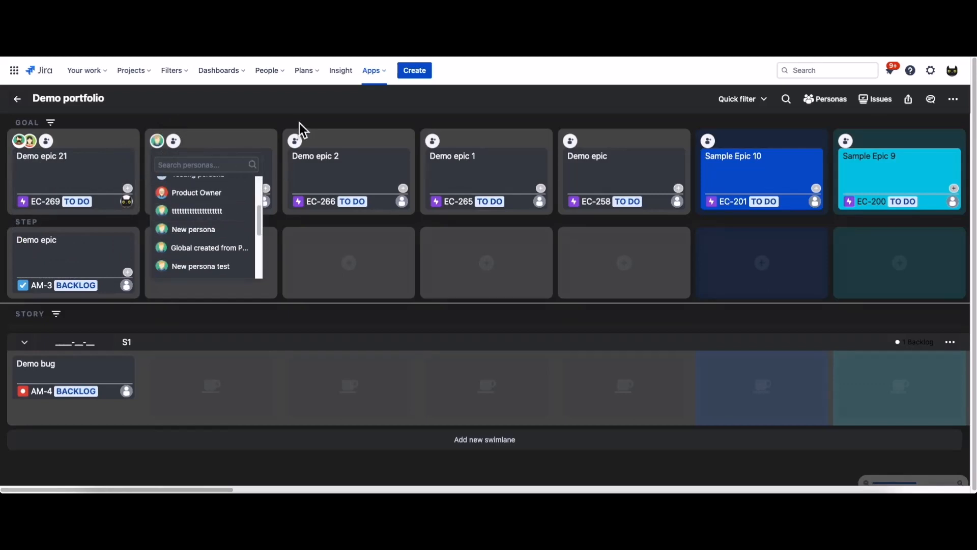